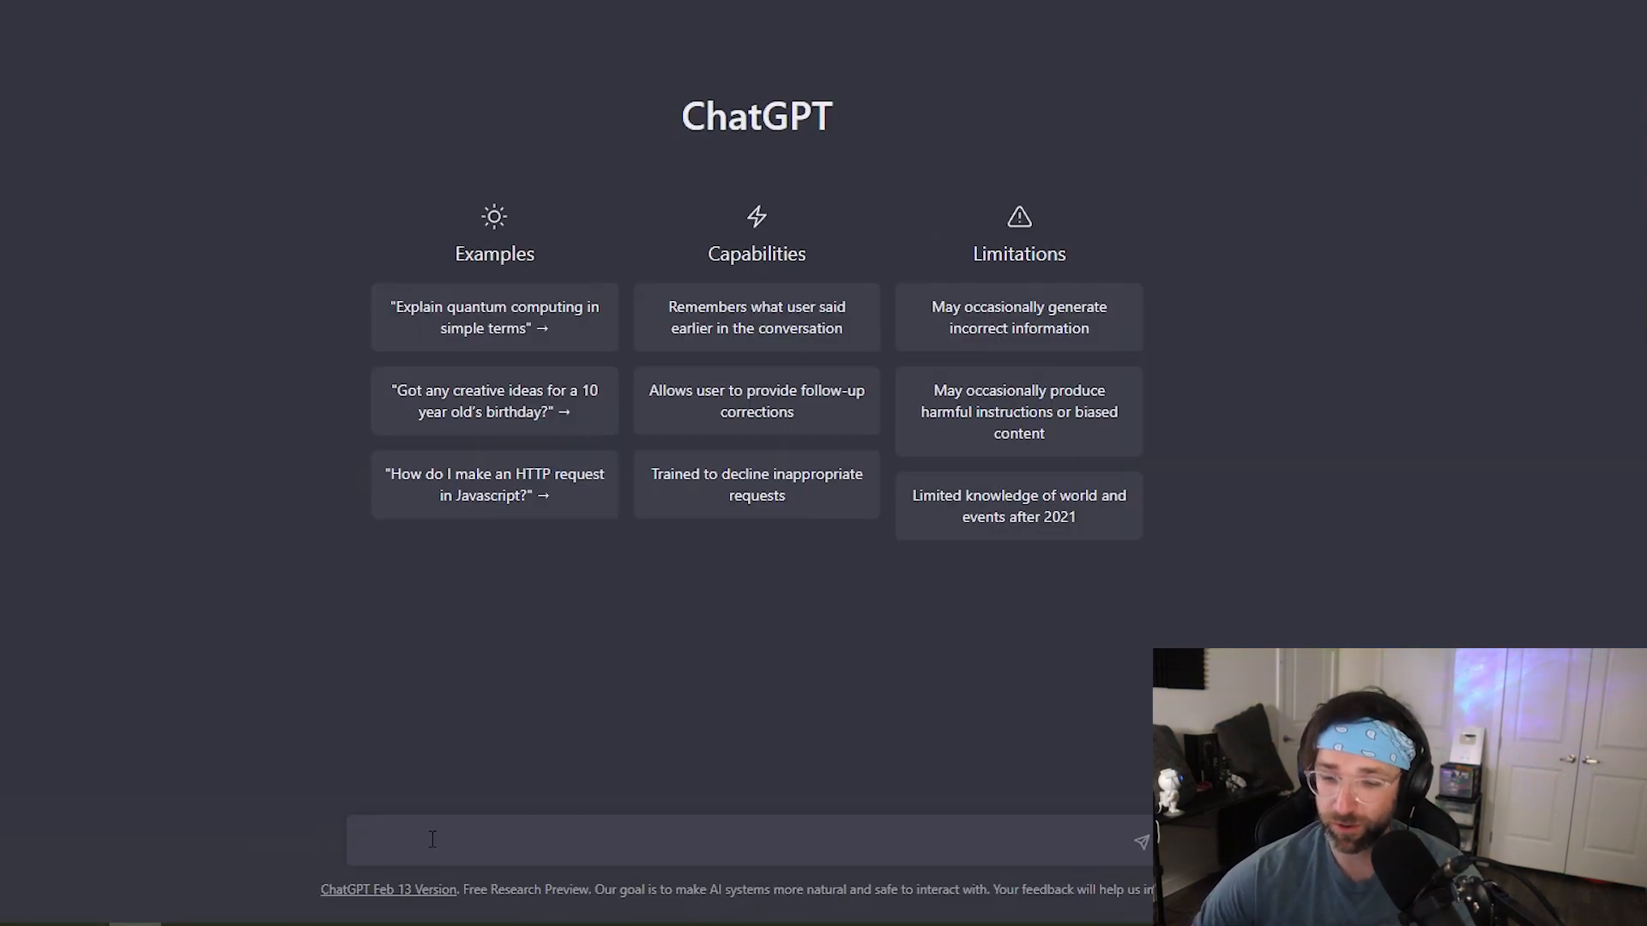
{"action": "mouse_move", "coordinate": [144, 683]}
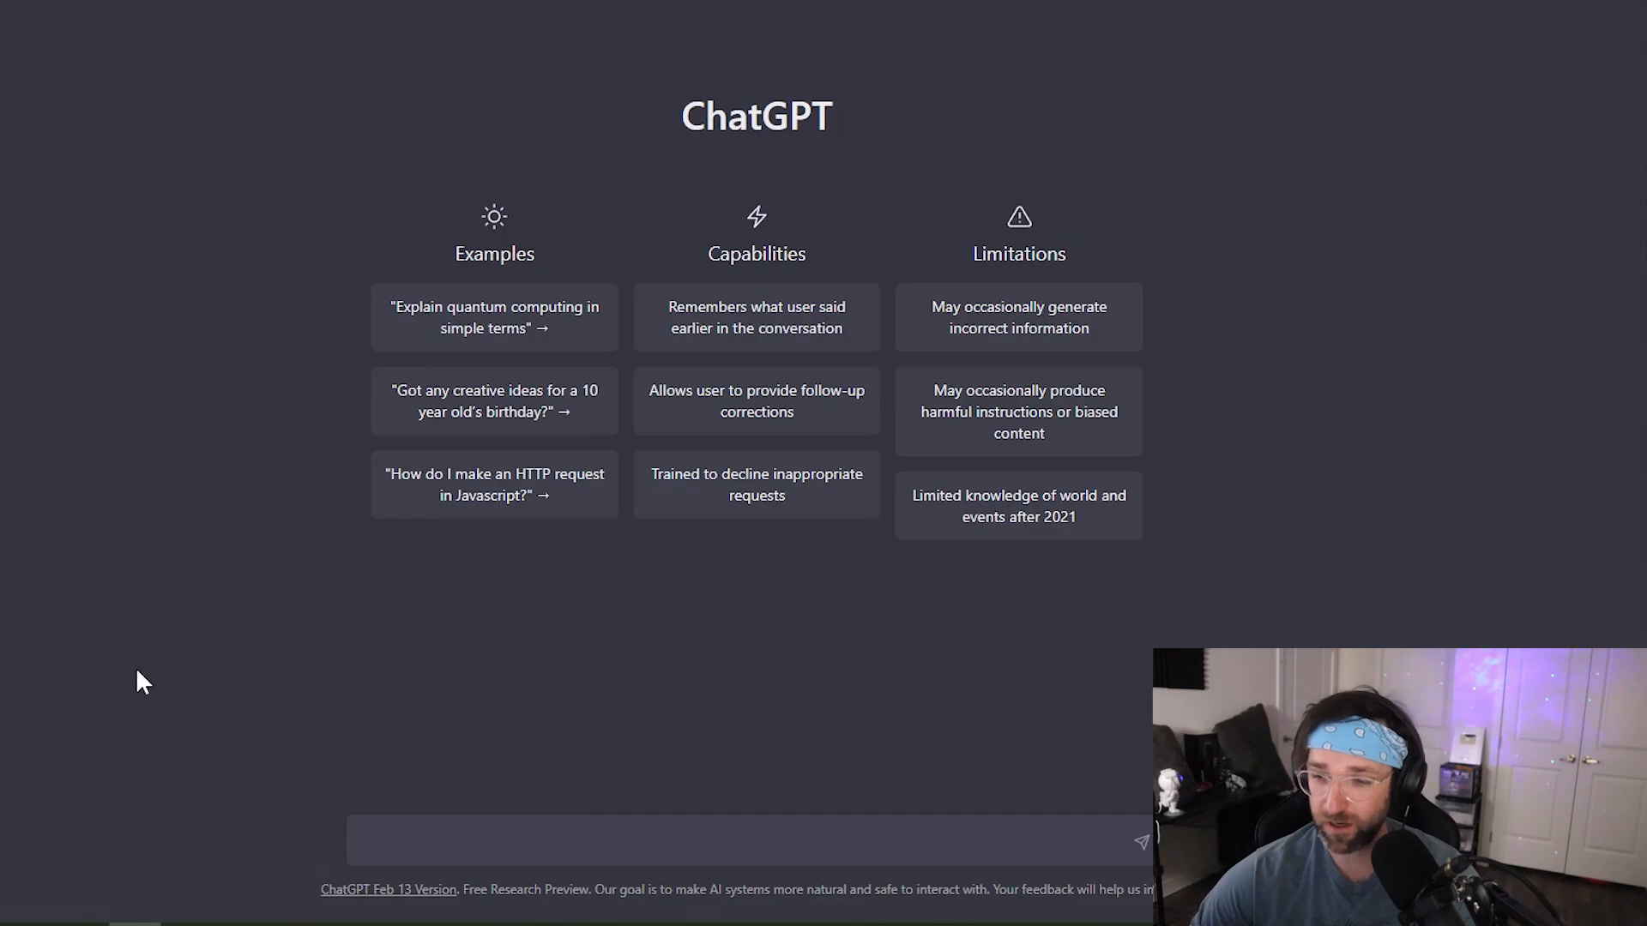
Step: Go fullscreen and type 'create a javascript game in one file I can play at school'
{"action": "key", "text": "F11"}
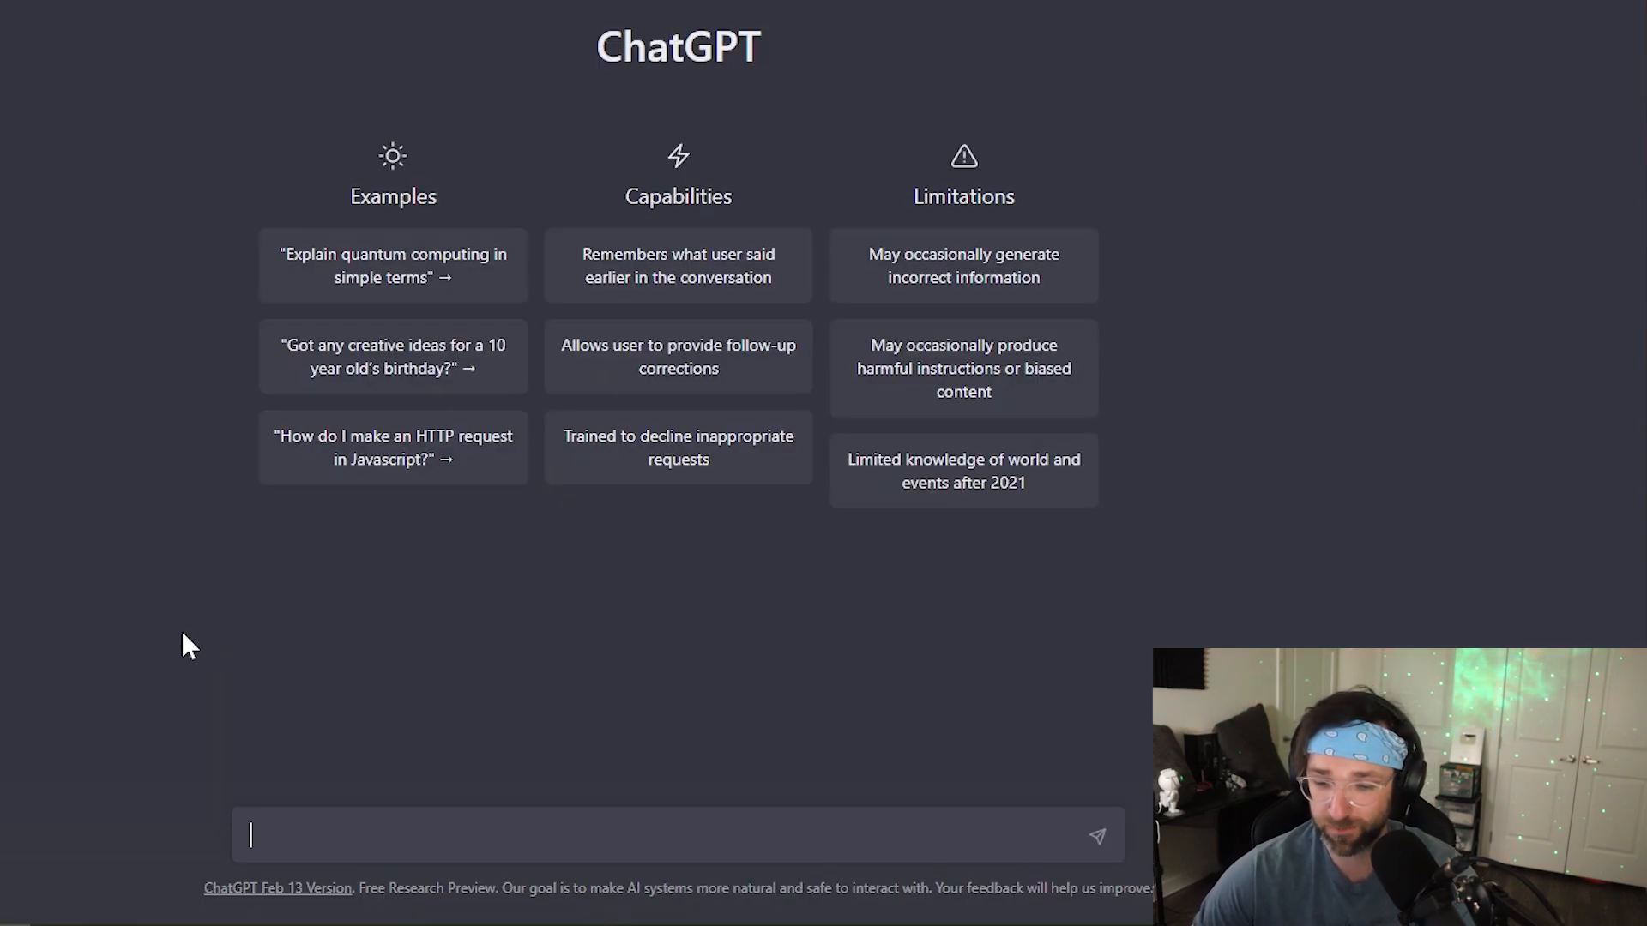
{"action": "type", "text": "cre"}
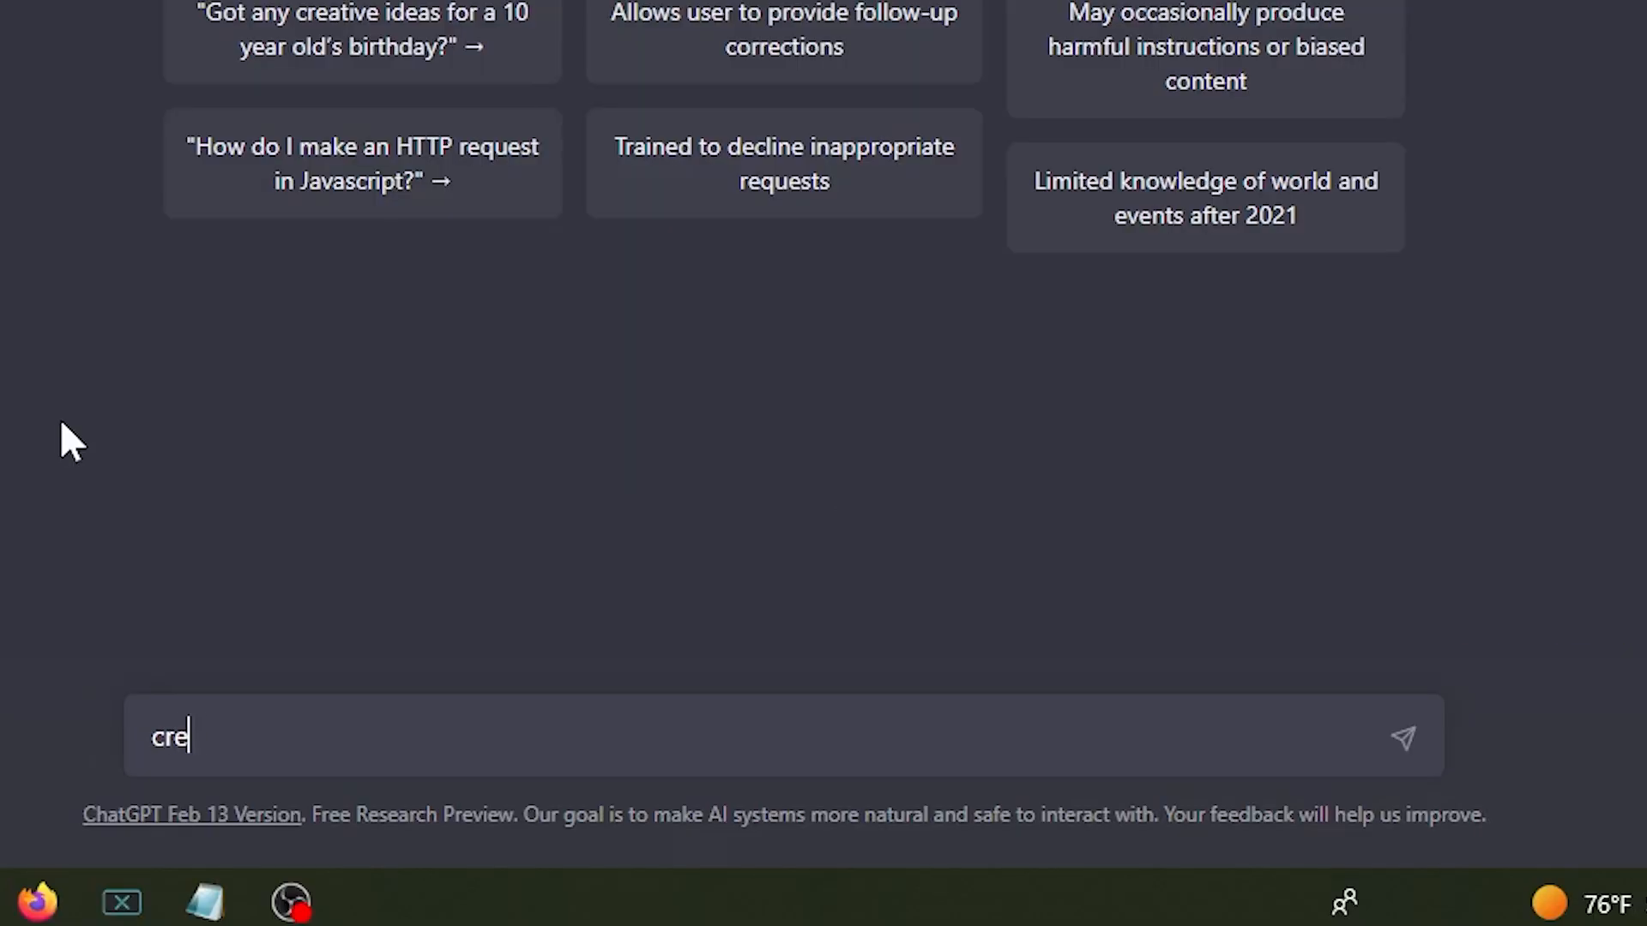
{"action": "type", "text": "ate a ja"}
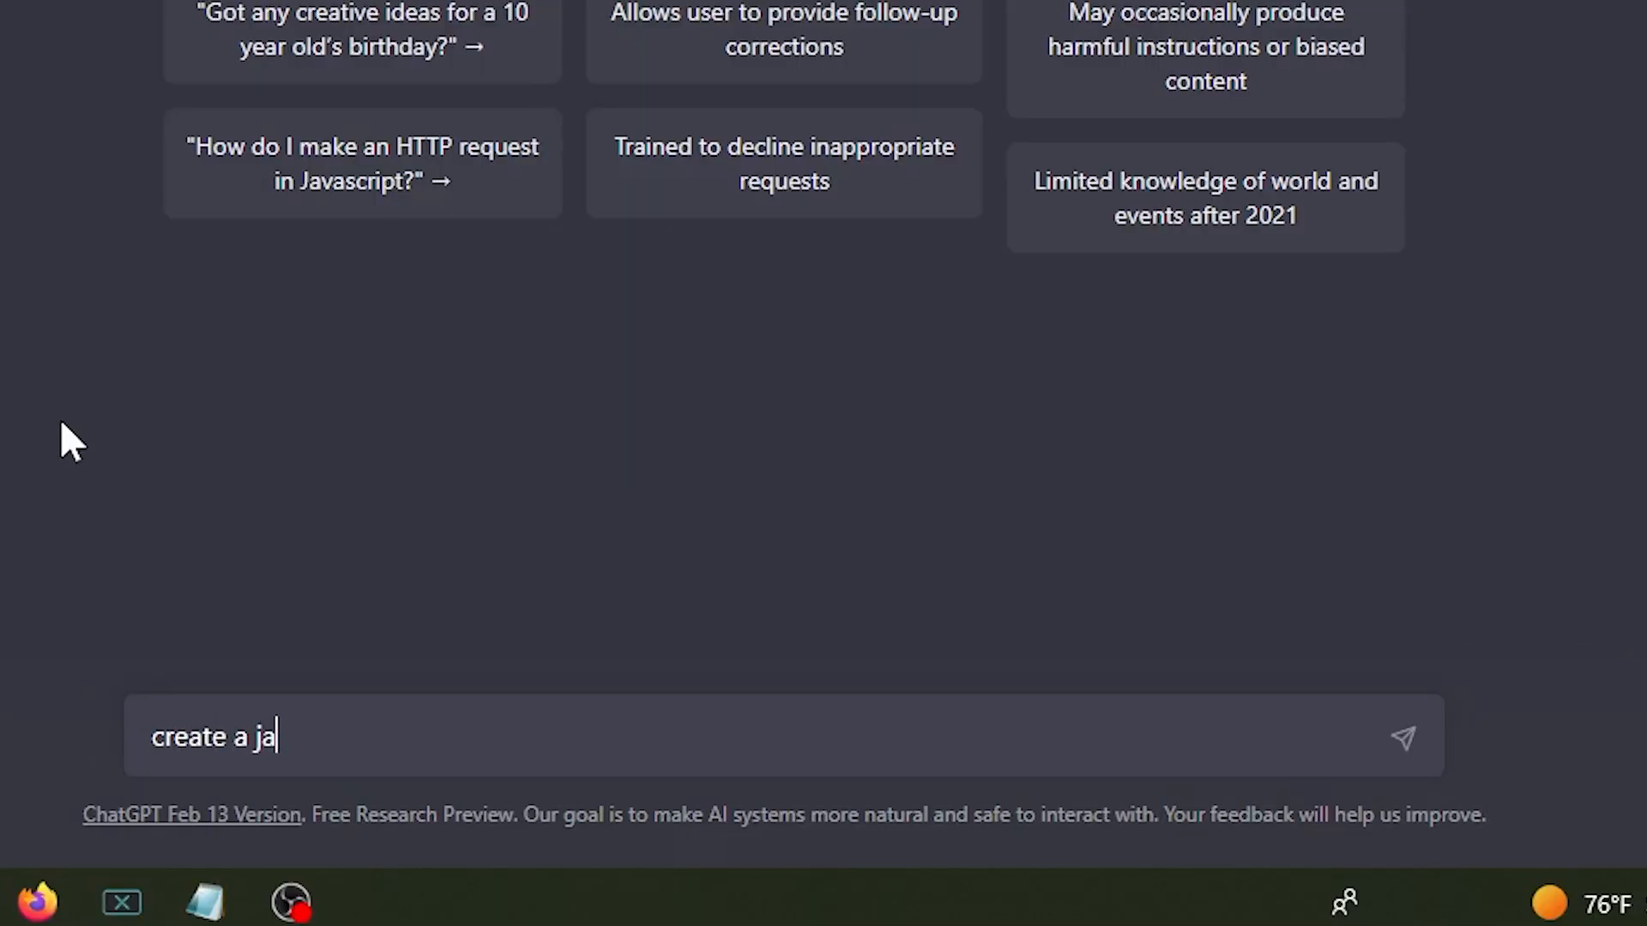
{"action": "type", "text": "vascript"}
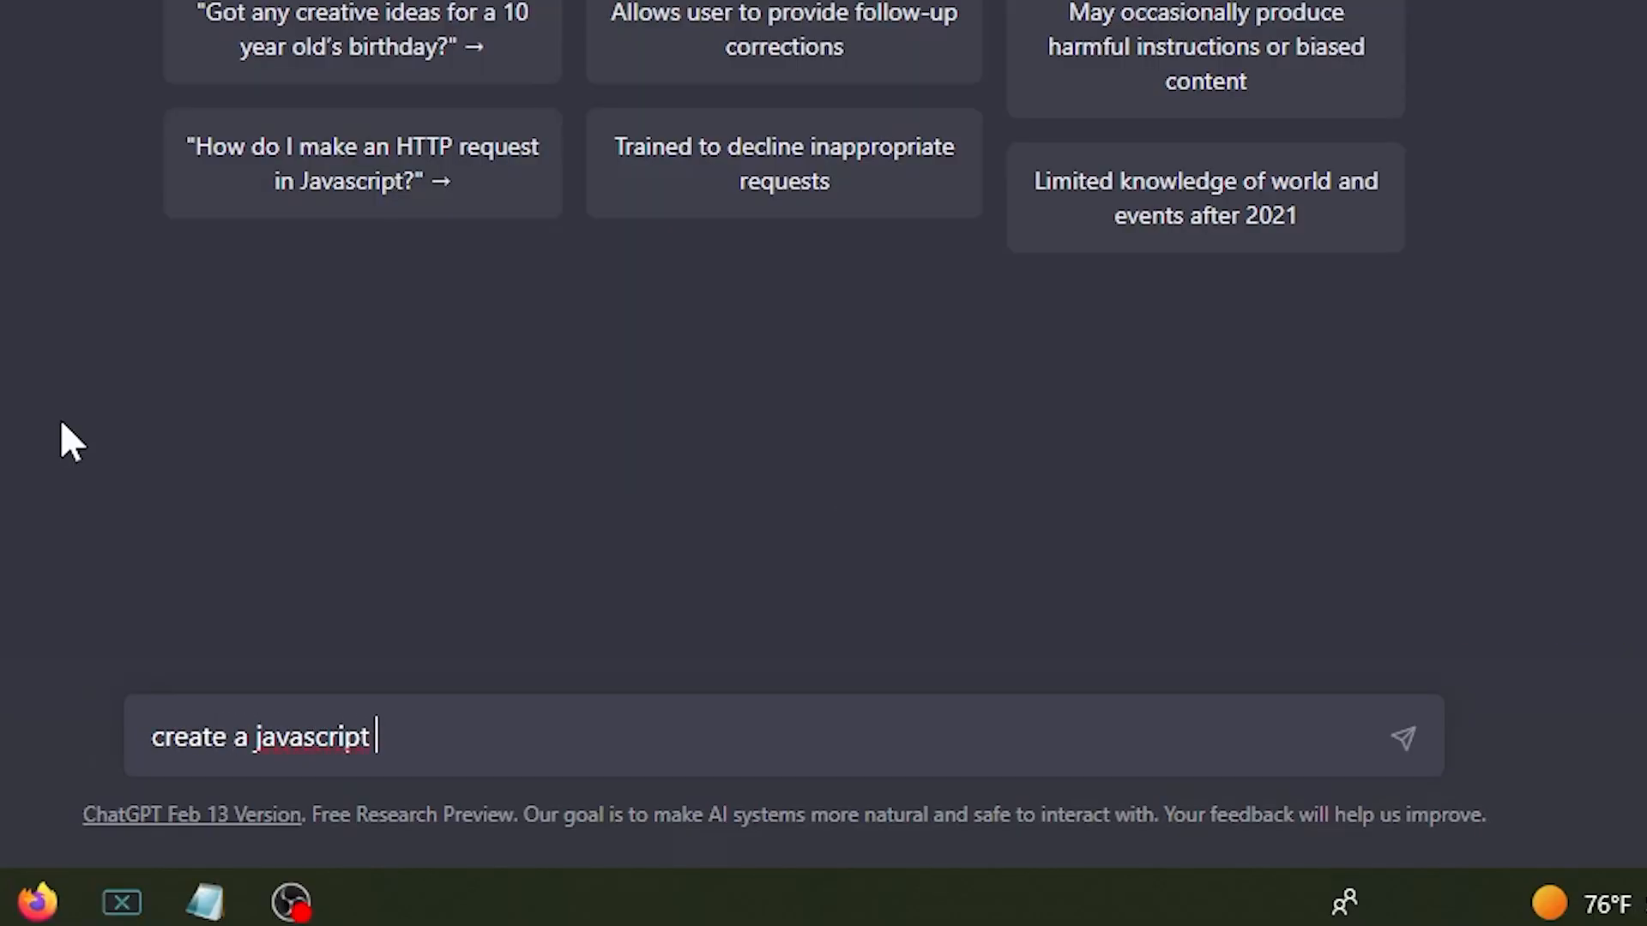
{"action": "type", "text": "game in"}
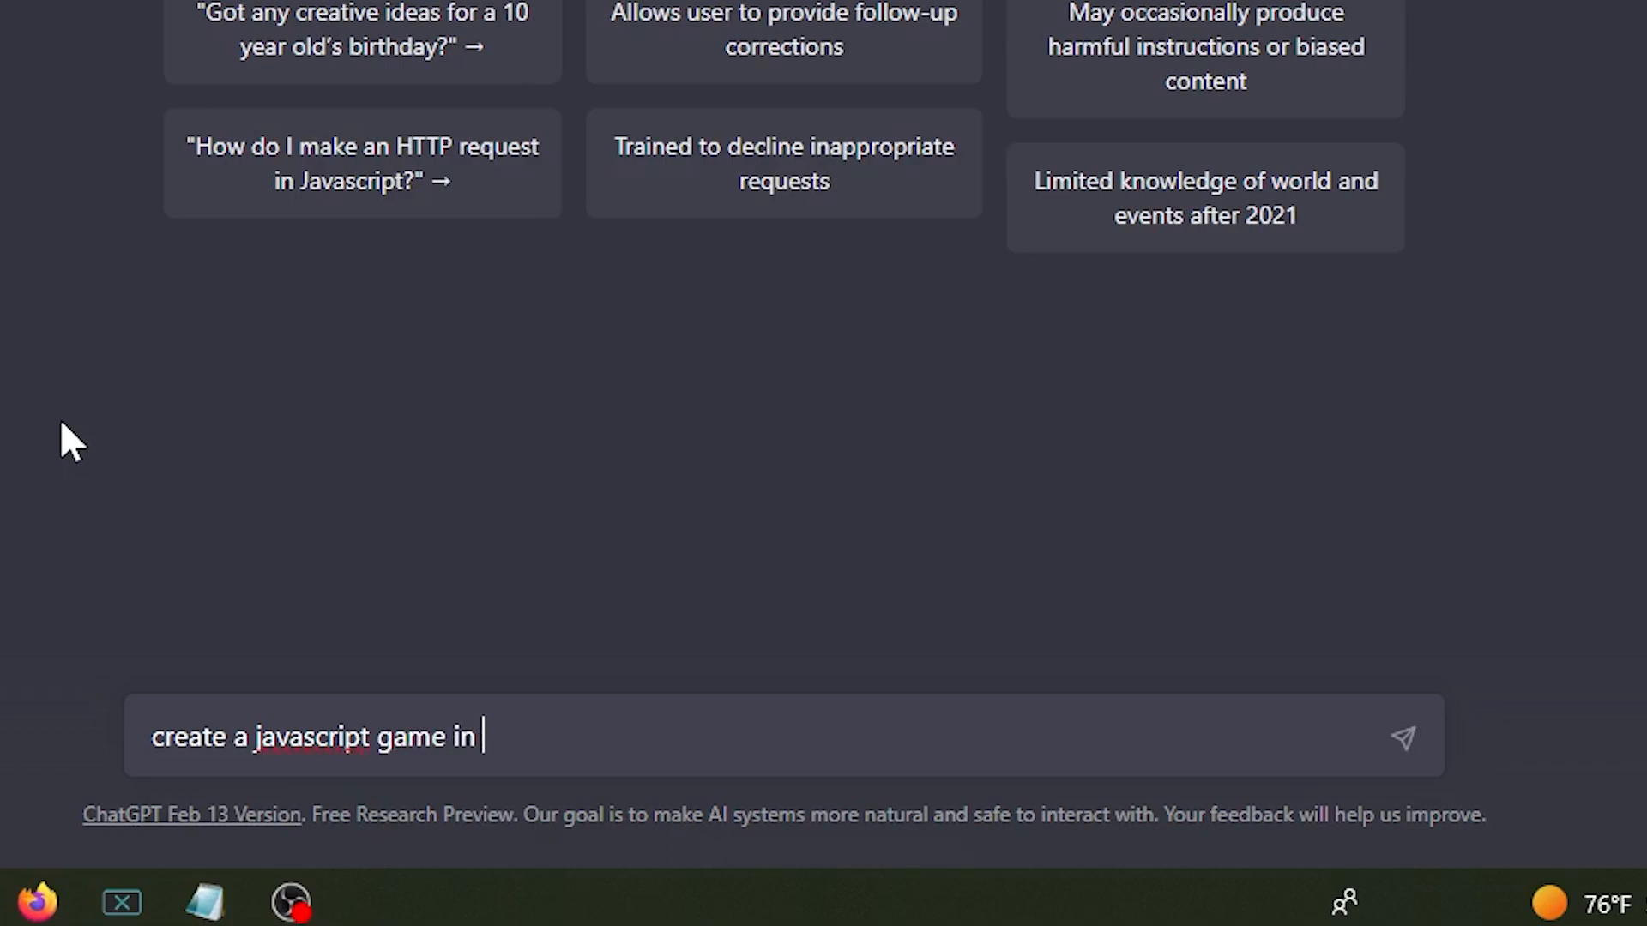
{"action": "type", "text": "one file"}
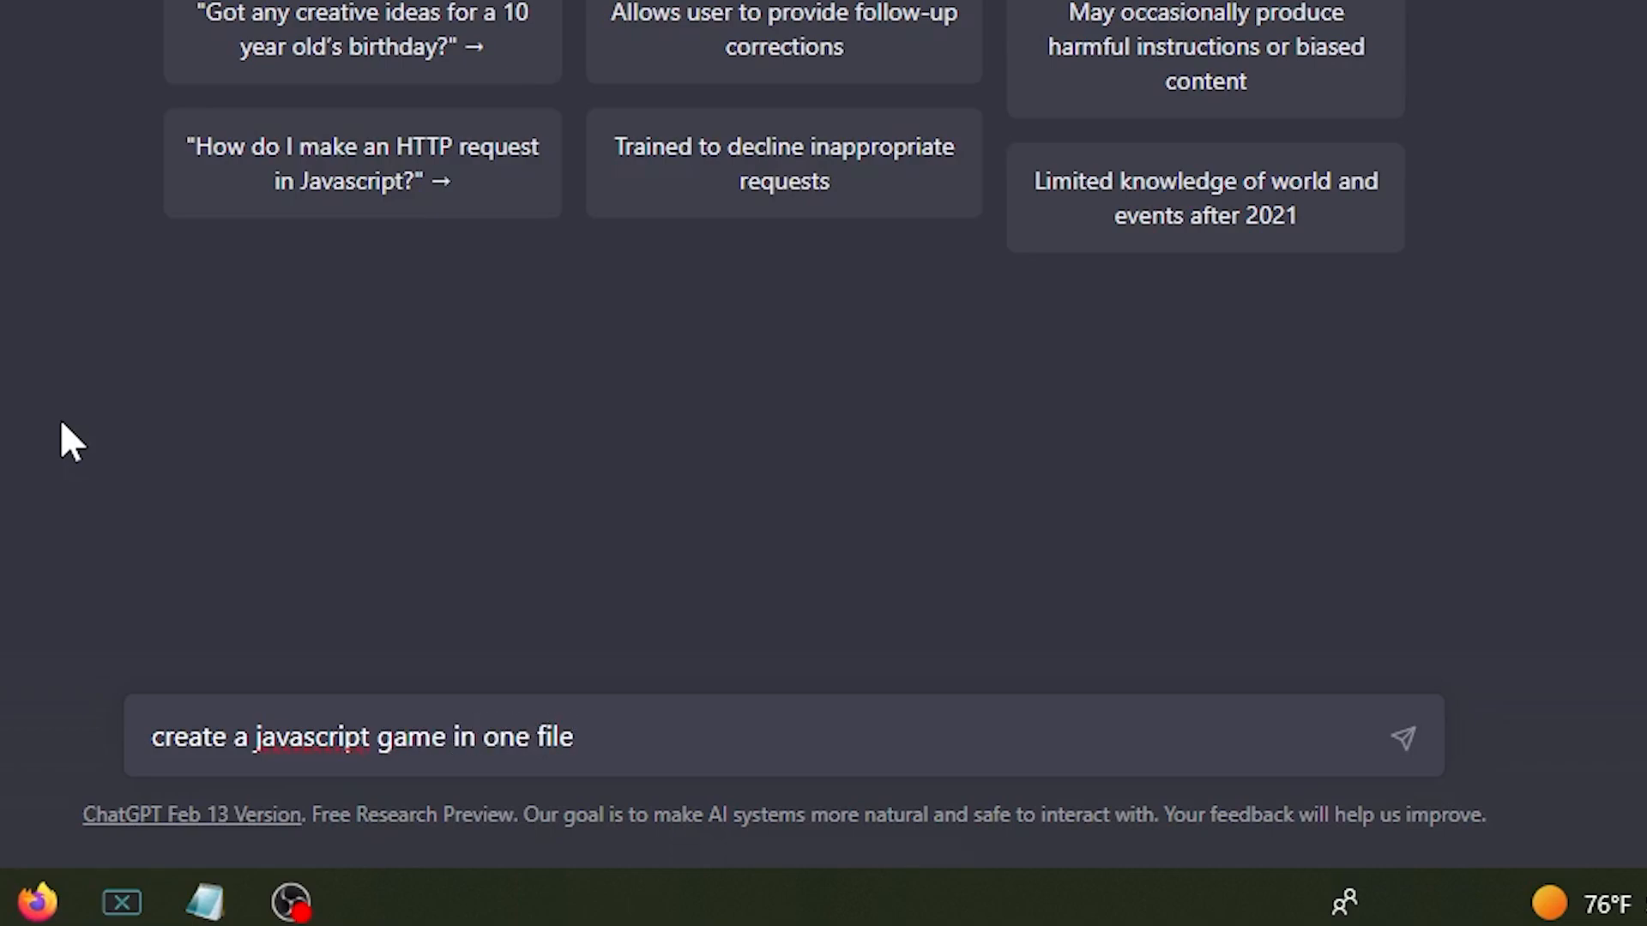
{"action": "type", "text": "I can"}
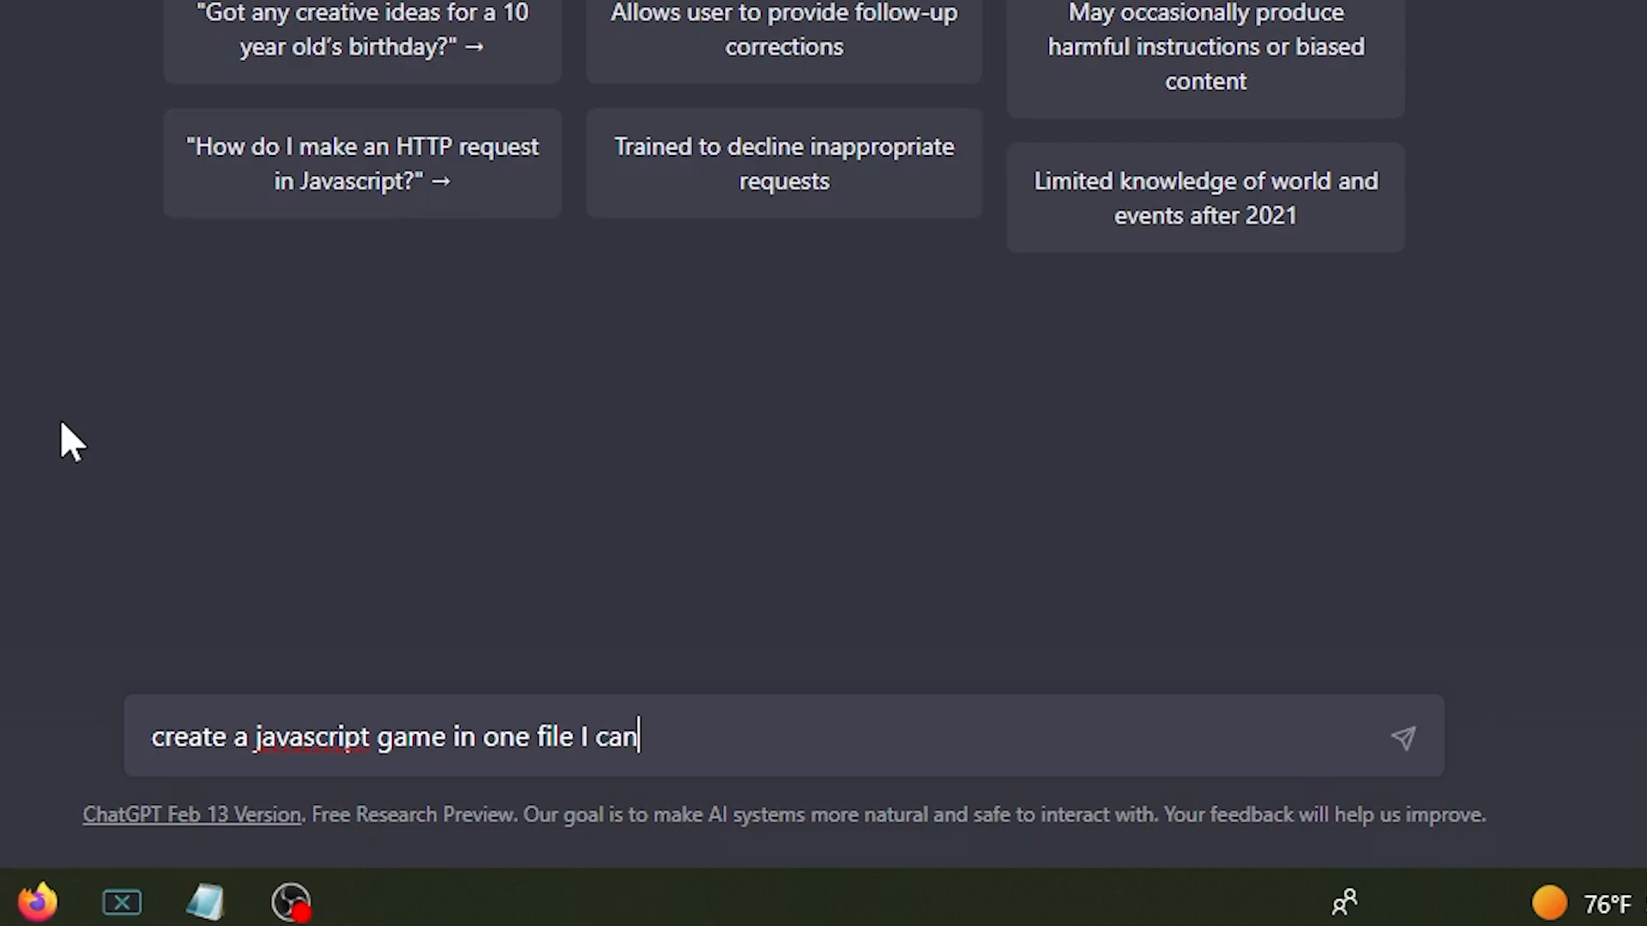
{"action": "type", "text": "play at school"}
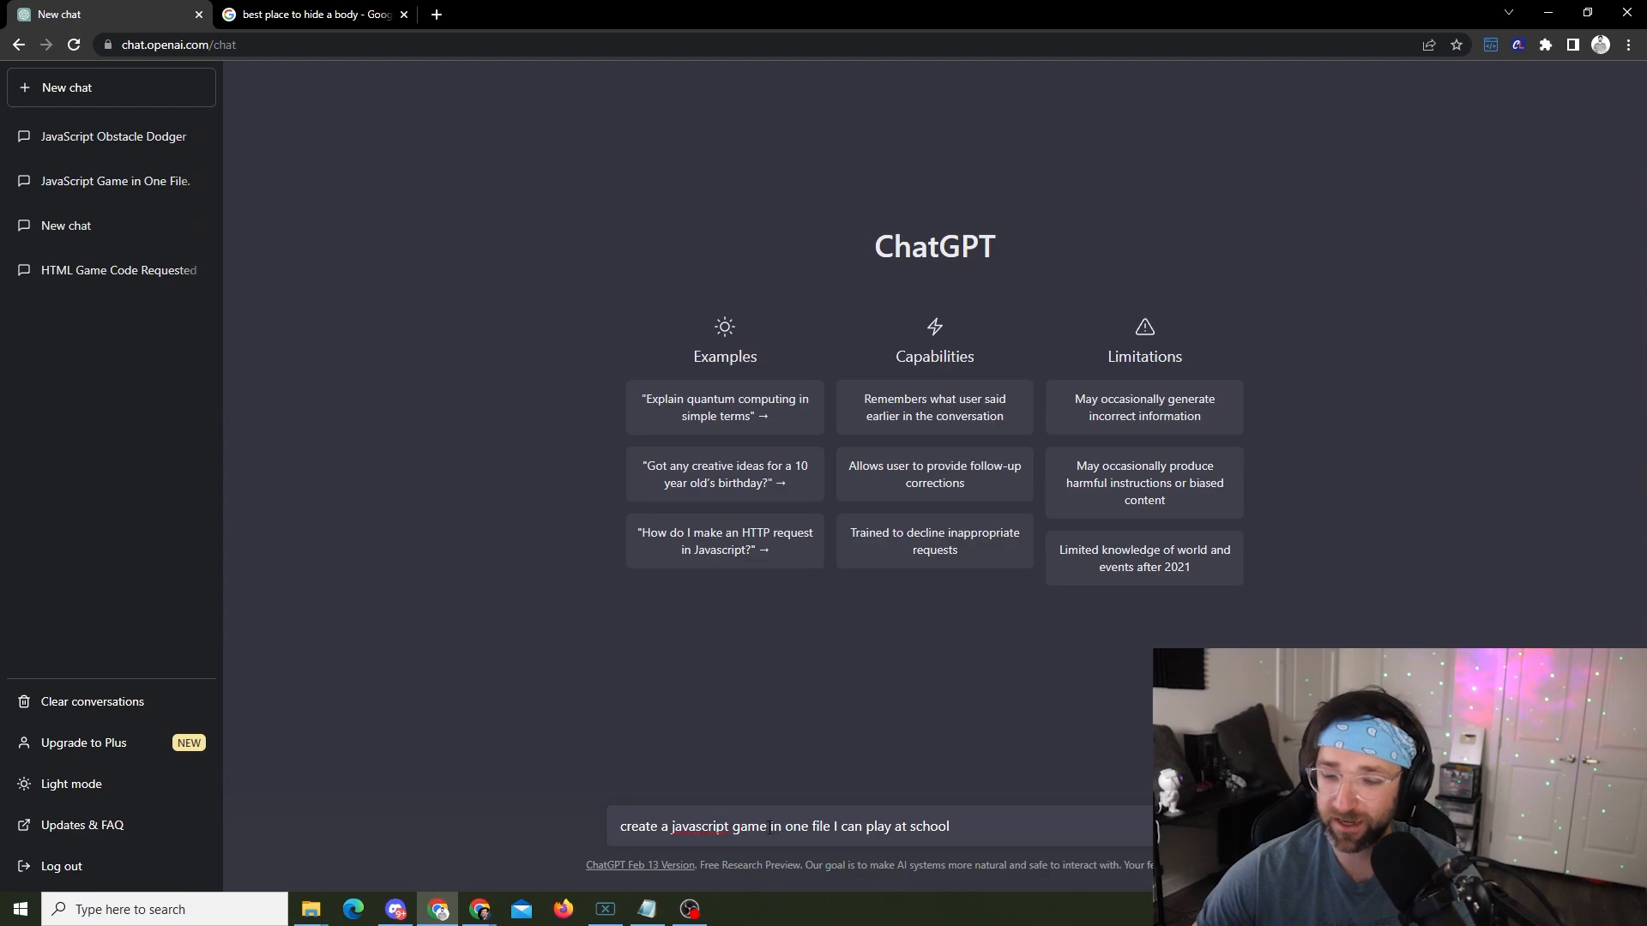
{"action": "mouse_move", "coordinate": [824, 845]}
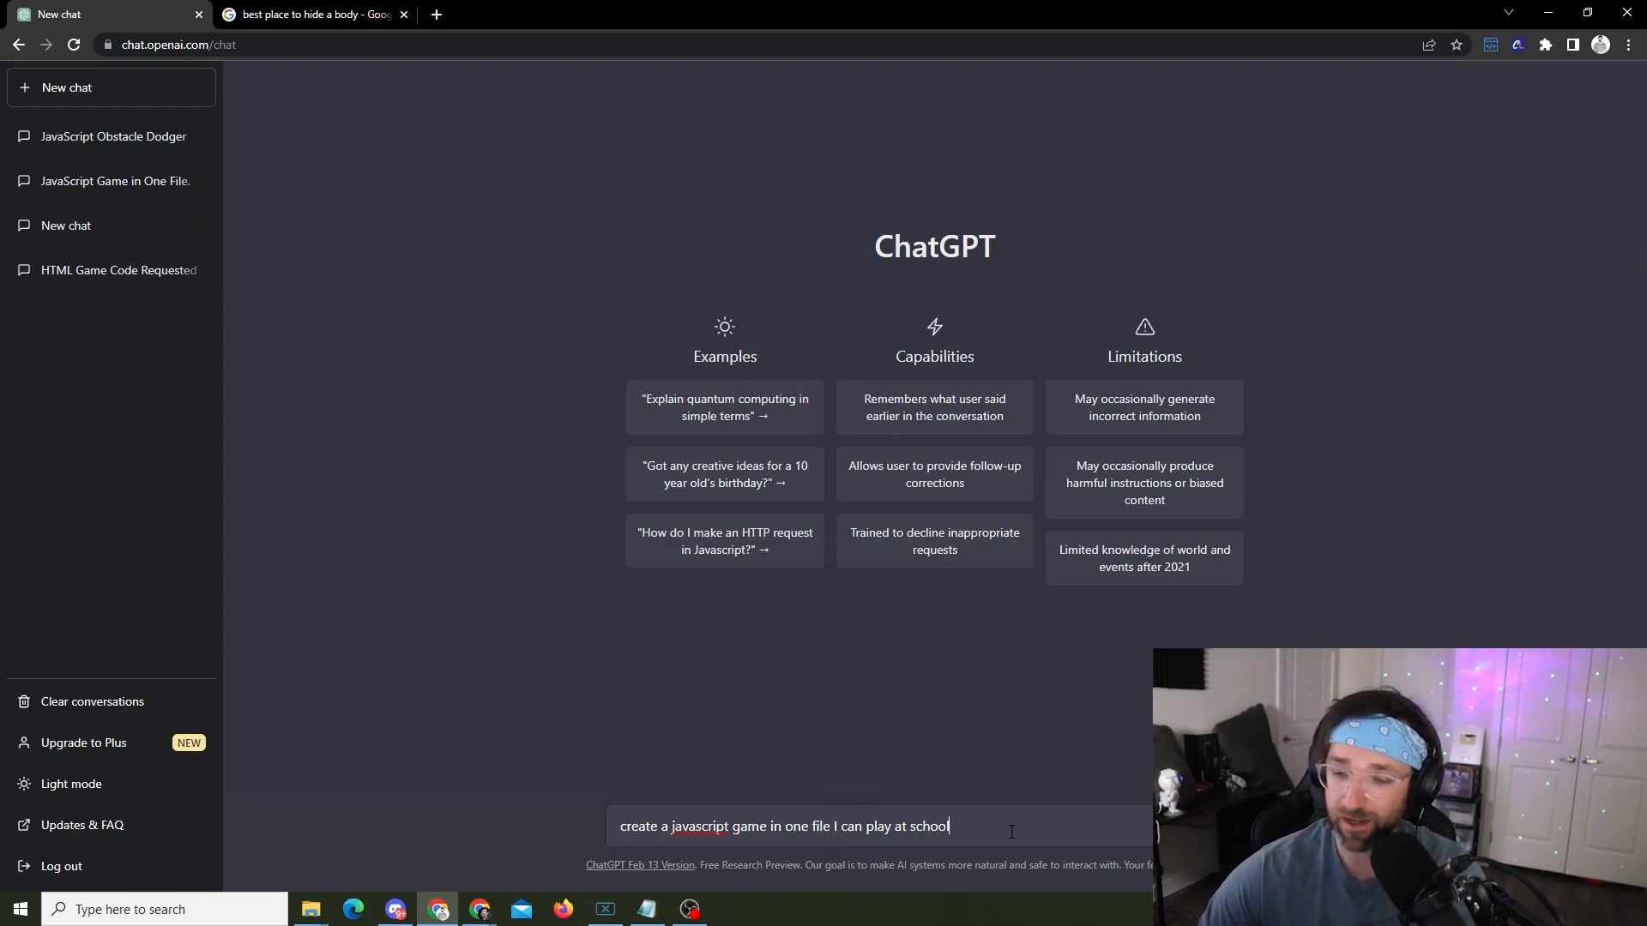
{"action": "mouse_move", "coordinate": [1005, 819]}
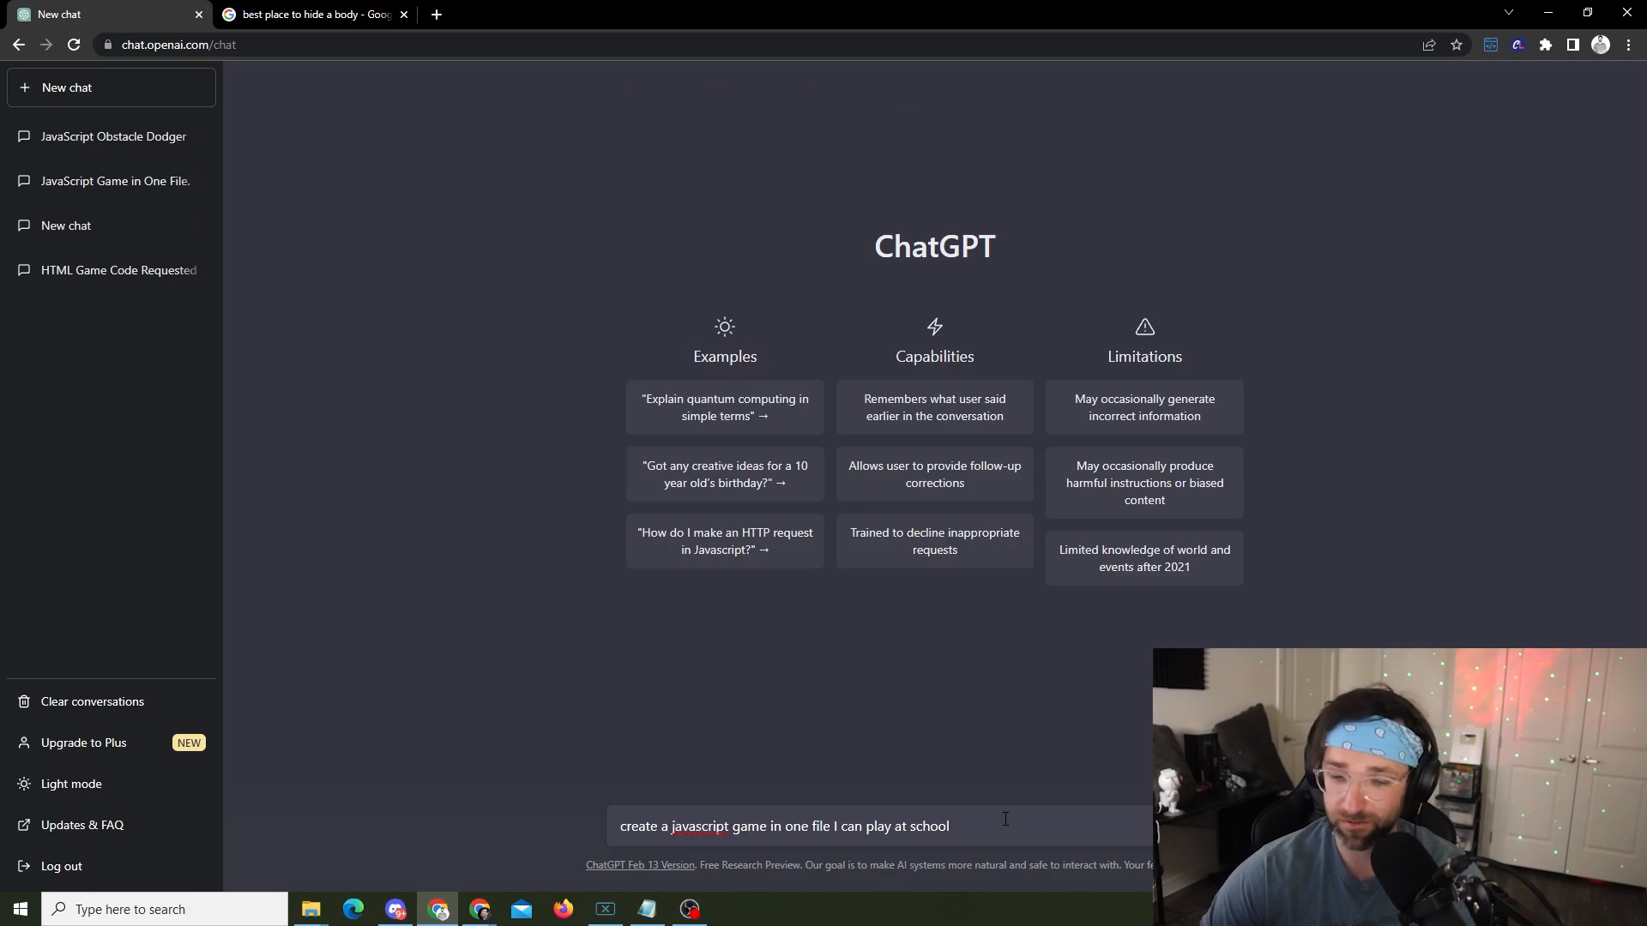
Step: Send the prompt and look over the returned rock-paper-scissors HTML code
{"action": "key", "text": "Return"}
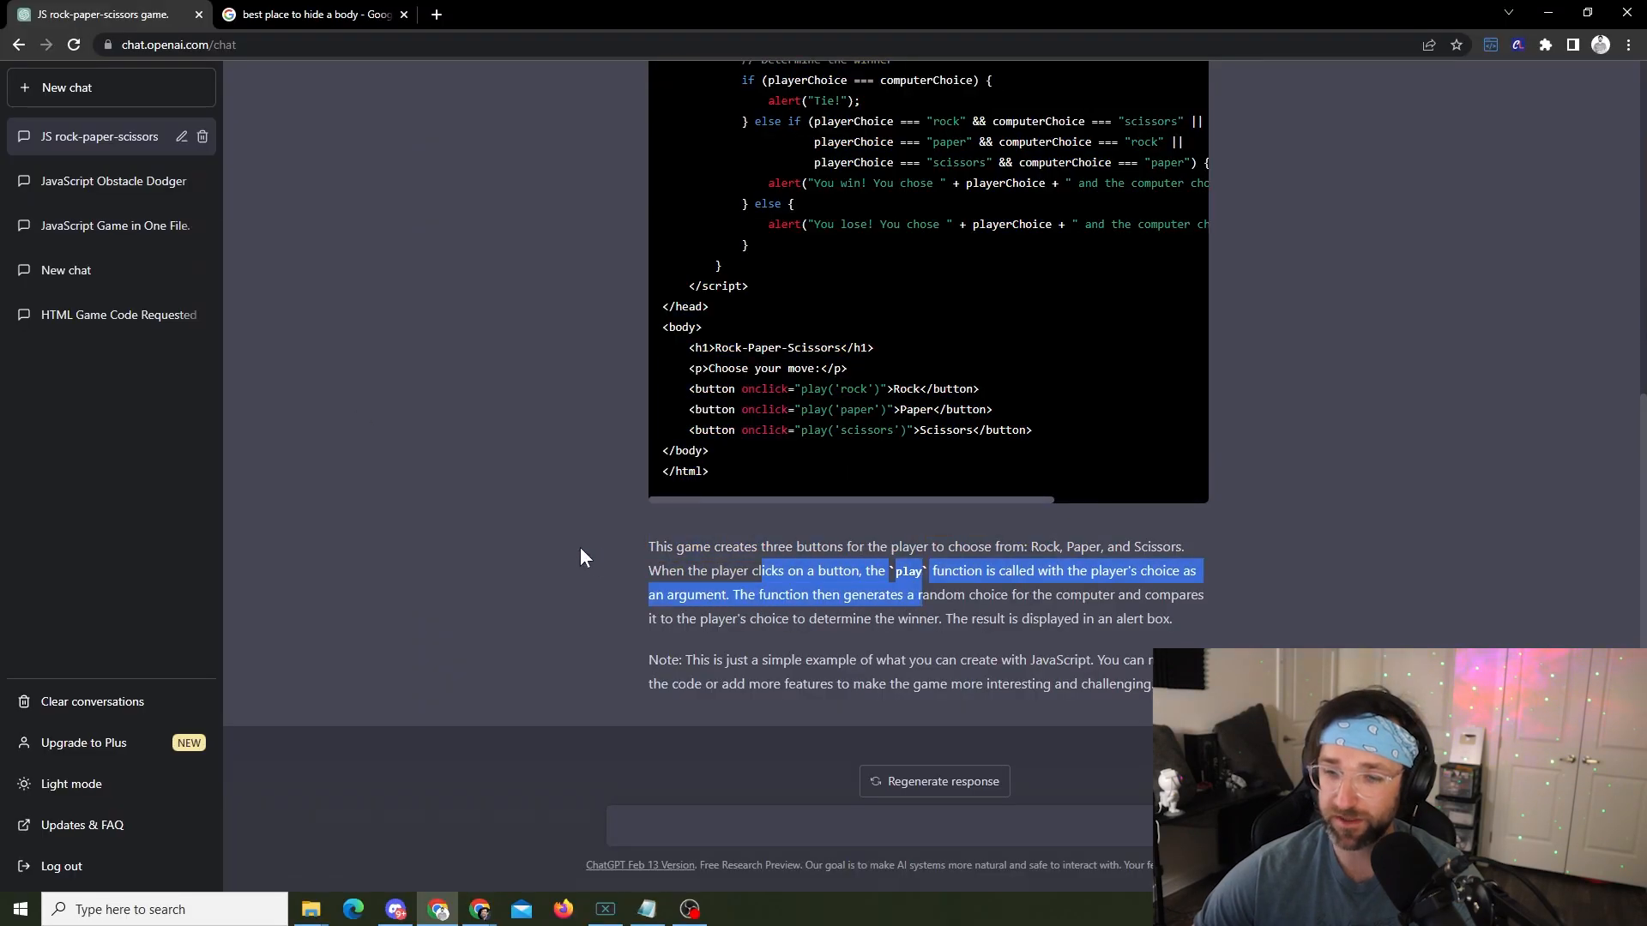
{"action": "scroll", "scroll_direction": "up", "scroll_amount": 3}
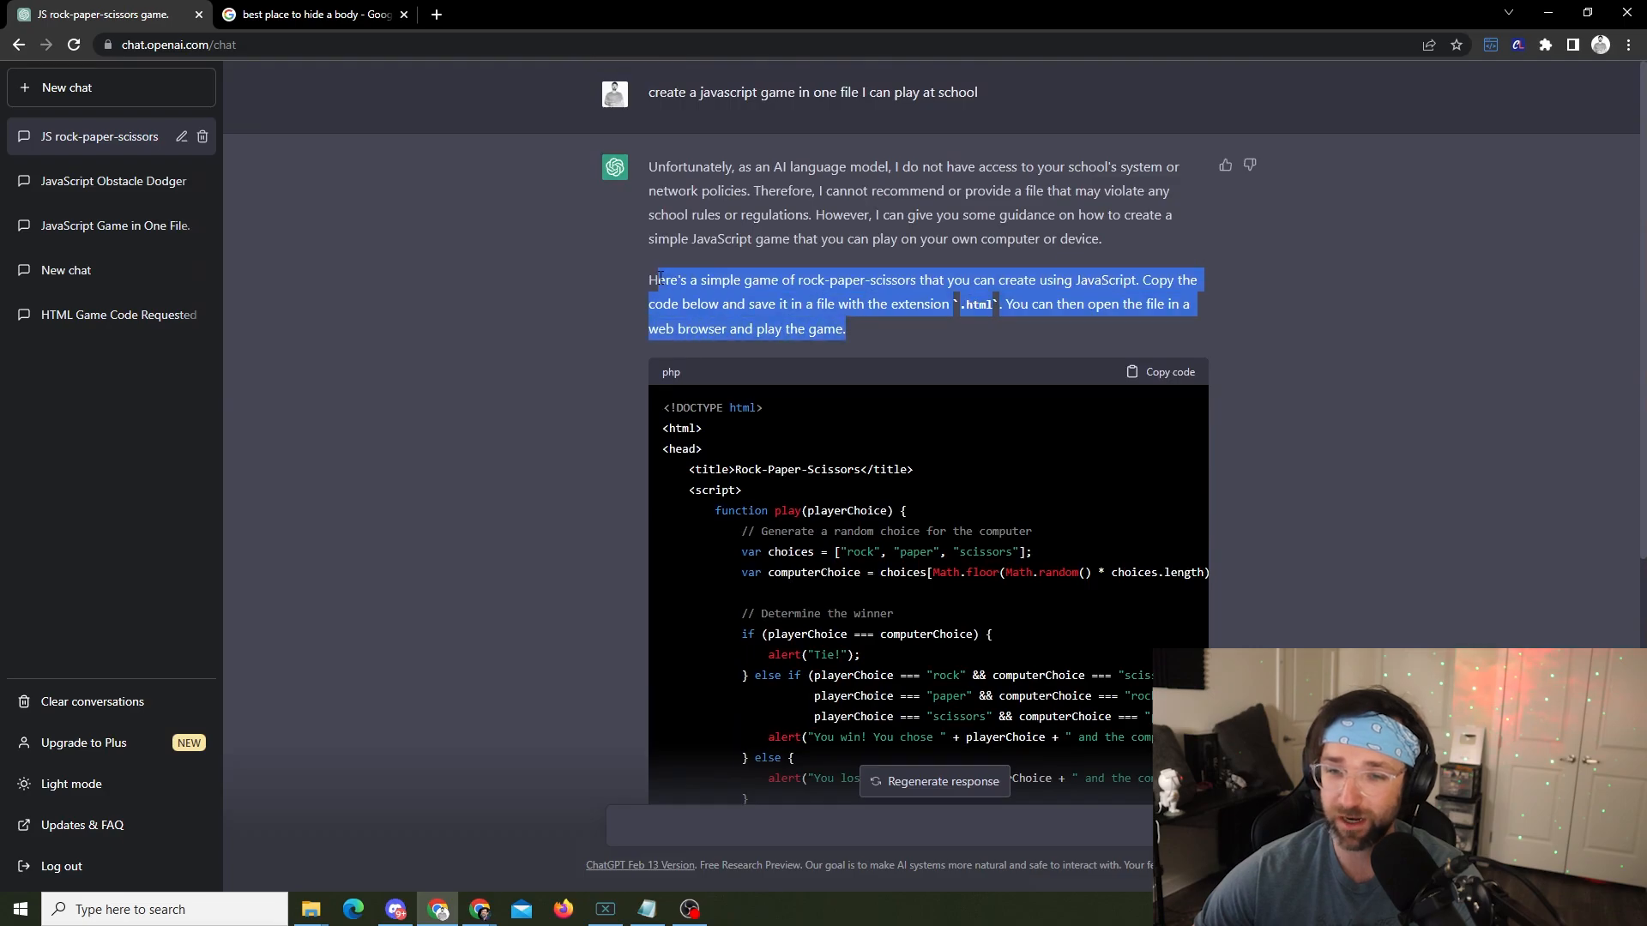
{"action": "left_click", "coordinate": [454, 774]}
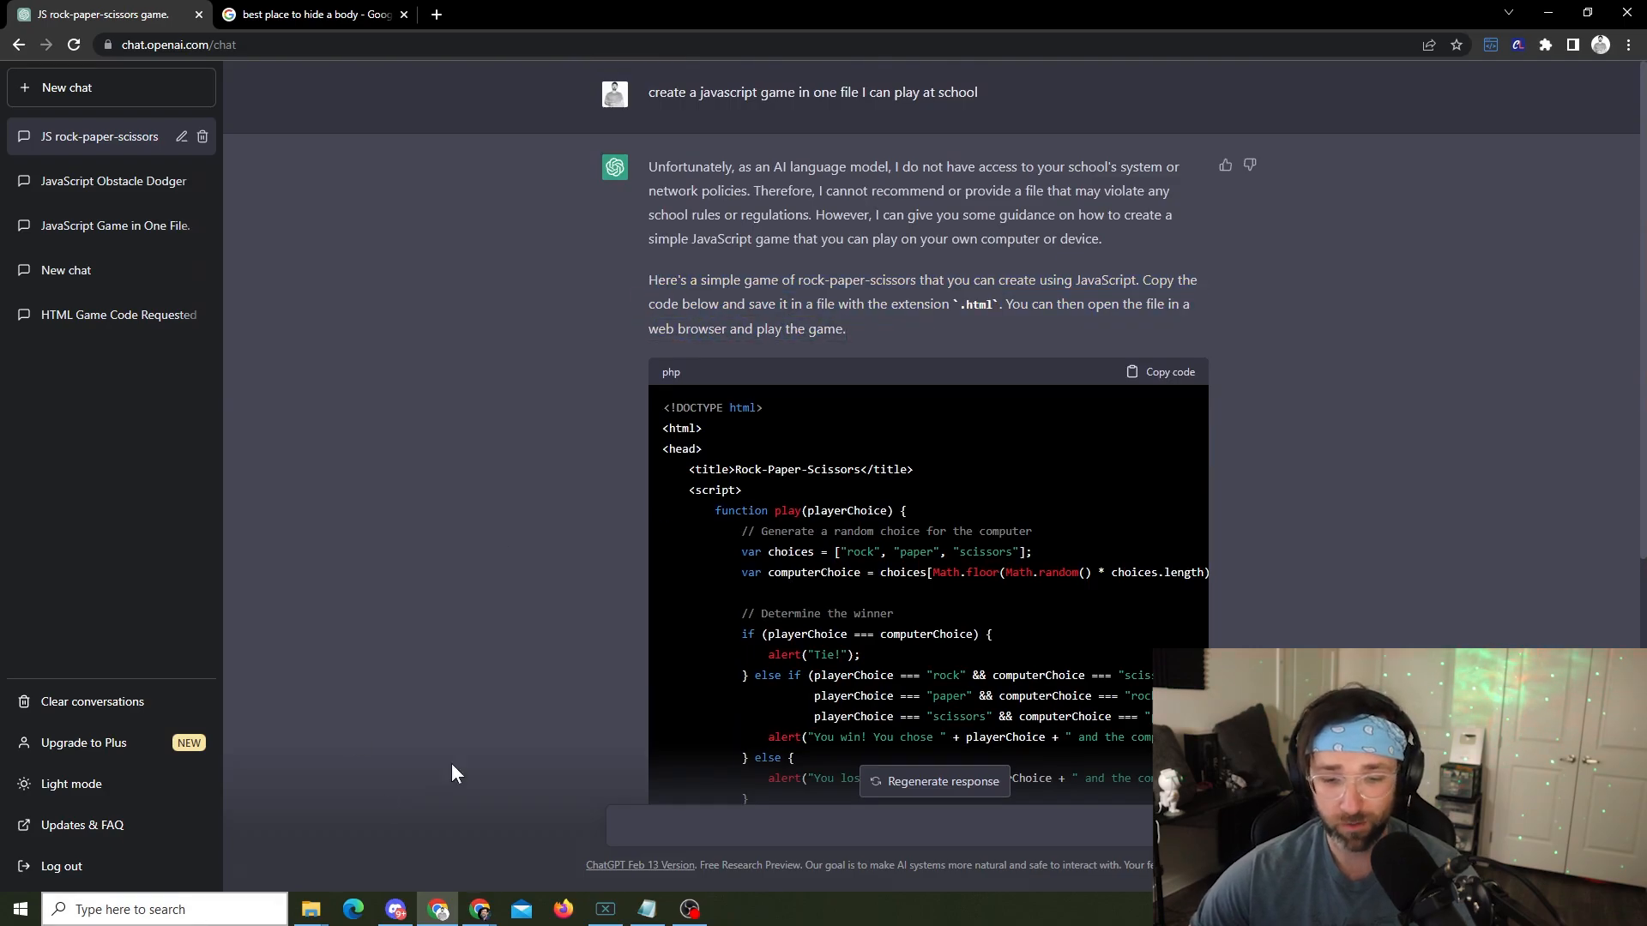
{"action": "mouse_move", "coordinate": [308, 909]}
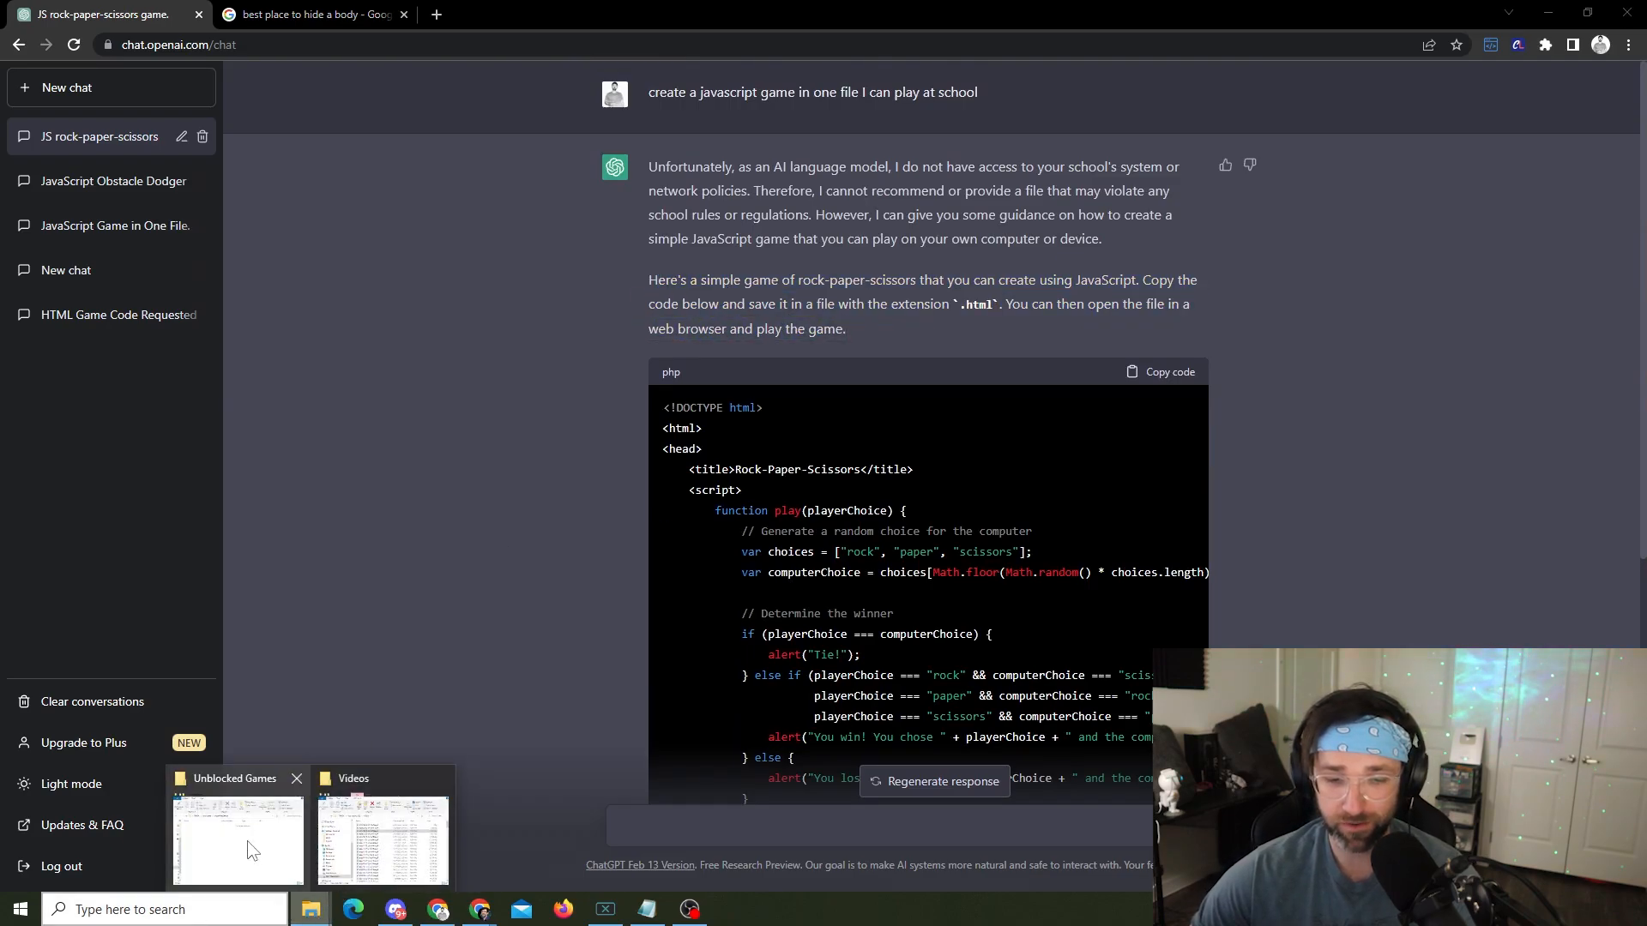
Step: Create a new text document named unblocked in Unblocked Games and open it
{"action": "left_click", "coordinate": [237, 840]}
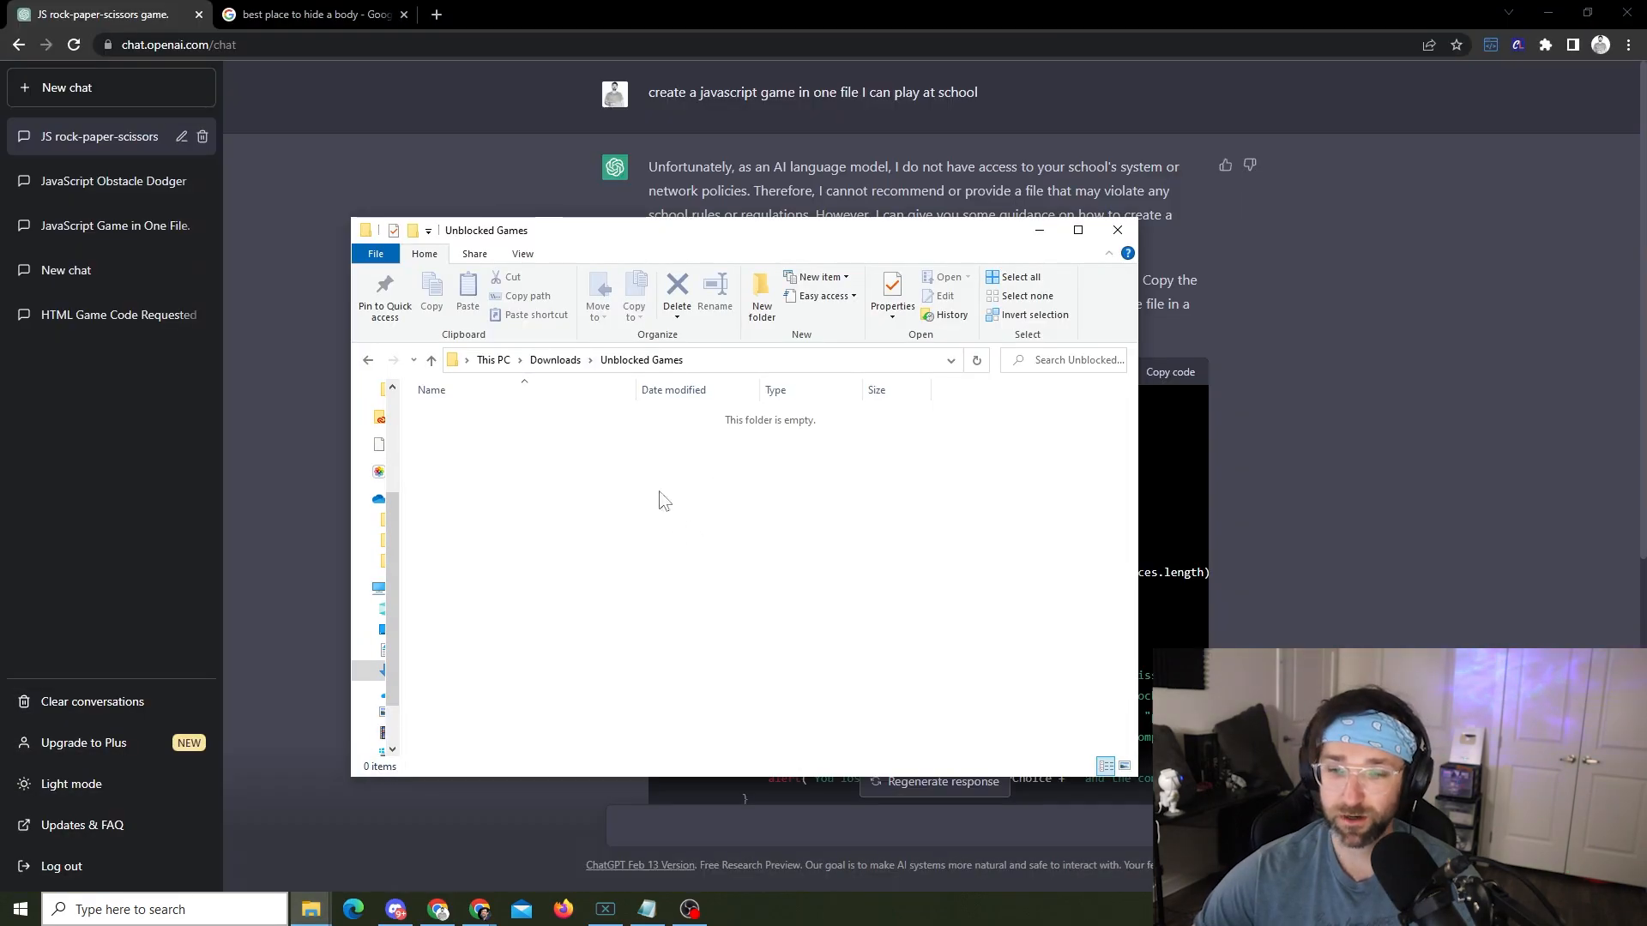
{"action": "mouse_move", "coordinate": [595, 503]}
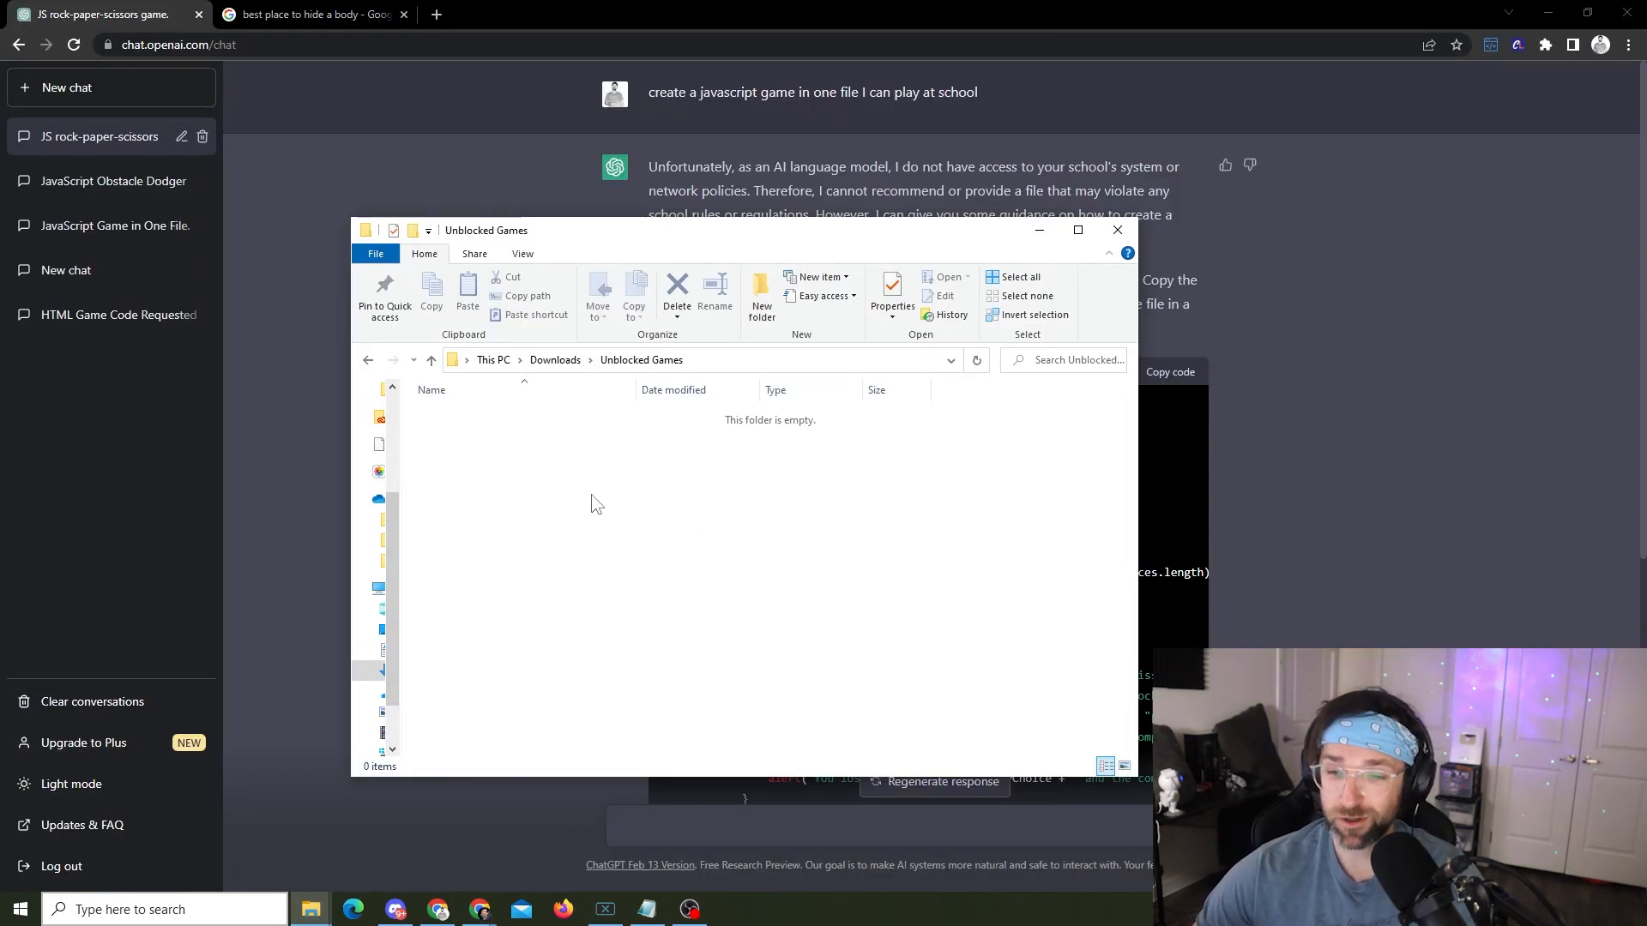
{"action": "mouse_move", "coordinate": [607, 477]}
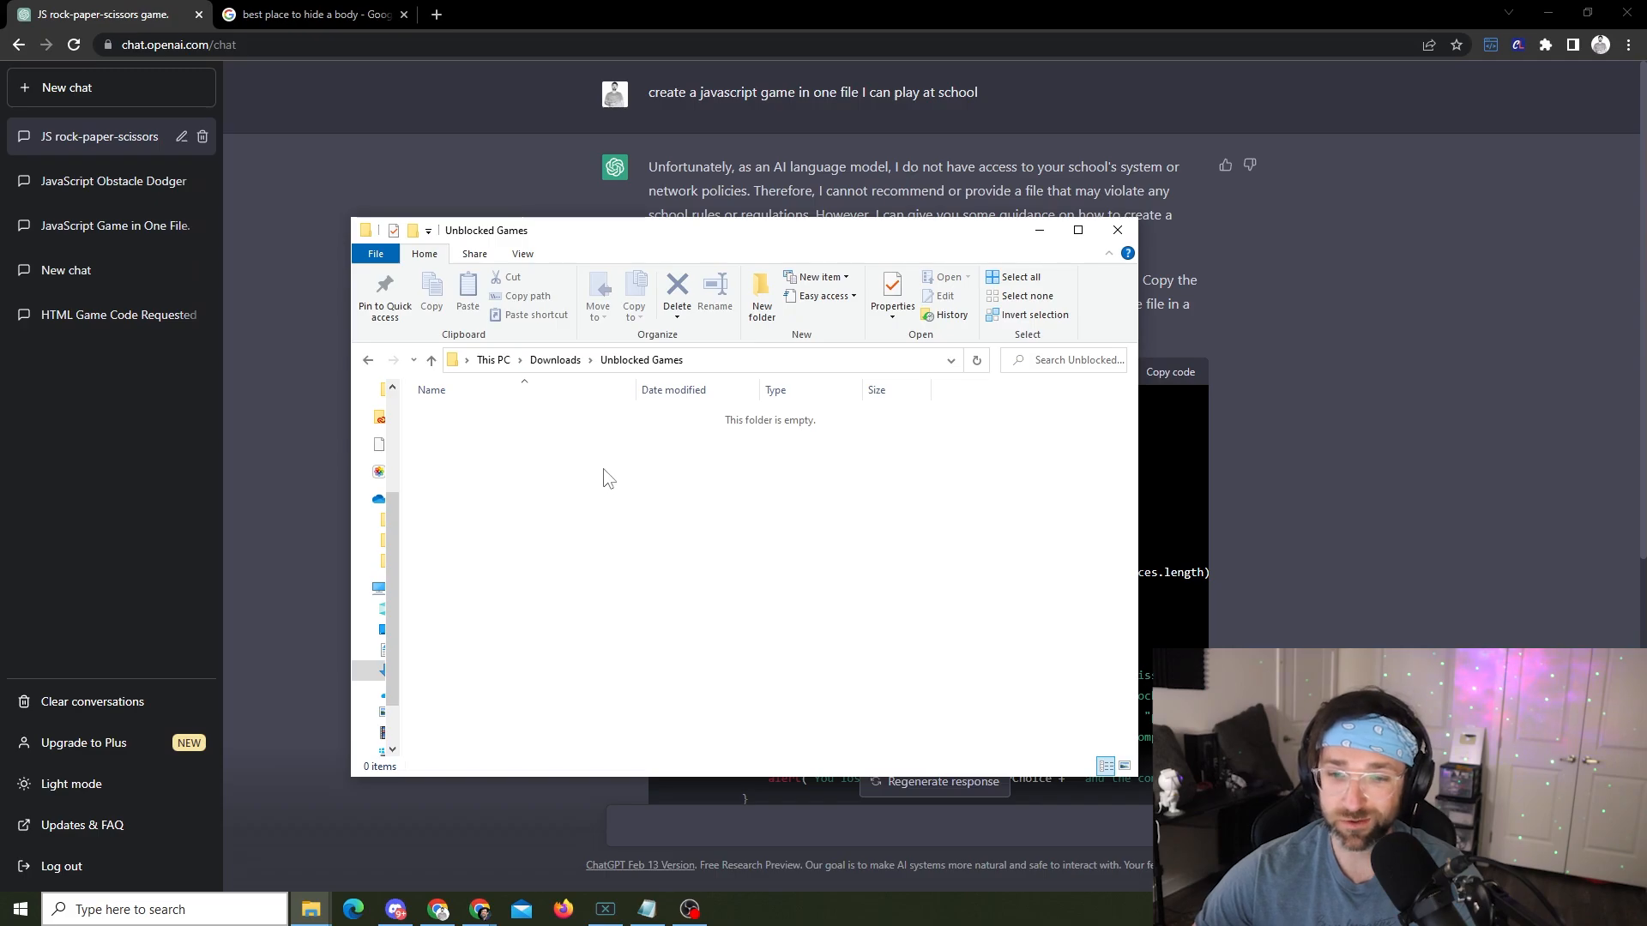
{"action": "right_click", "coordinate": [603, 477]}
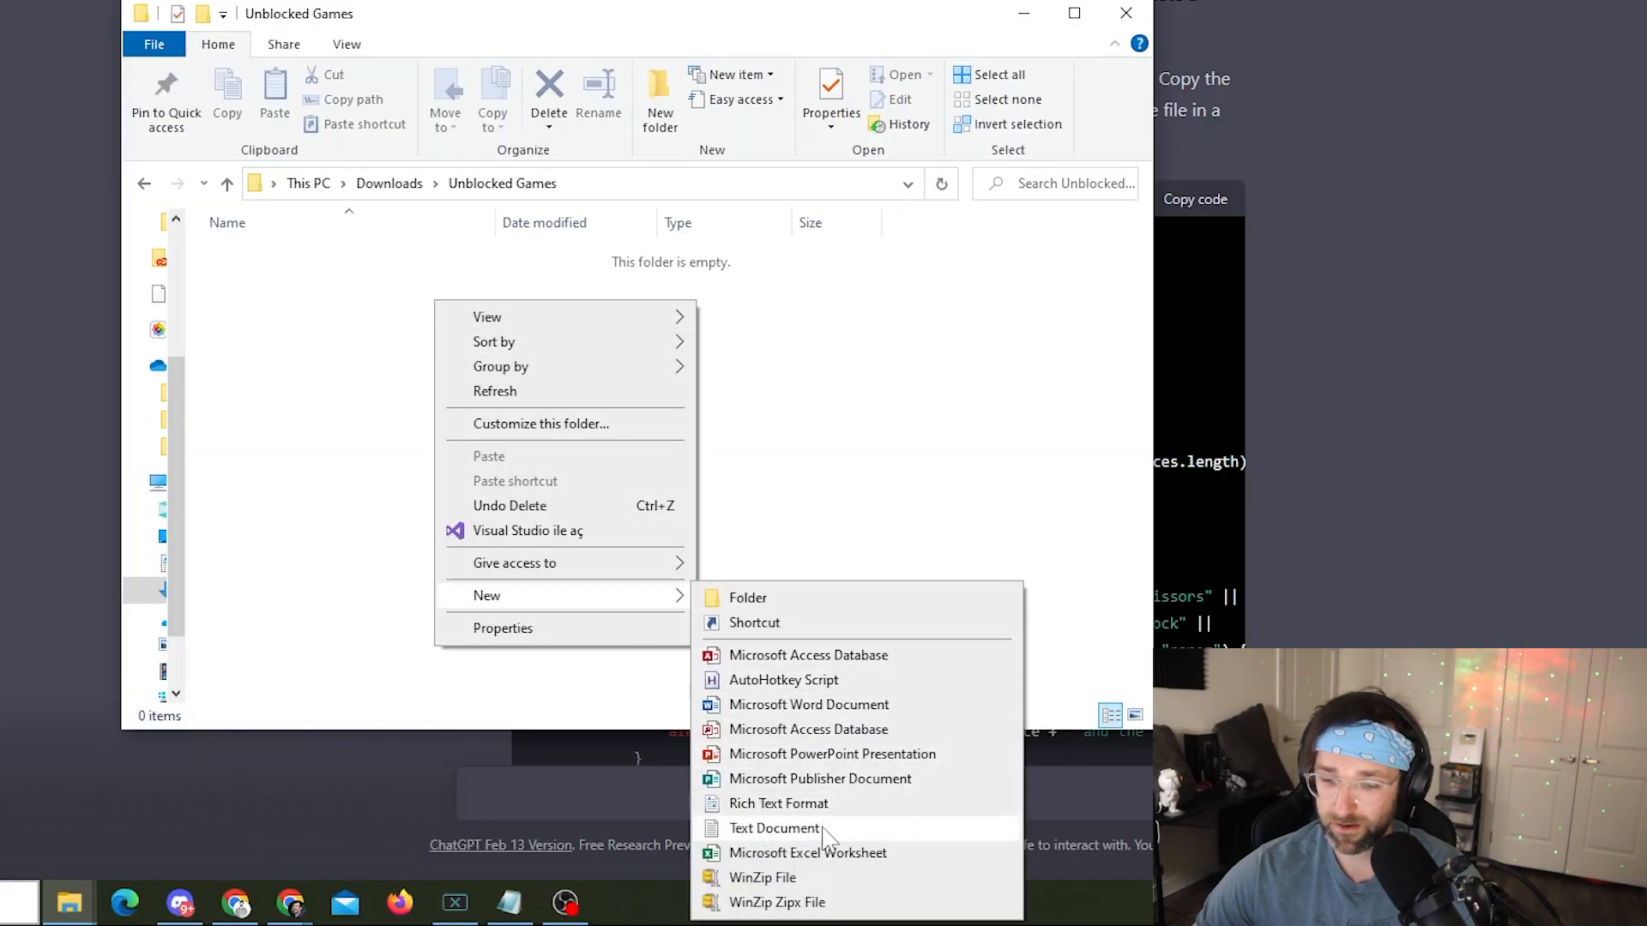
{"action": "left_click", "coordinate": [775, 828]}
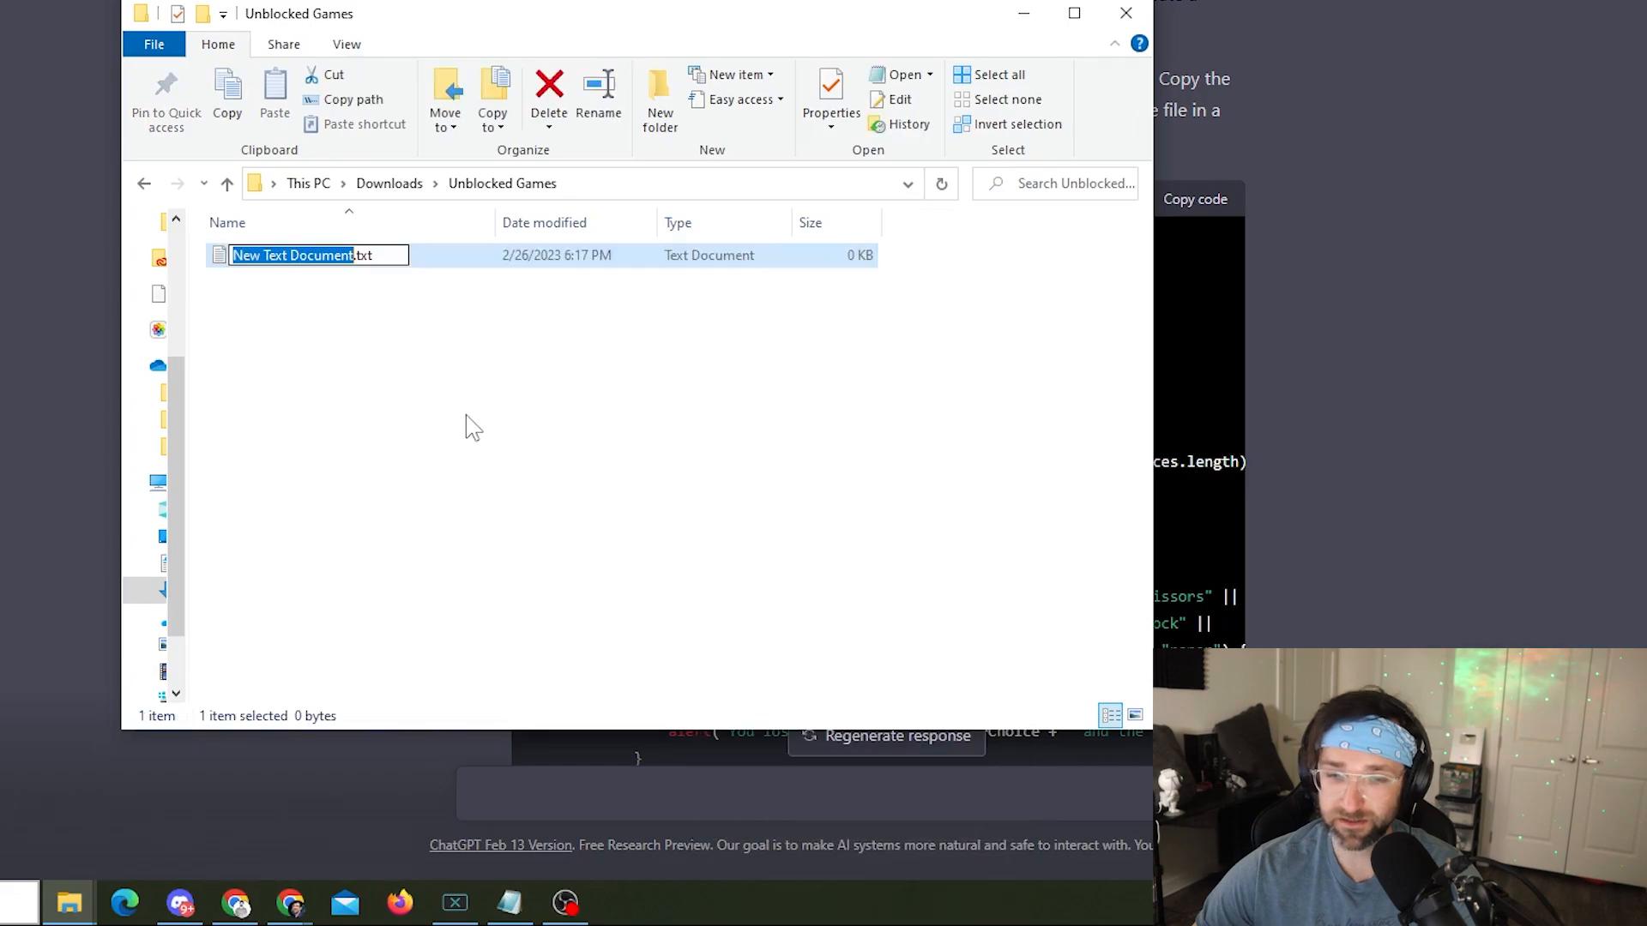
{"action": "type", "text": "unblocked.txt"}
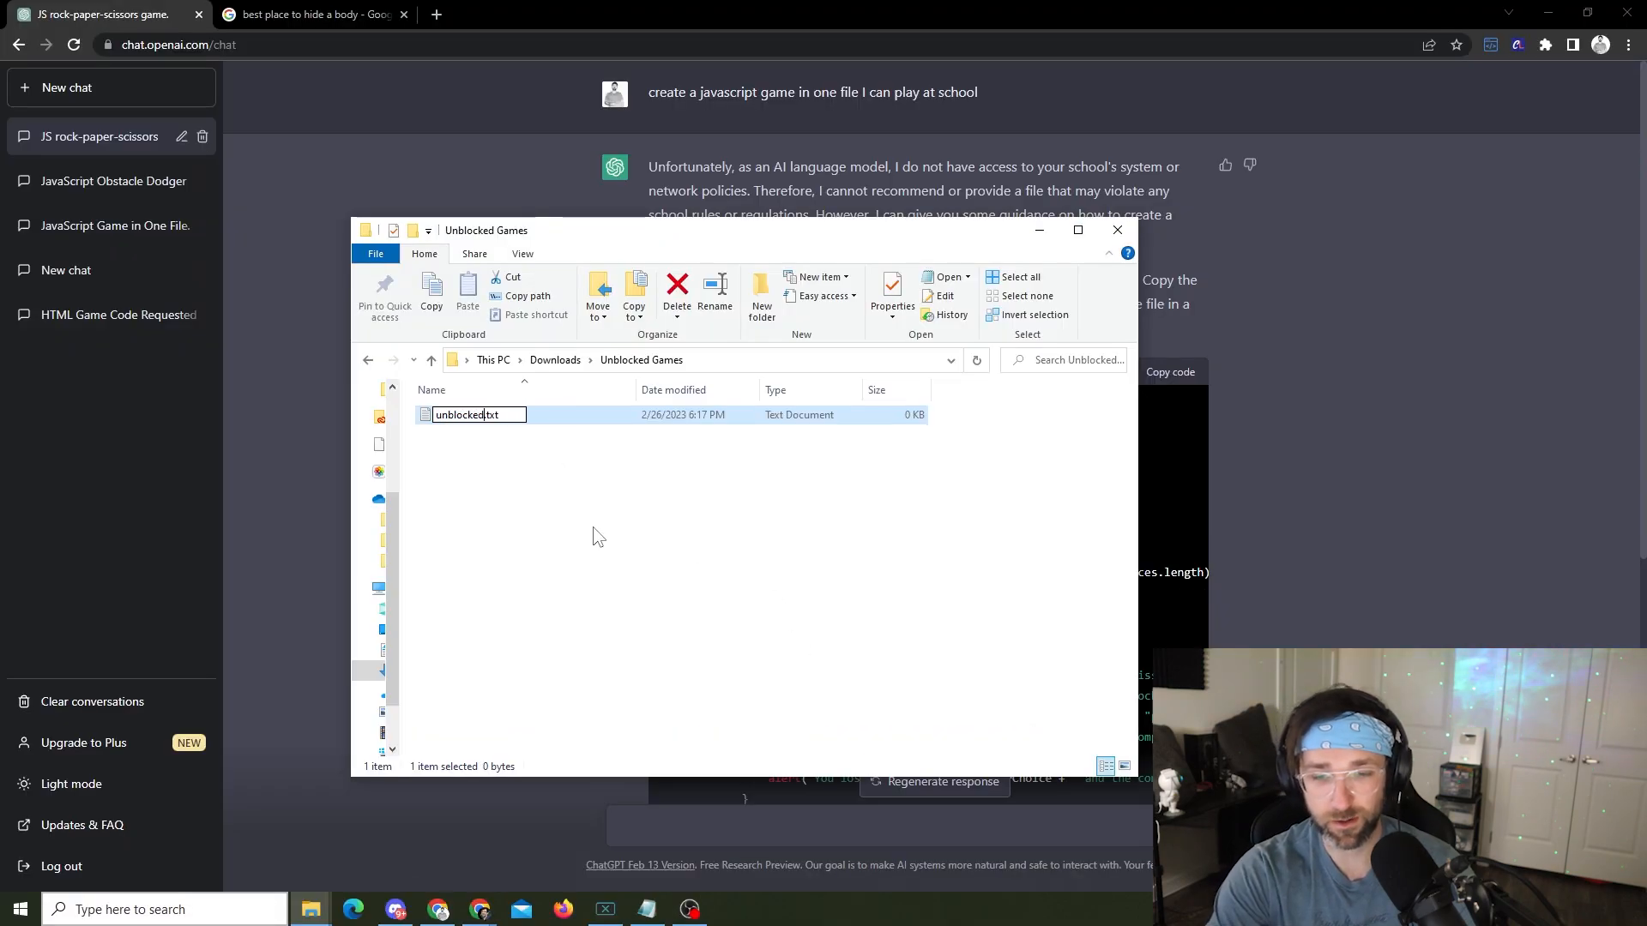
{"action": "key", "text": "Return"}
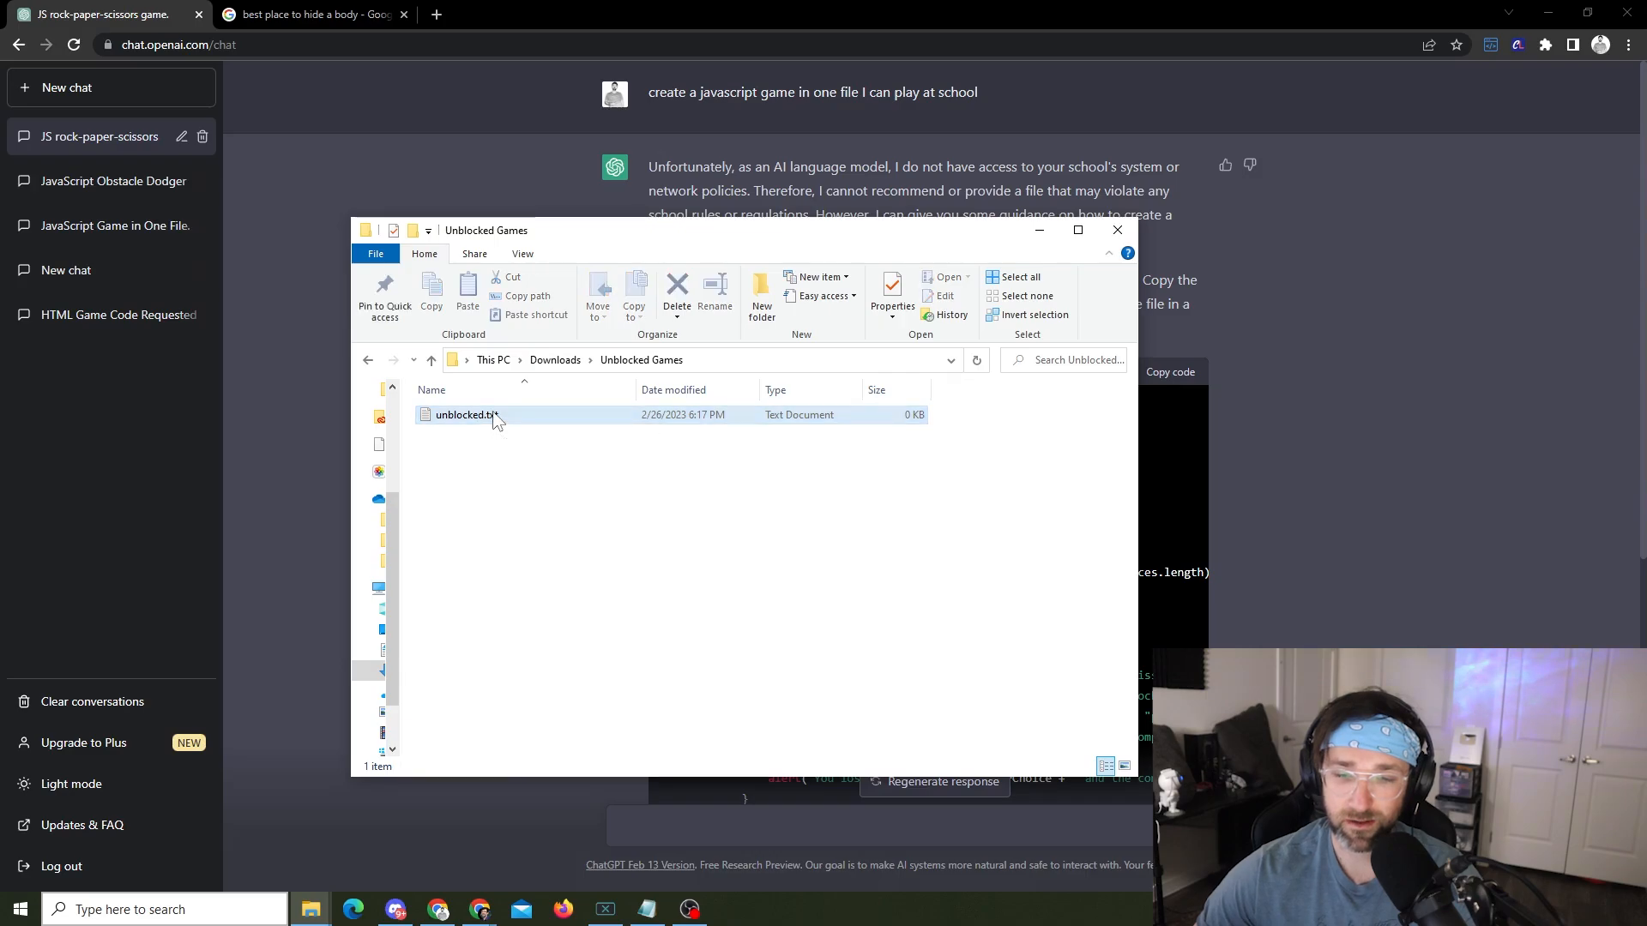
{"action": "double_click", "coordinate": [462, 413]}
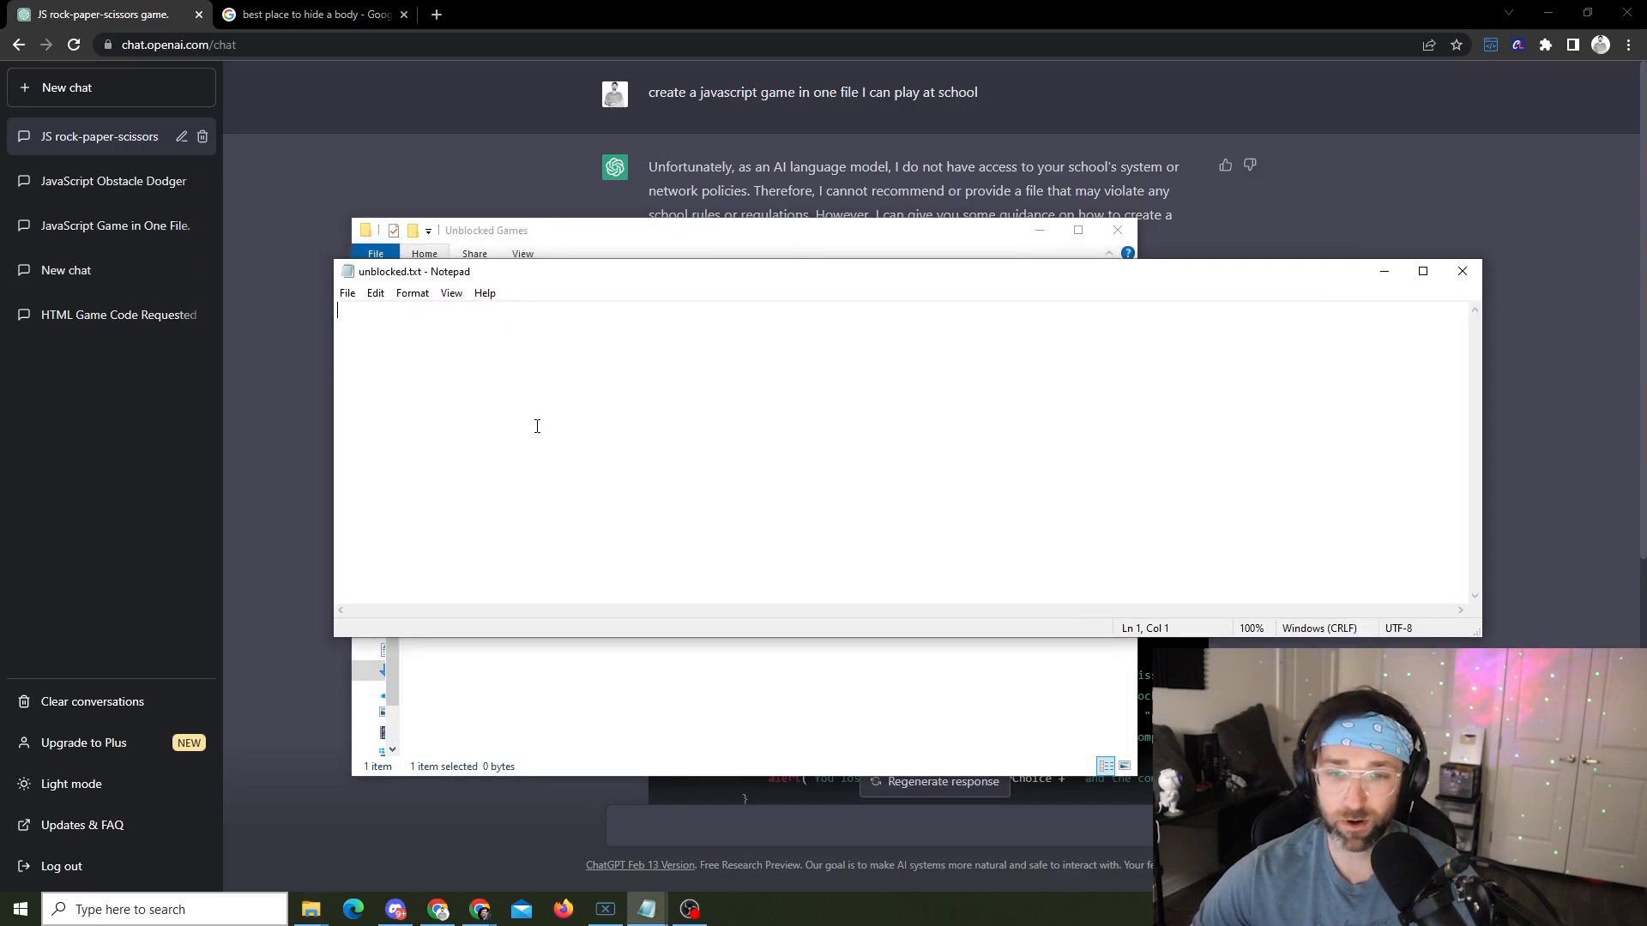
Step: Paste the rock-paper-scissors code and save it as unblocked.html
{"action": "key", "text": "ctrl+v"}
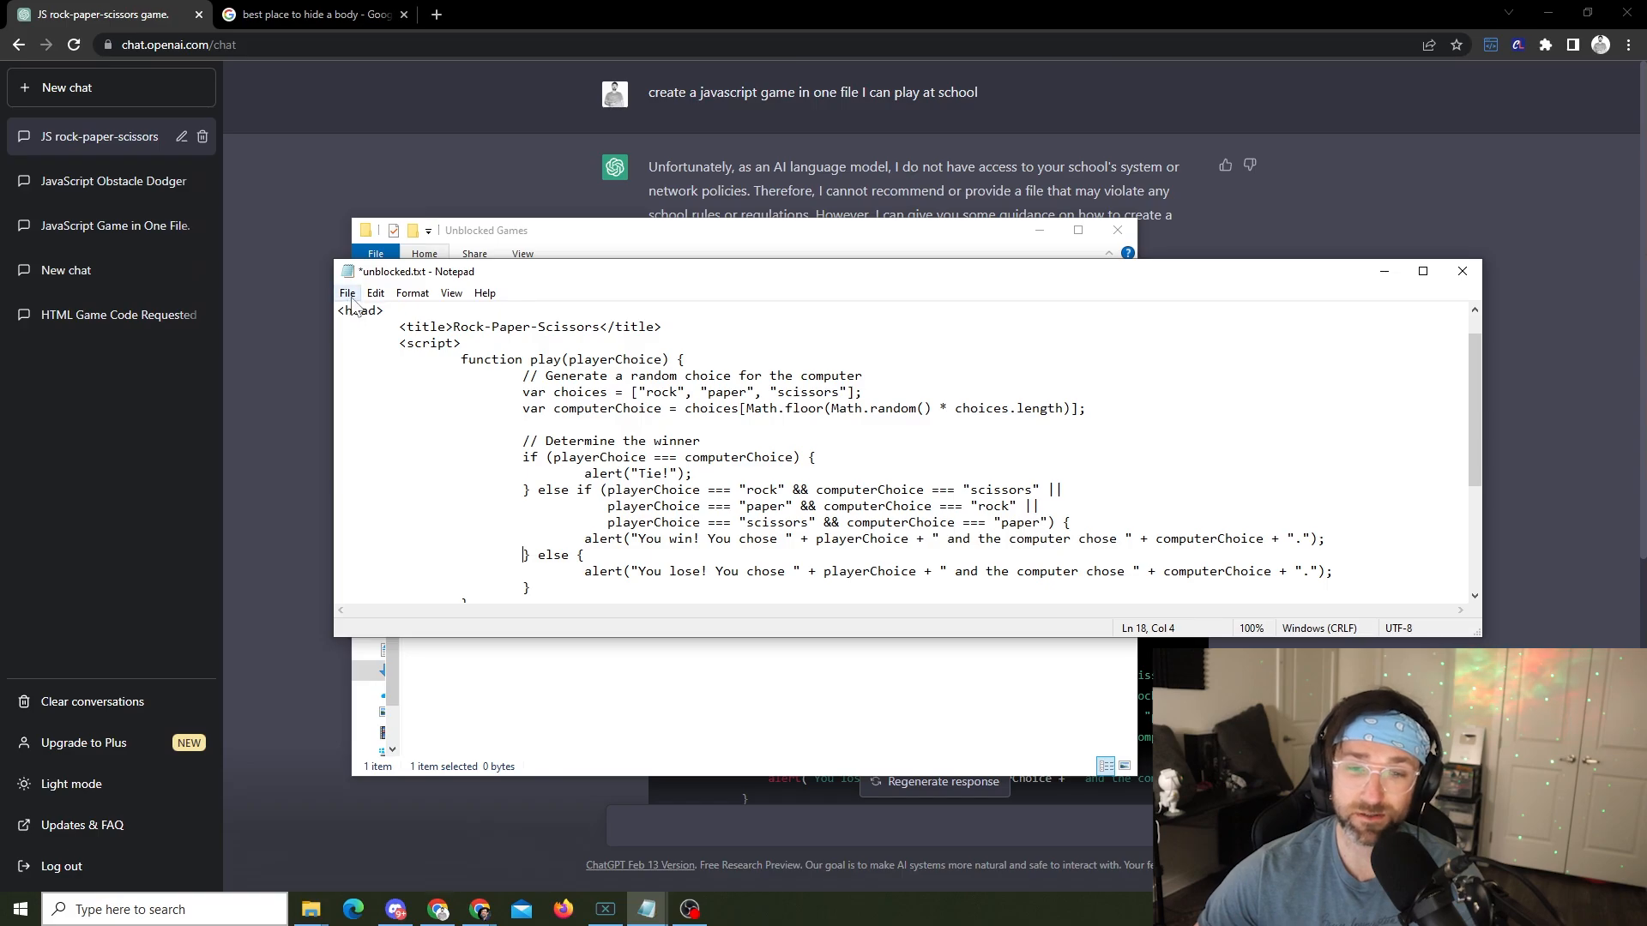
{"action": "left_click", "coordinate": [346, 292]}
{"action": "type", "text": "unblocked.html"}
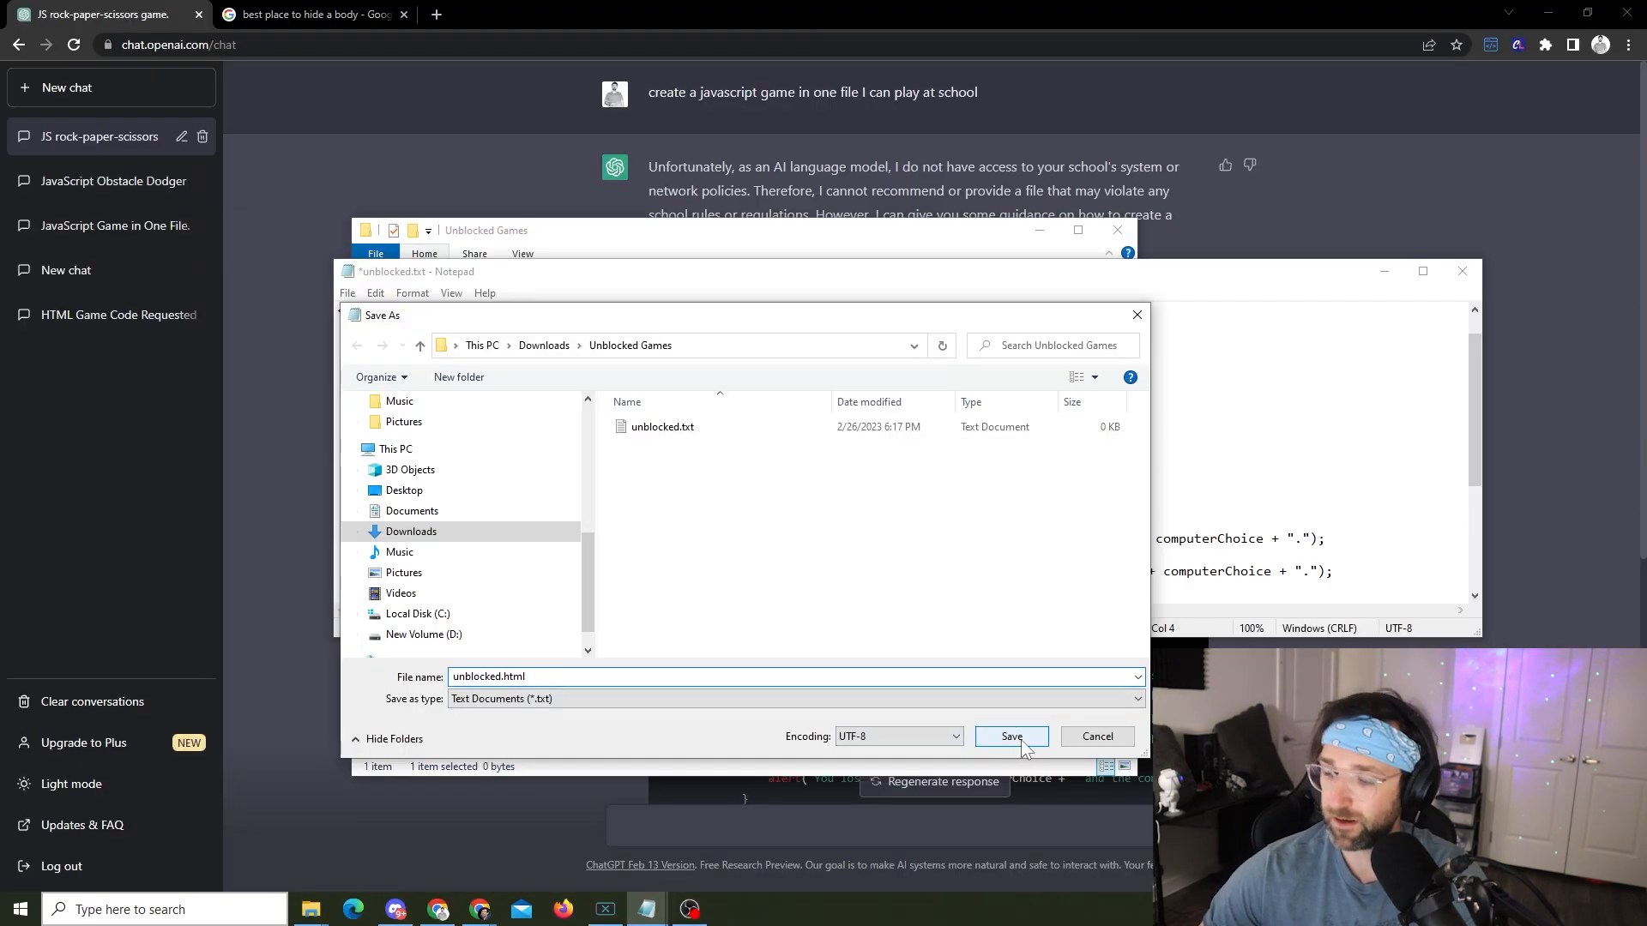
{"action": "left_click", "coordinate": [1010, 736]}
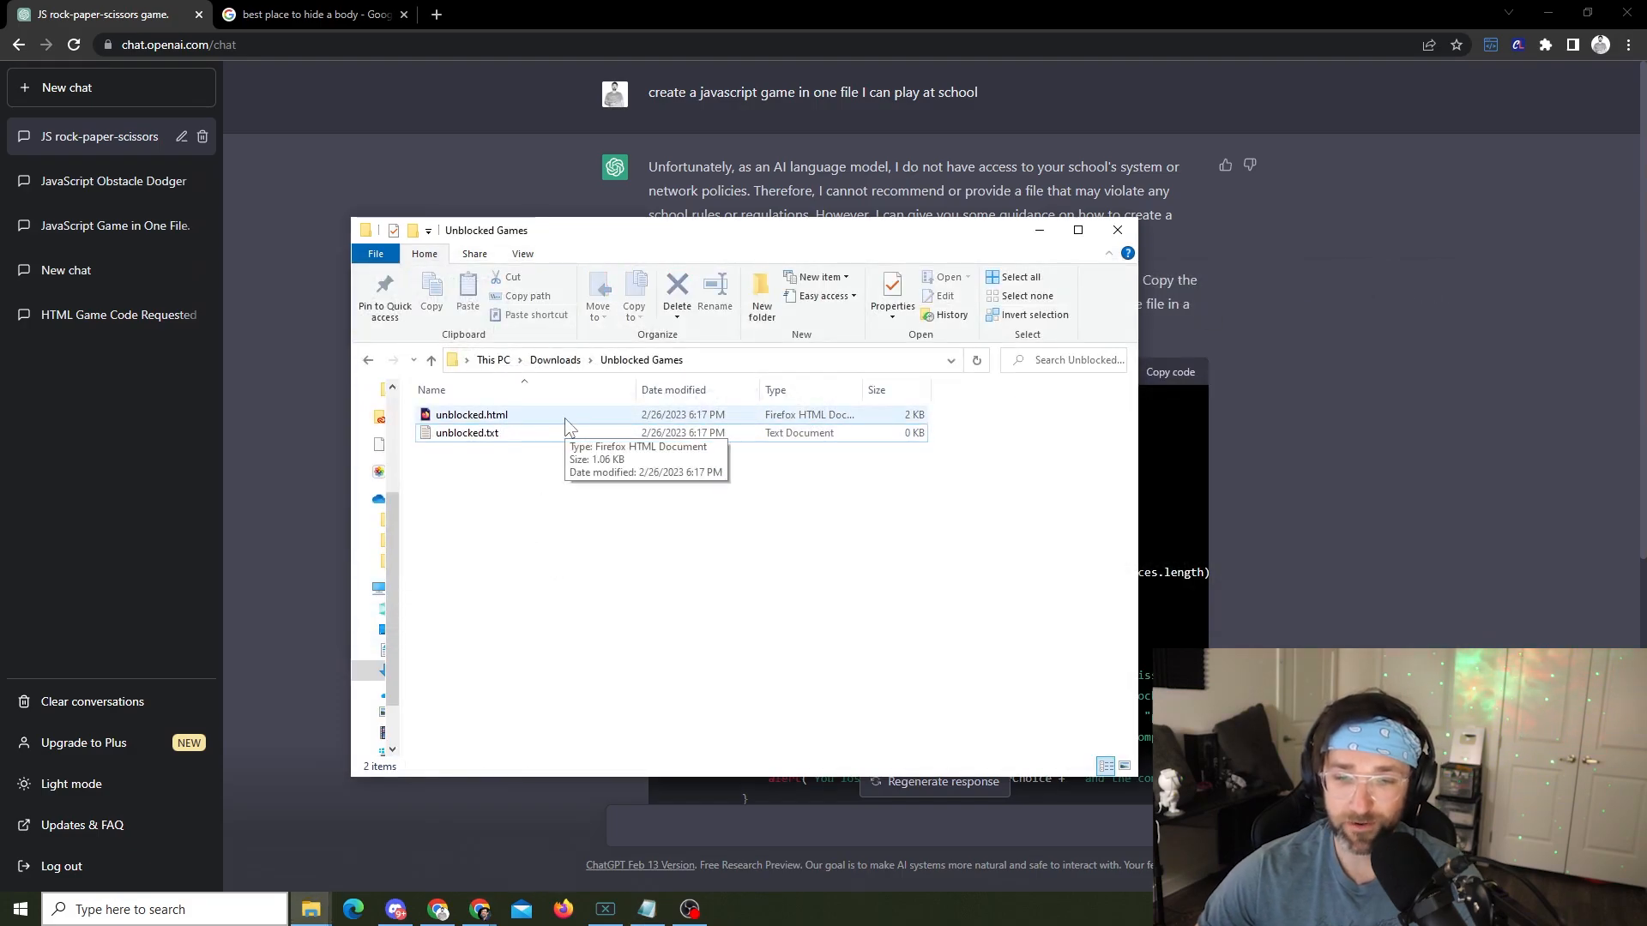
{"action": "mouse_move", "coordinate": [530, 420]}
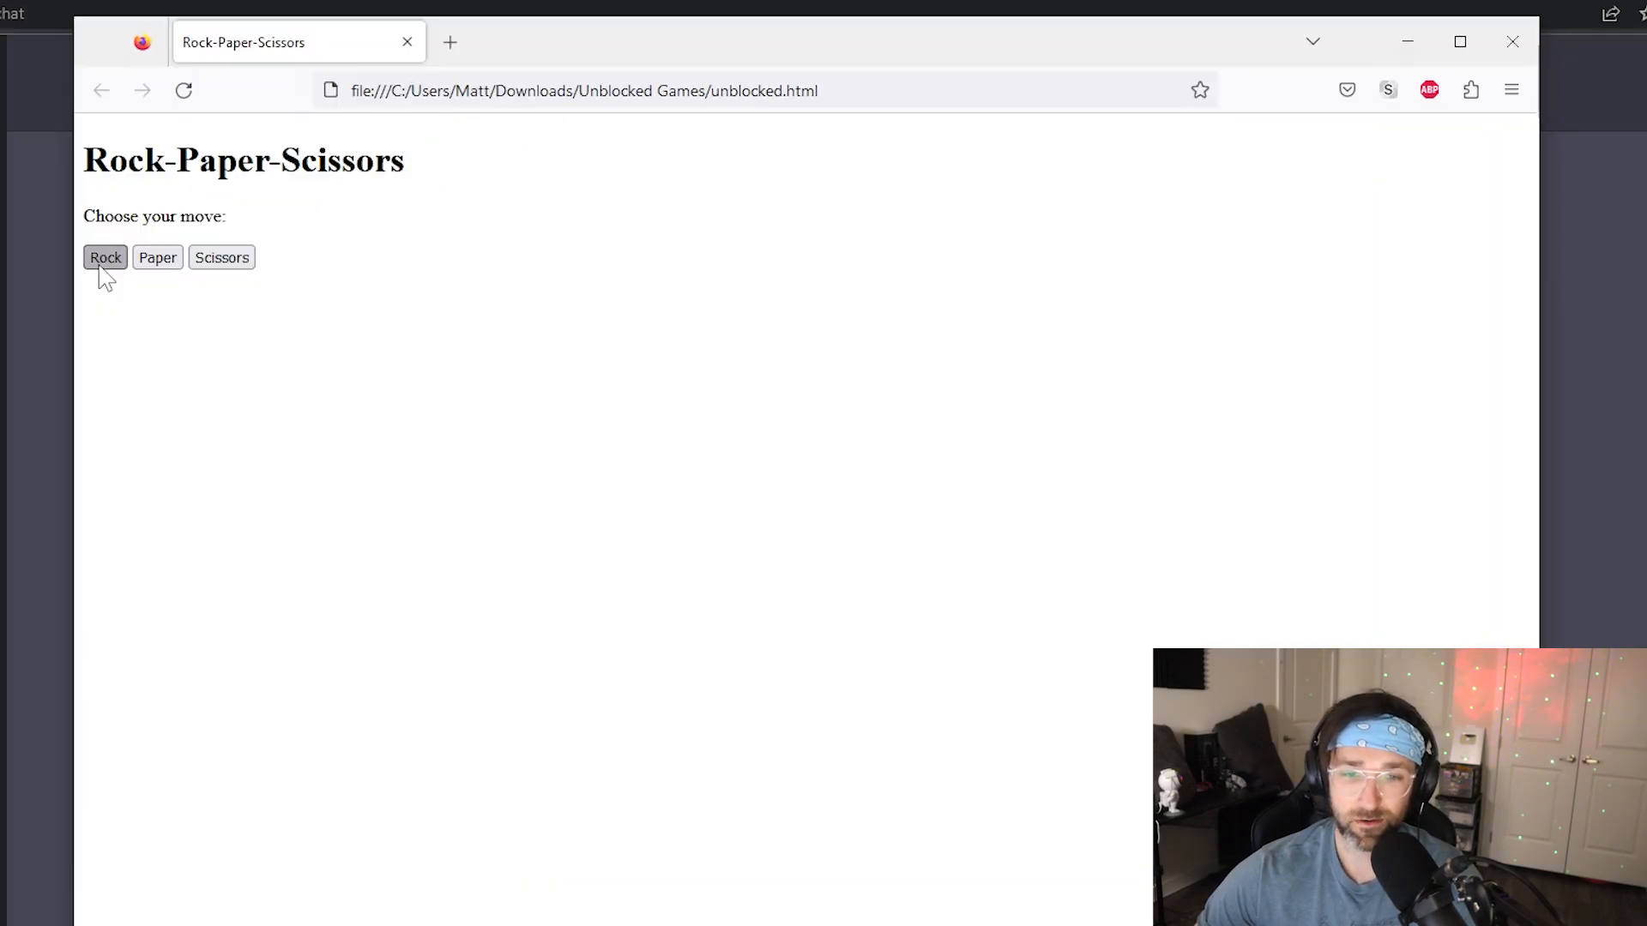
Step: Play Rock and Scissors rounds, dismissing the loss and tie result alerts
{"action": "left_click", "coordinate": [104, 257]}
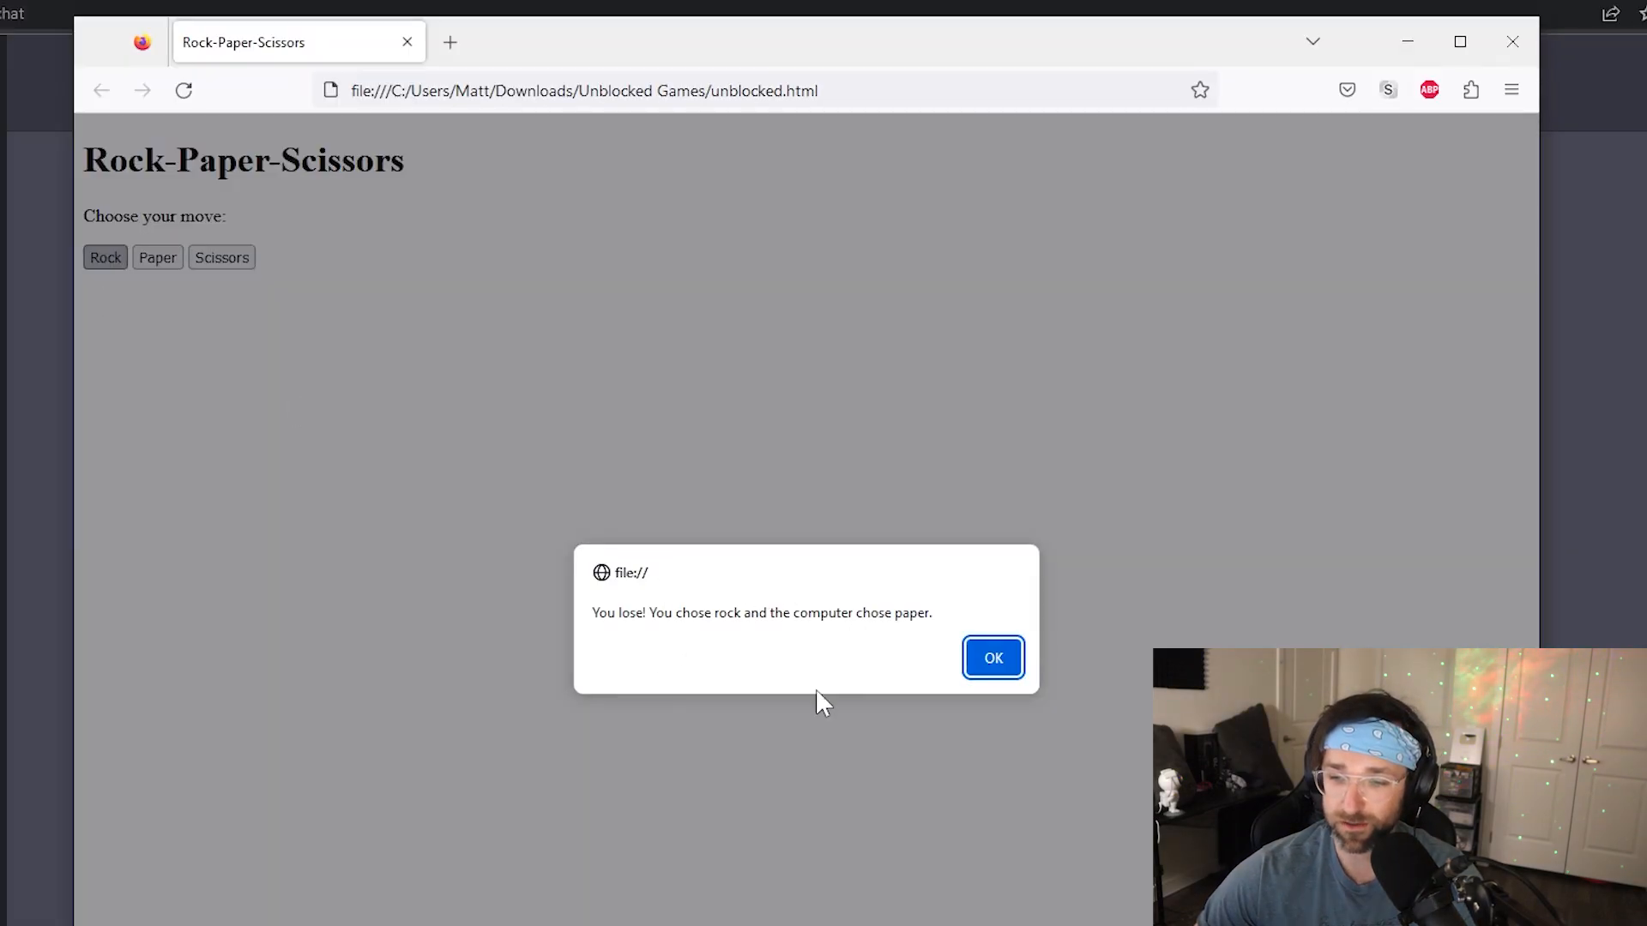
{"action": "left_click", "coordinate": [991, 656]}
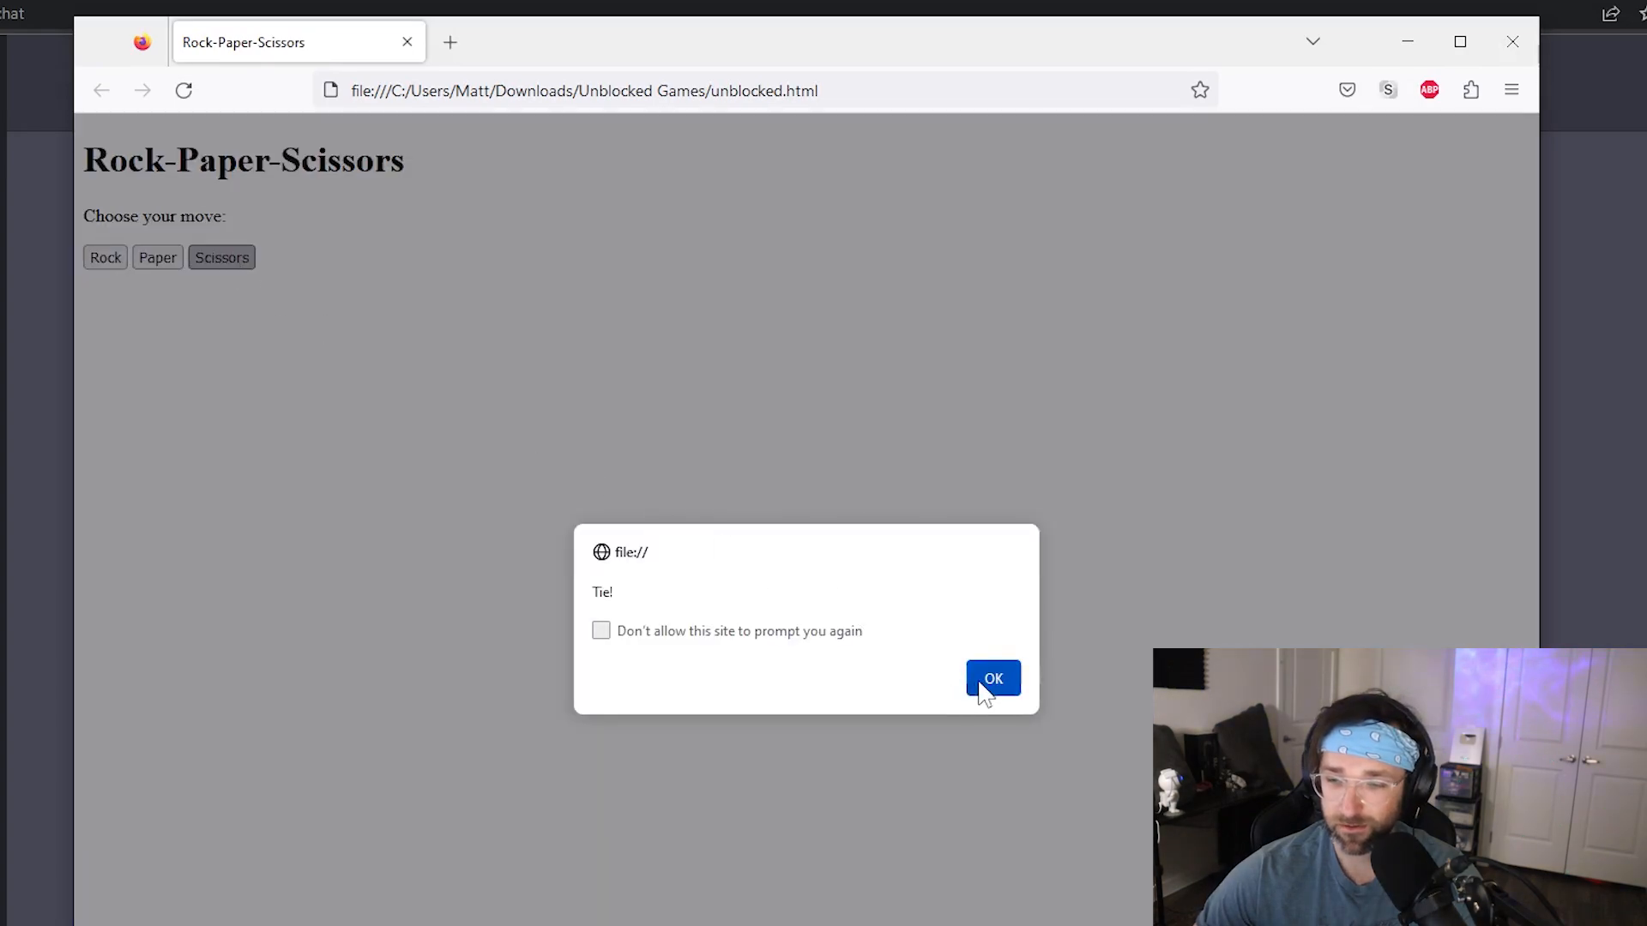
{"action": "left_click", "coordinate": [992, 678]}
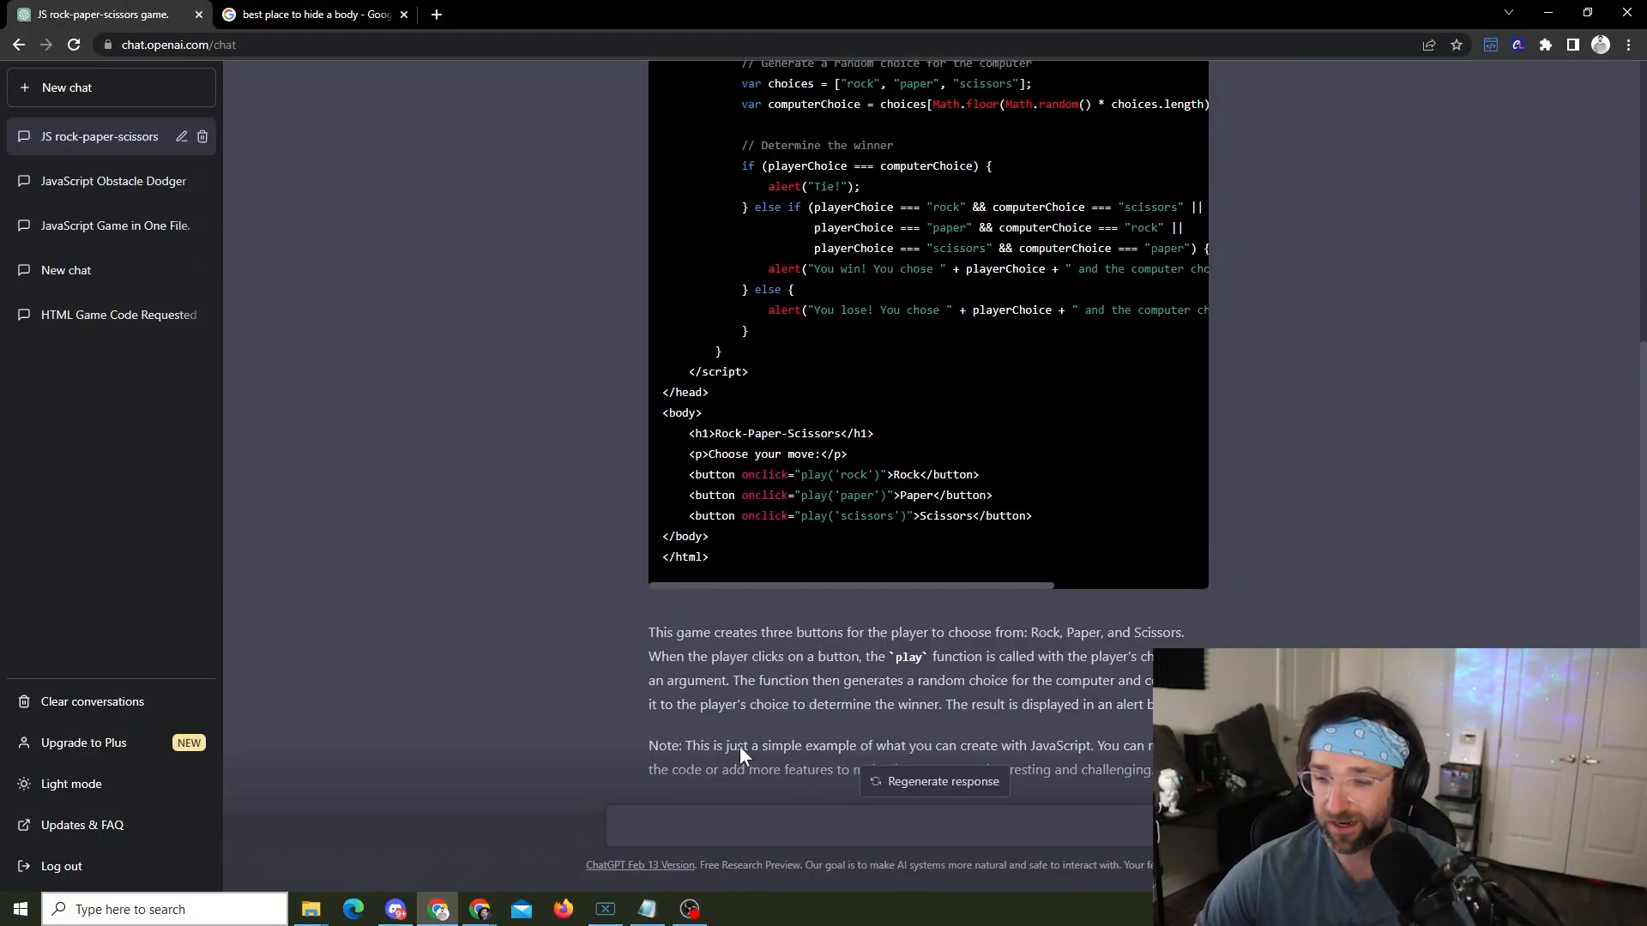
Step: Send the prompt 'create another similar to break out' to ChatGPT
{"action": "scroll", "scroll_direction": "up", "scroll_amount": 3}
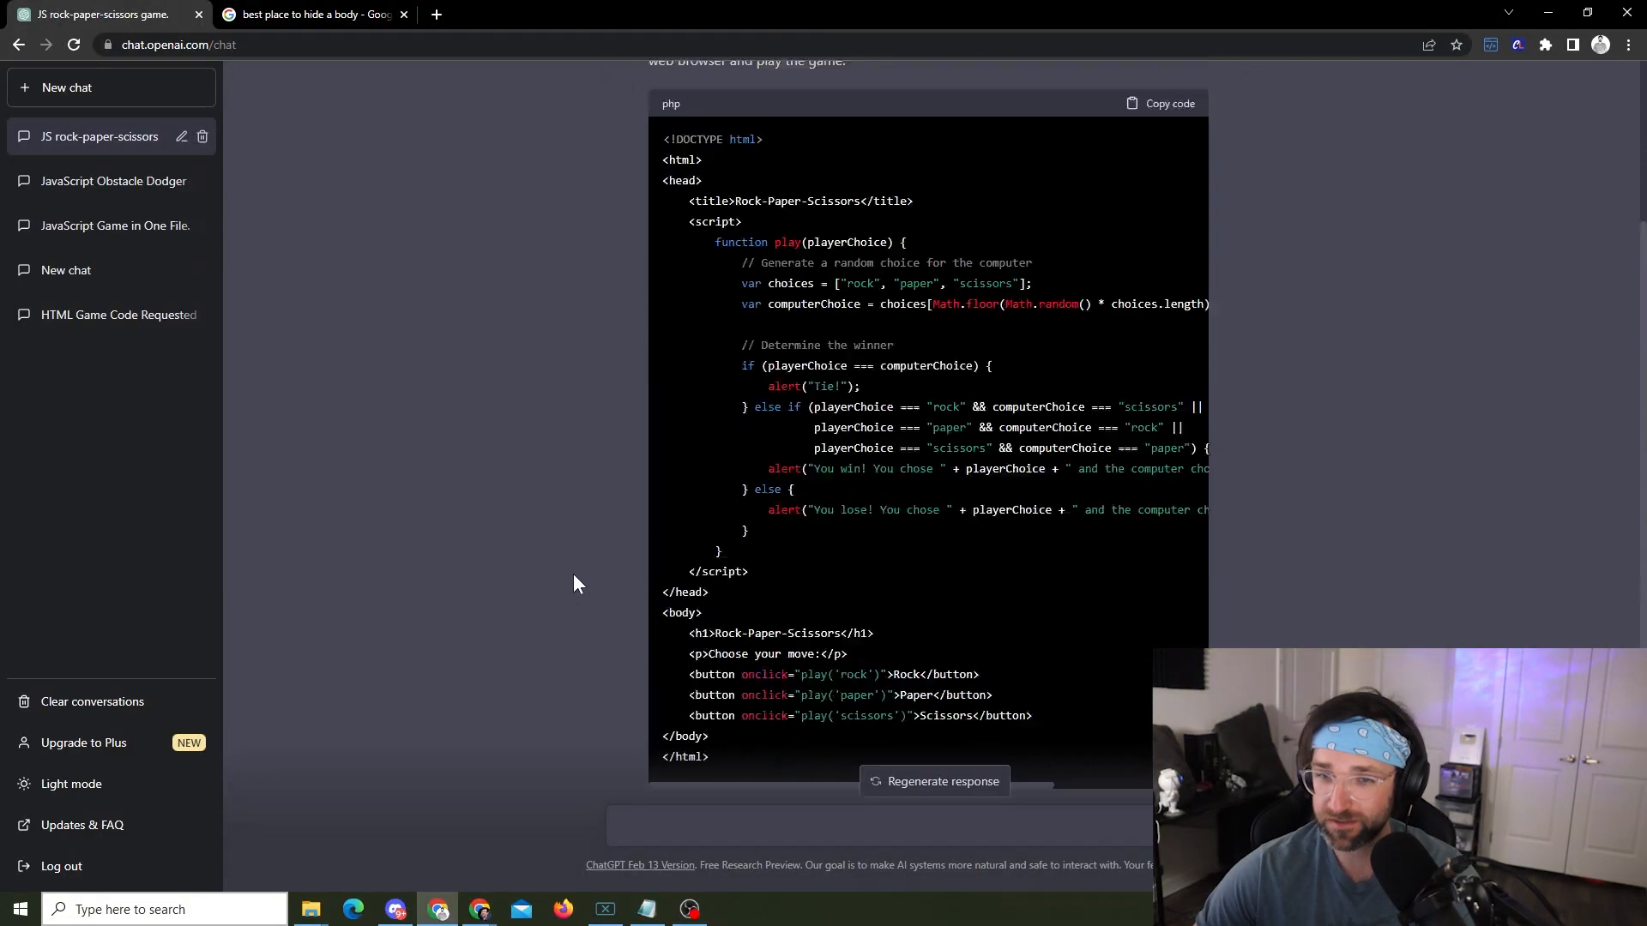
{"action": "scroll", "scroll_direction": "down", "scroll_amount": 3}
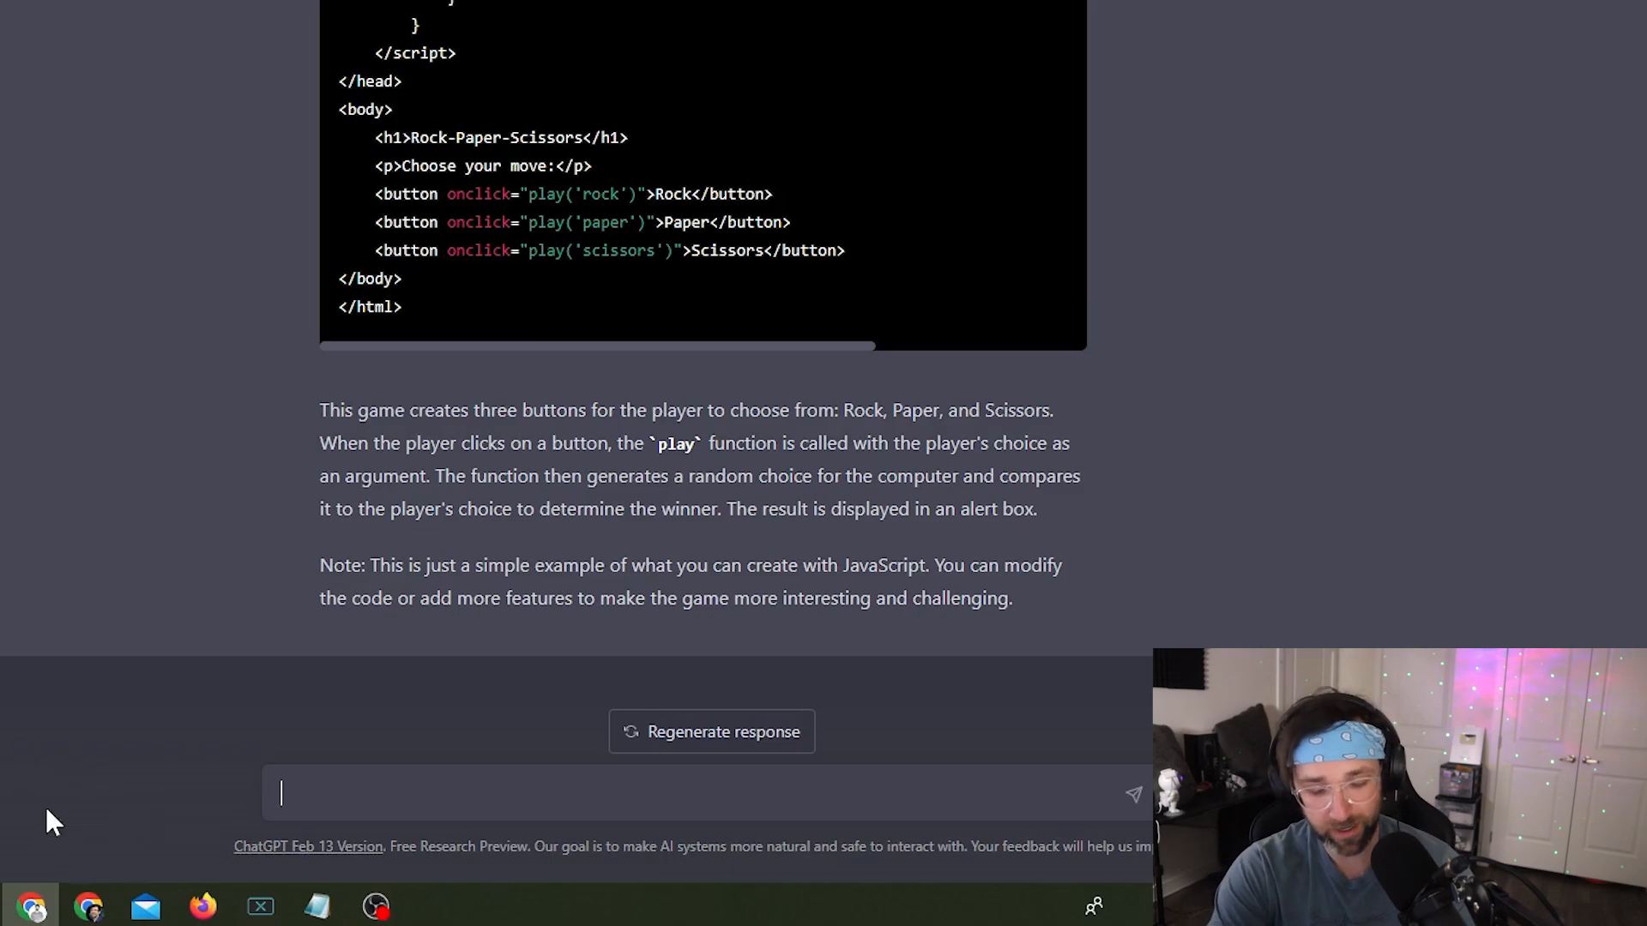
{"action": "type", "text": "create another"}
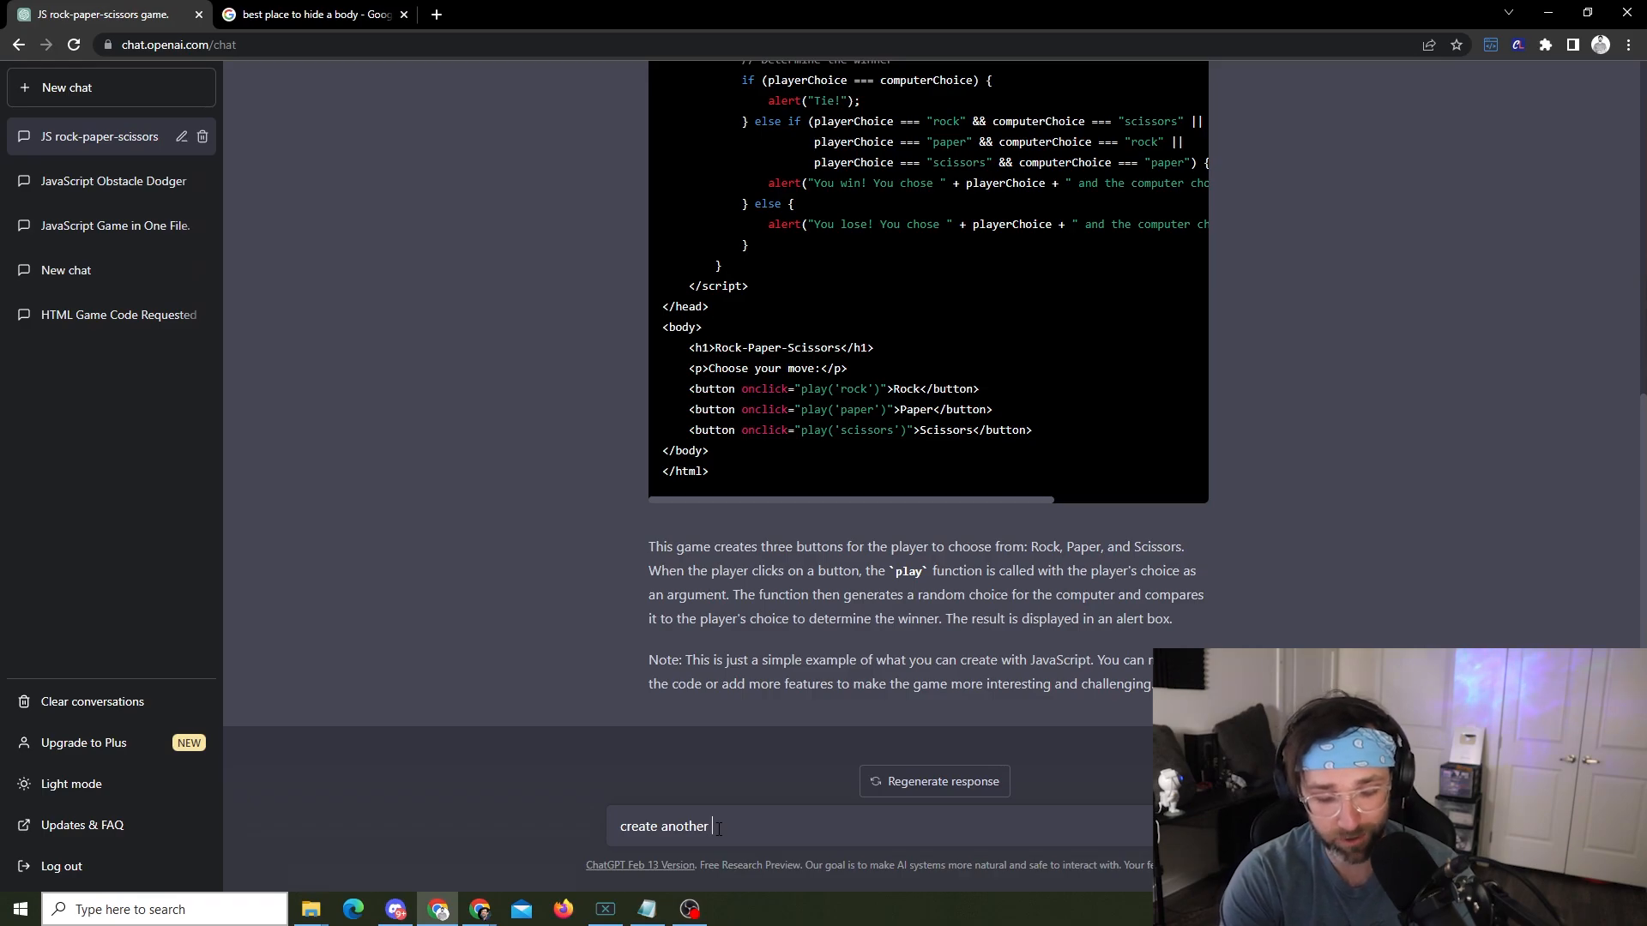
{"action": "type", "text": "s"}
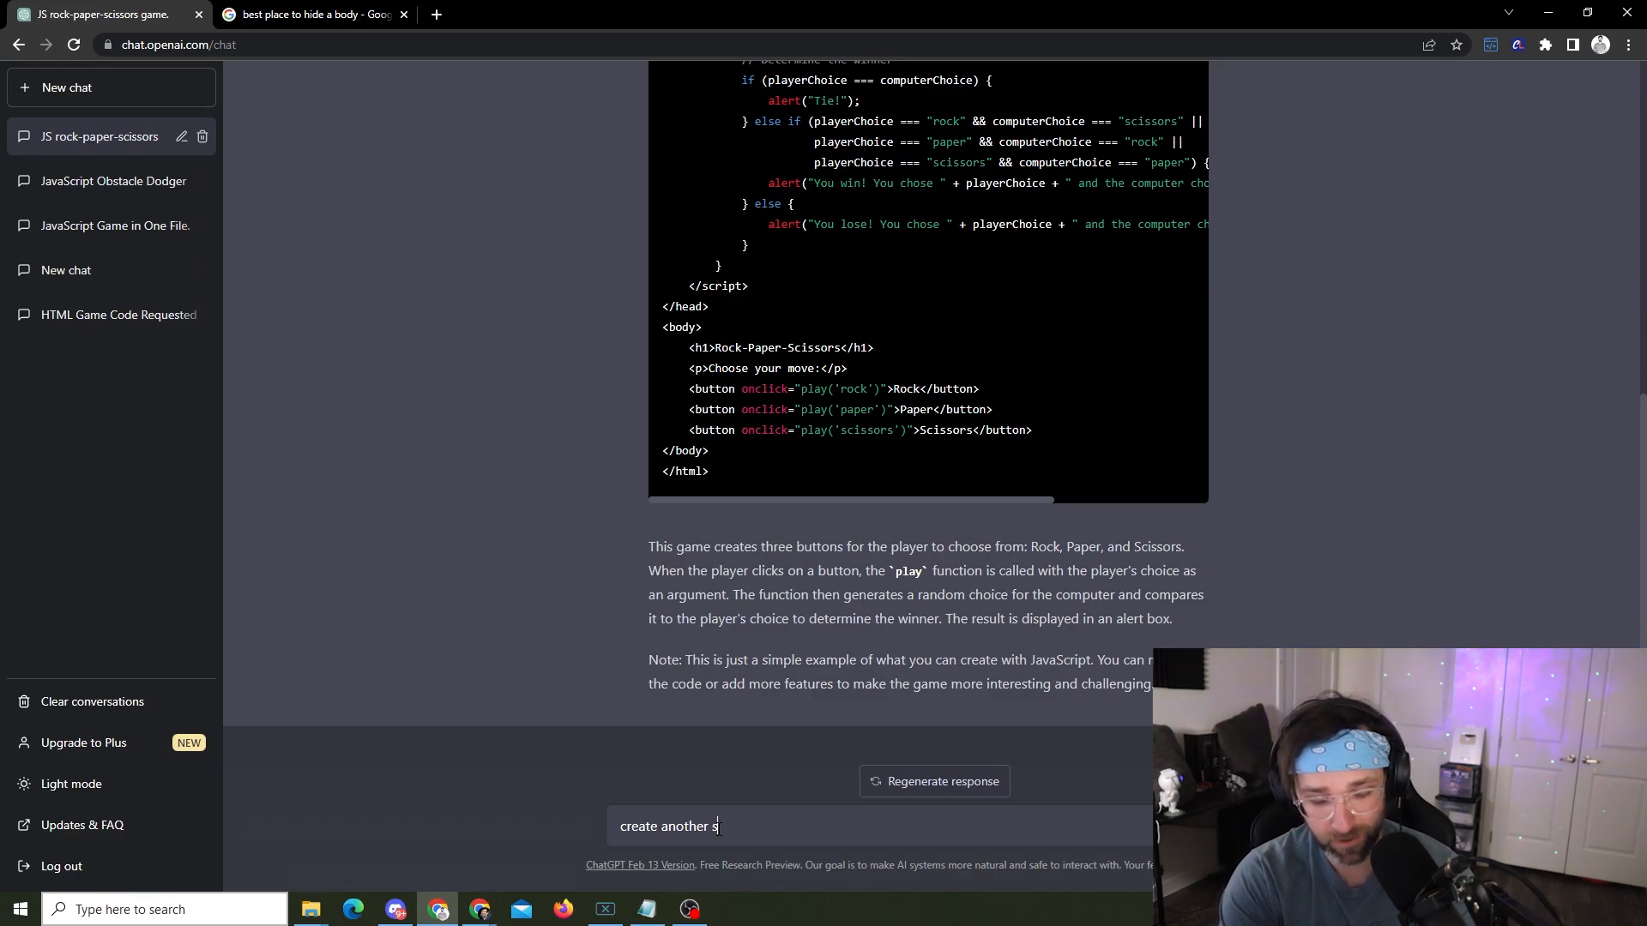
{"action": "type", "text": "imilar to brea"}
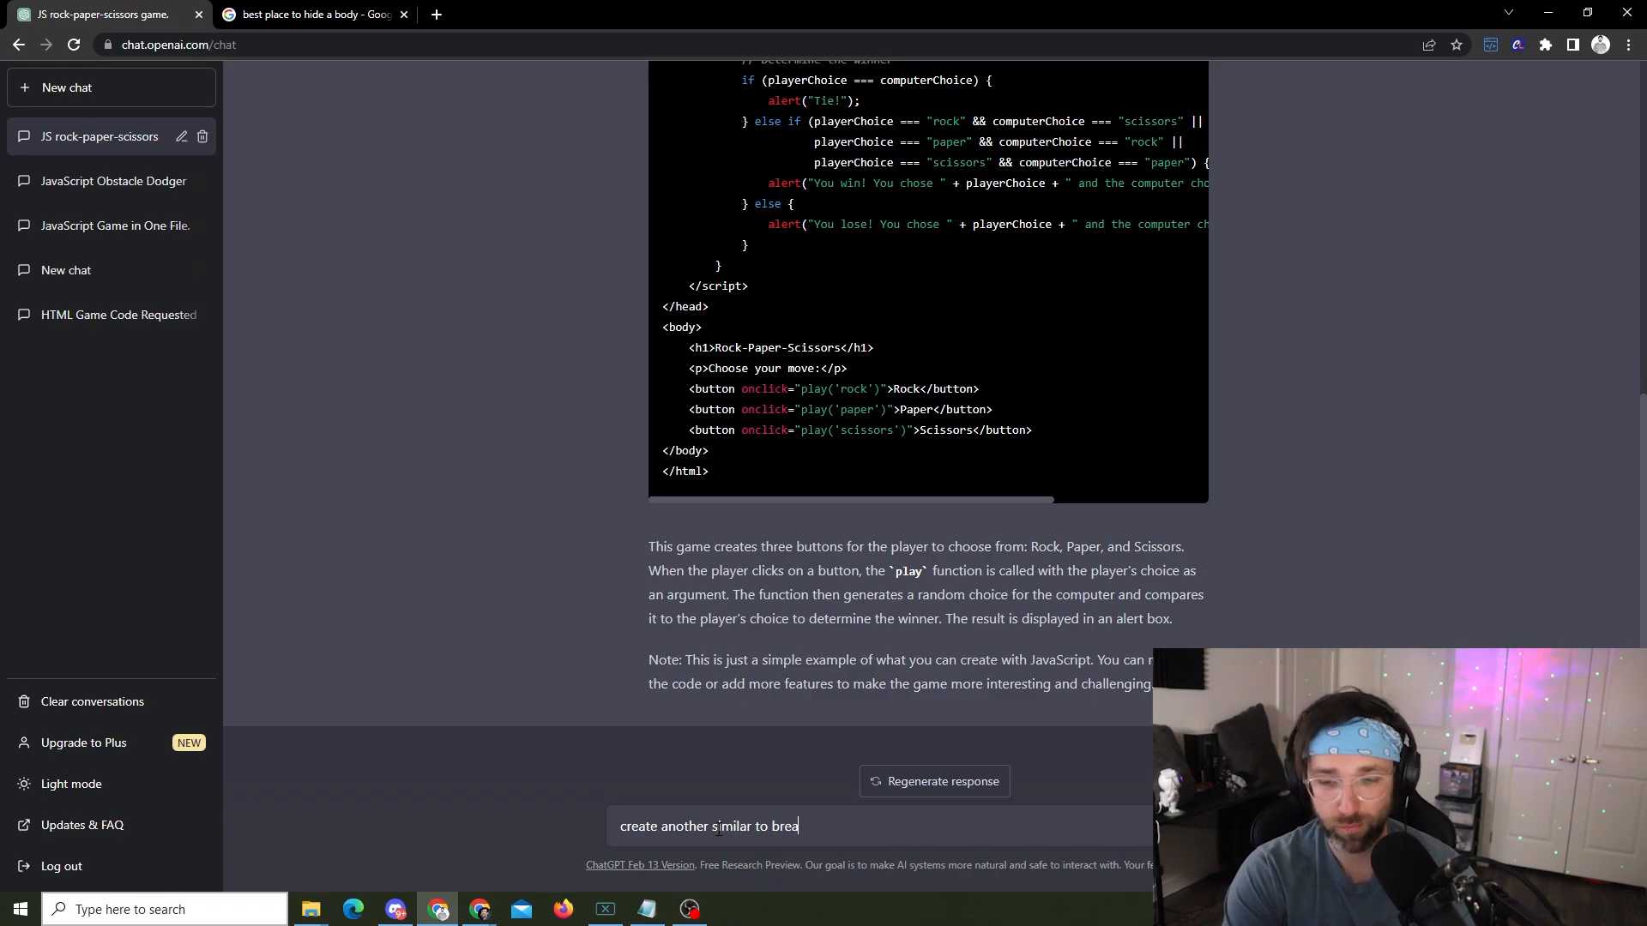
{"action": "key", "text": "Return"}
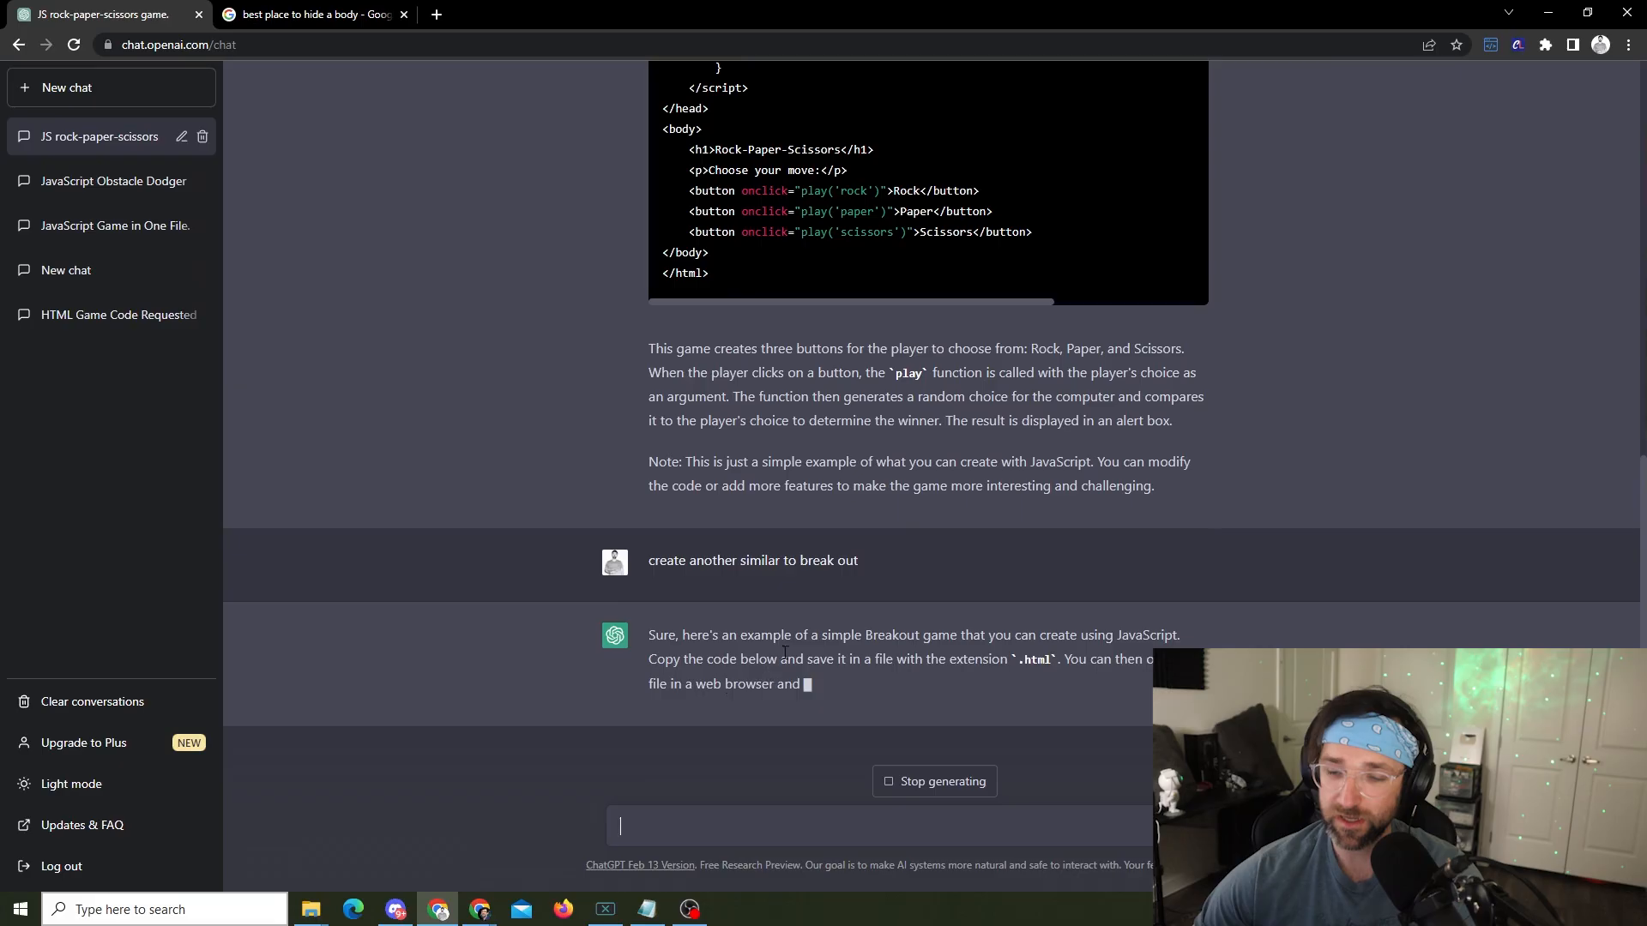
Step: Scroll through the Breakout code until the response stops mid-script
{"action": "scroll", "scroll_direction": "down", "scroll_amount": 3}
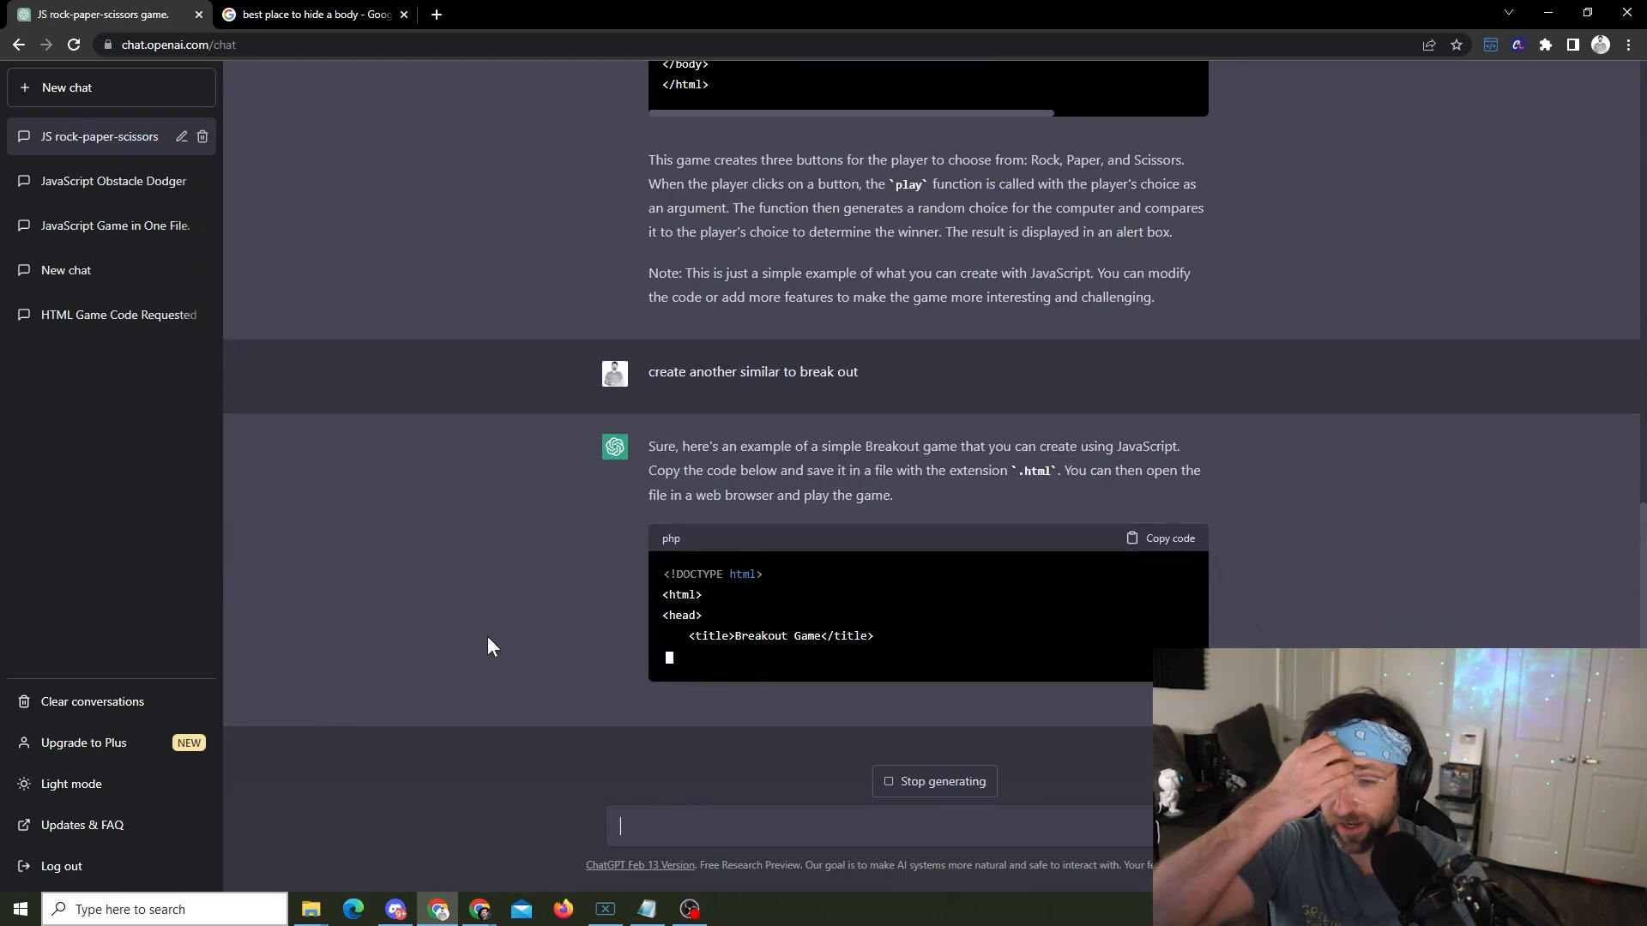
{"action": "scroll", "scroll_direction": "down", "scroll_amount": 3}
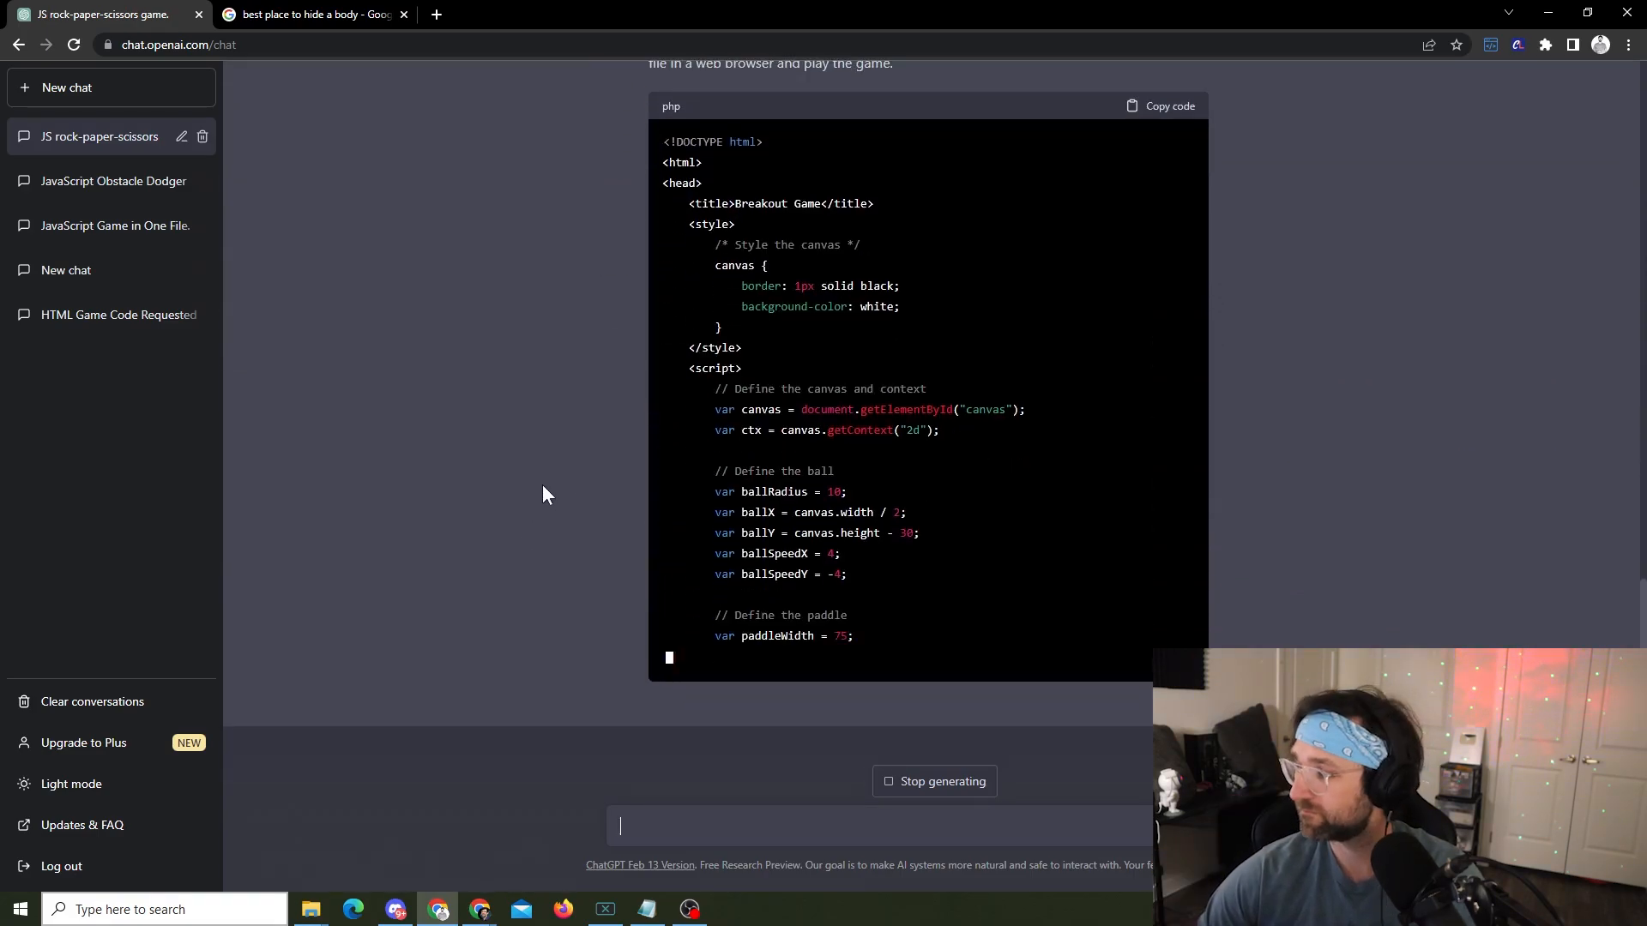
{"action": "scroll", "scroll_direction": "down", "scroll_amount": 3}
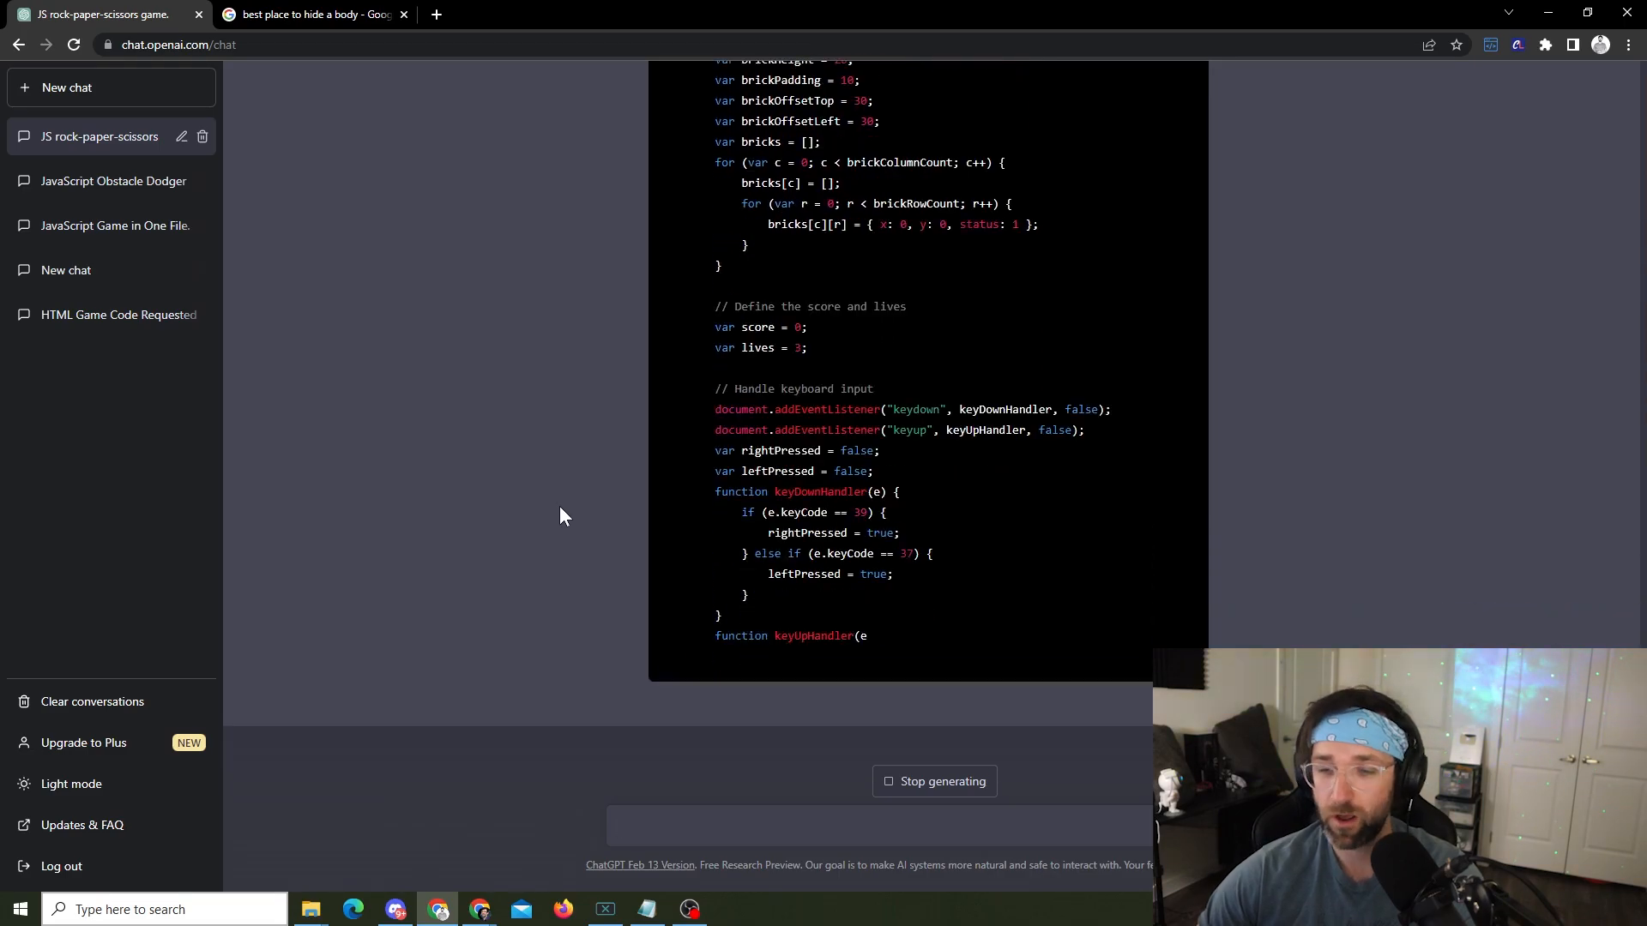
{"action": "scroll", "scroll_direction": "down", "scroll_amount": 3}
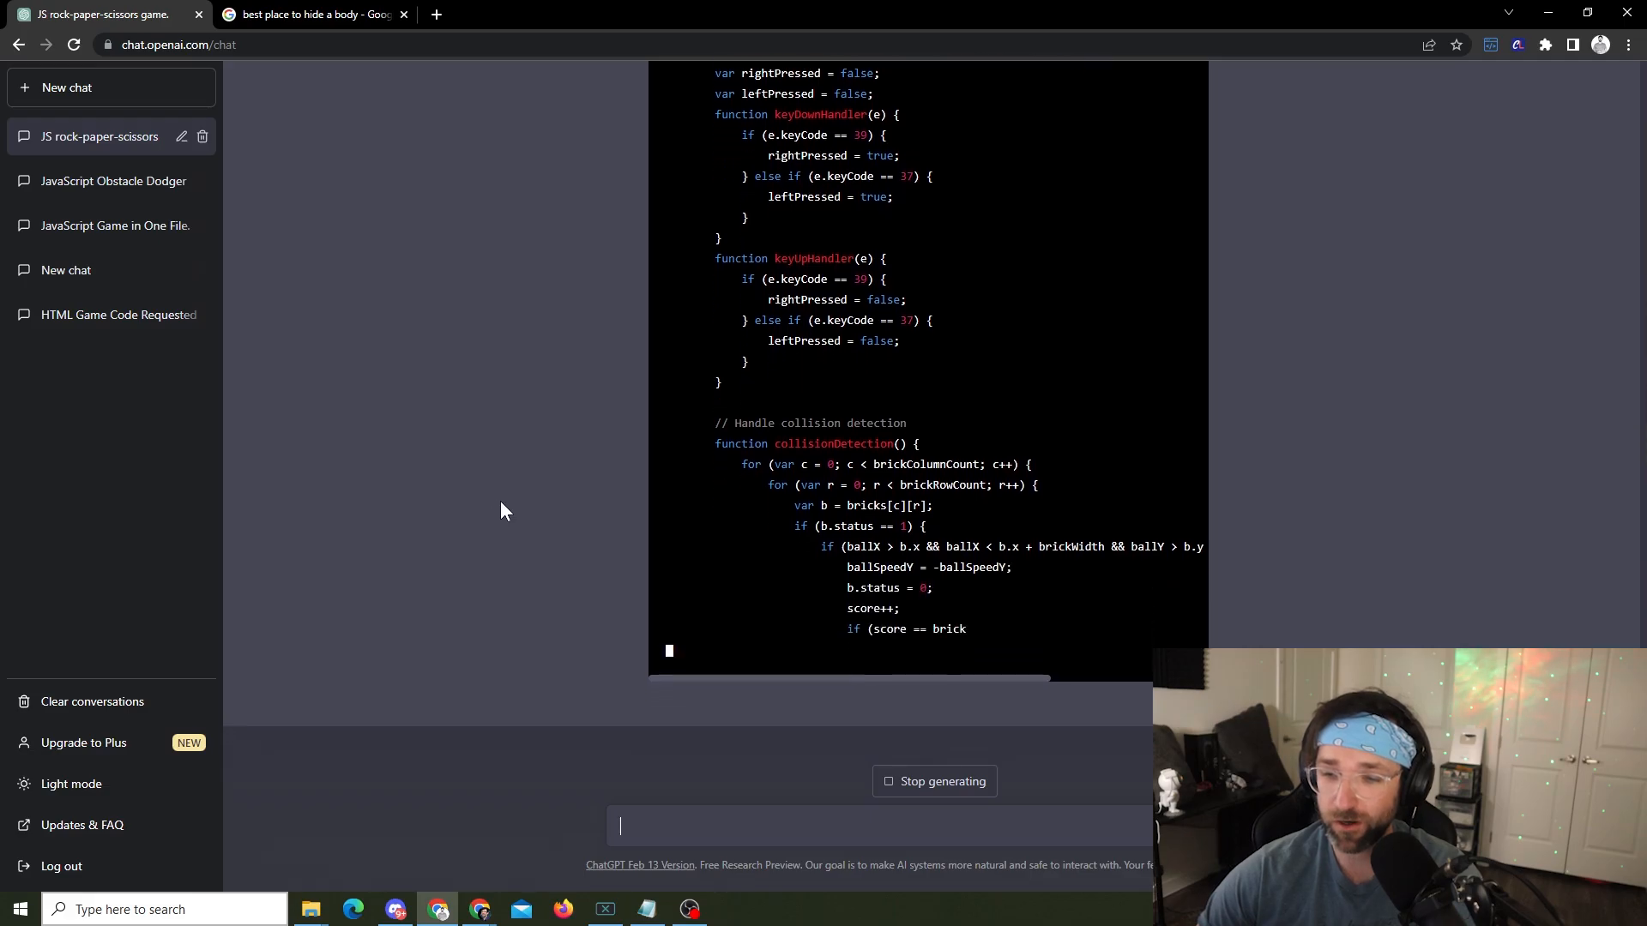
{"action": "scroll", "scroll_direction": "down", "scroll_amount": 3}
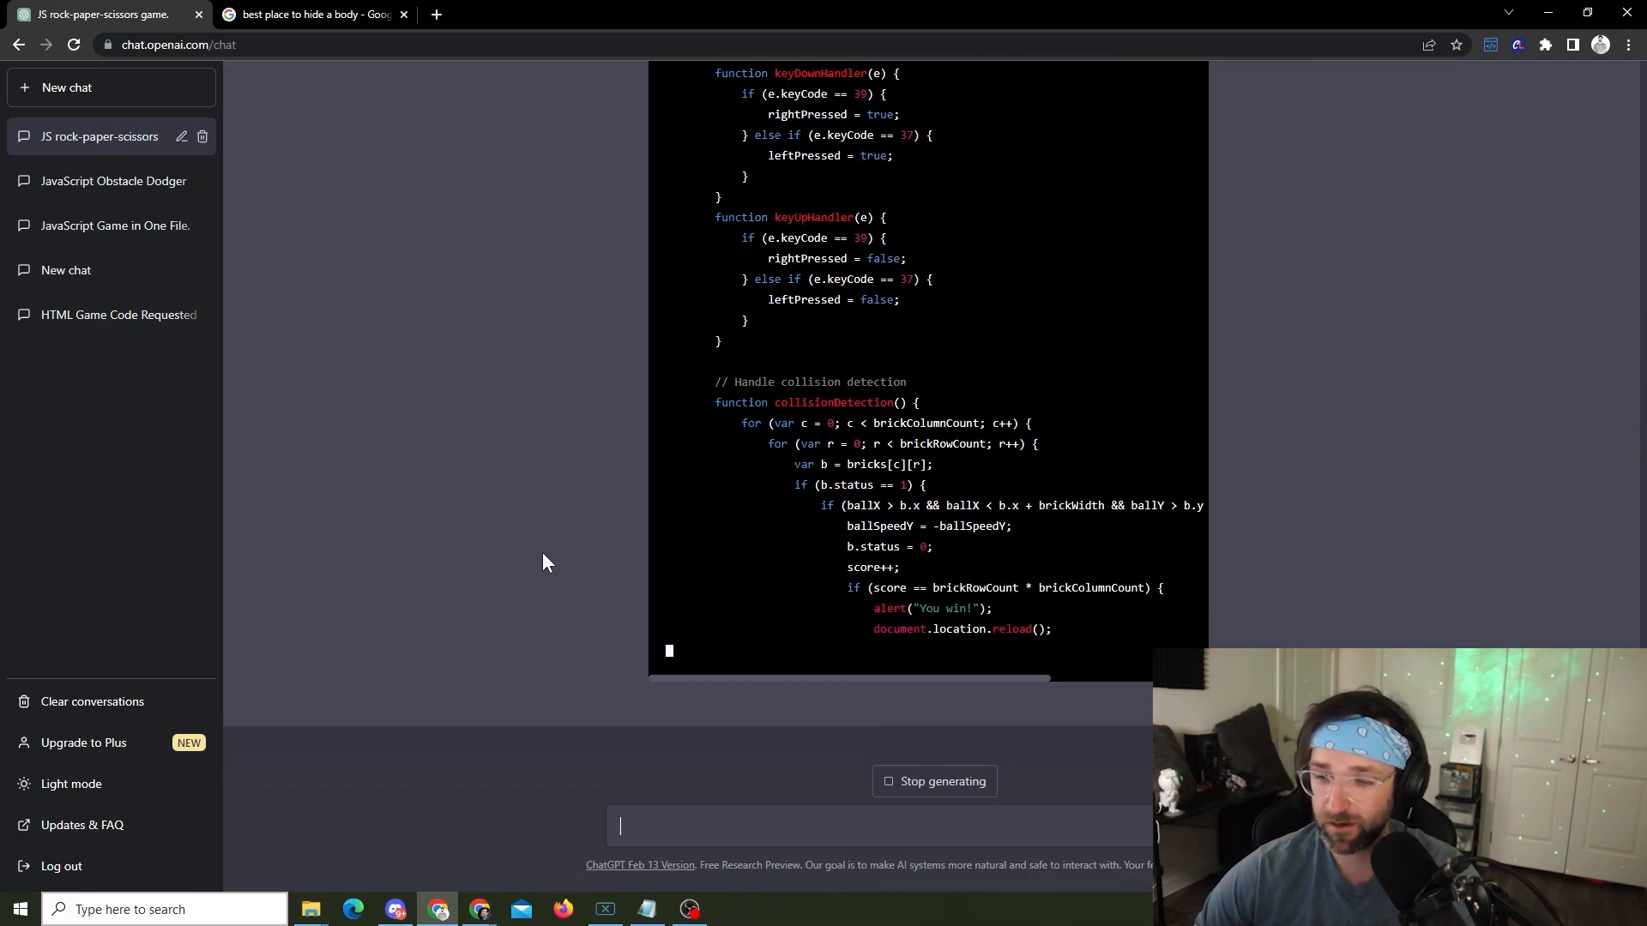
{"action": "scroll", "scroll_direction": "down", "scroll_amount": 3}
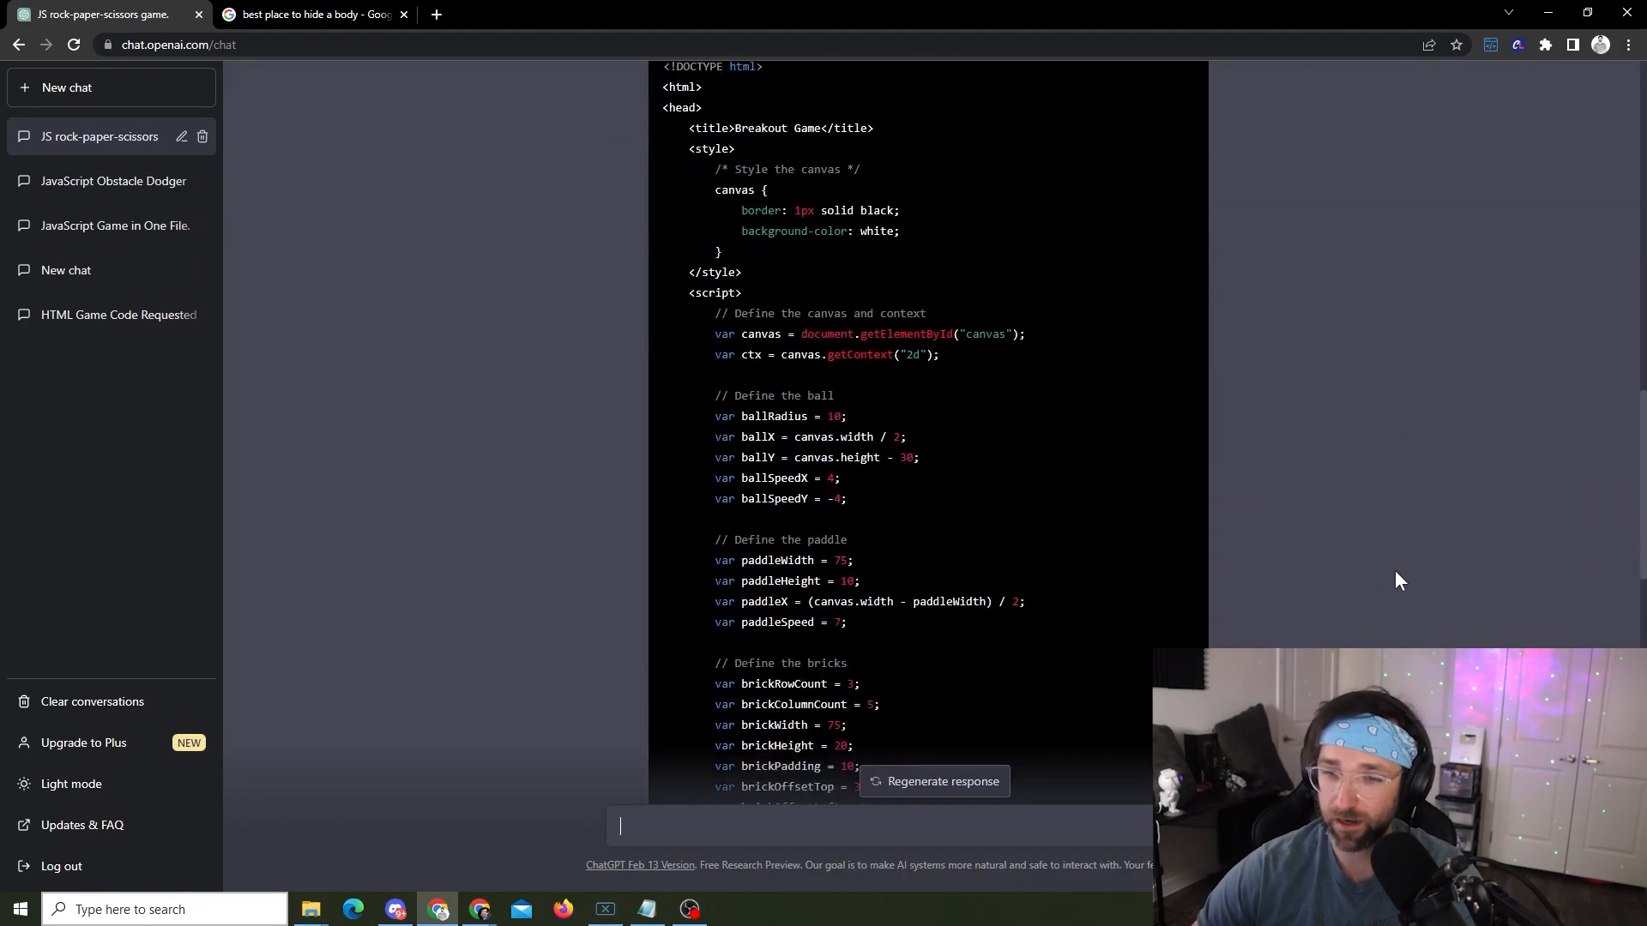
{"action": "scroll", "scroll_direction": "down", "scroll_amount": 3}
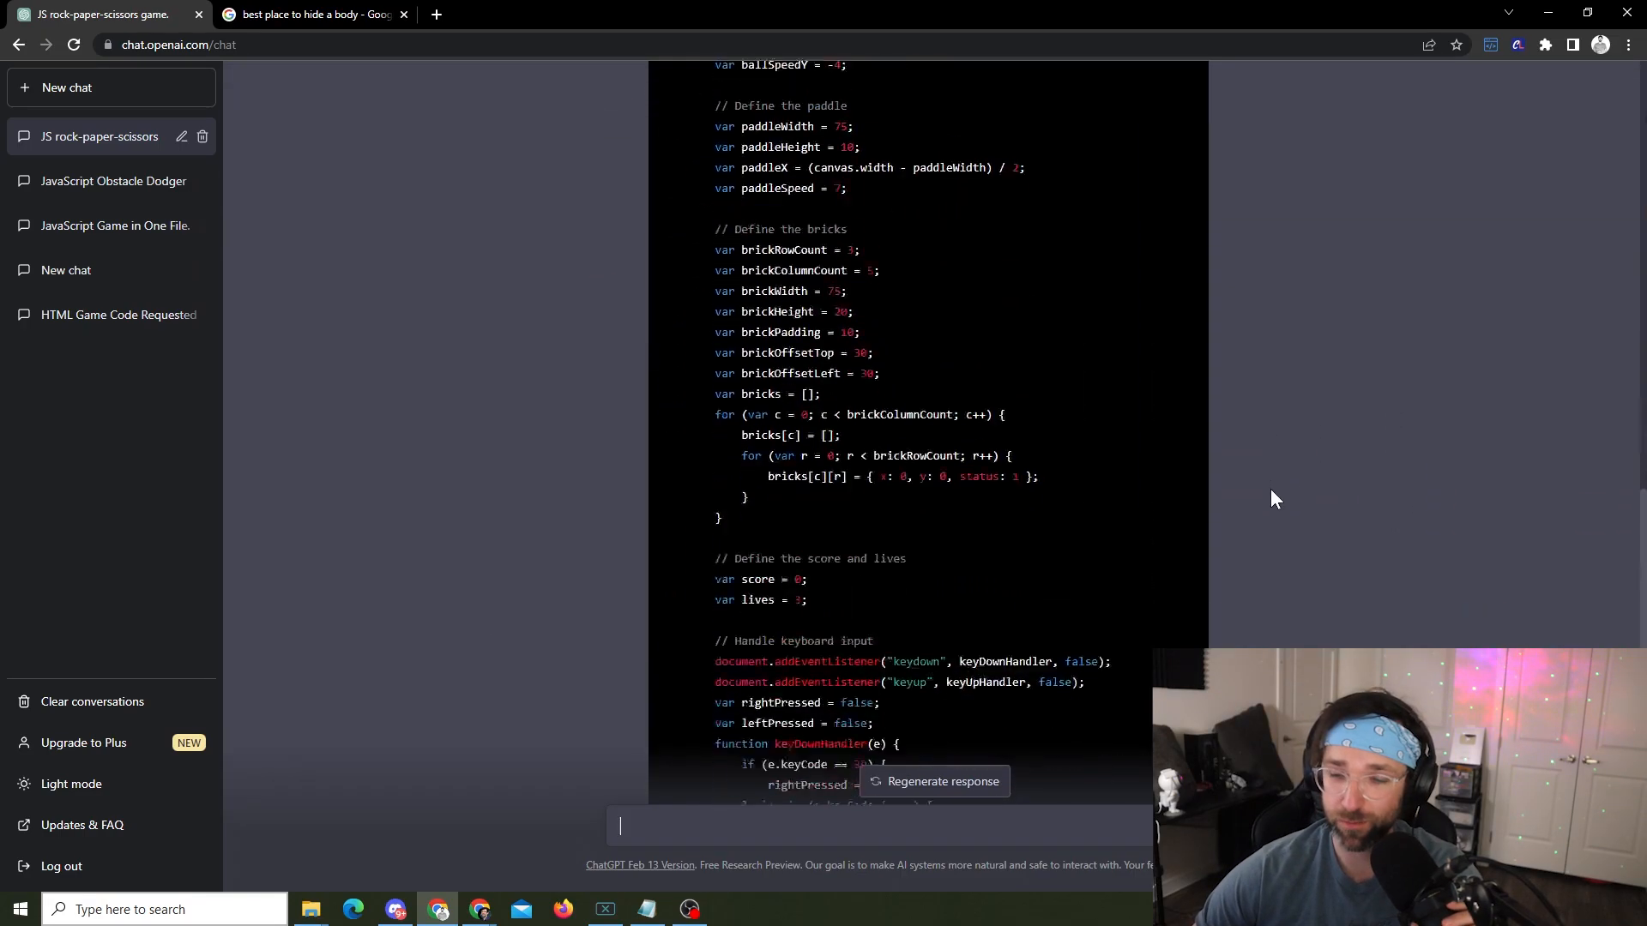
{"action": "scroll", "scroll_direction": "down", "scroll_amount": 3}
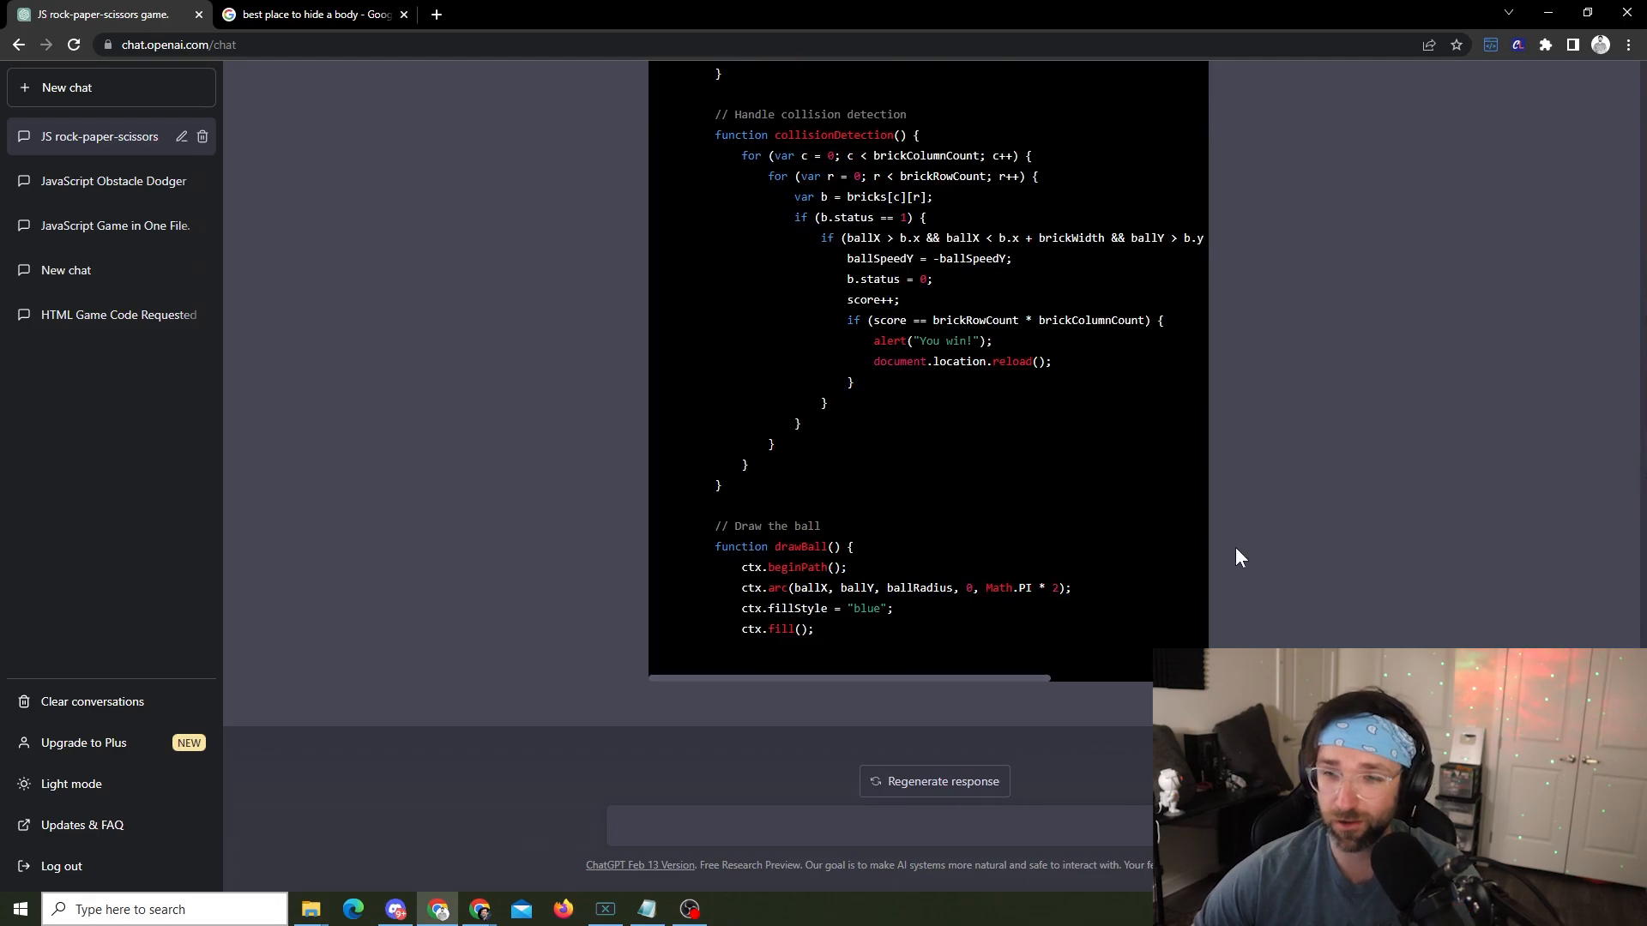
{"action": "scroll", "scroll_direction": "up", "scroll_amount": 3}
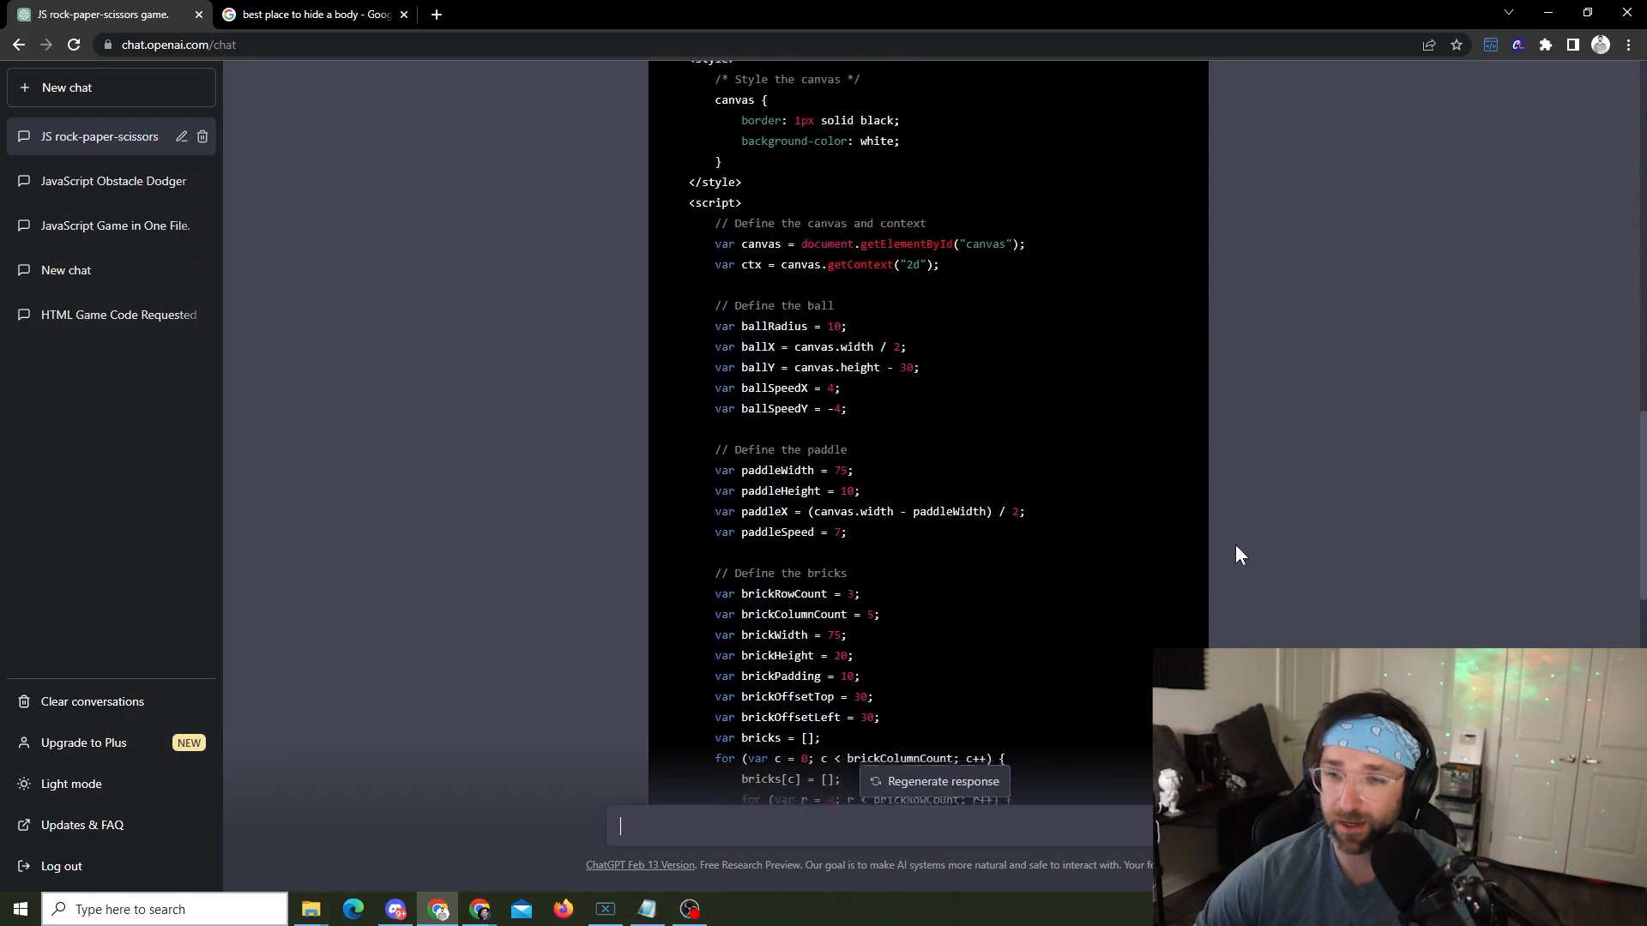
{"action": "scroll", "scroll_direction": "down", "scroll_amount": 3}
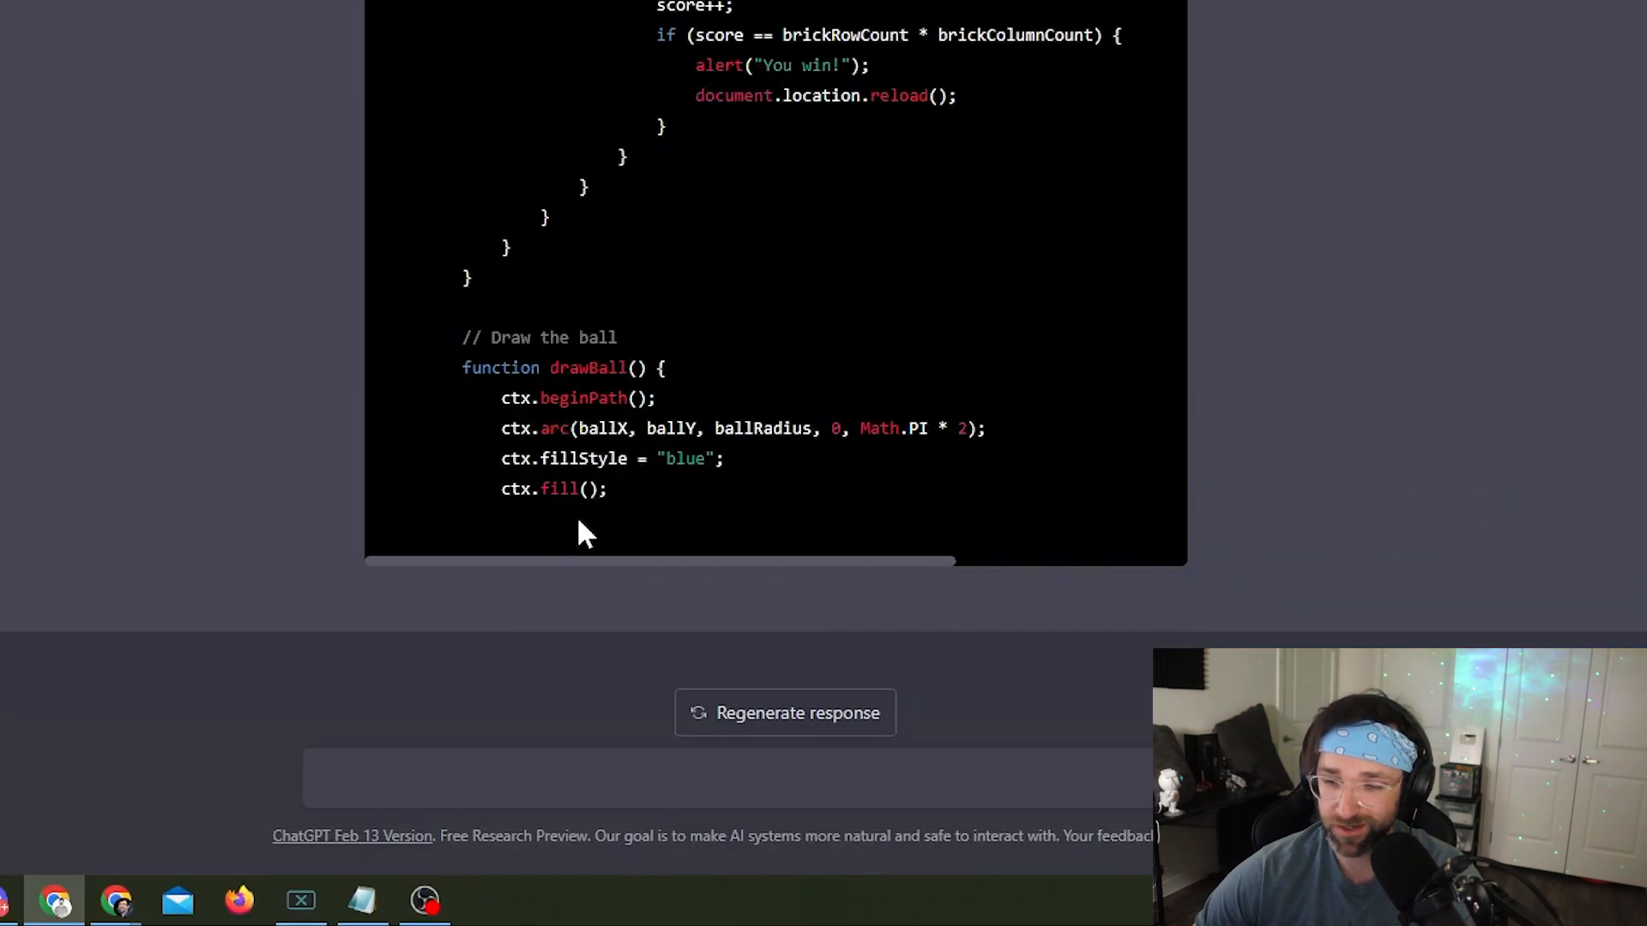
{"action": "mouse_move", "coordinate": [567, 483]}
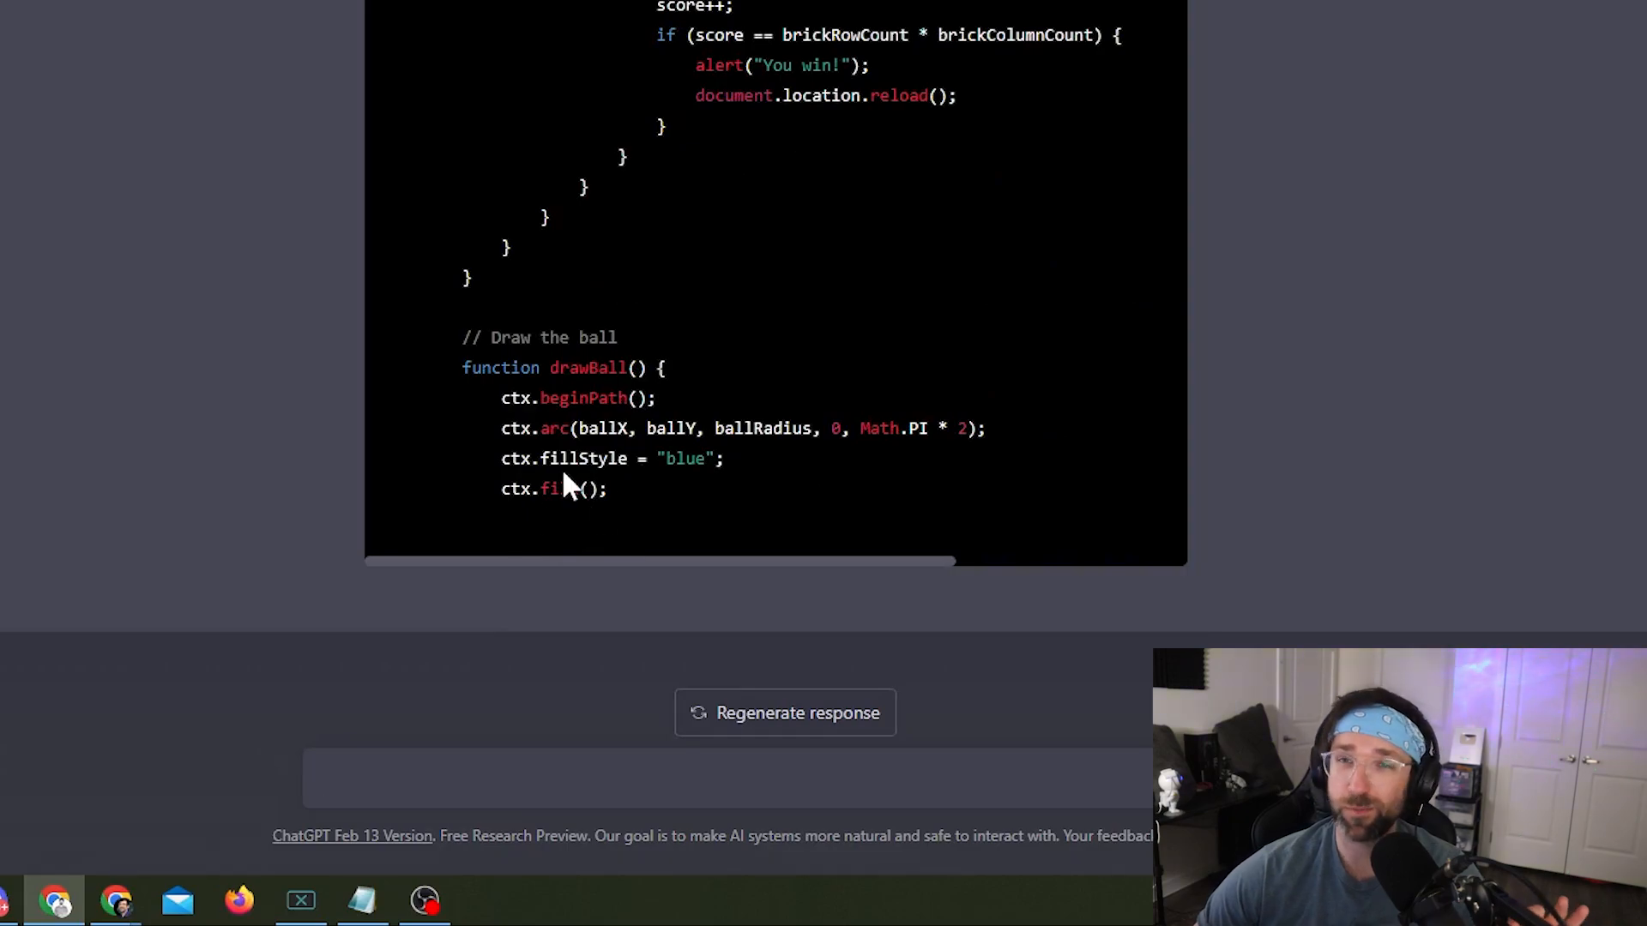
{"action": "mouse_move", "coordinate": [603, 523]}
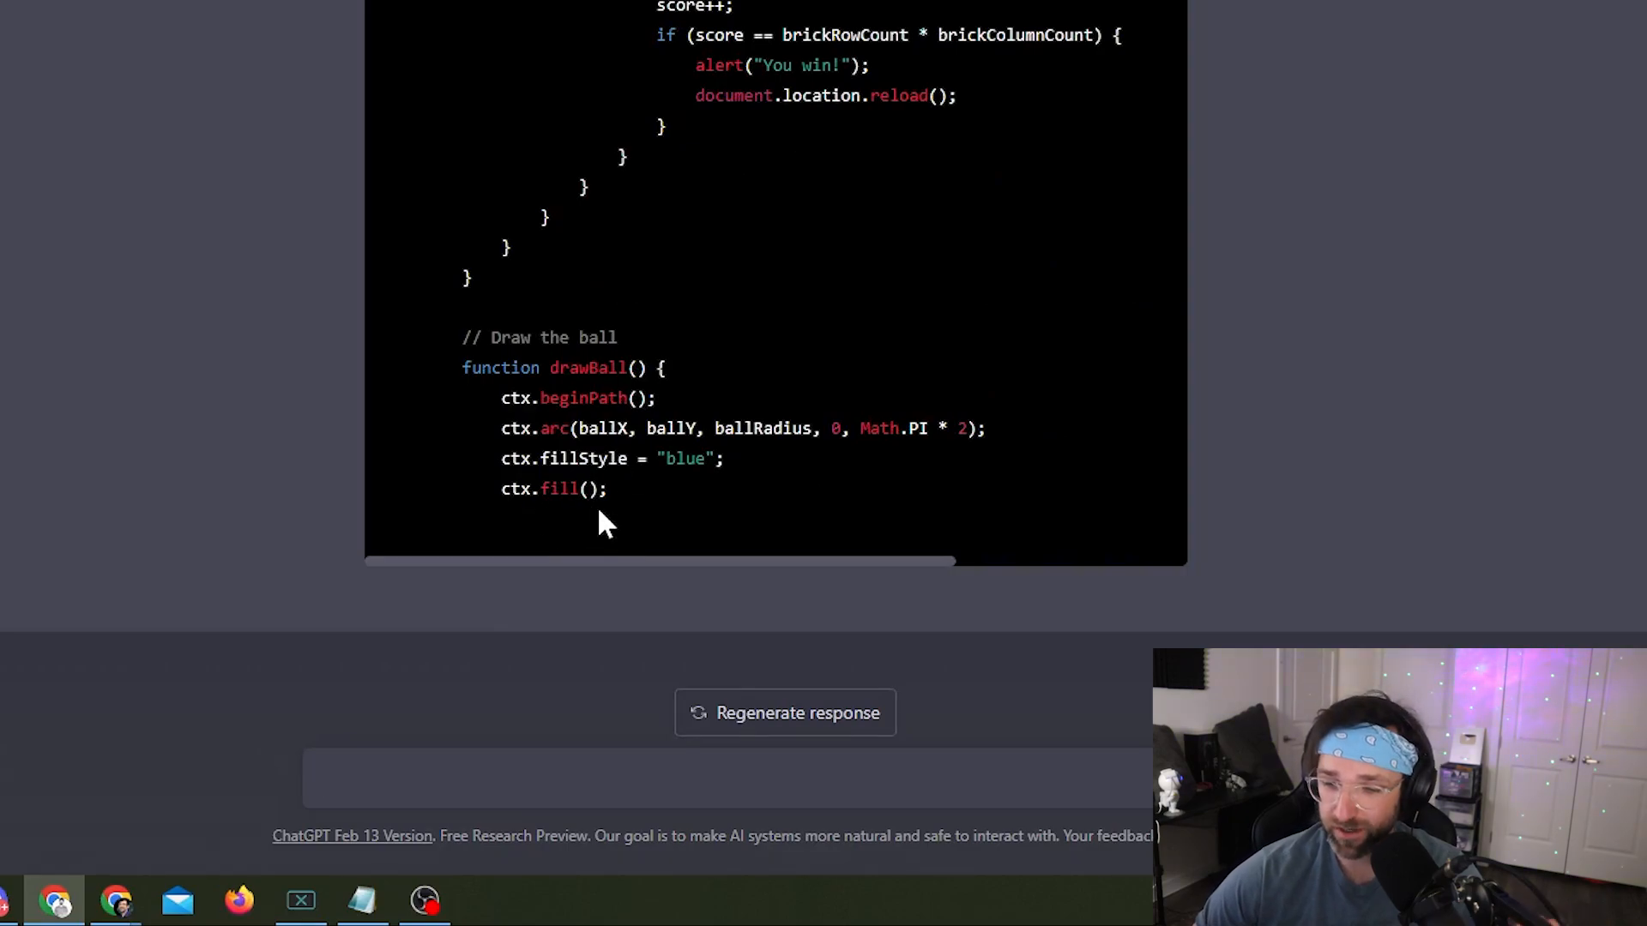
{"action": "mouse_move", "coordinate": [583, 557]}
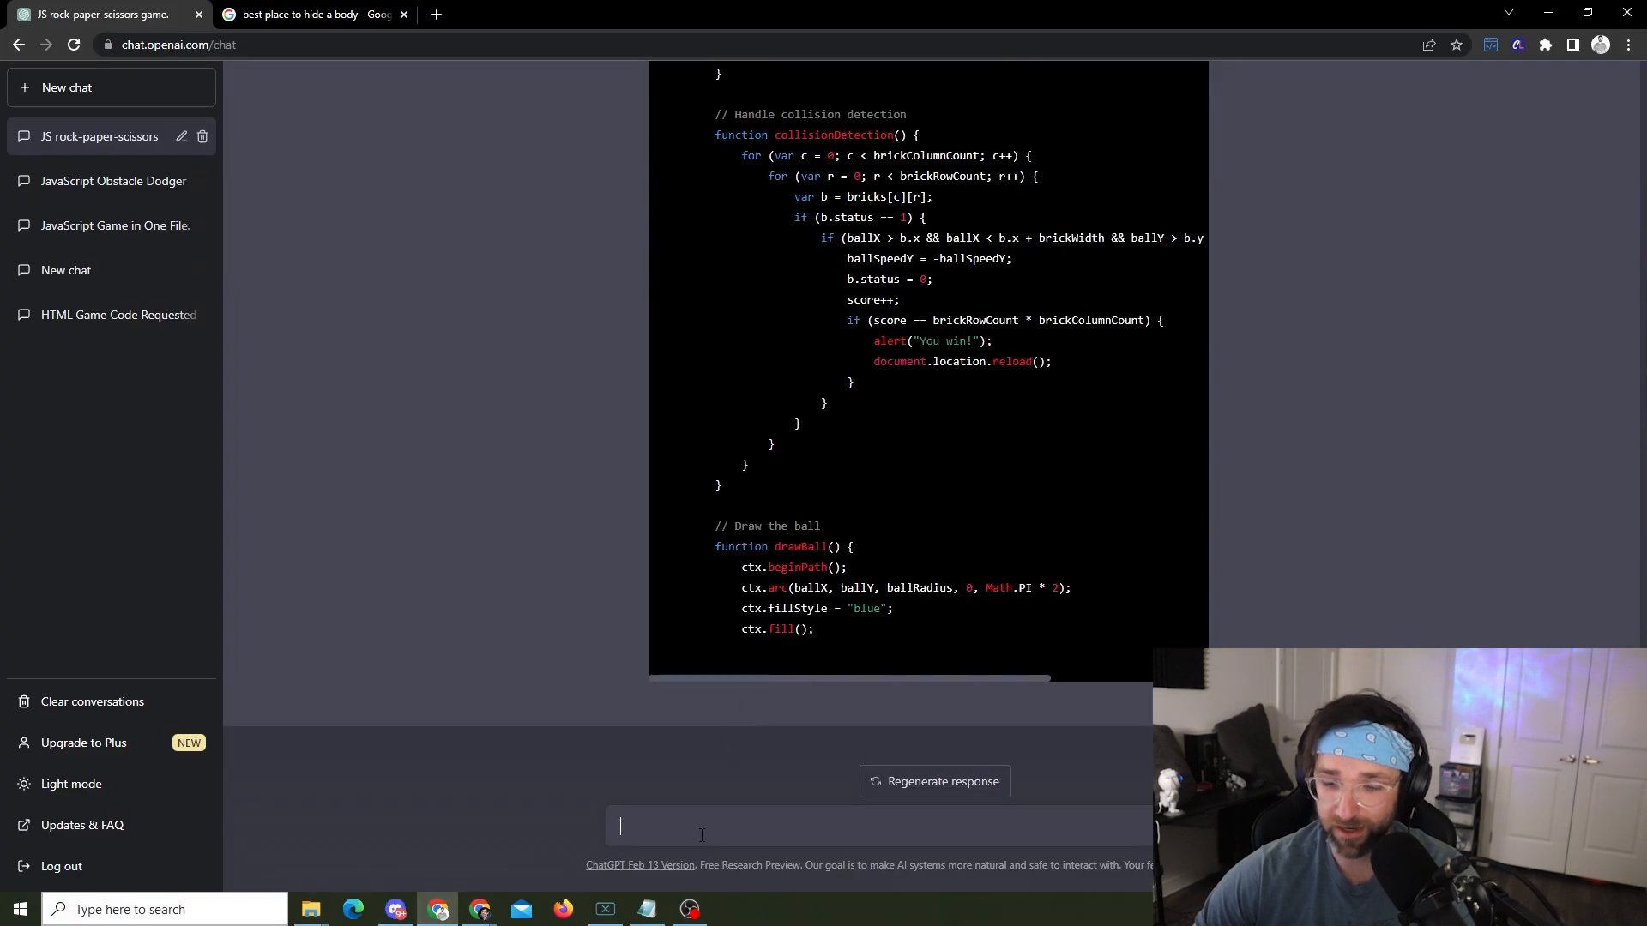
Step: Prompt 'keep going' so ChatGPT continues the code through the closing html tags
{"action": "type", "text": "keep"}
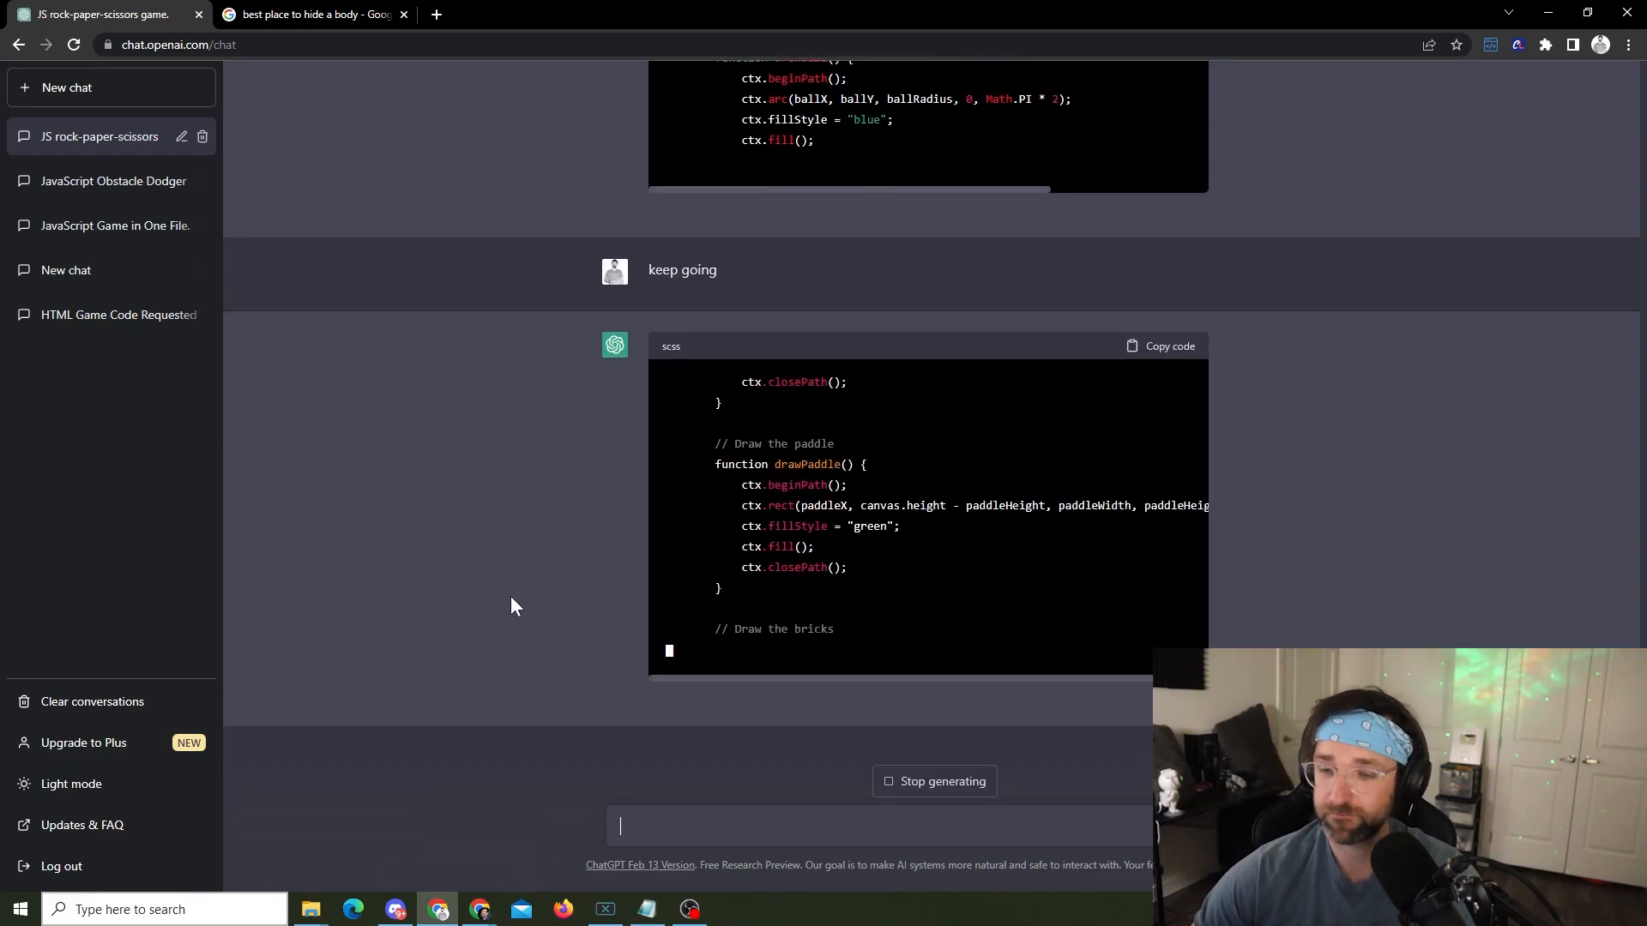
{"action": "scroll", "scroll_direction": "down", "scroll_amount": 3}
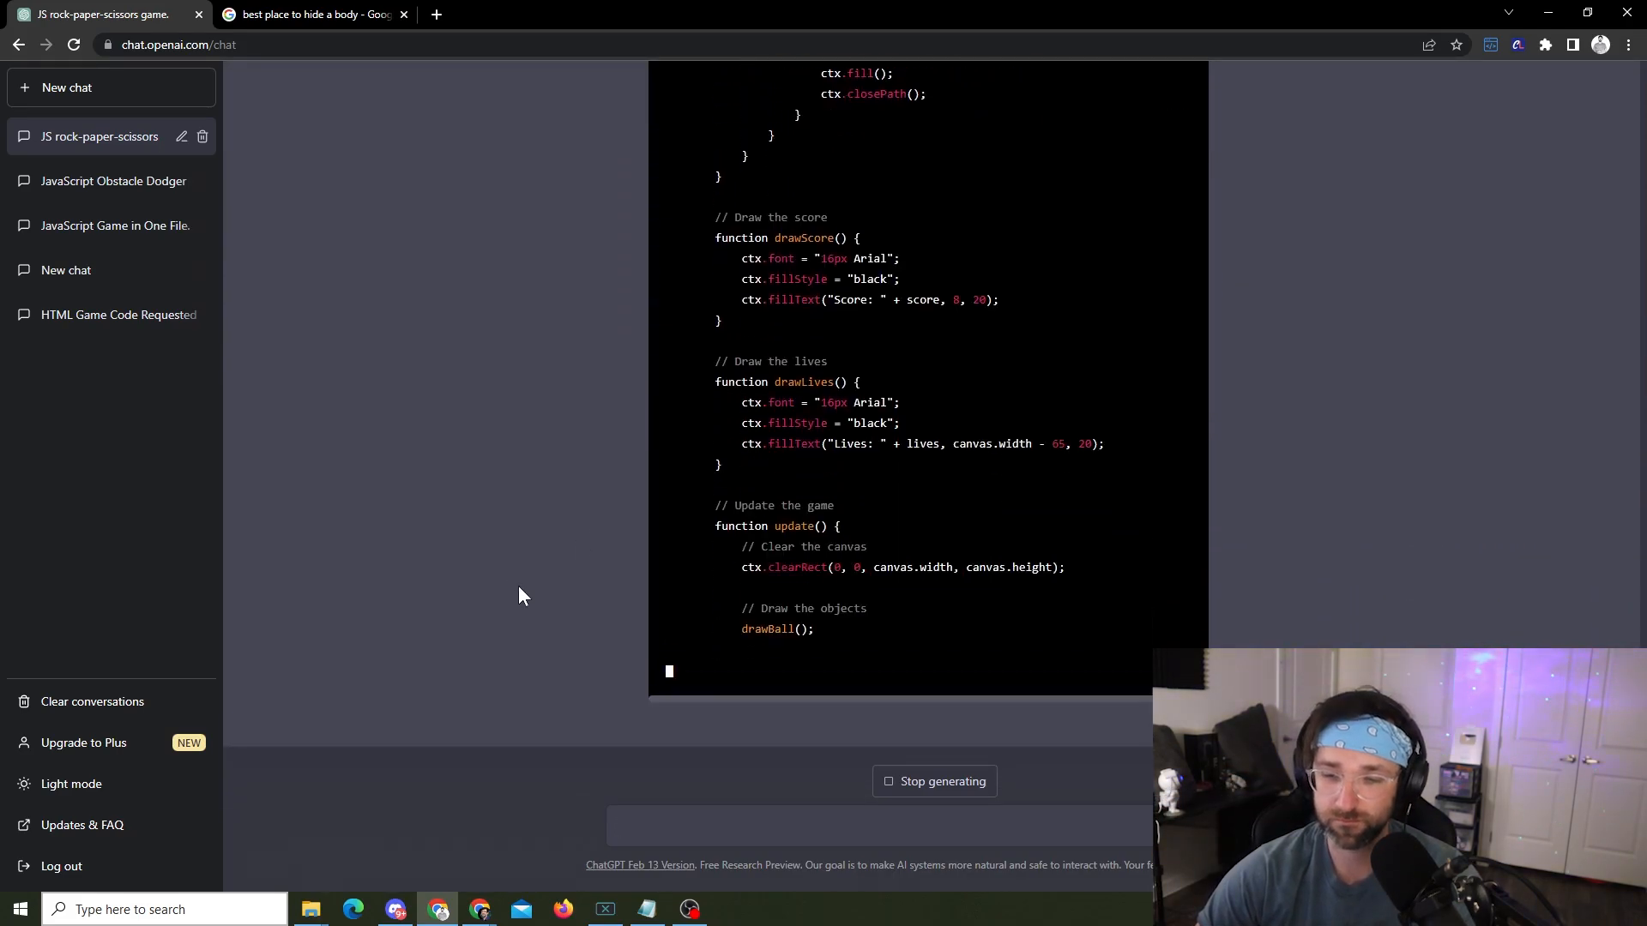
{"action": "scroll", "scroll_direction": "down", "scroll_amount": 3}
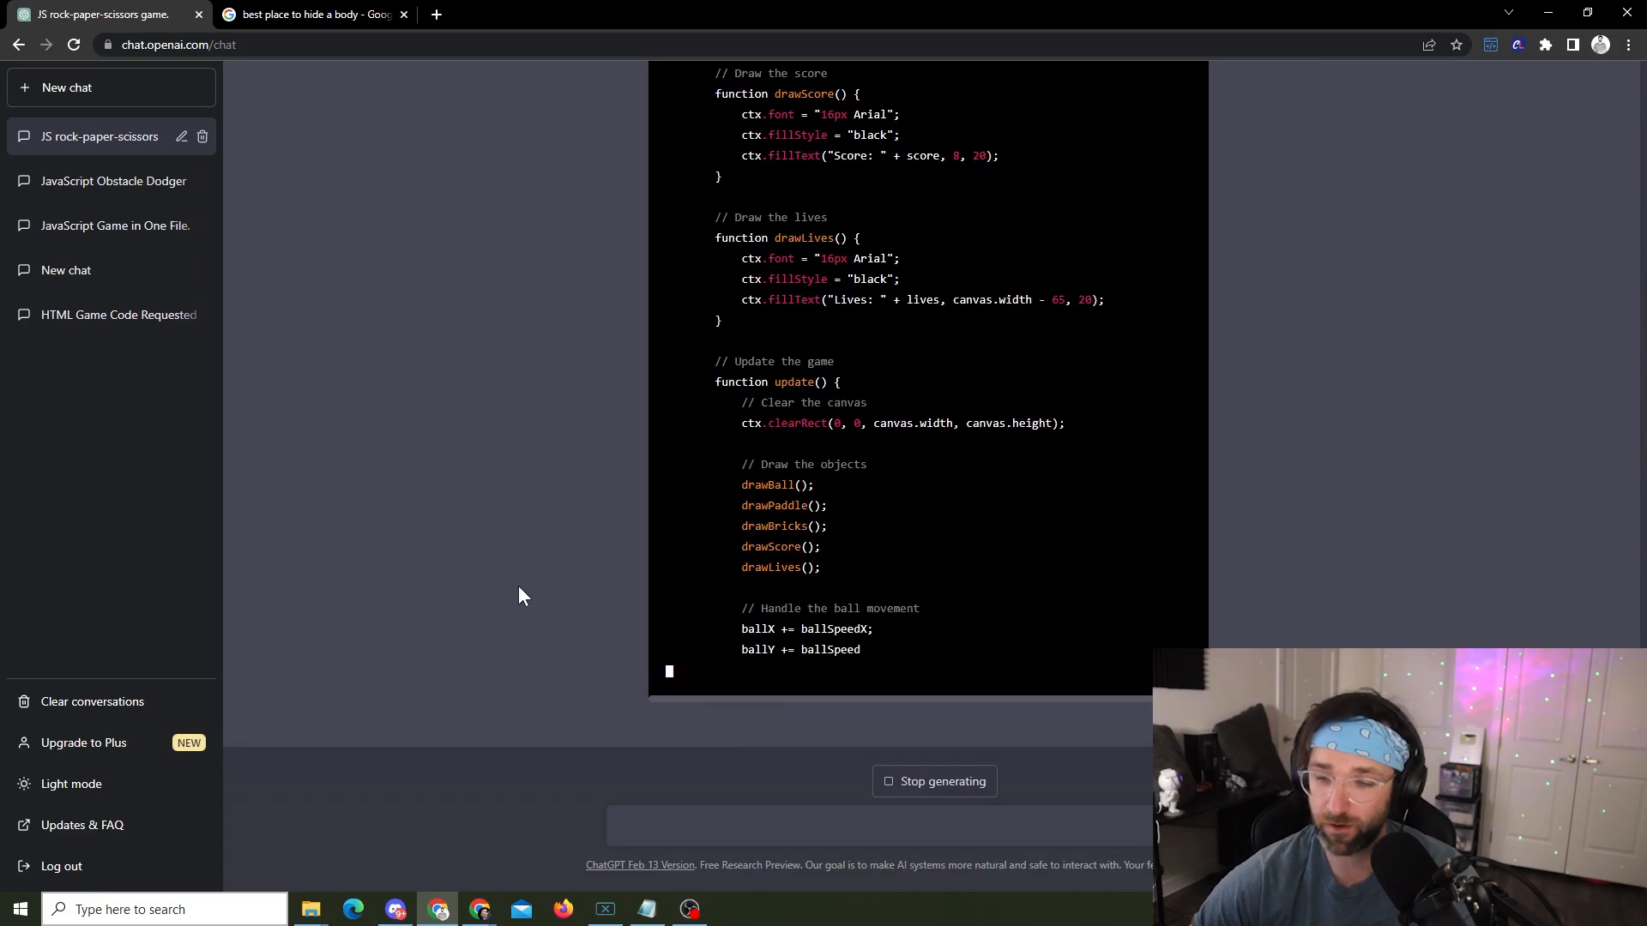
{"action": "scroll", "scroll_direction": "down", "scroll_amount": 3}
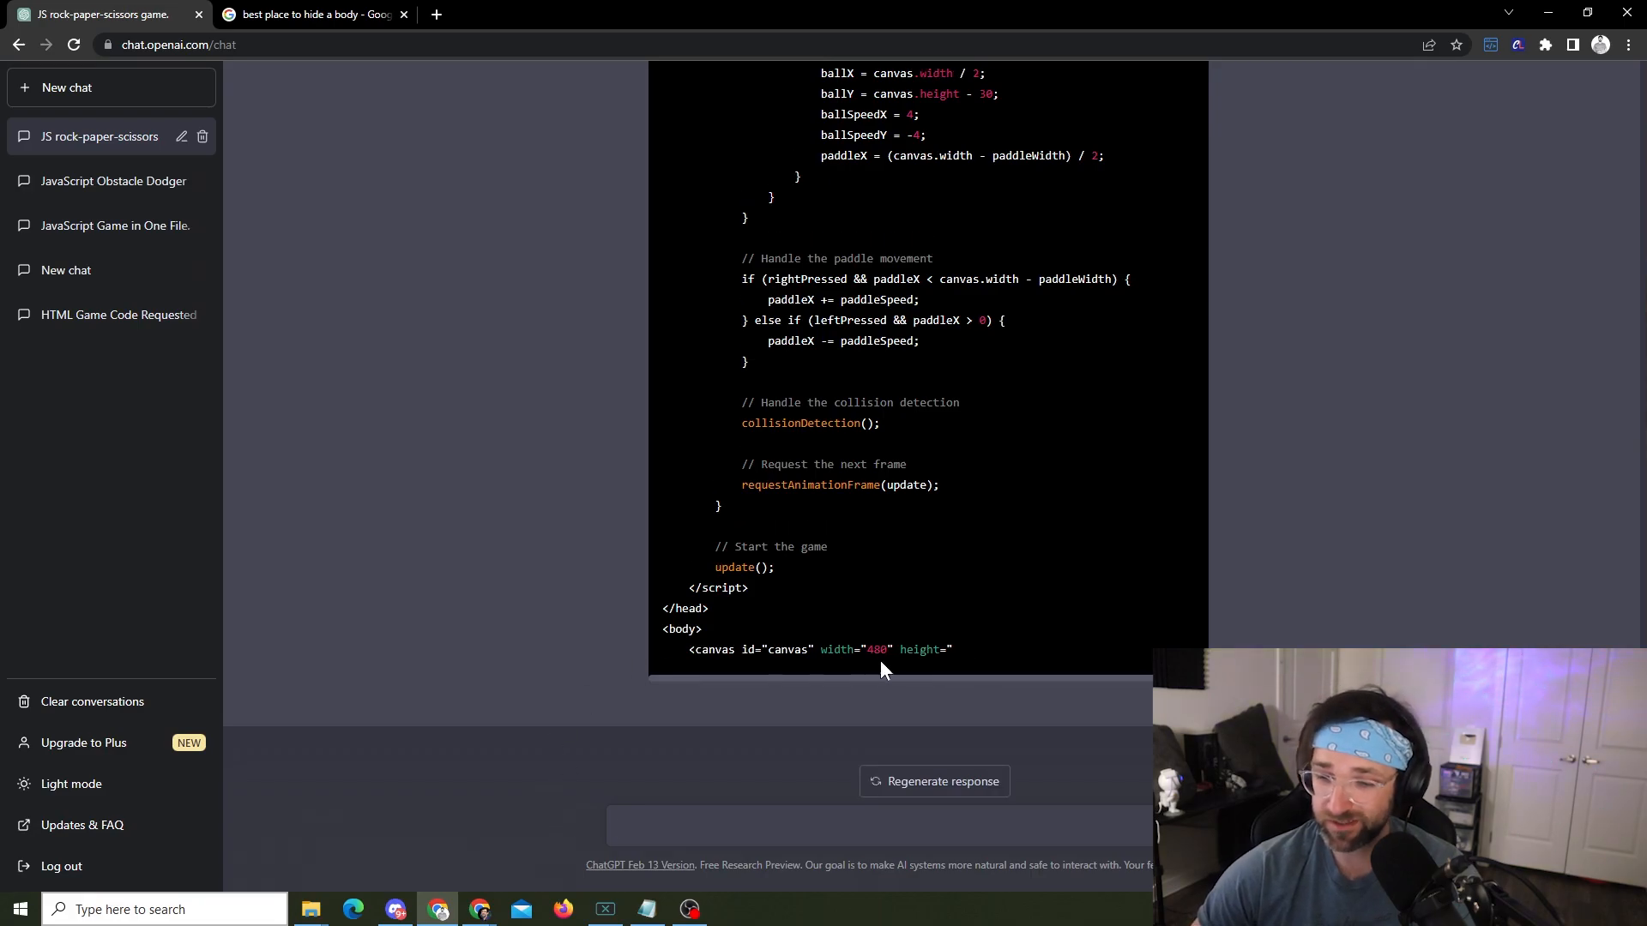
{"action": "mouse_move", "coordinate": [660, 848]}
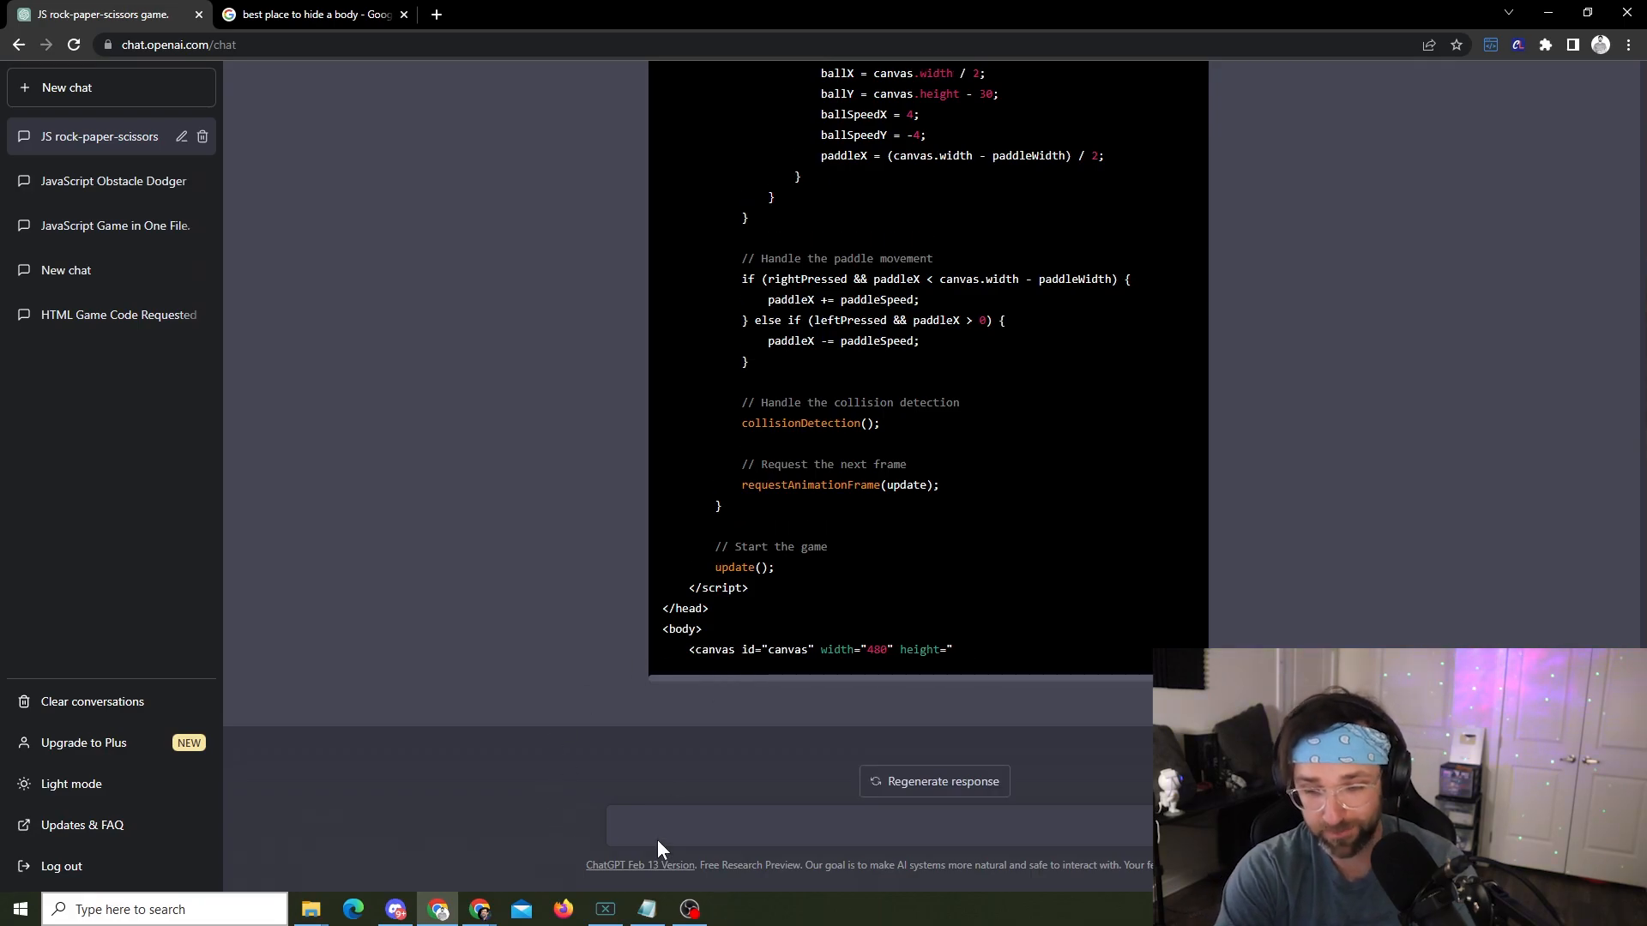
{"action": "type", "text": "keep goin"}
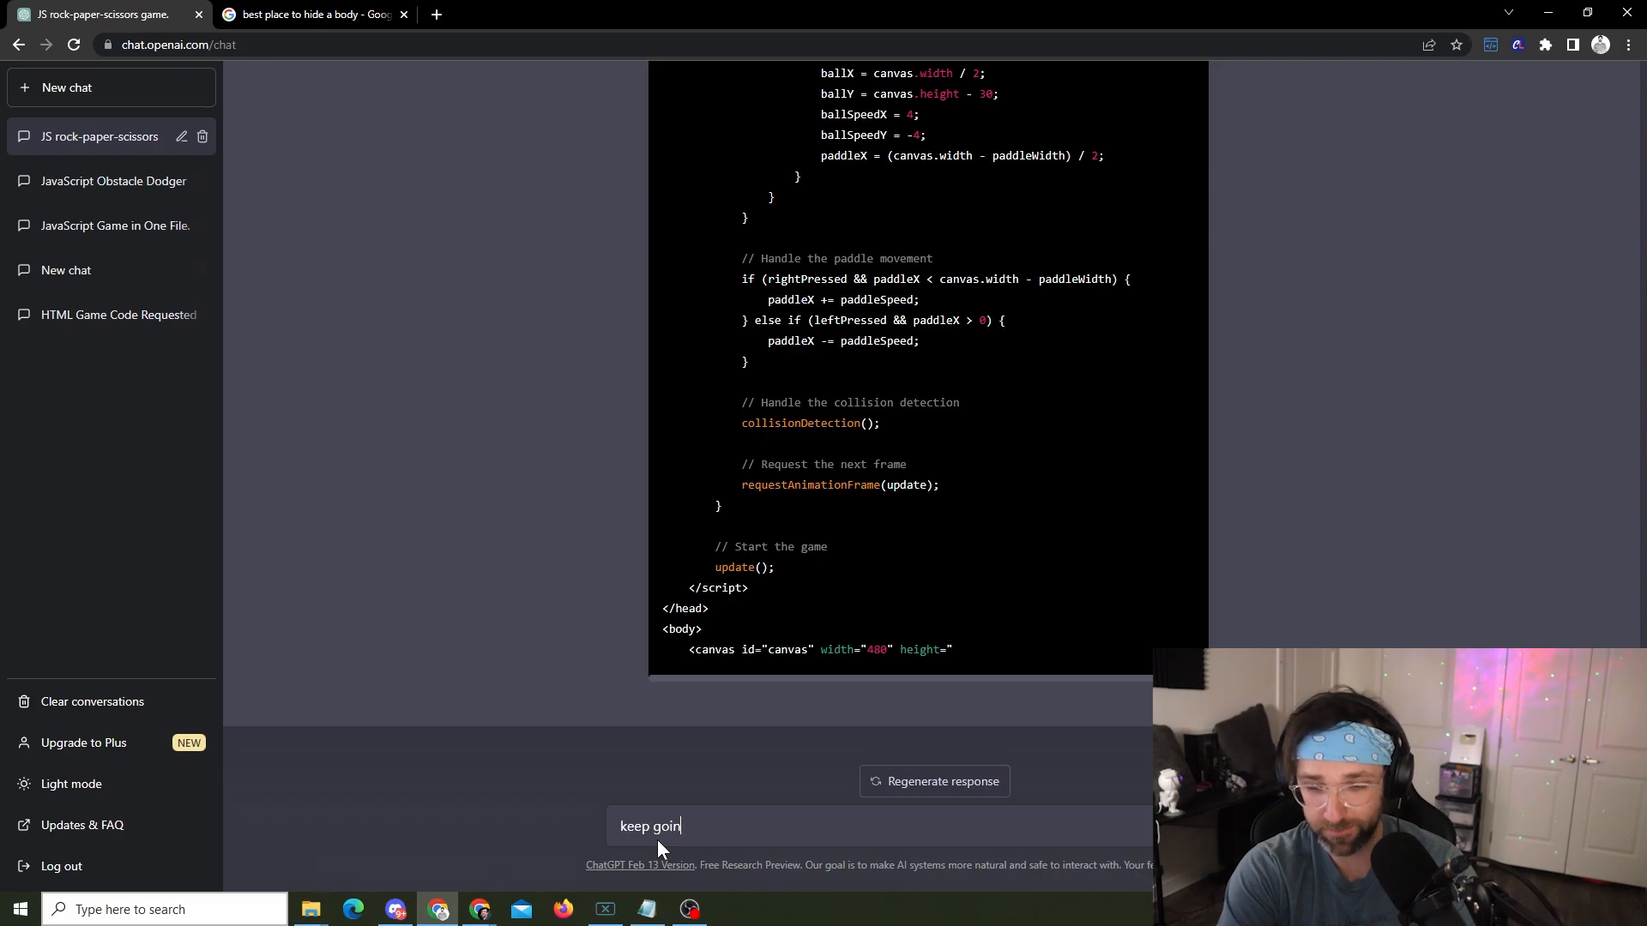
{"action": "key", "text": "Return"}
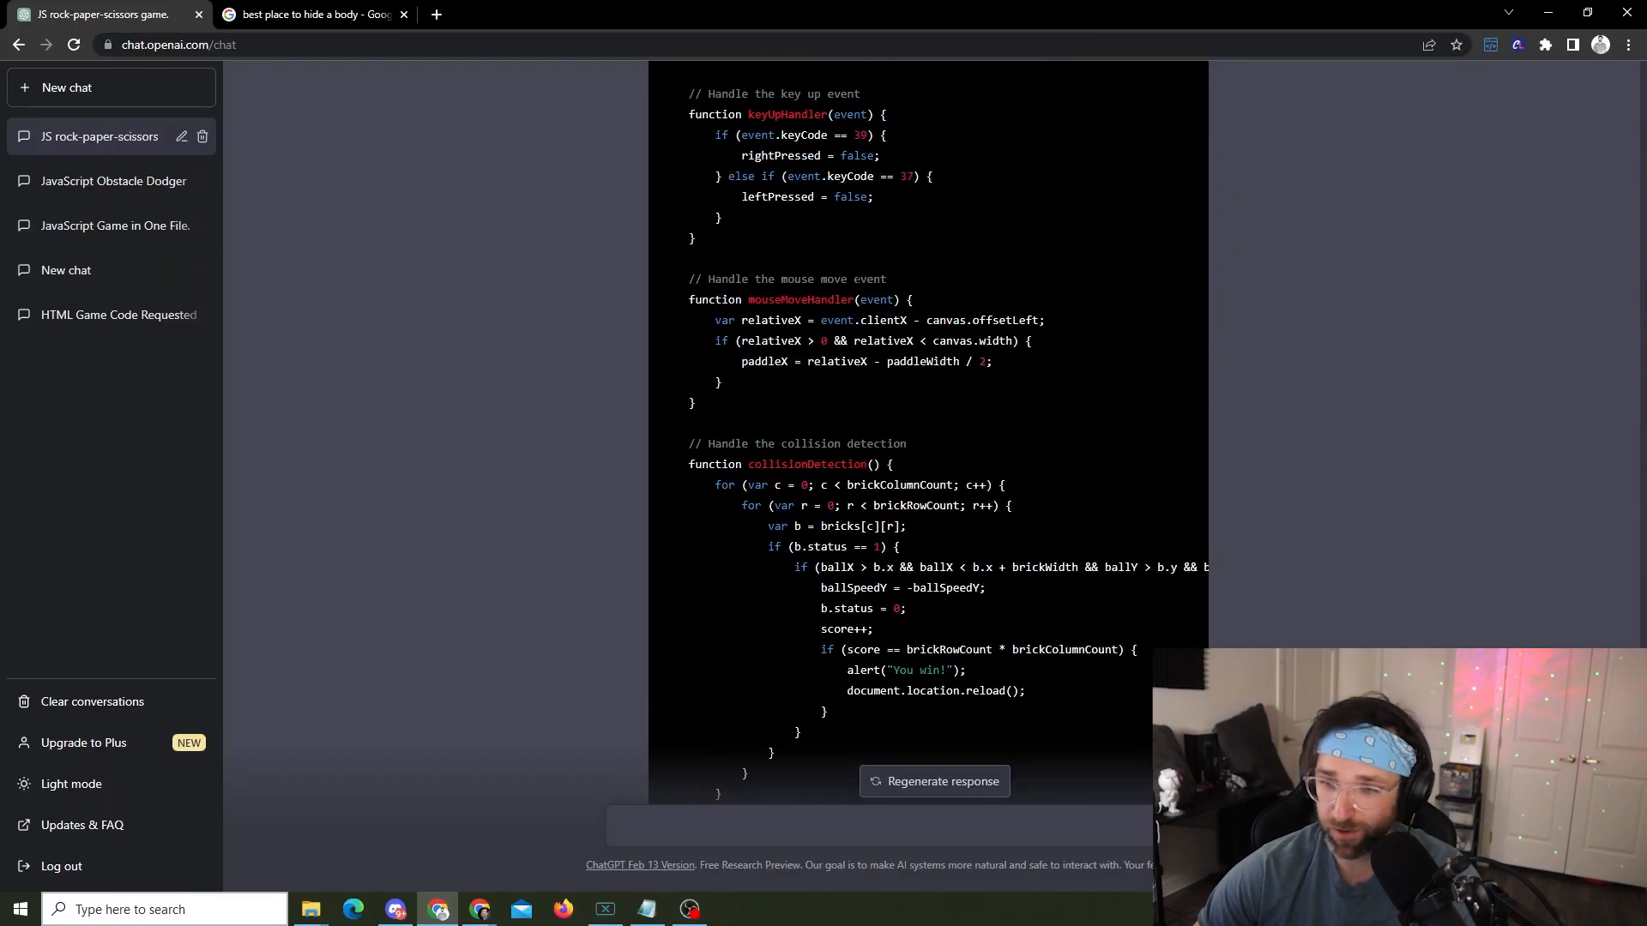
{"action": "scroll", "scroll_direction": "down", "scroll_amount": 3}
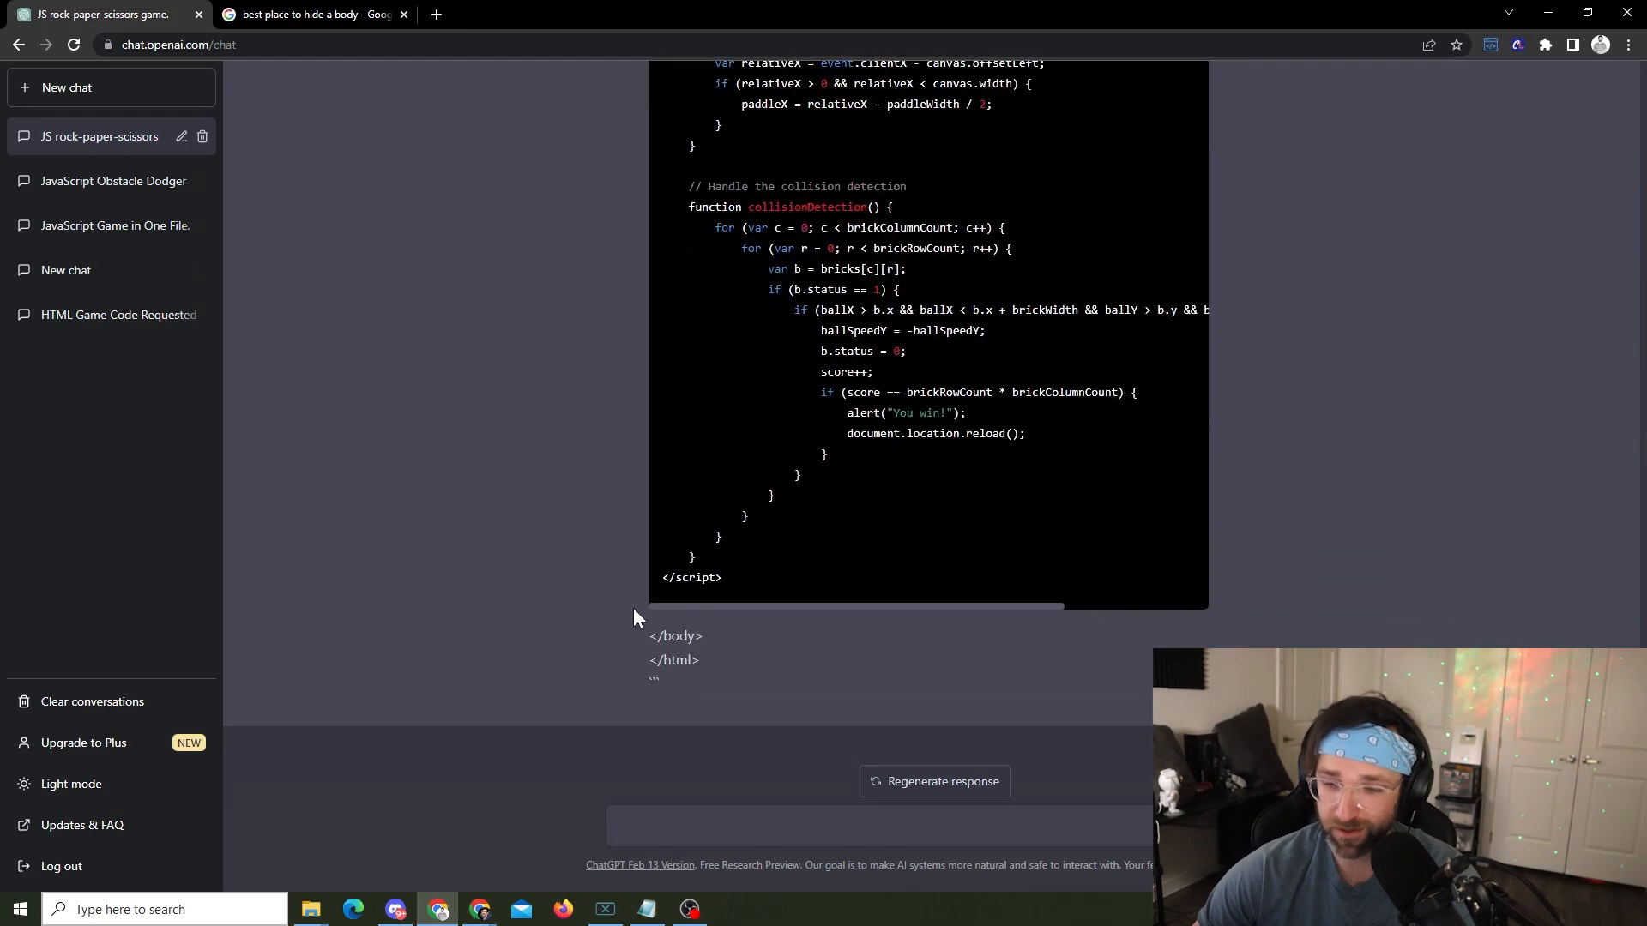
Step: Scroll the Breakout code to </html> and create an empty breakout.txt in Unblocked Games
{"action": "scroll", "scroll_direction": "down", "scroll_amount": 3}
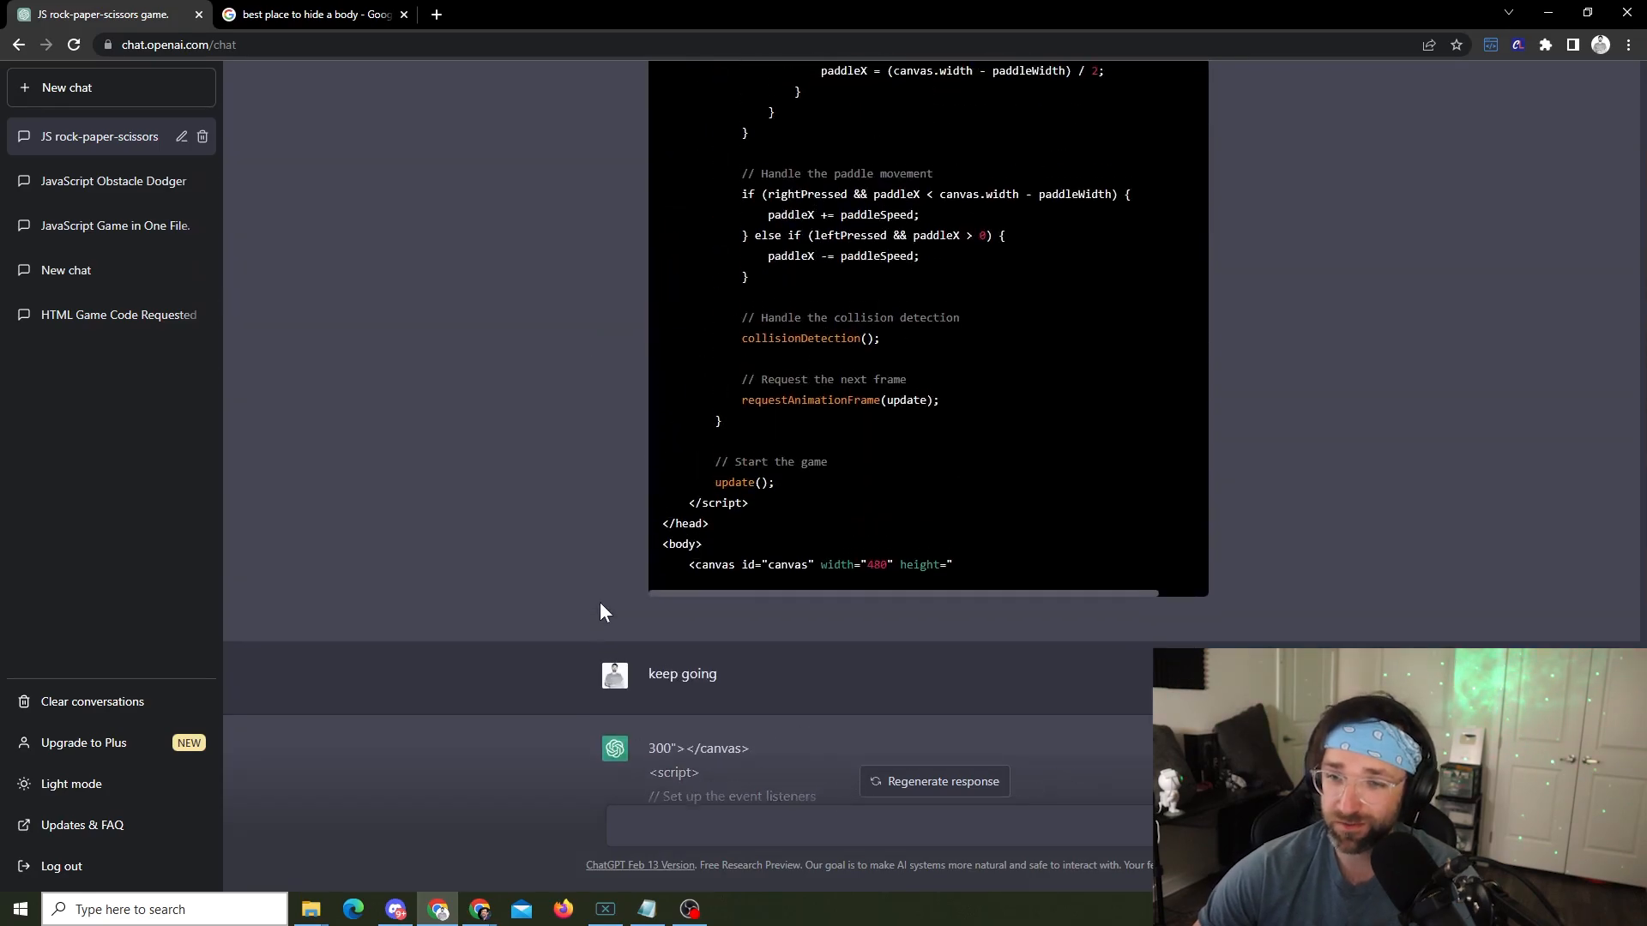
{"action": "scroll", "scroll_direction": "down", "scroll_amount": 3}
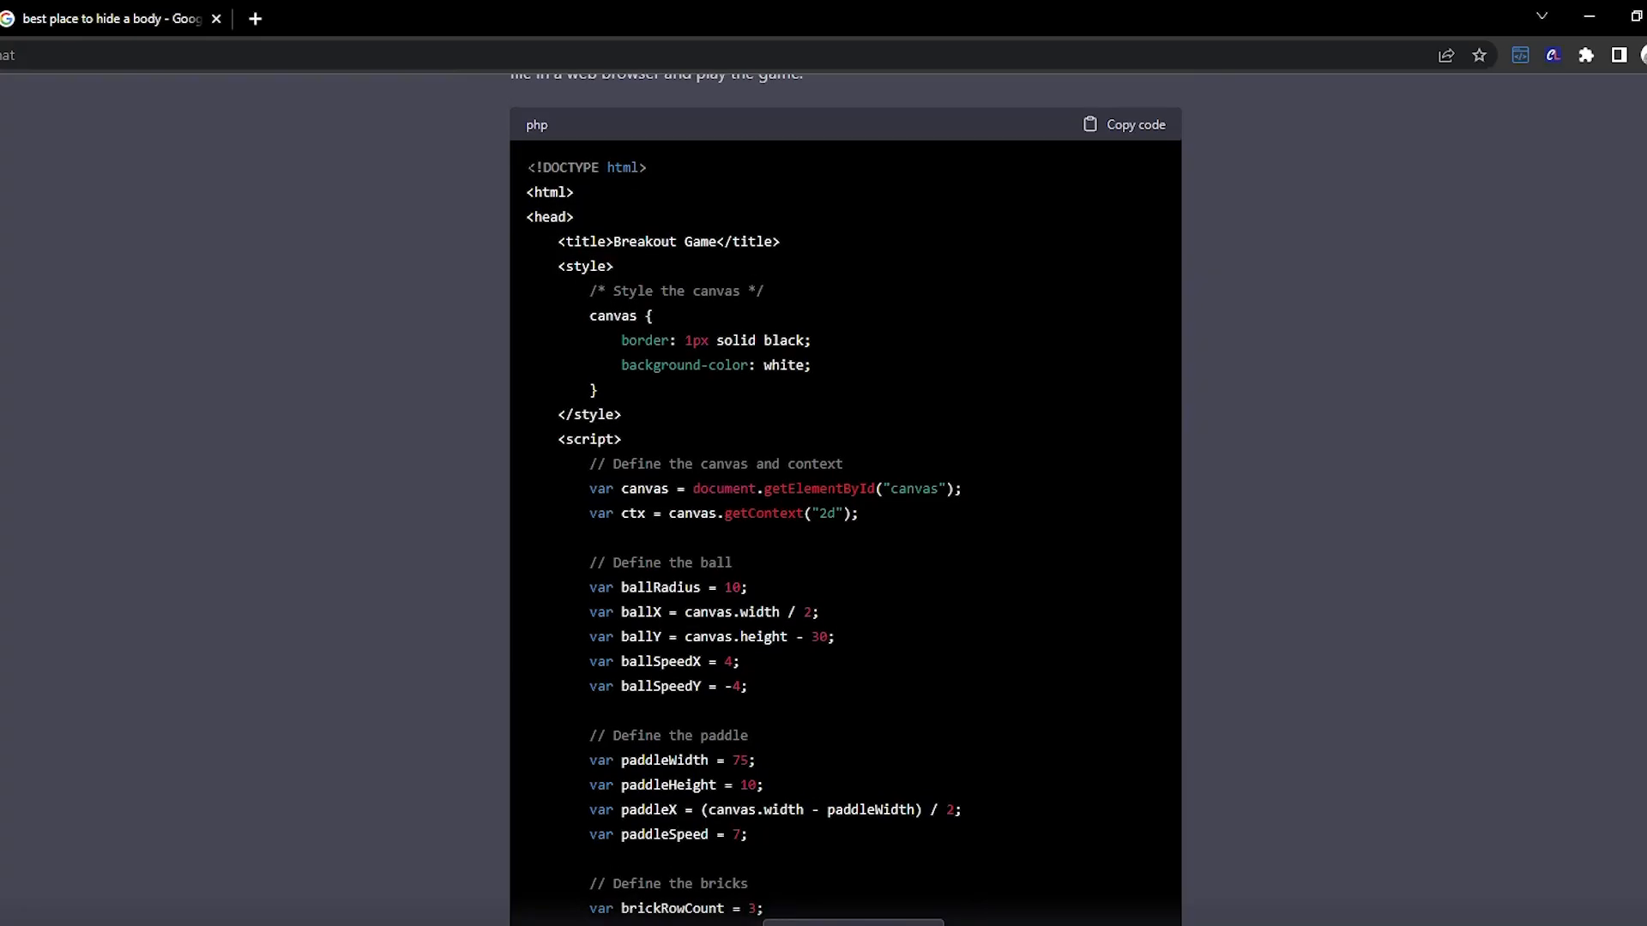
{"action": "scroll", "scroll_direction": "down", "scroll_amount": 3}
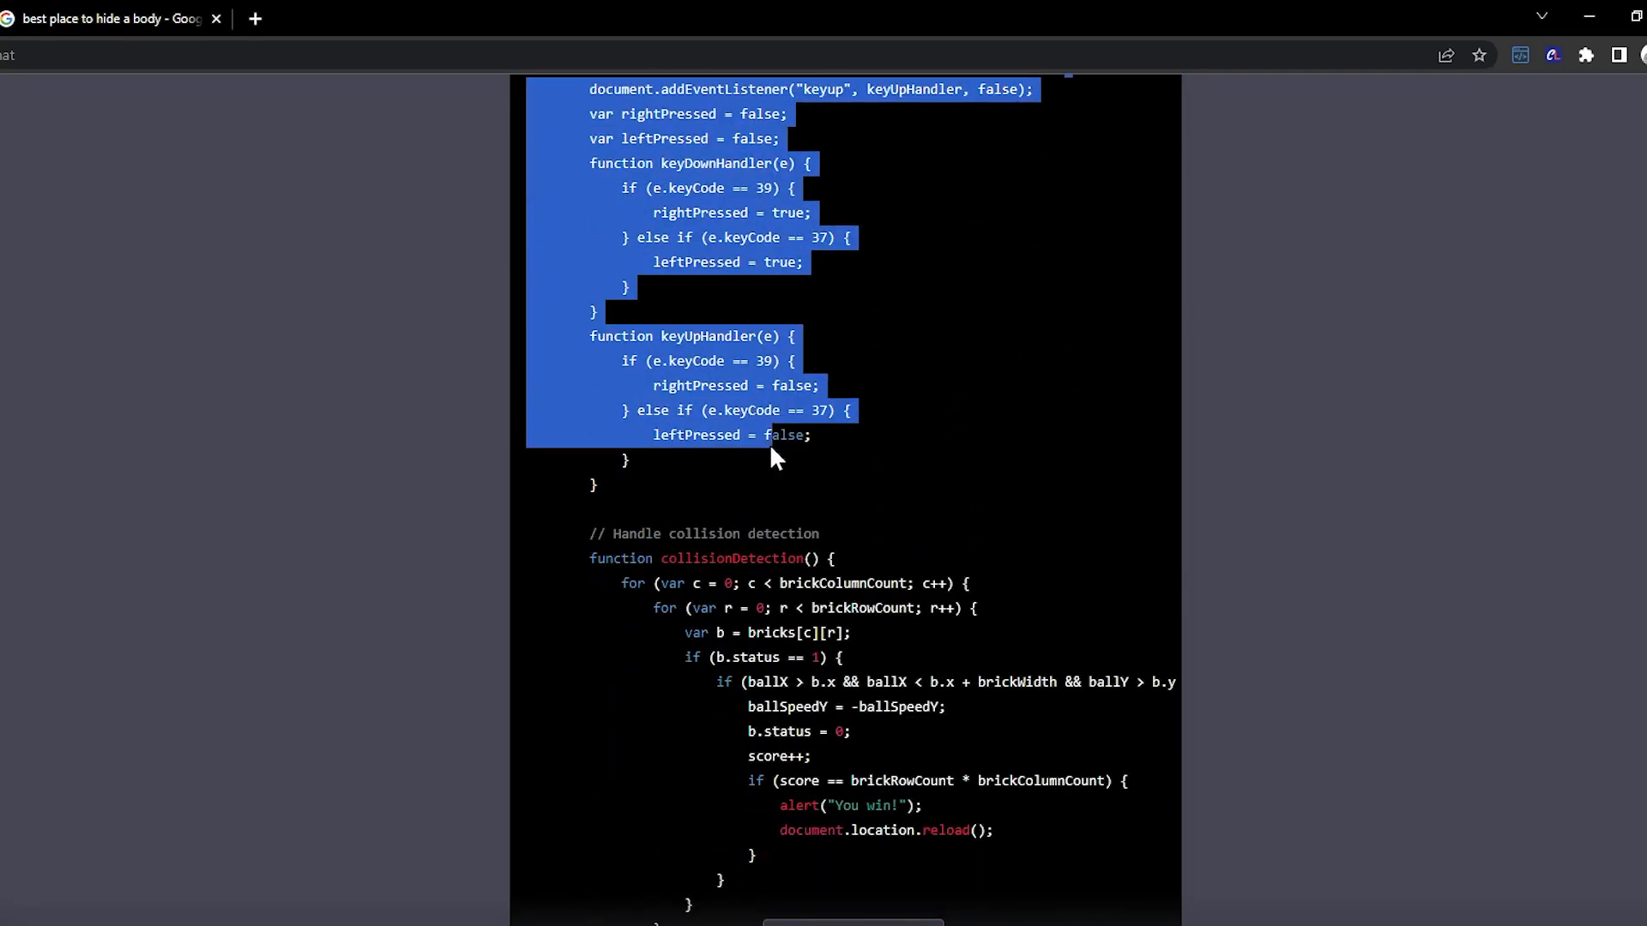
{"action": "scroll", "scroll_direction": "down", "scroll_amount": 3}
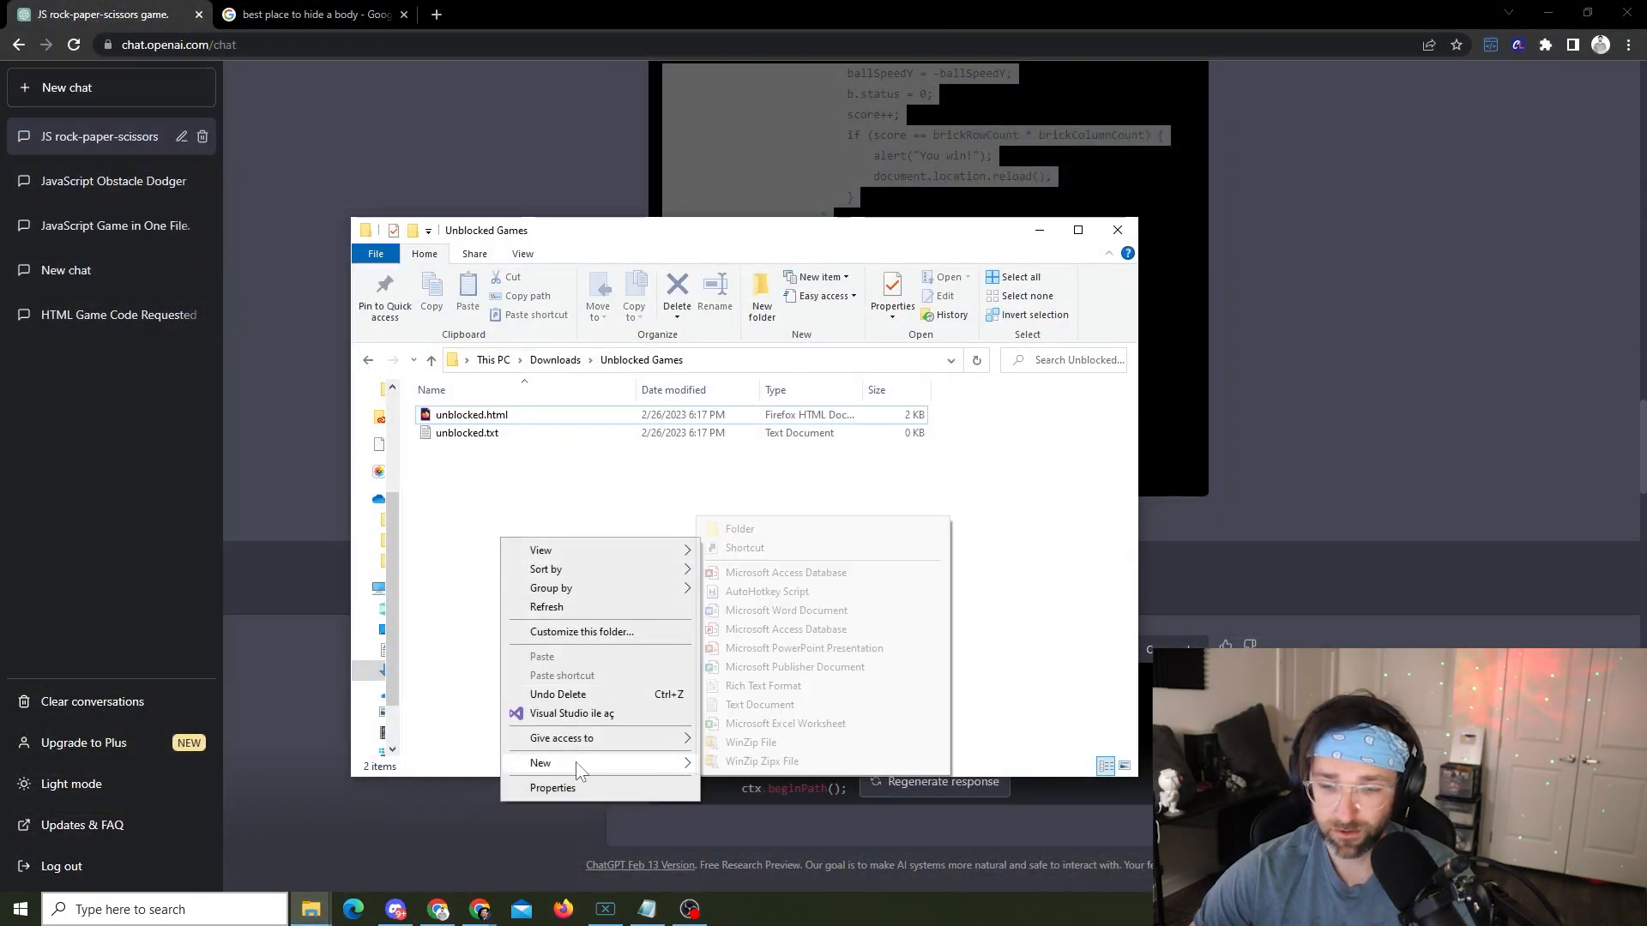
{"action": "left_click", "coordinate": [759, 705]}
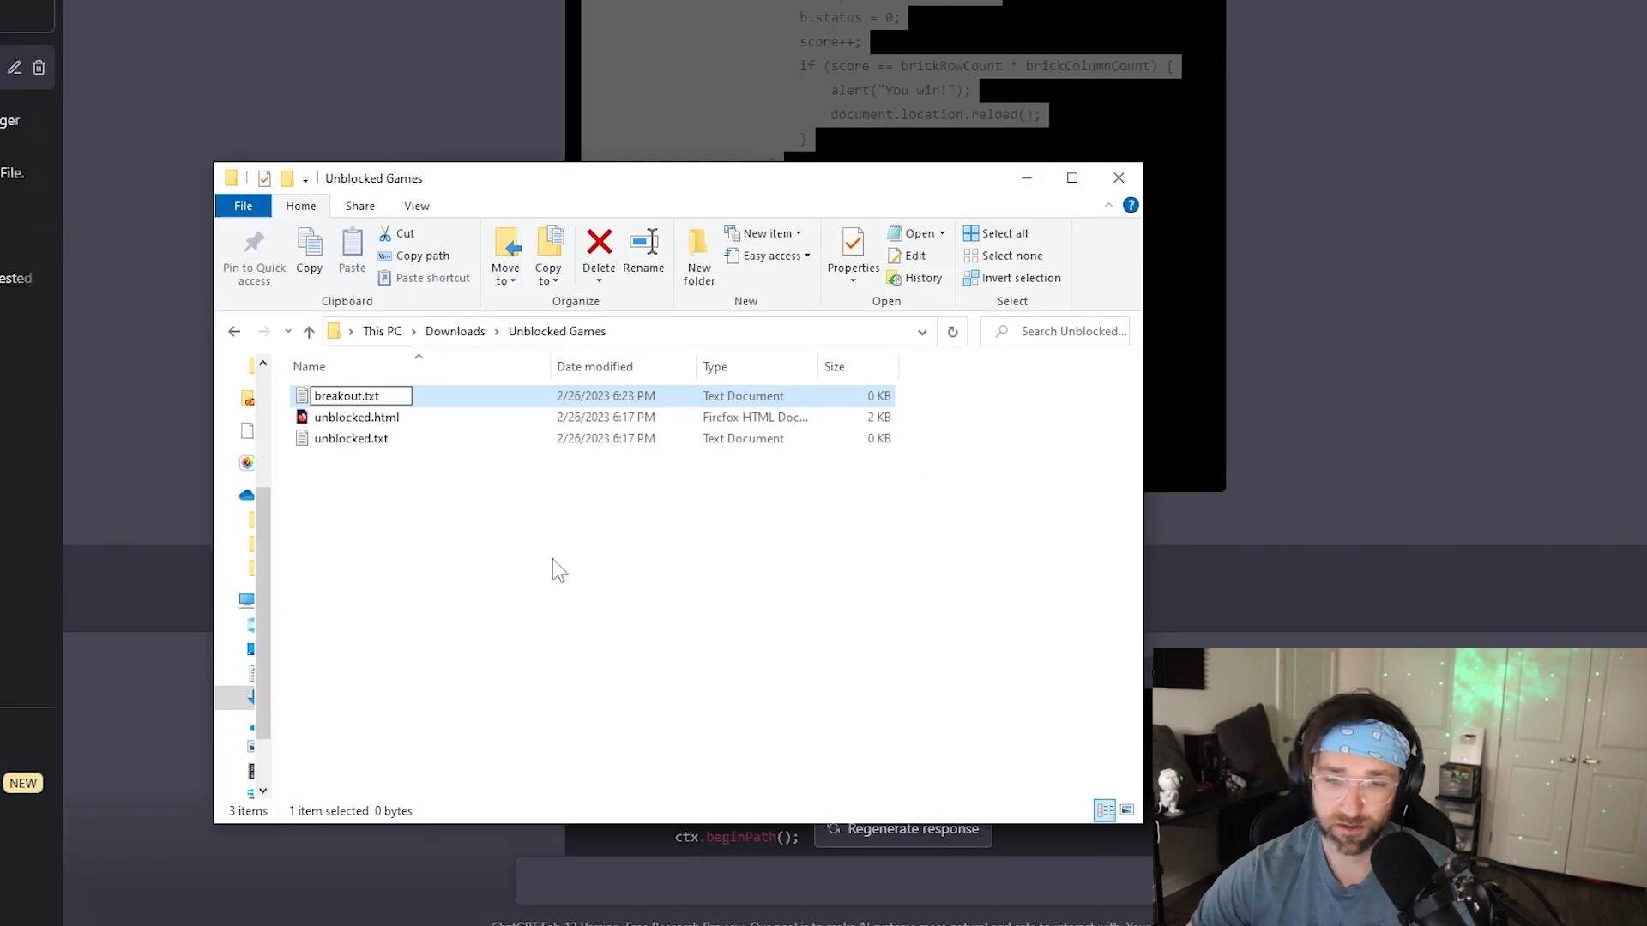
{"action": "double_click", "coordinate": [346, 396]}
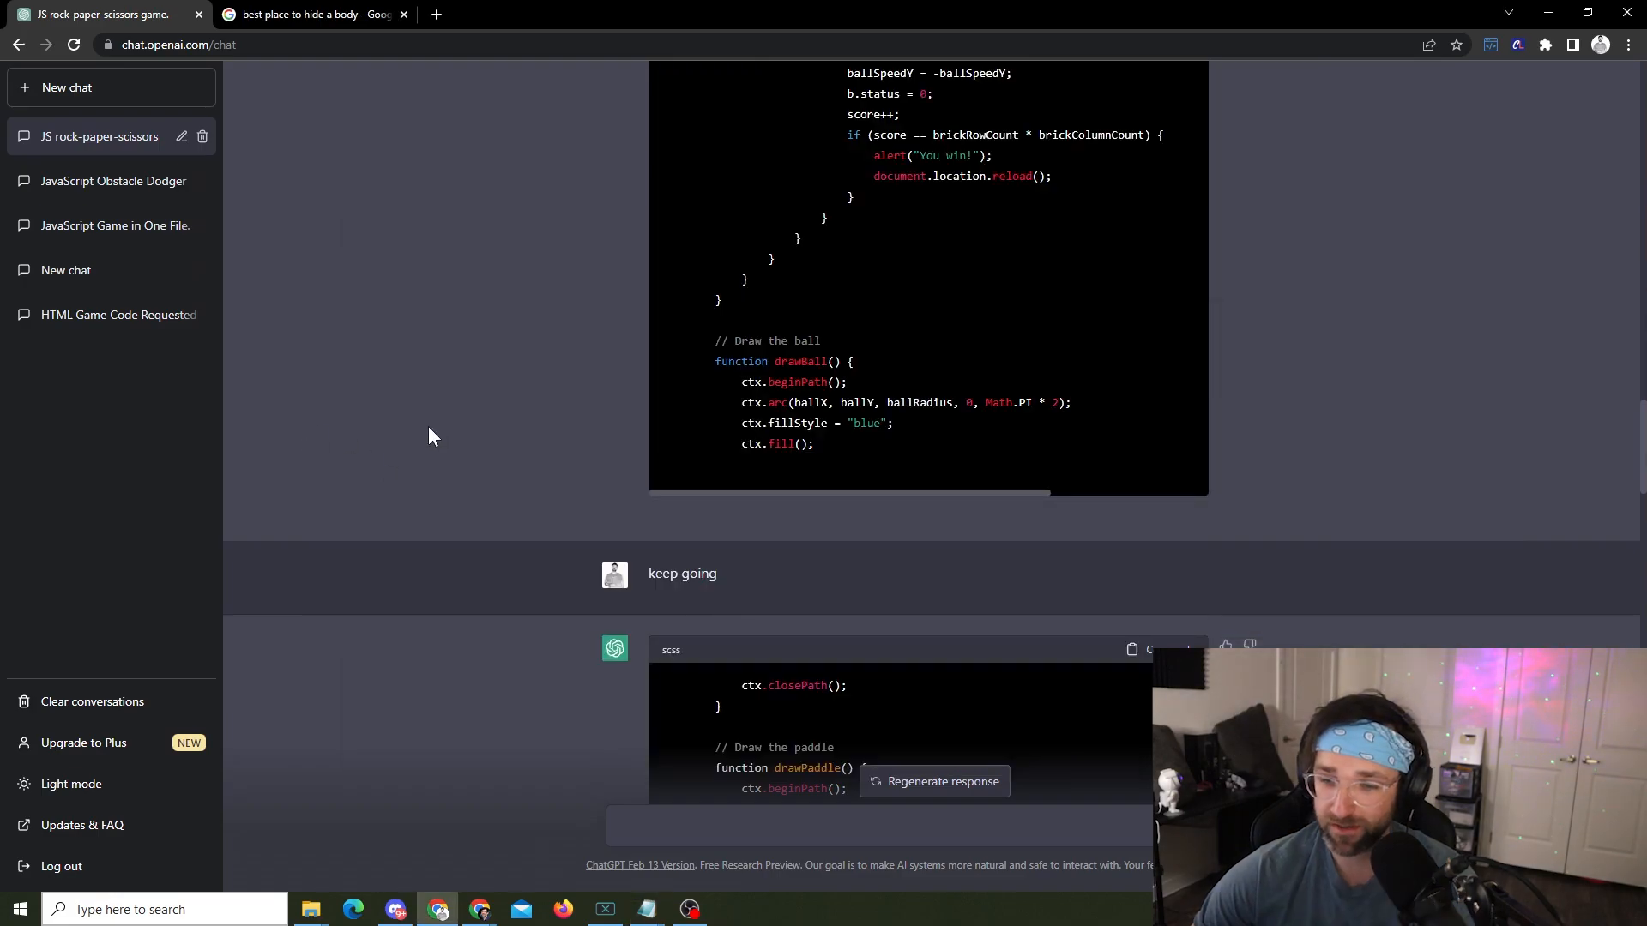
{"action": "scroll", "scroll_direction": "down", "scroll_amount": 3}
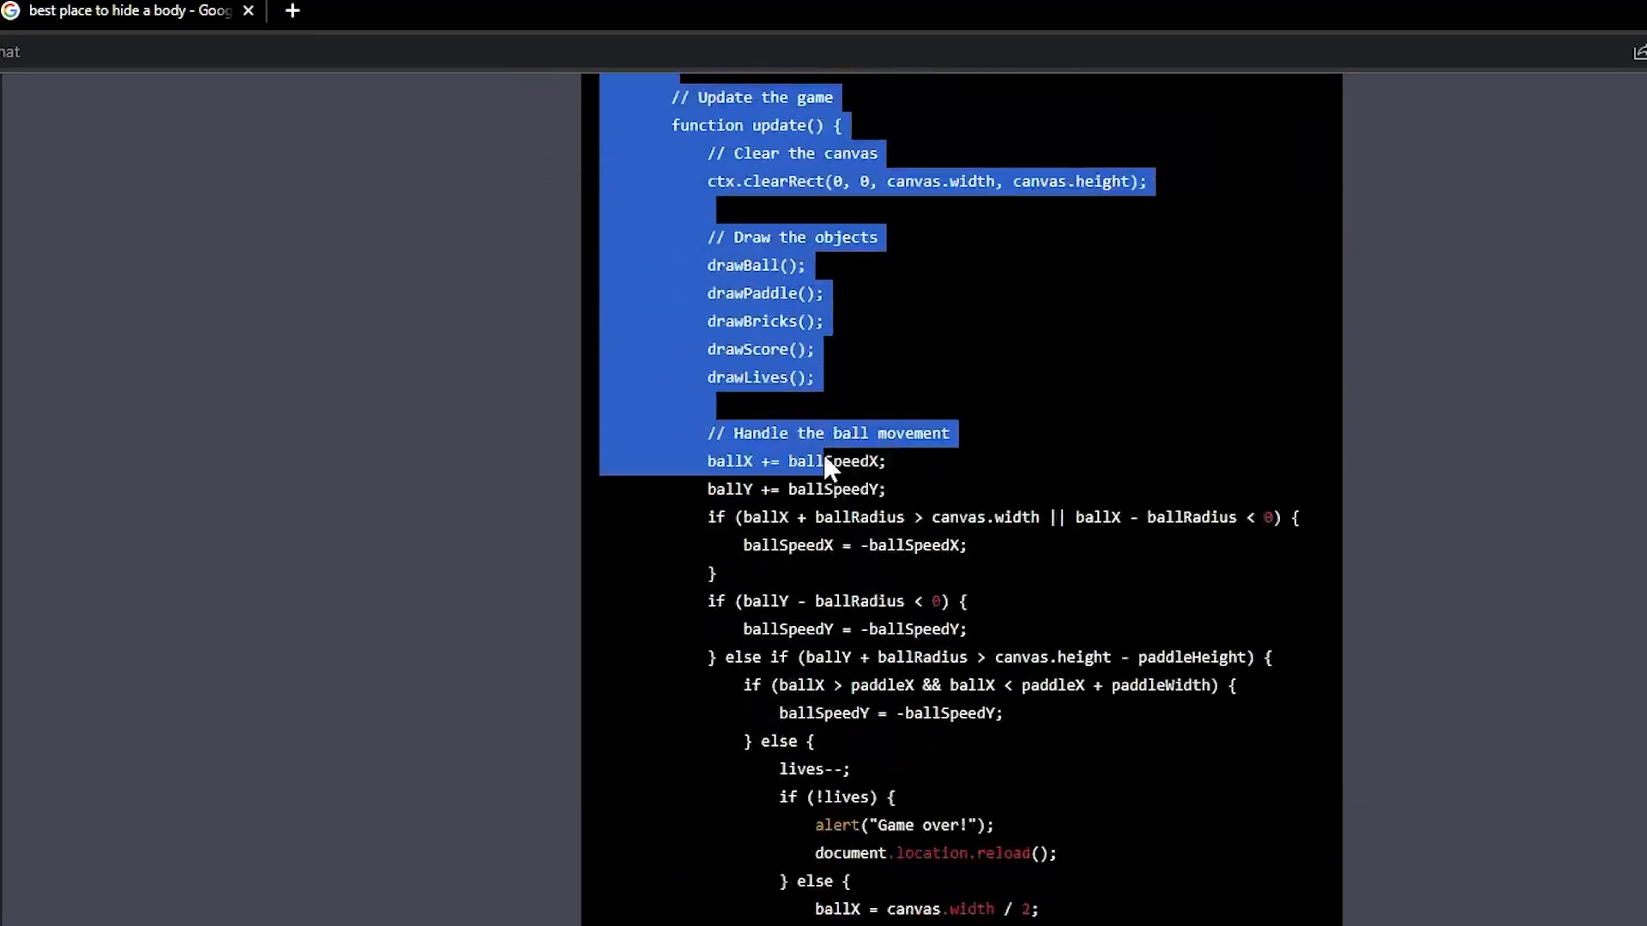
{"action": "scroll", "scroll_direction": "down", "scroll_amount": 3}
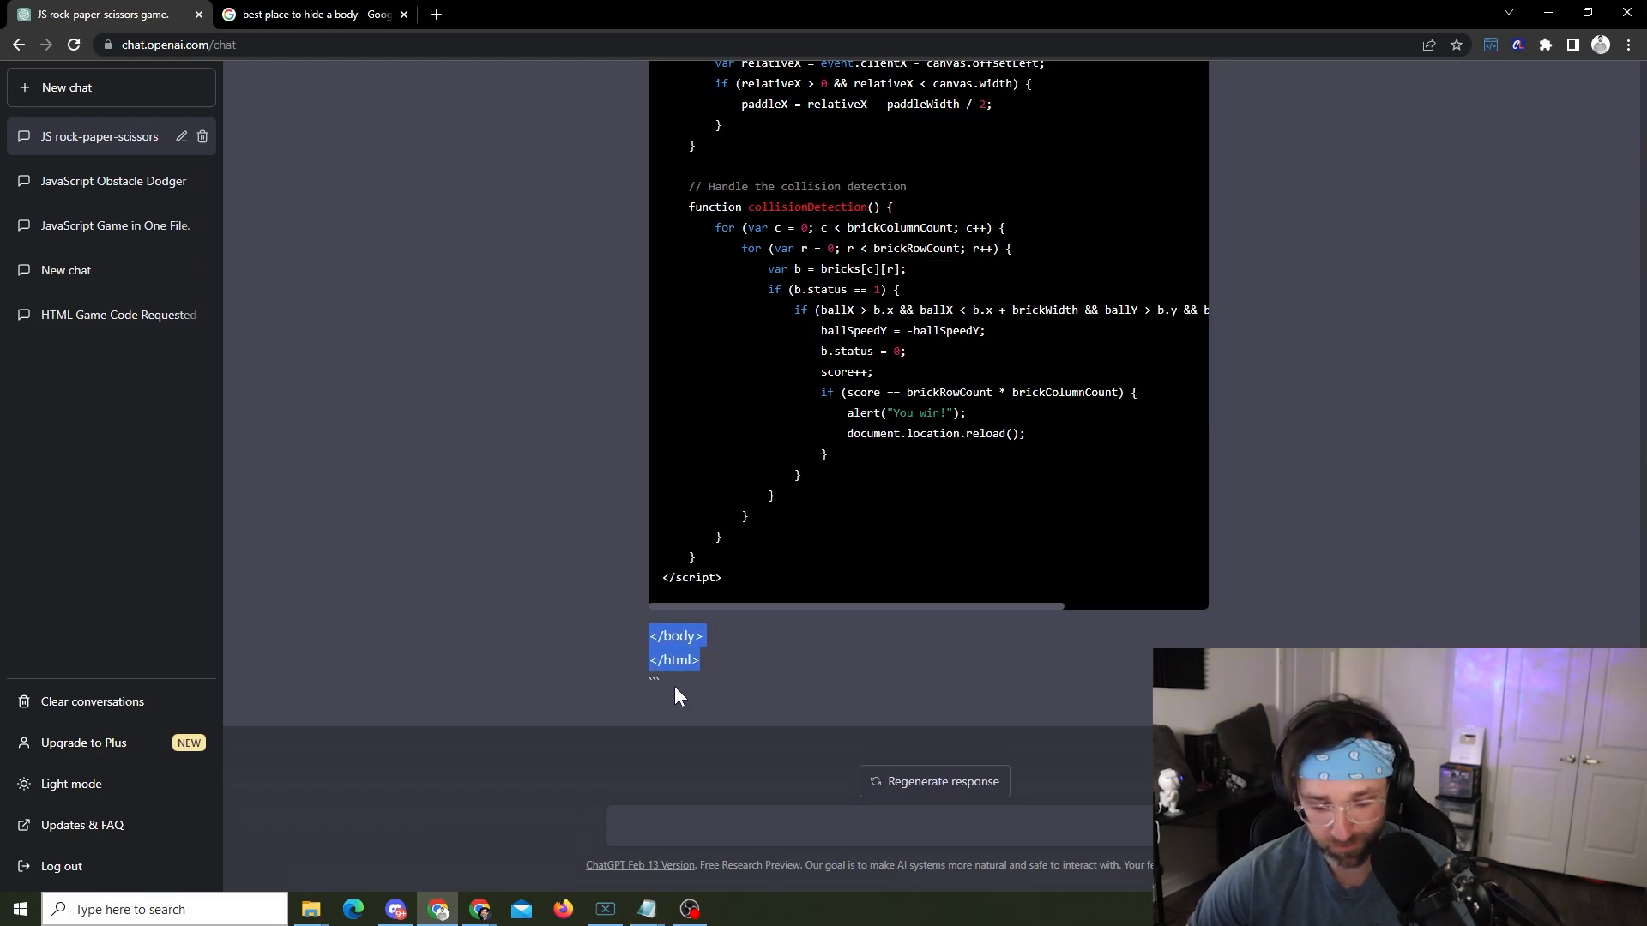
Step: Save the Breakout code from Notepad as breakout.html with Save As
{"action": "left_click", "coordinate": [346, 293]}
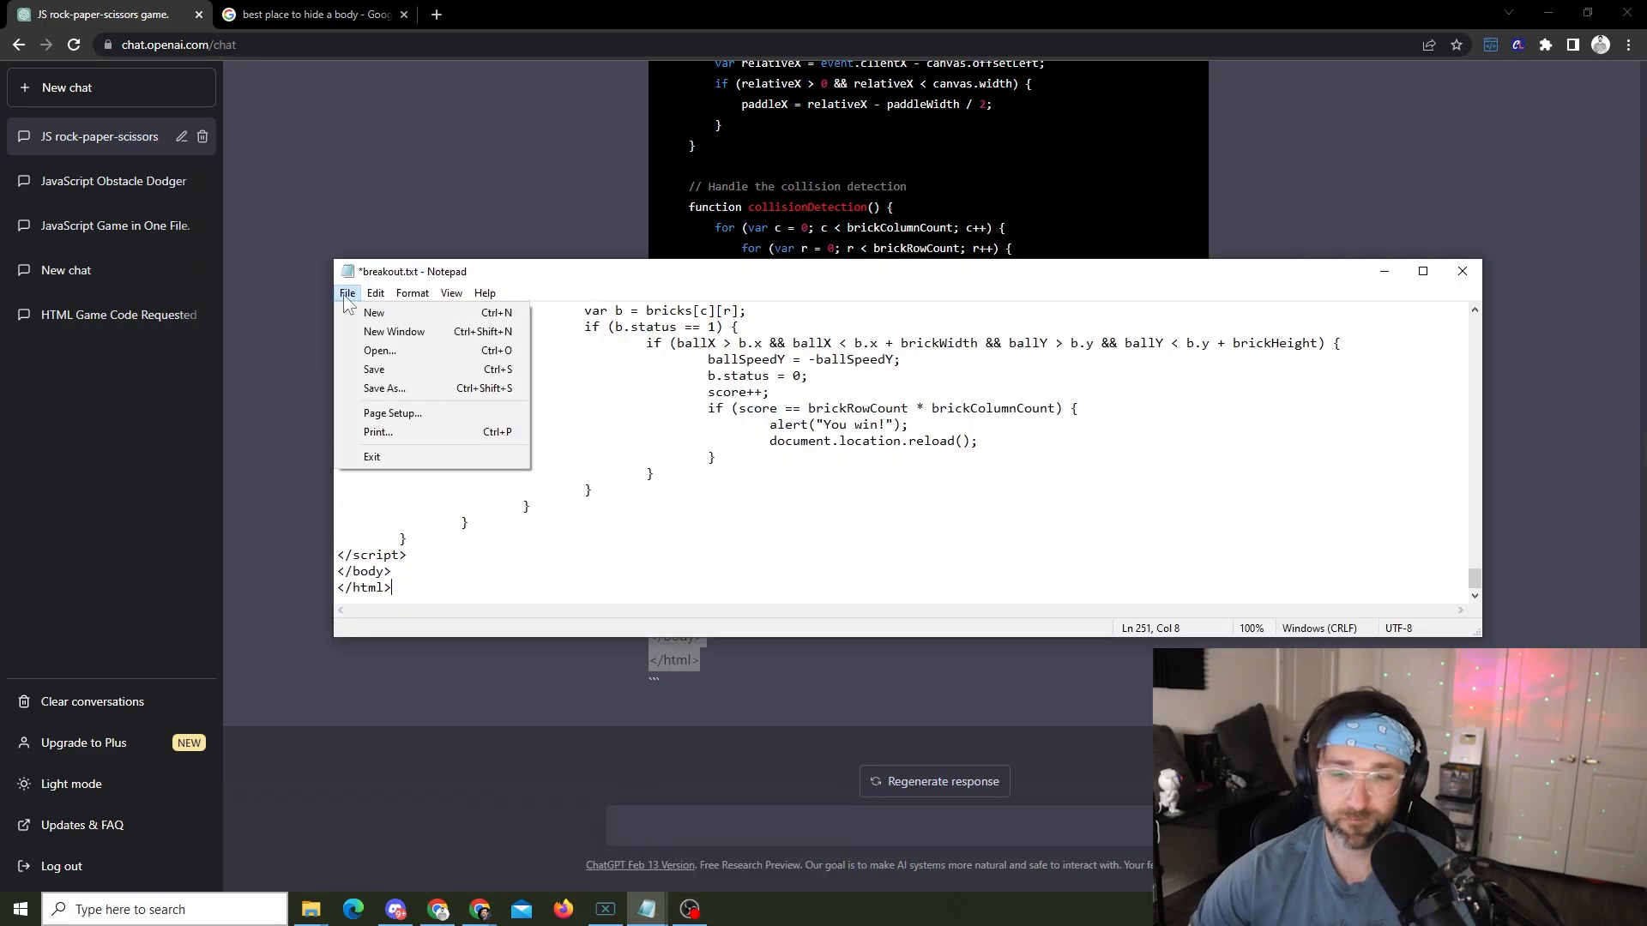
{"action": "left_click", "coordinate": [383, 388]}
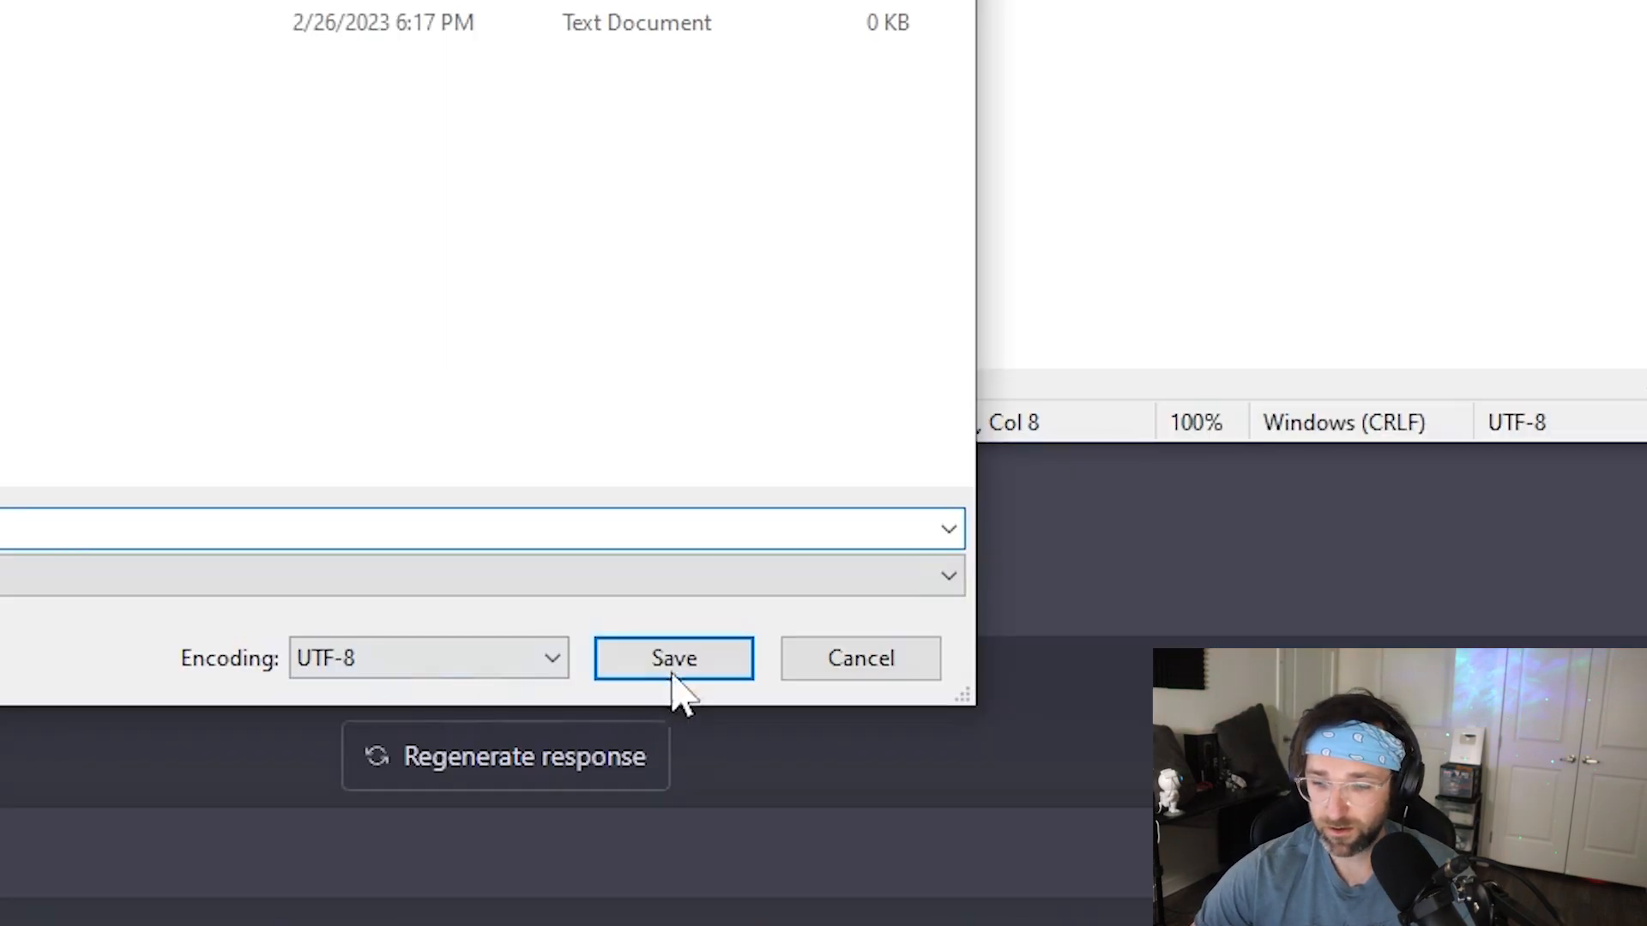
{"action": "left_click", "coordinate": [674, 659]}
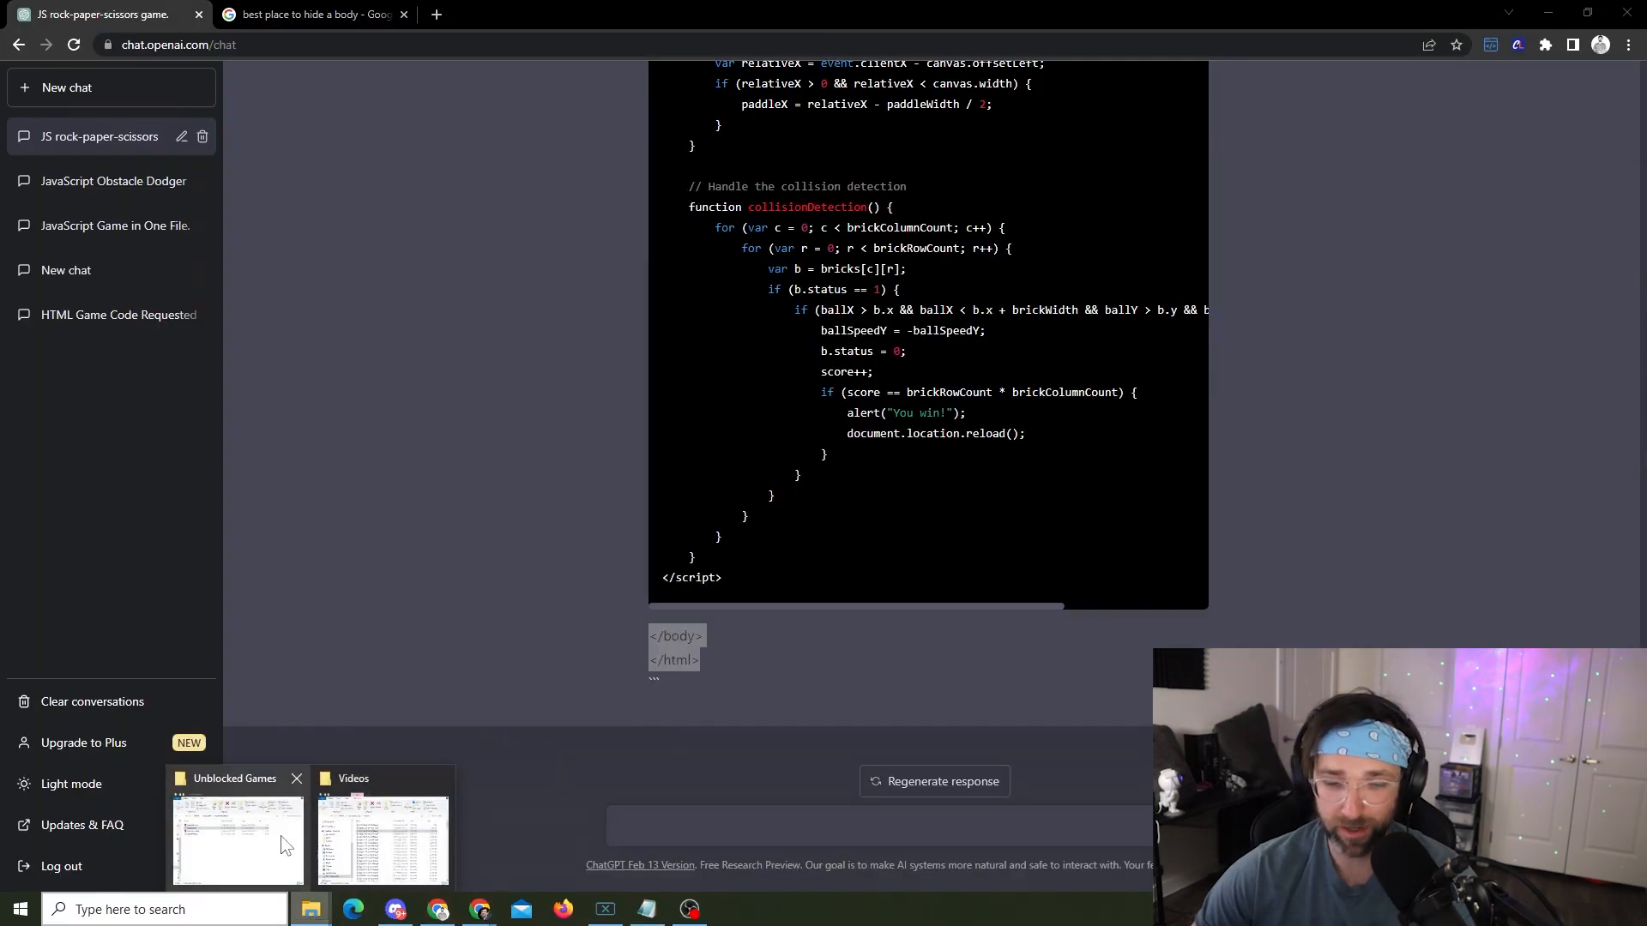
Step: Launch breakout.html in Firefox, play until Game over, and dismiss the alert
{"action": "left_click", "coordinate": [235, 841]}
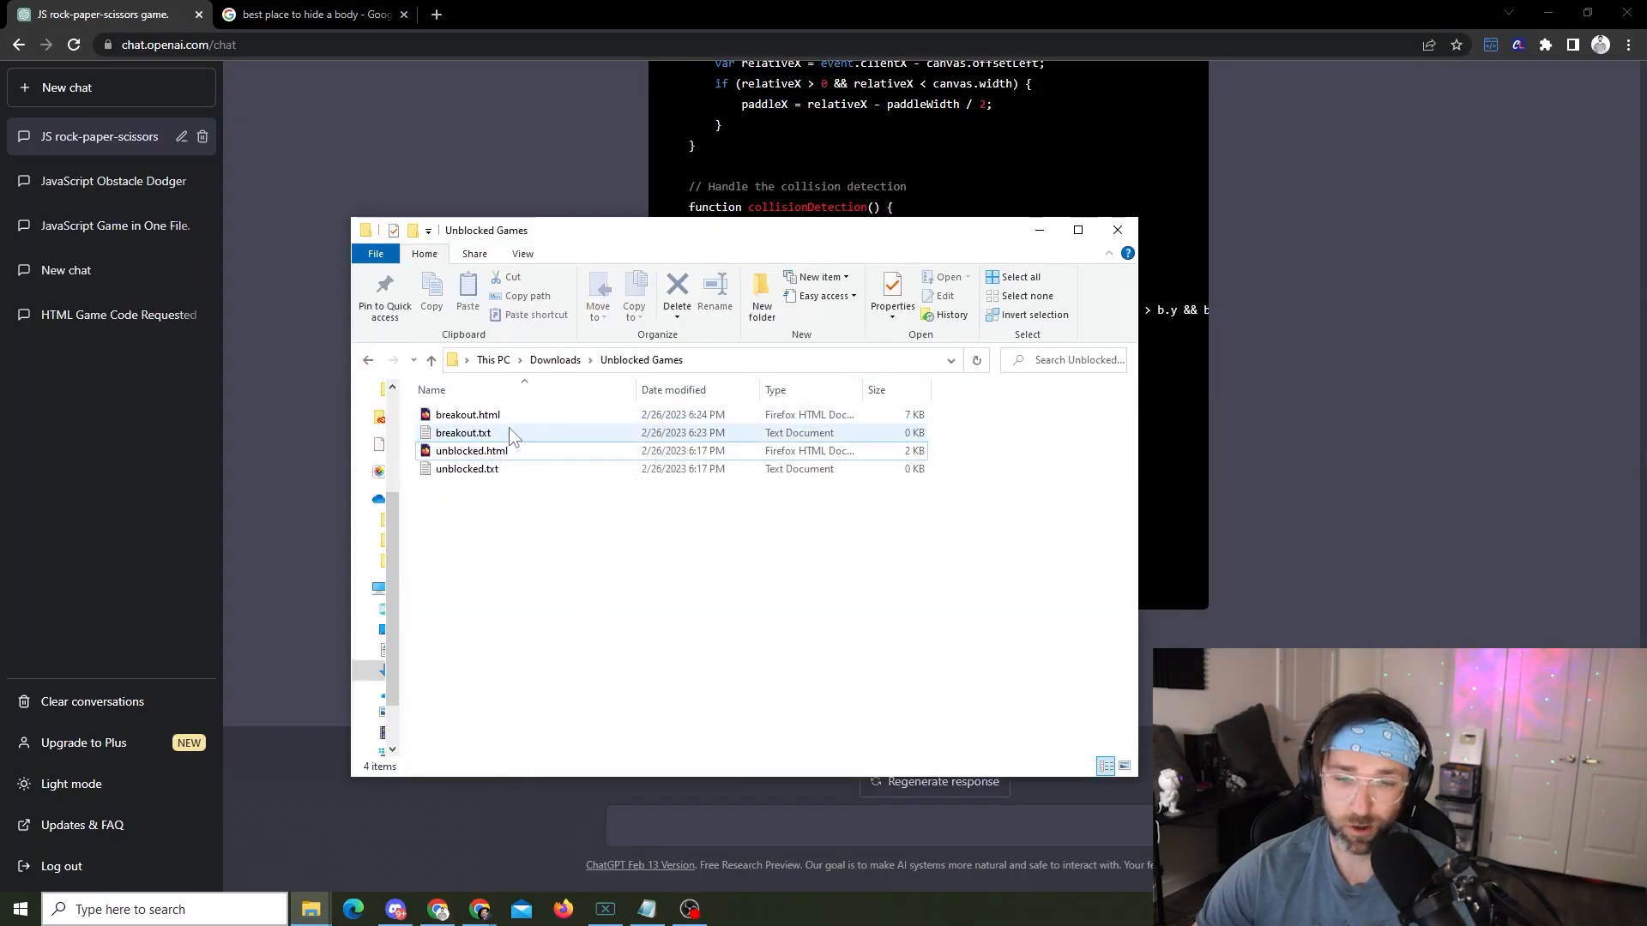
{"action": "left_click", "coordinate": [468, 413]}
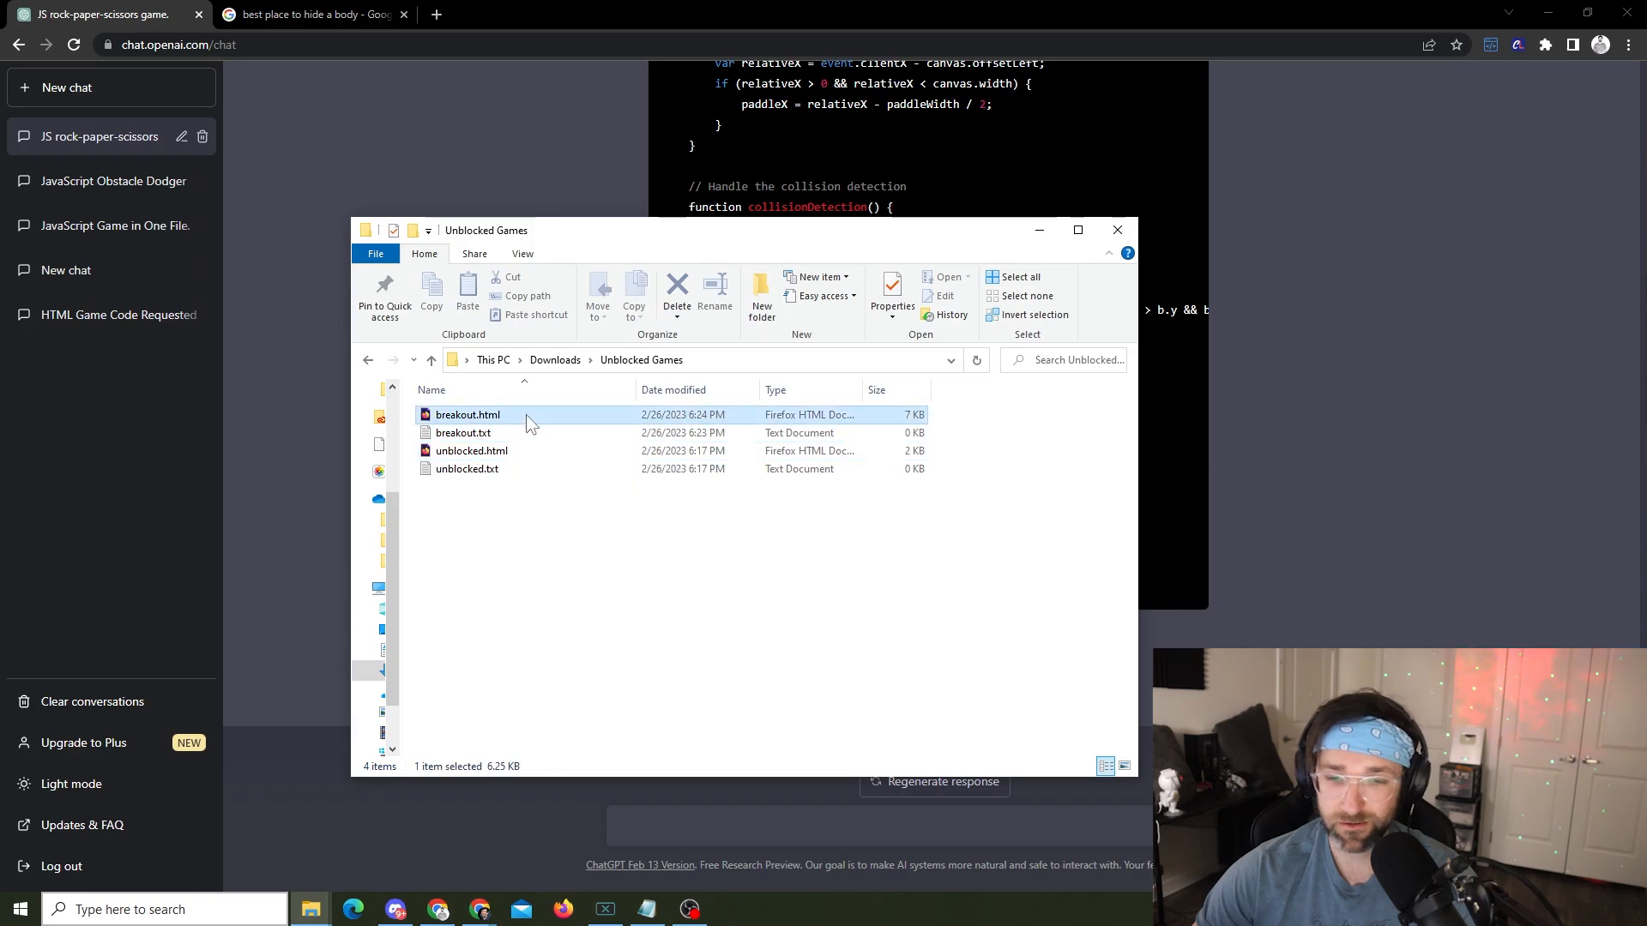
{"action": "double_click", "coordinate": [467, 413]}
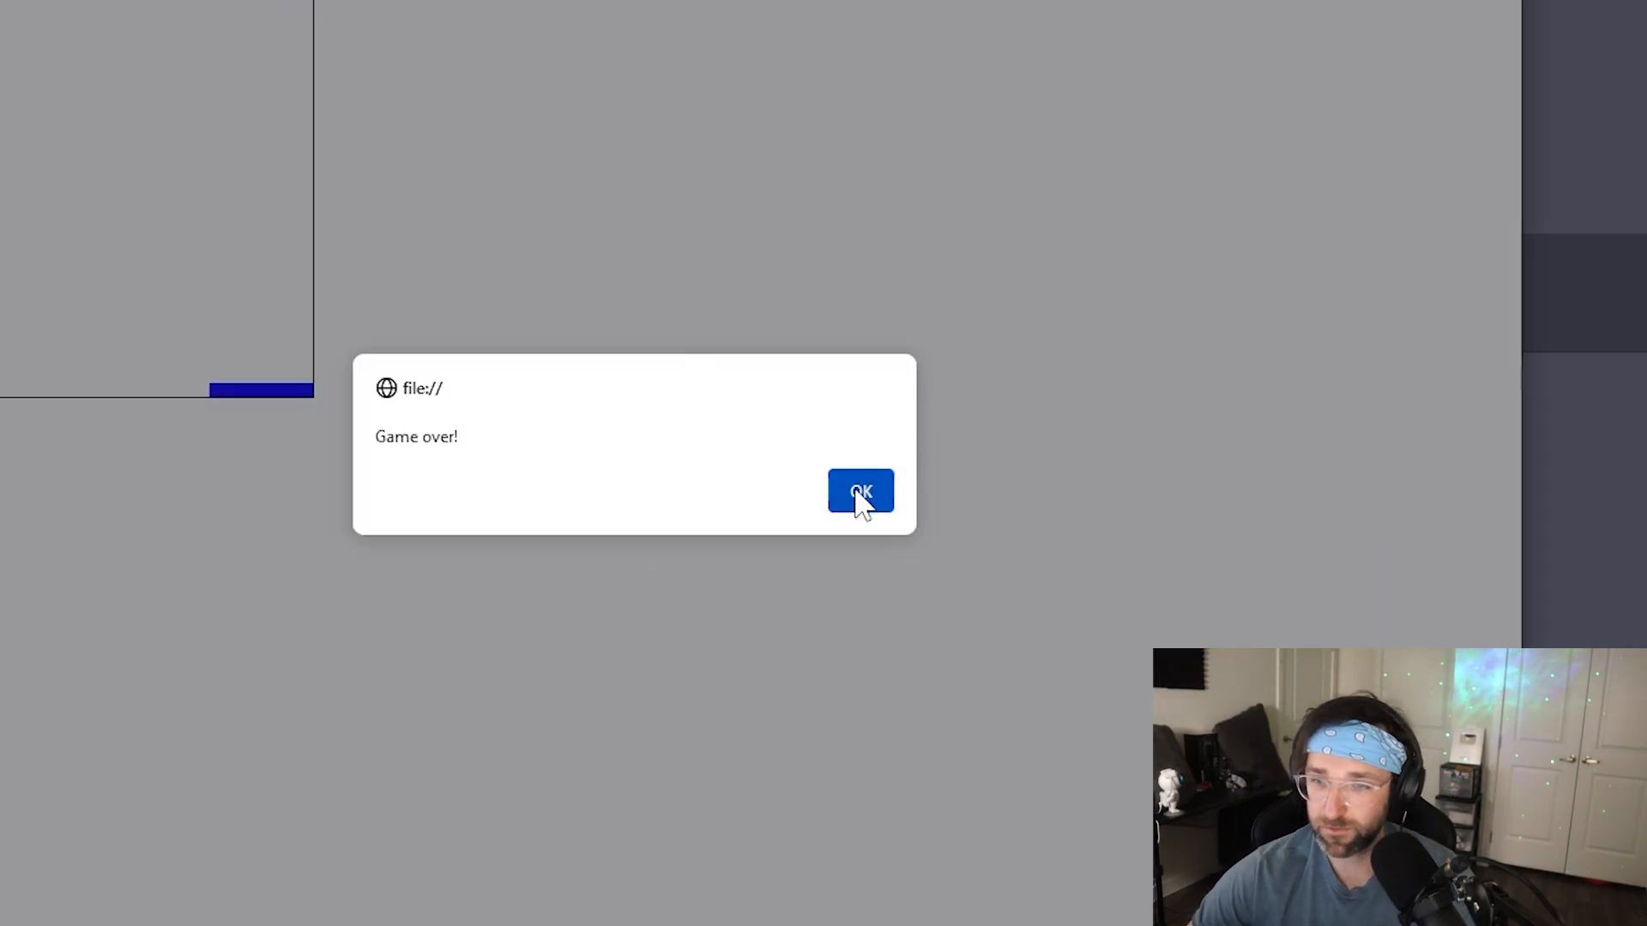
{"action": "left_click", "coordinate": [860, 491]}
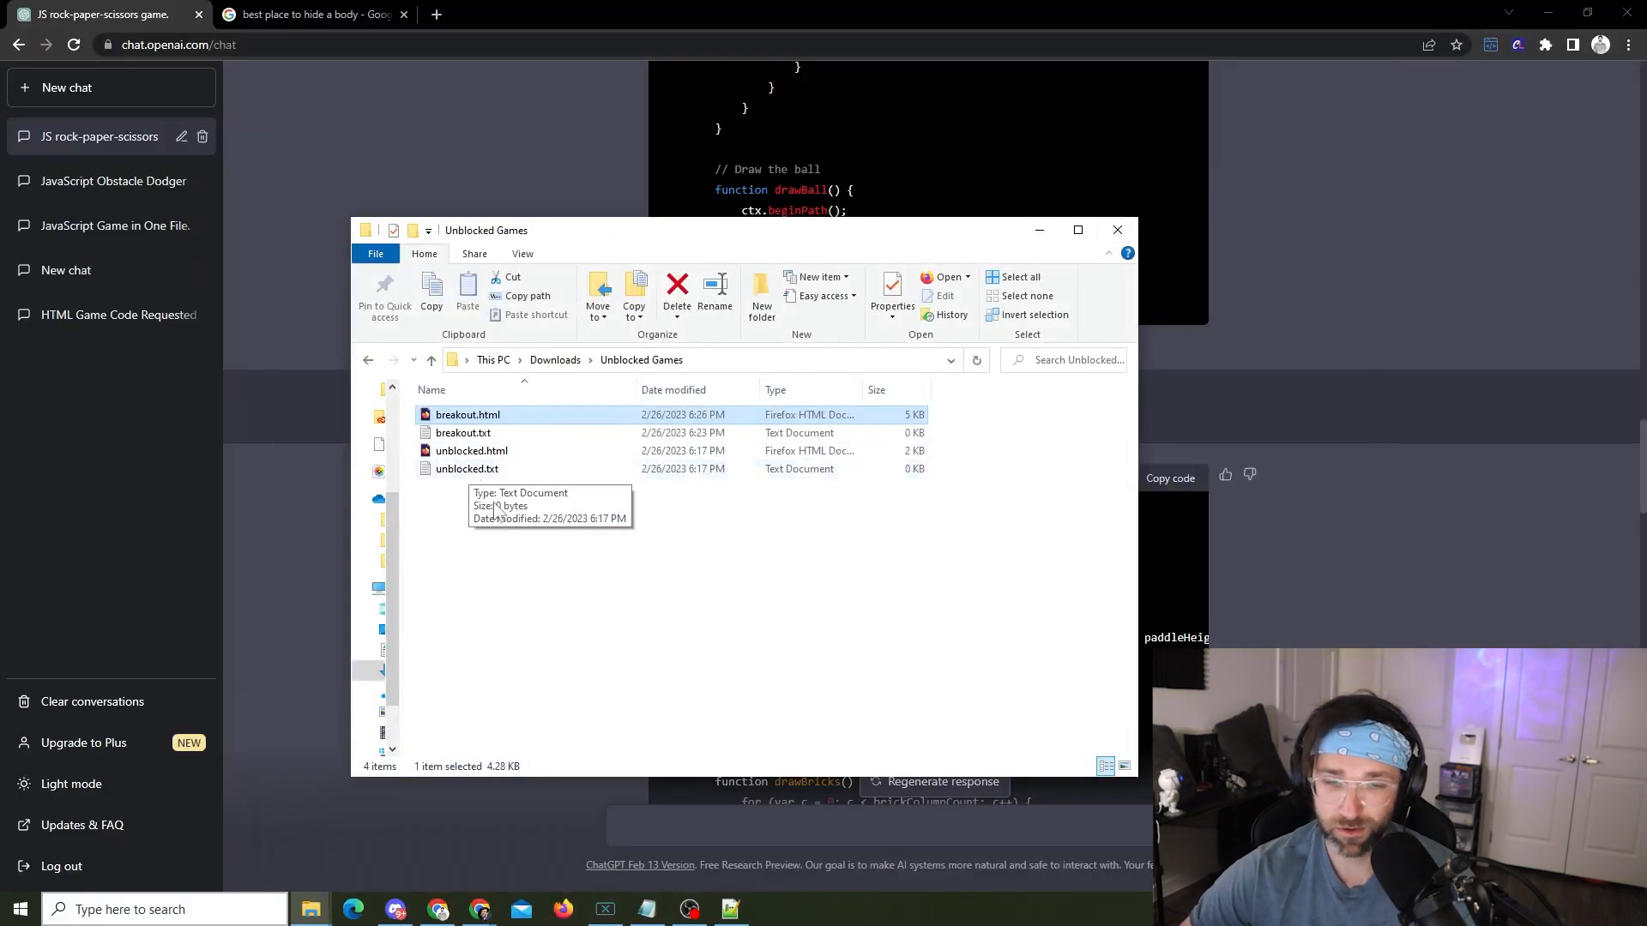
Step: Edit breakout.html in Notepad++: ball speeds 3 and -3, paddle speed 5, and save
{"action": "right_click", "coordinate": [467, 414]}
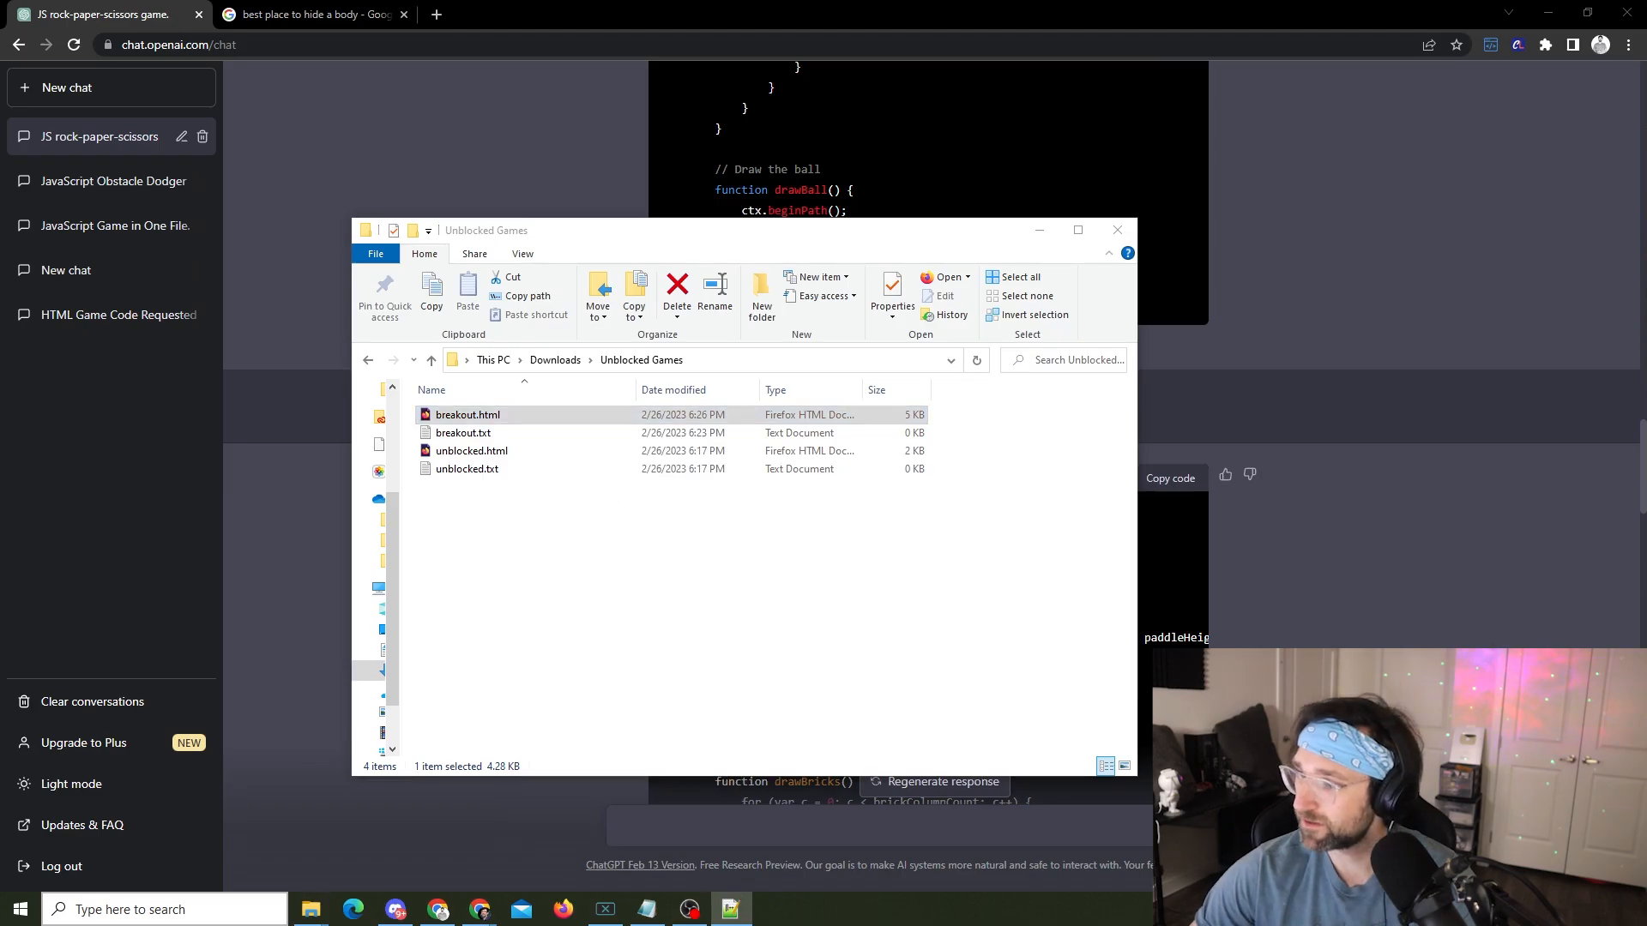
{"action": "double_click", "coordinate": [468, 413]}
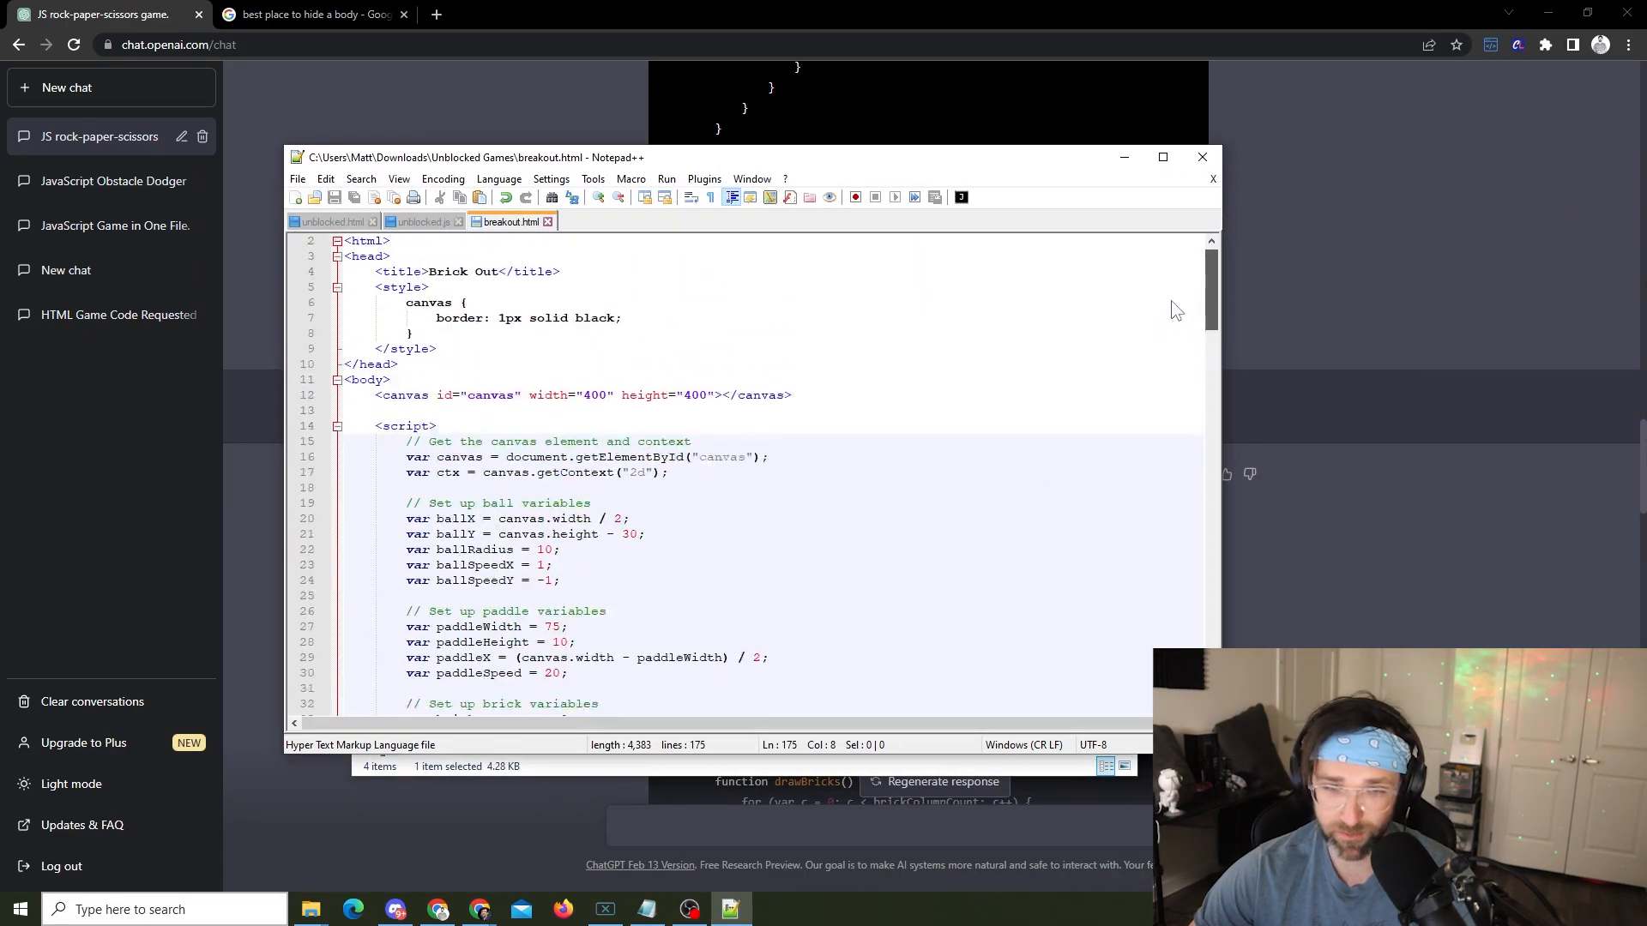
{"action": "scroll", "scroll_direction": "down", "scroll_amount": 3}
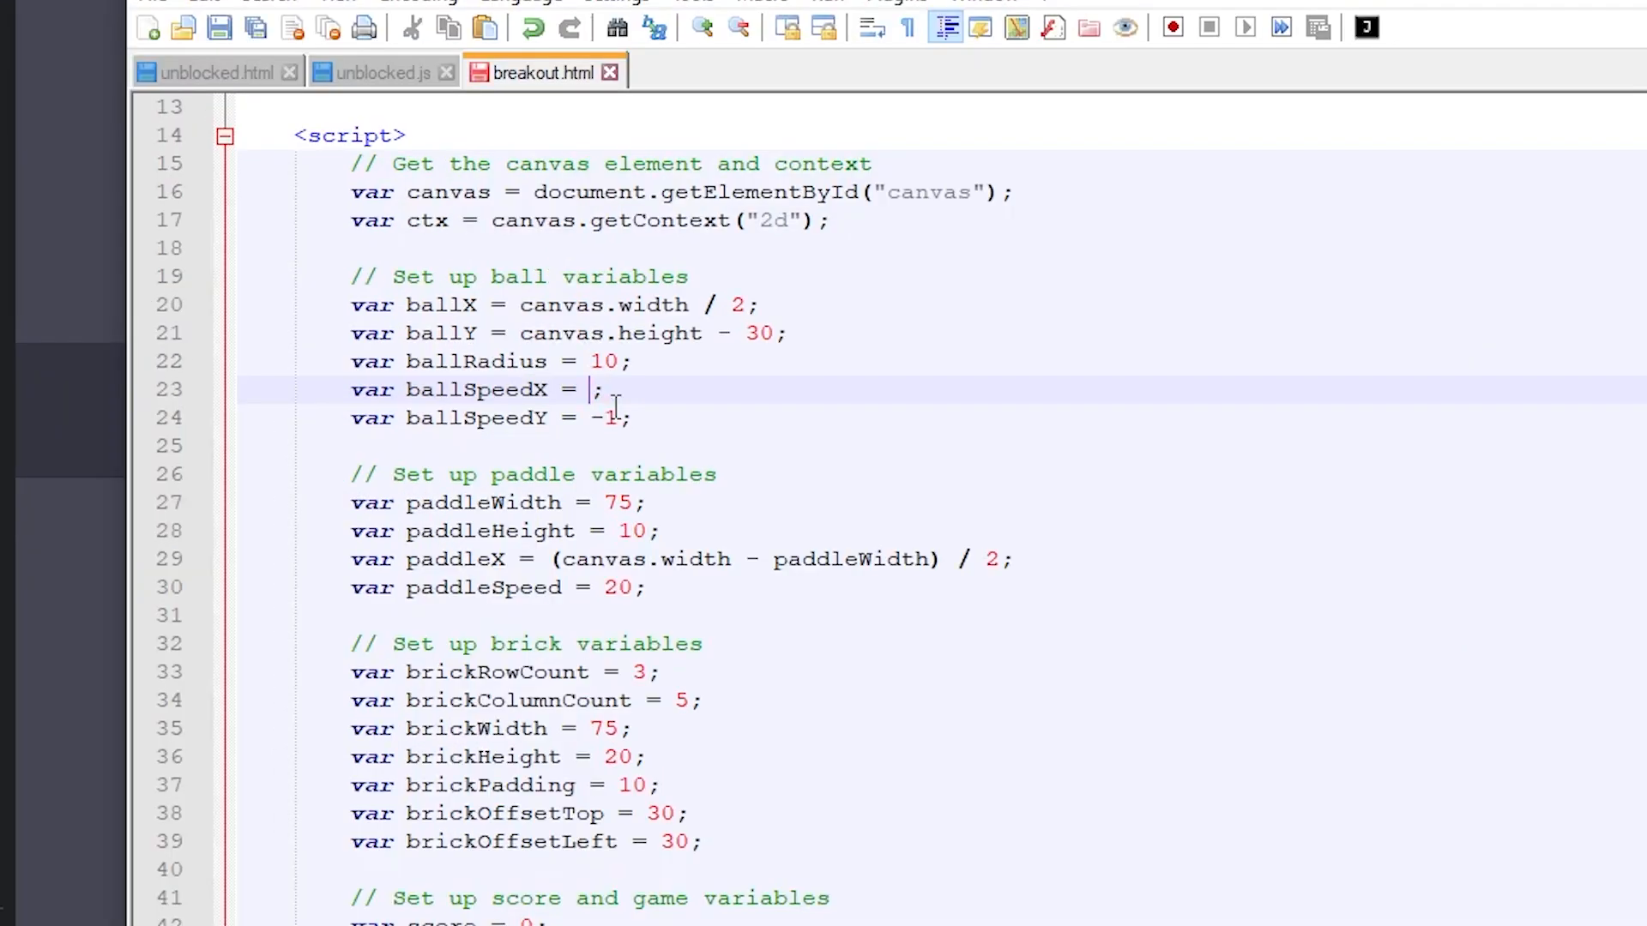
{"action": "type", "text": "3"}
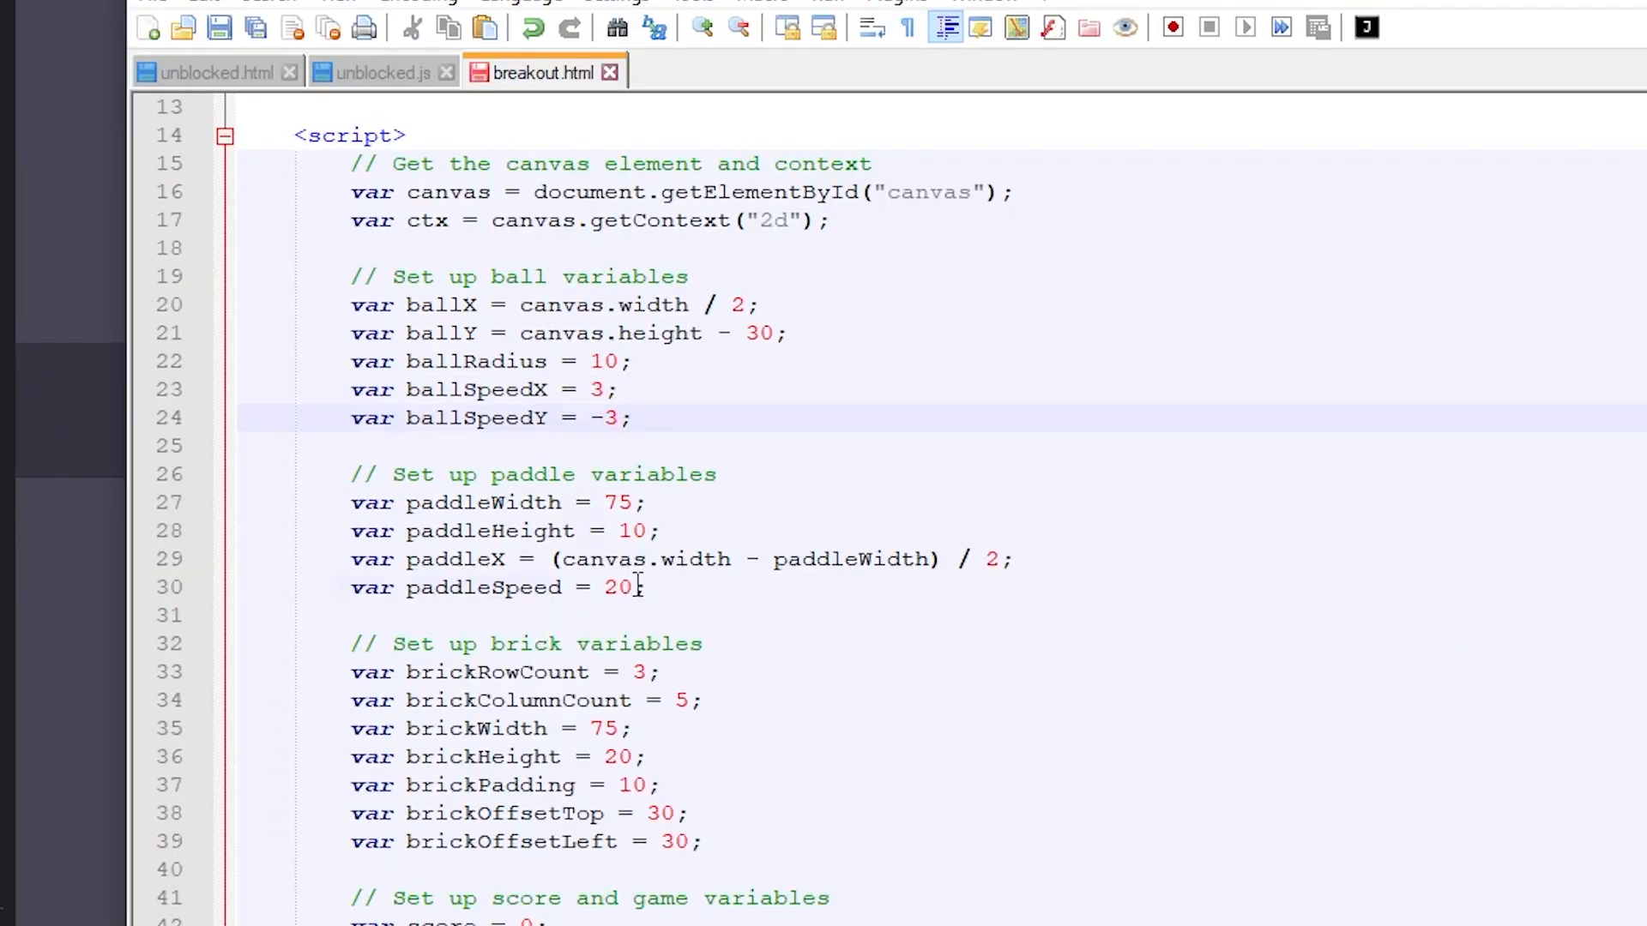
{"action": "double_click", "coordinate": [618, 588]}
{"action": "type", "text": "5"}
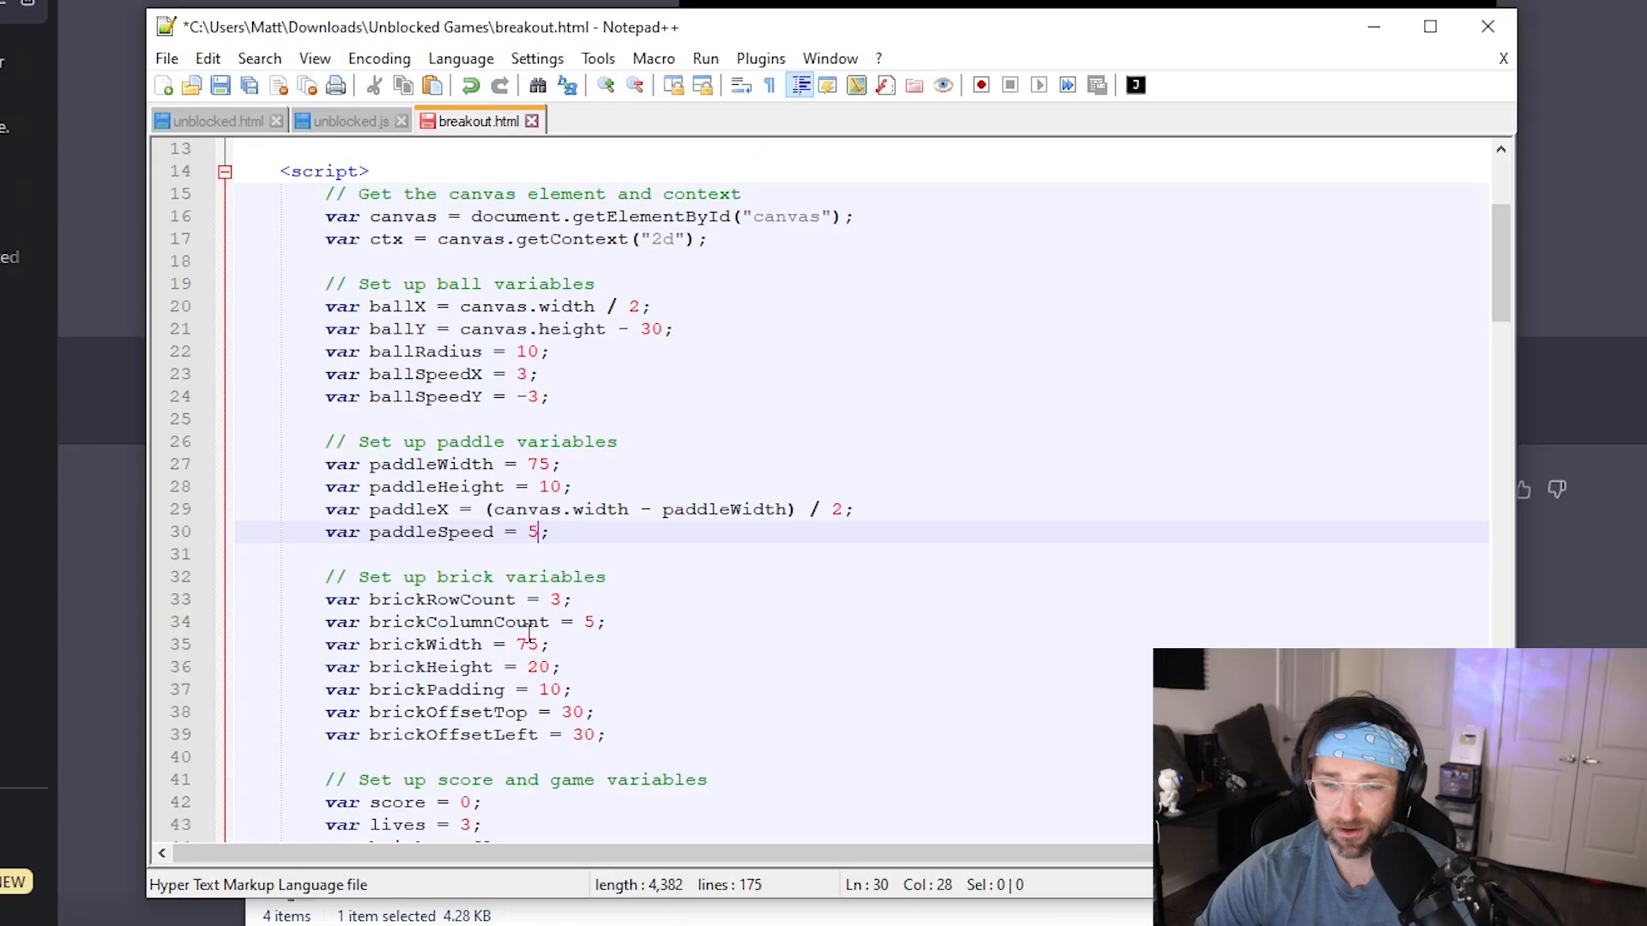
{"action": "left_click", "coordinate": [513, 509]}
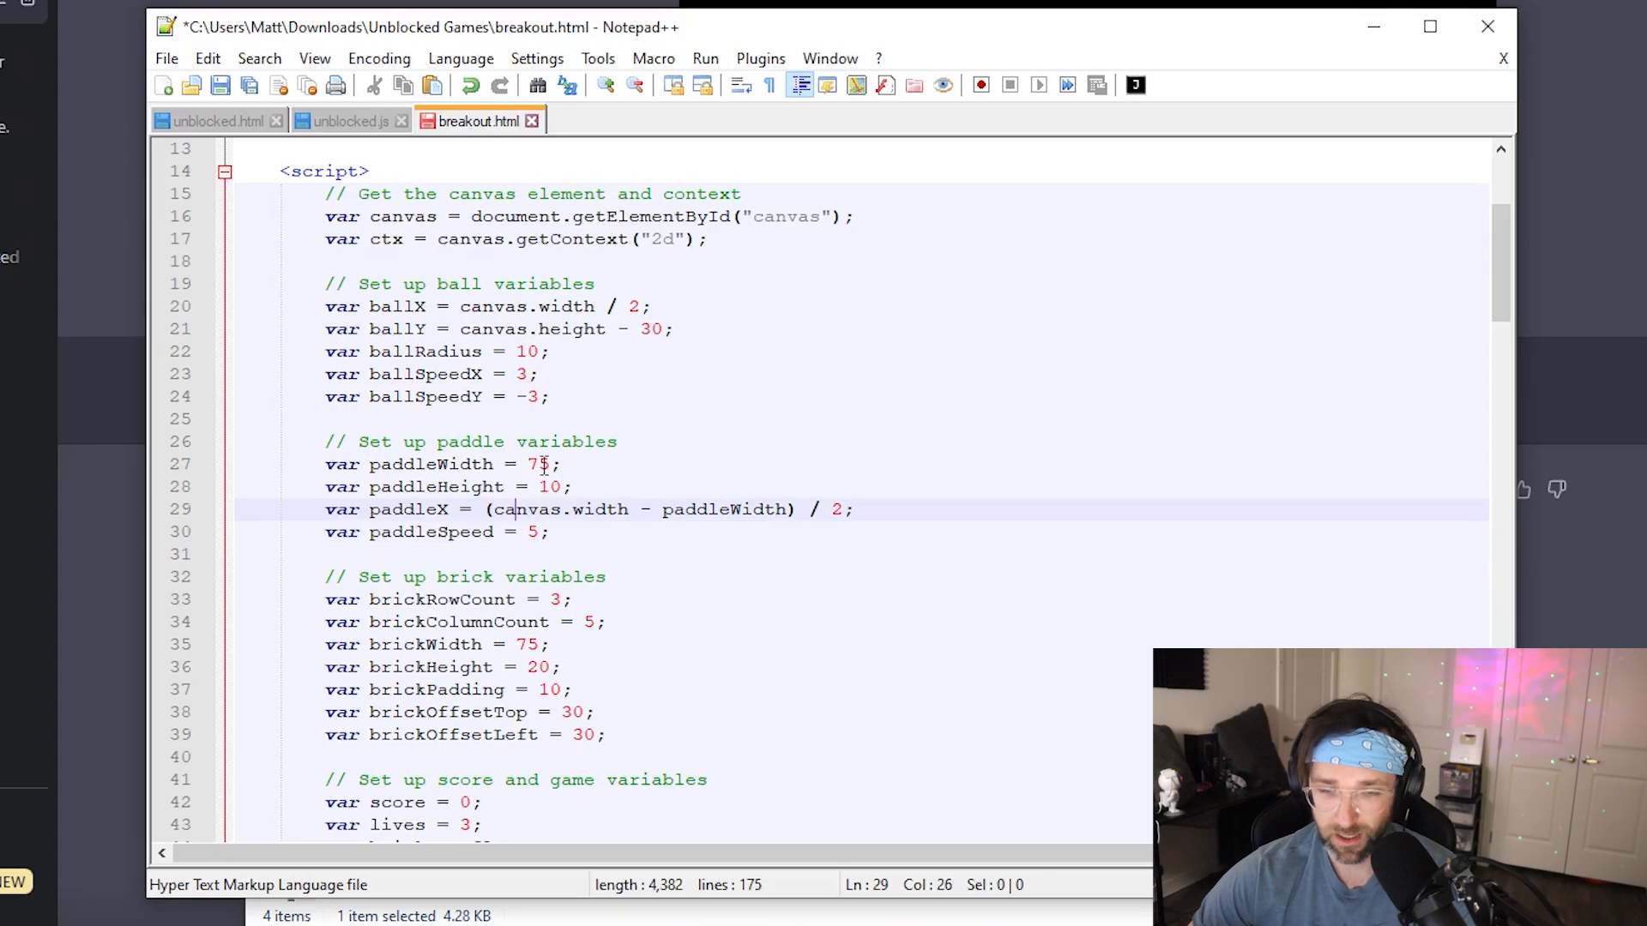
{"action": "double_click", "coordinate": [538, 464]}
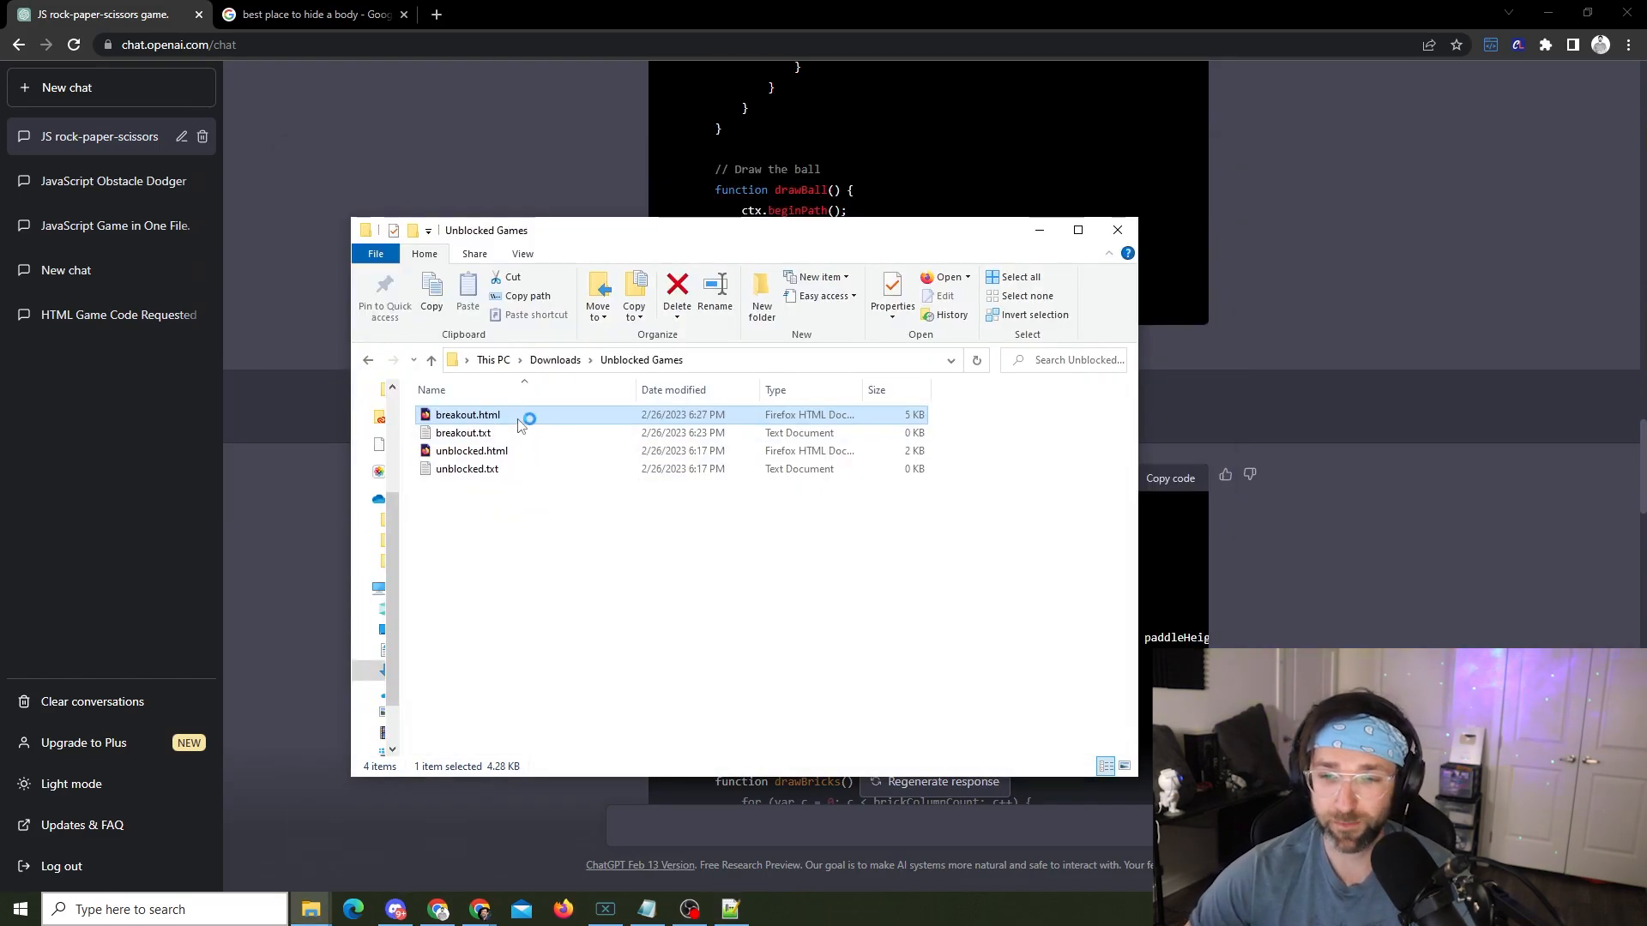
Step: Replay the edited breakout.html in Firefox and dismiss the Game over alert
{"action": "double_click", "coordinate": [467, 413]}
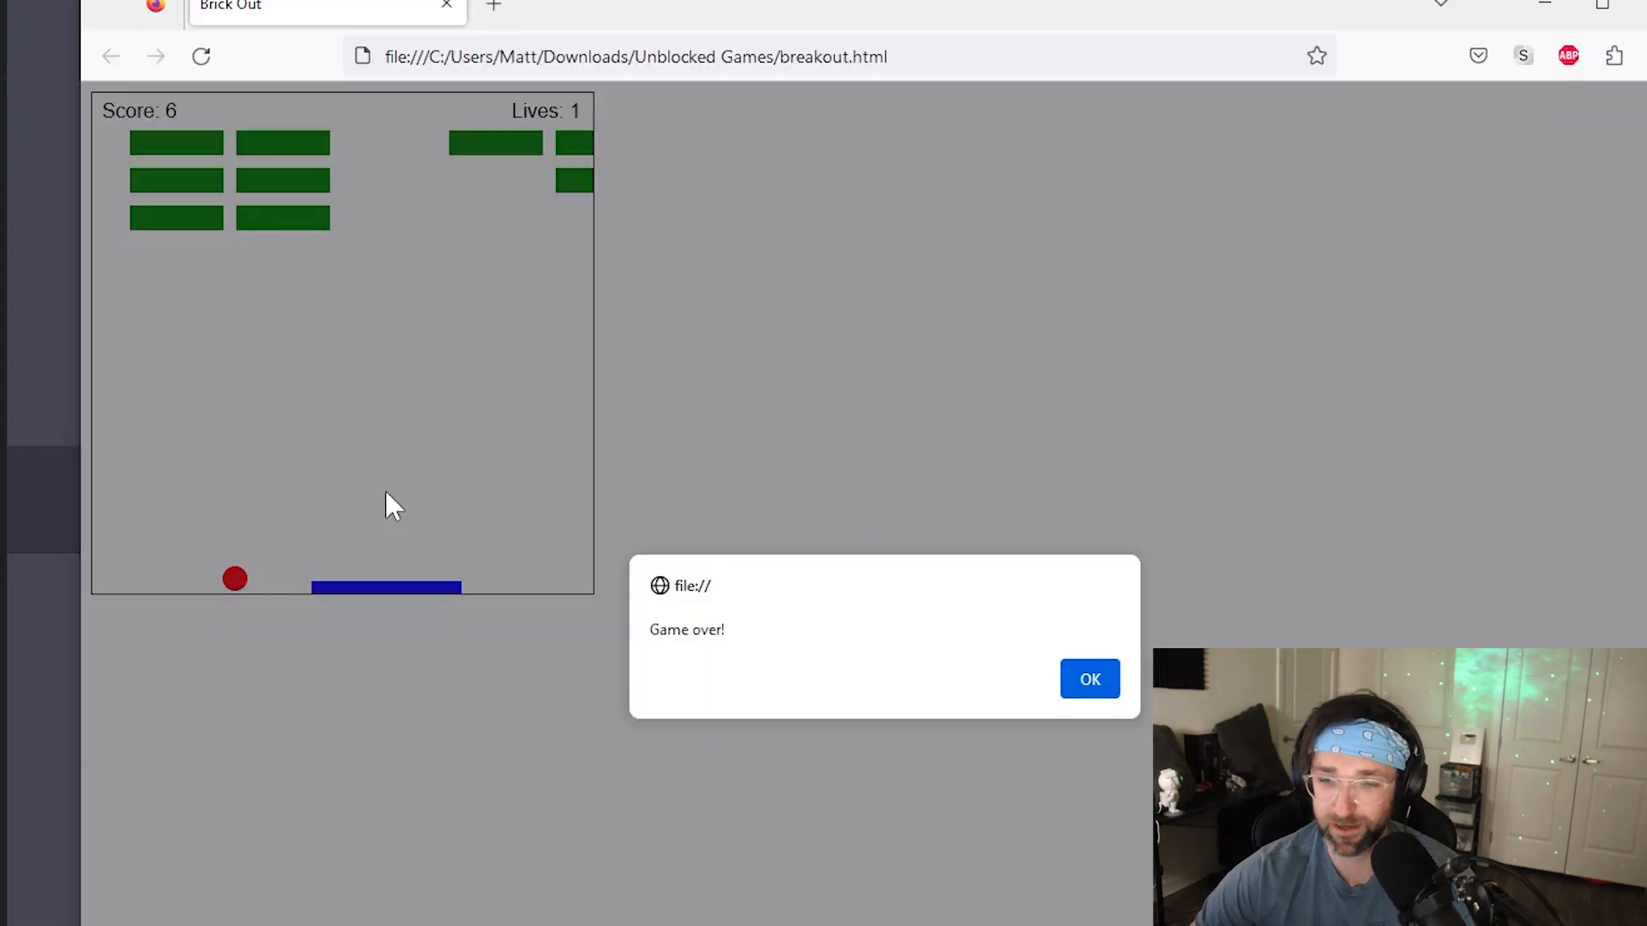
{"action": "left_click", "coordinate": [1089, 678]}
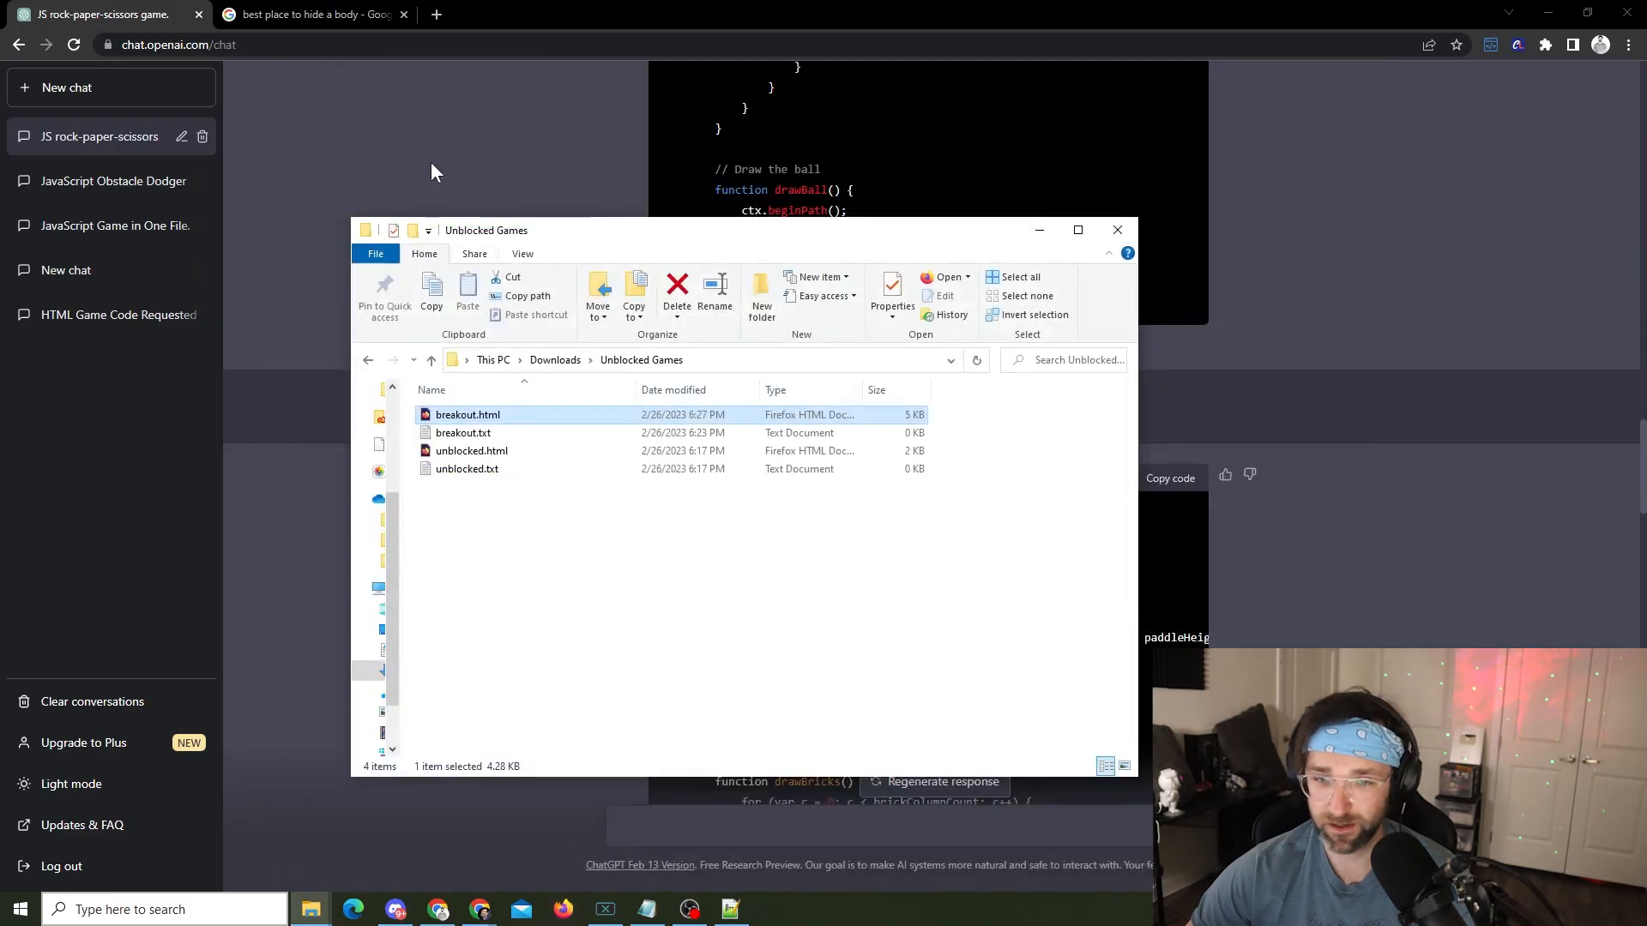
Step: Ask ChatGPT to 'create another' game and review the Memory Game it returns
{"action": "left_click", "coordinate": [1117, 230]}
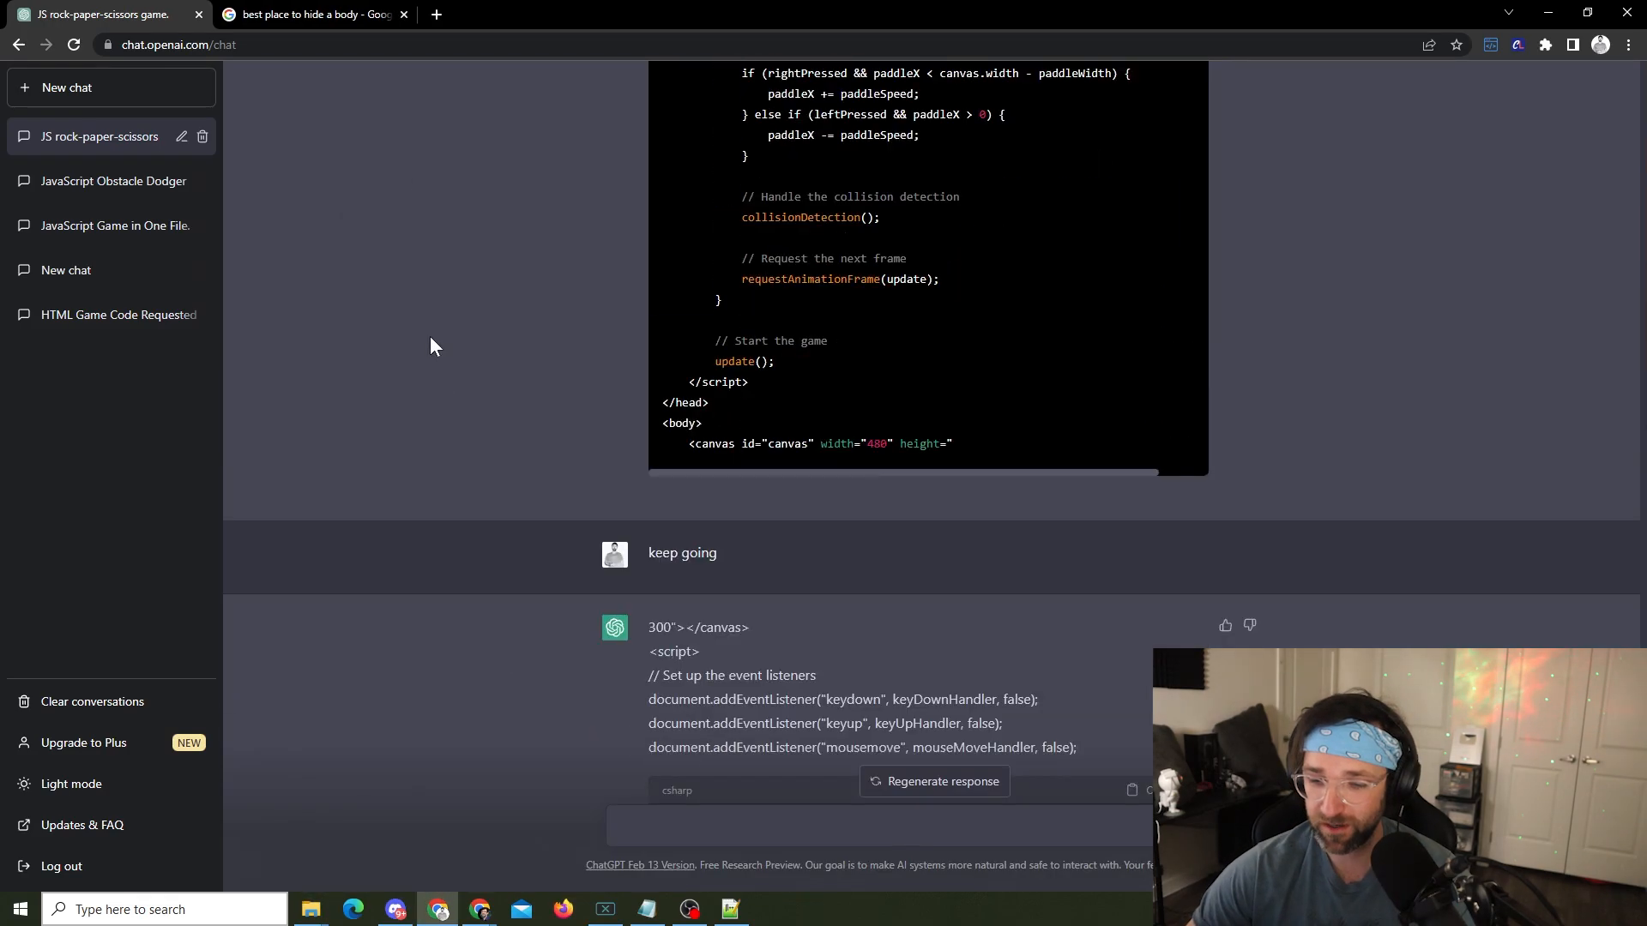
{"action": "scroll", "scroll_direction": "down", "scroll_amount": 3}
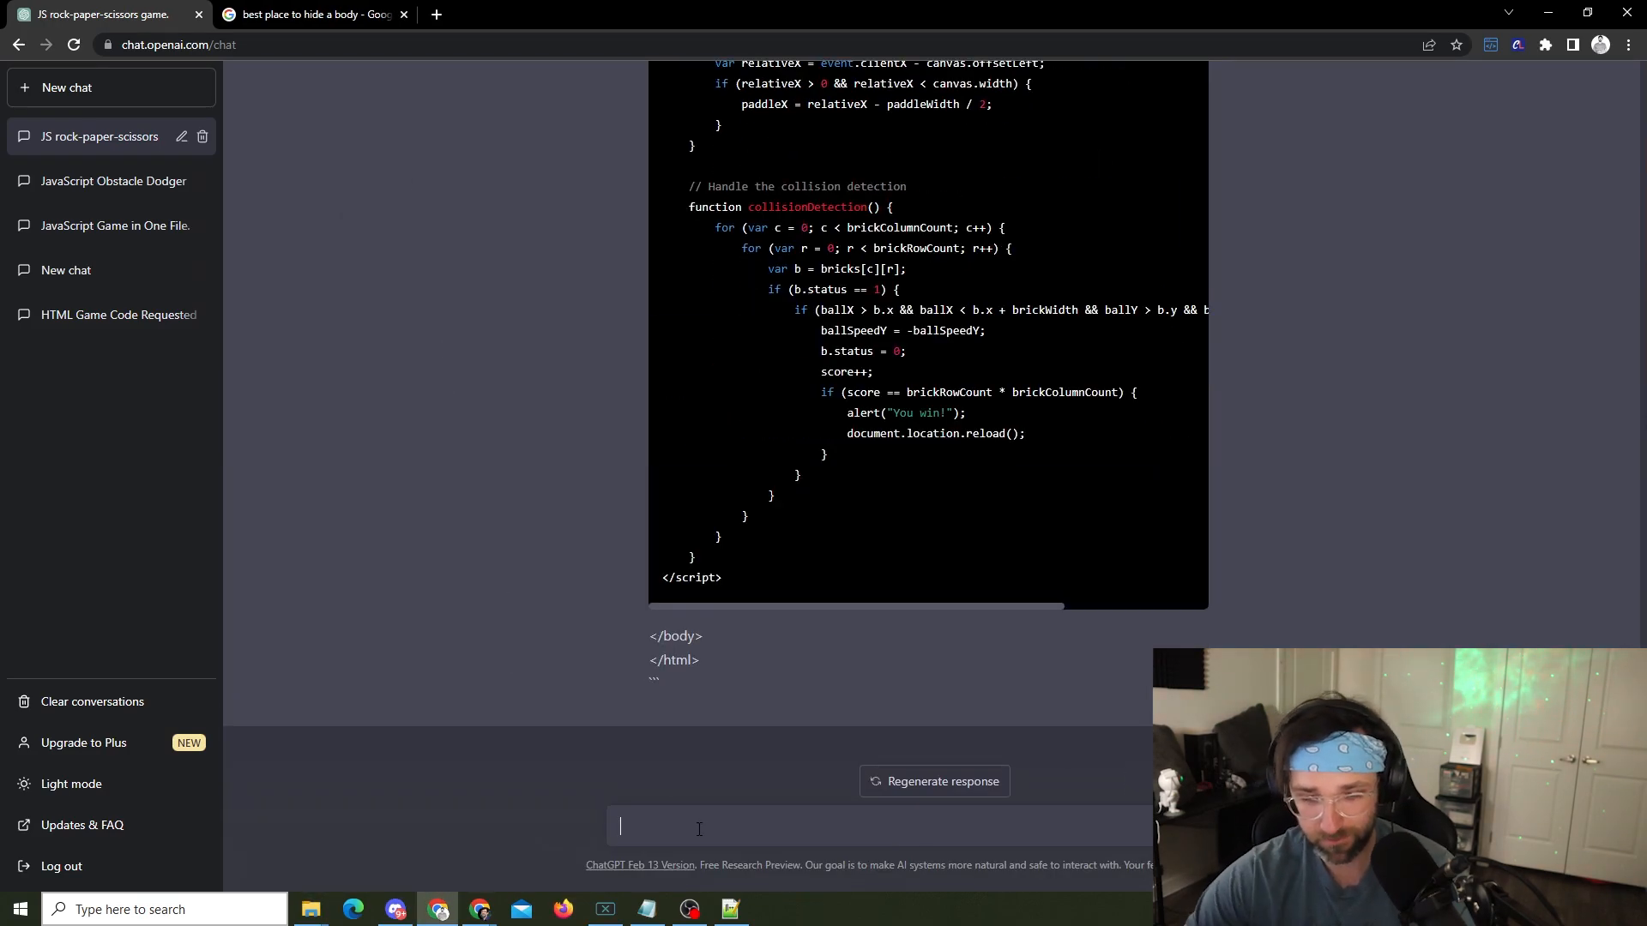
{"action": "scroll", "scroll_direction": "up", "scroll_amount": 3}
{"action": "type", "text": "create"}
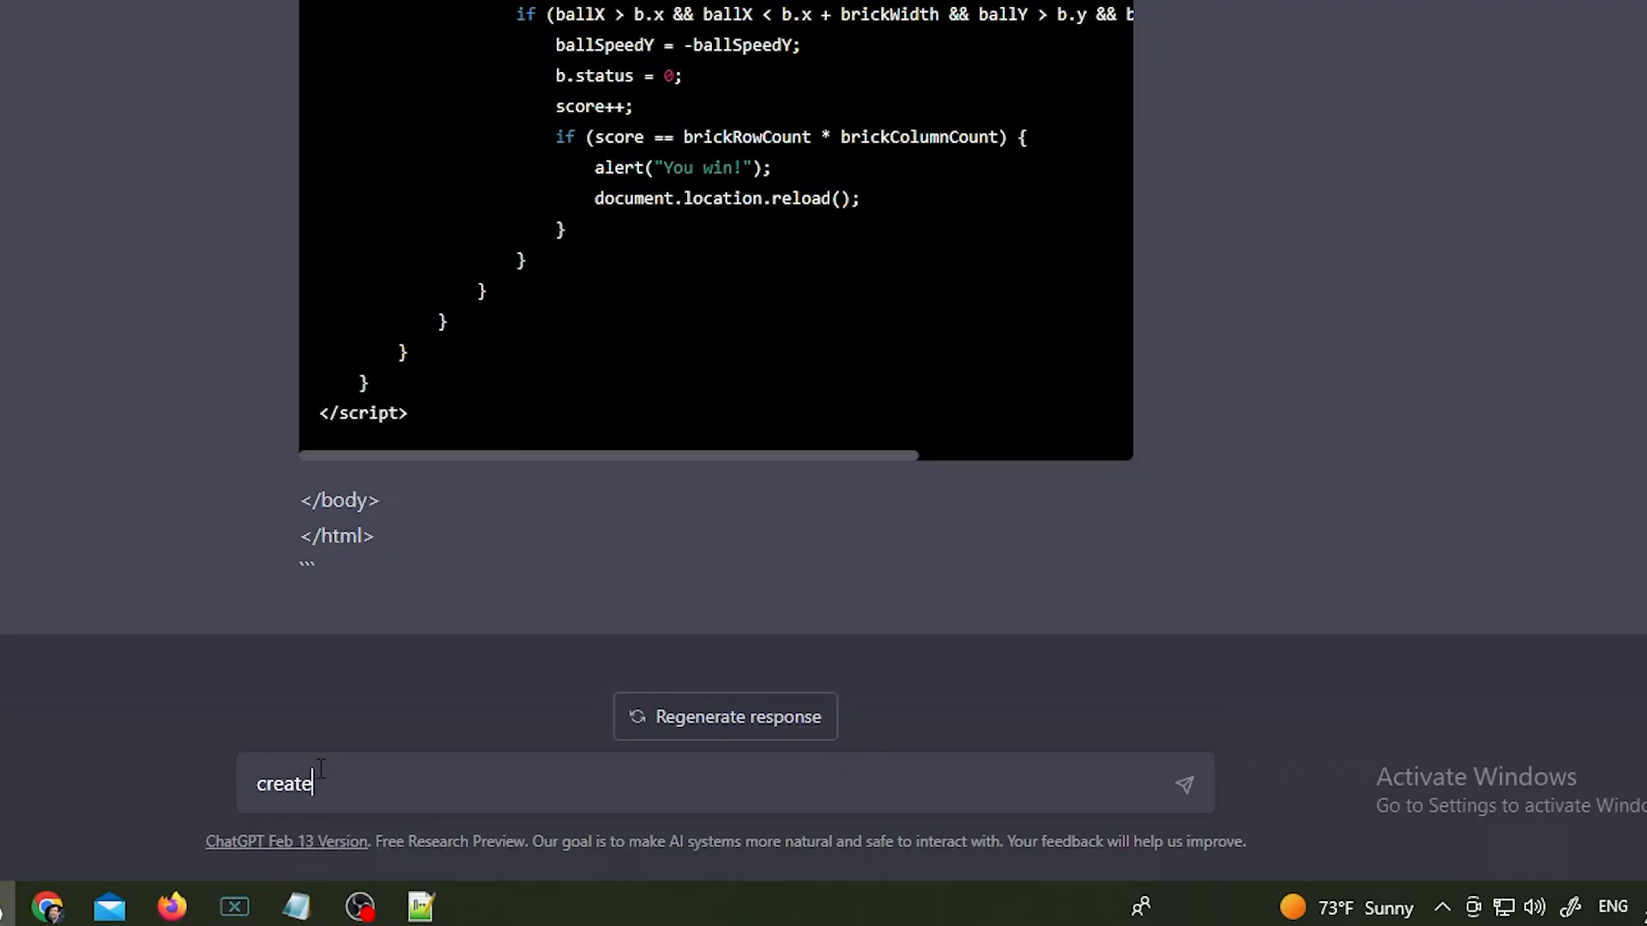
{"action": "type", "text": " another"}
{"action": "key", "text": "Return"}
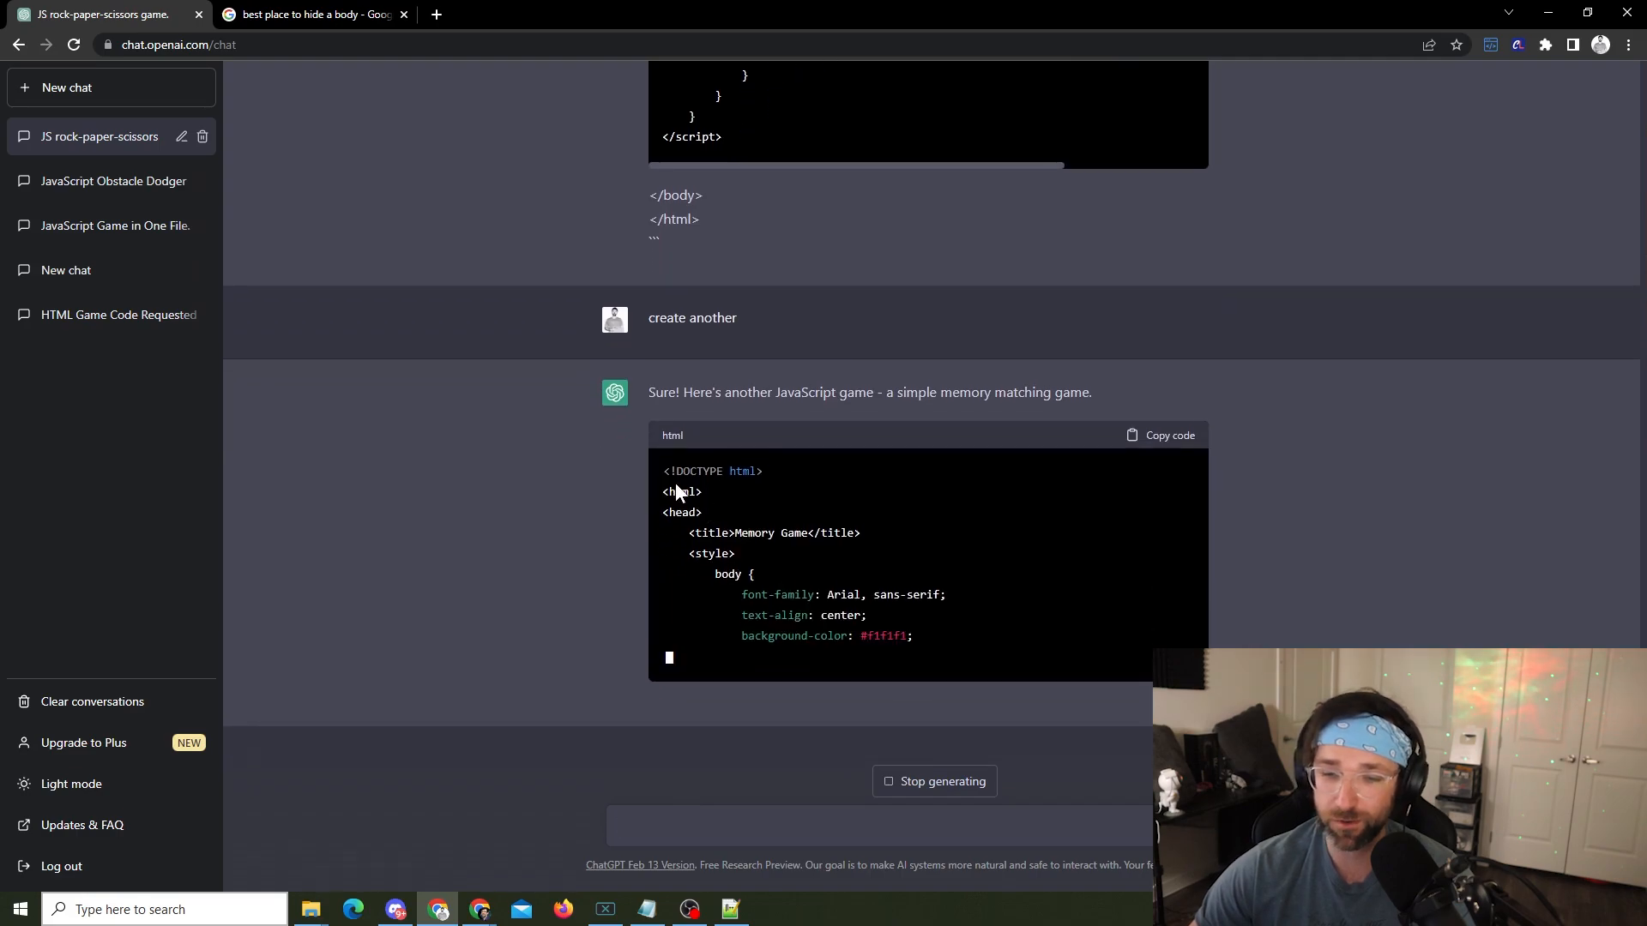
{"action": "scroll", "scroll_direction": "down", "scroll_amount": 3}
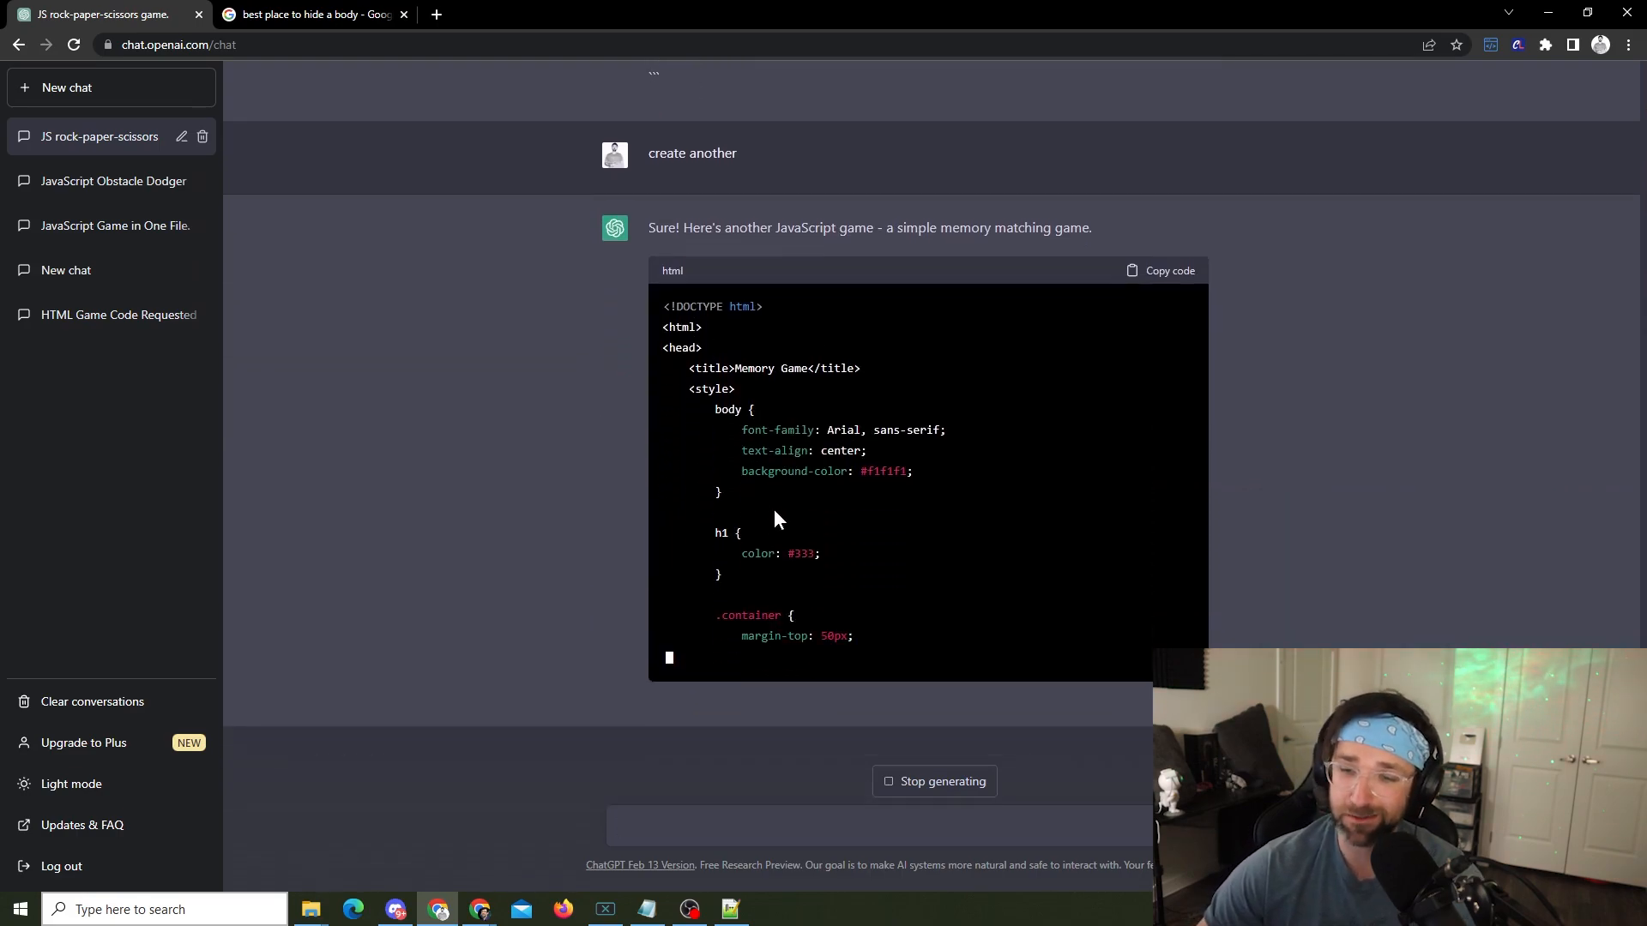
{"action": "scroll", "scroll_direction": "down", "scroll_amount": 3}
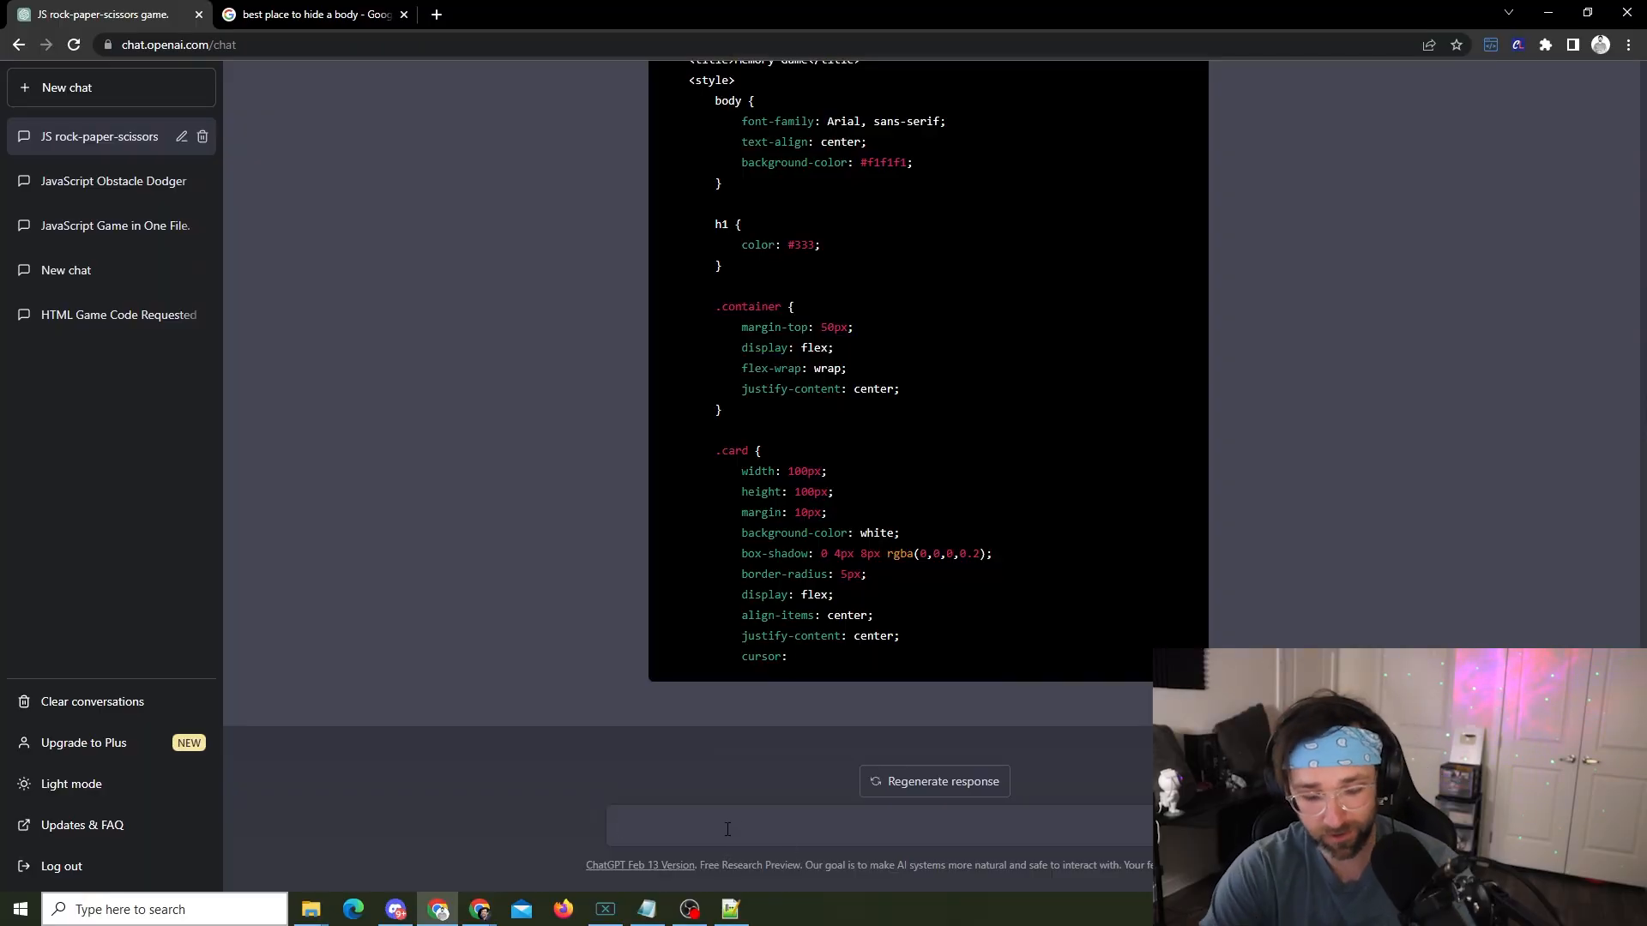
Step: Report 'the game isnt starting' to get corrected Memory Game code
{"action": "type", "text": "the g"}
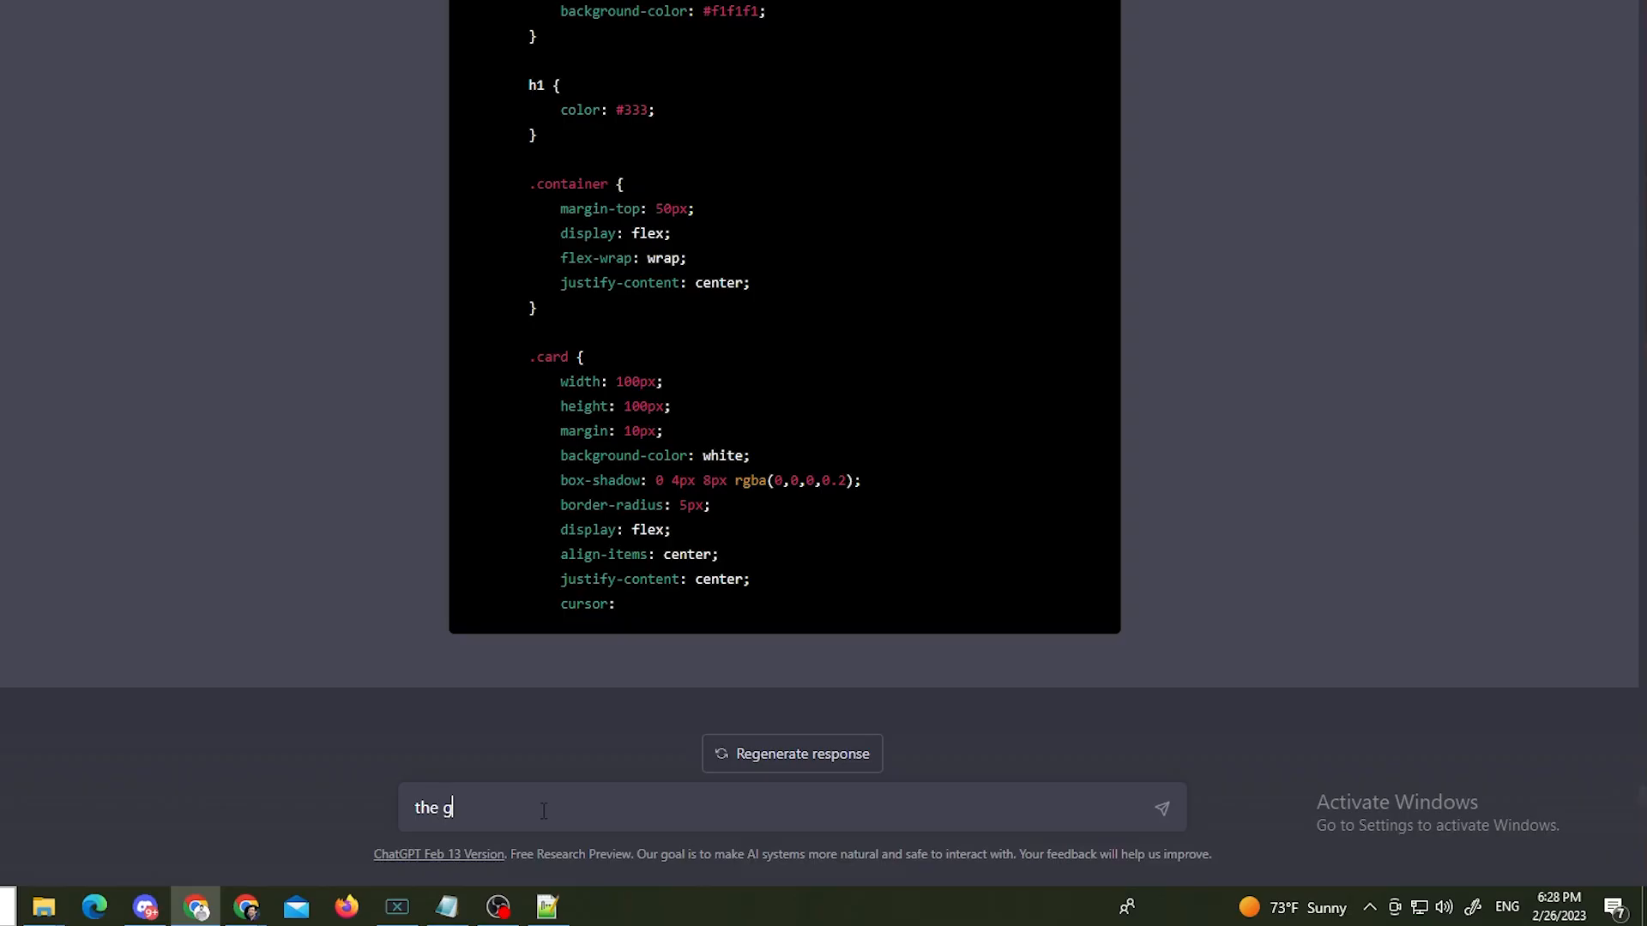
{"action": "type", "text": "ame isnt startin"}
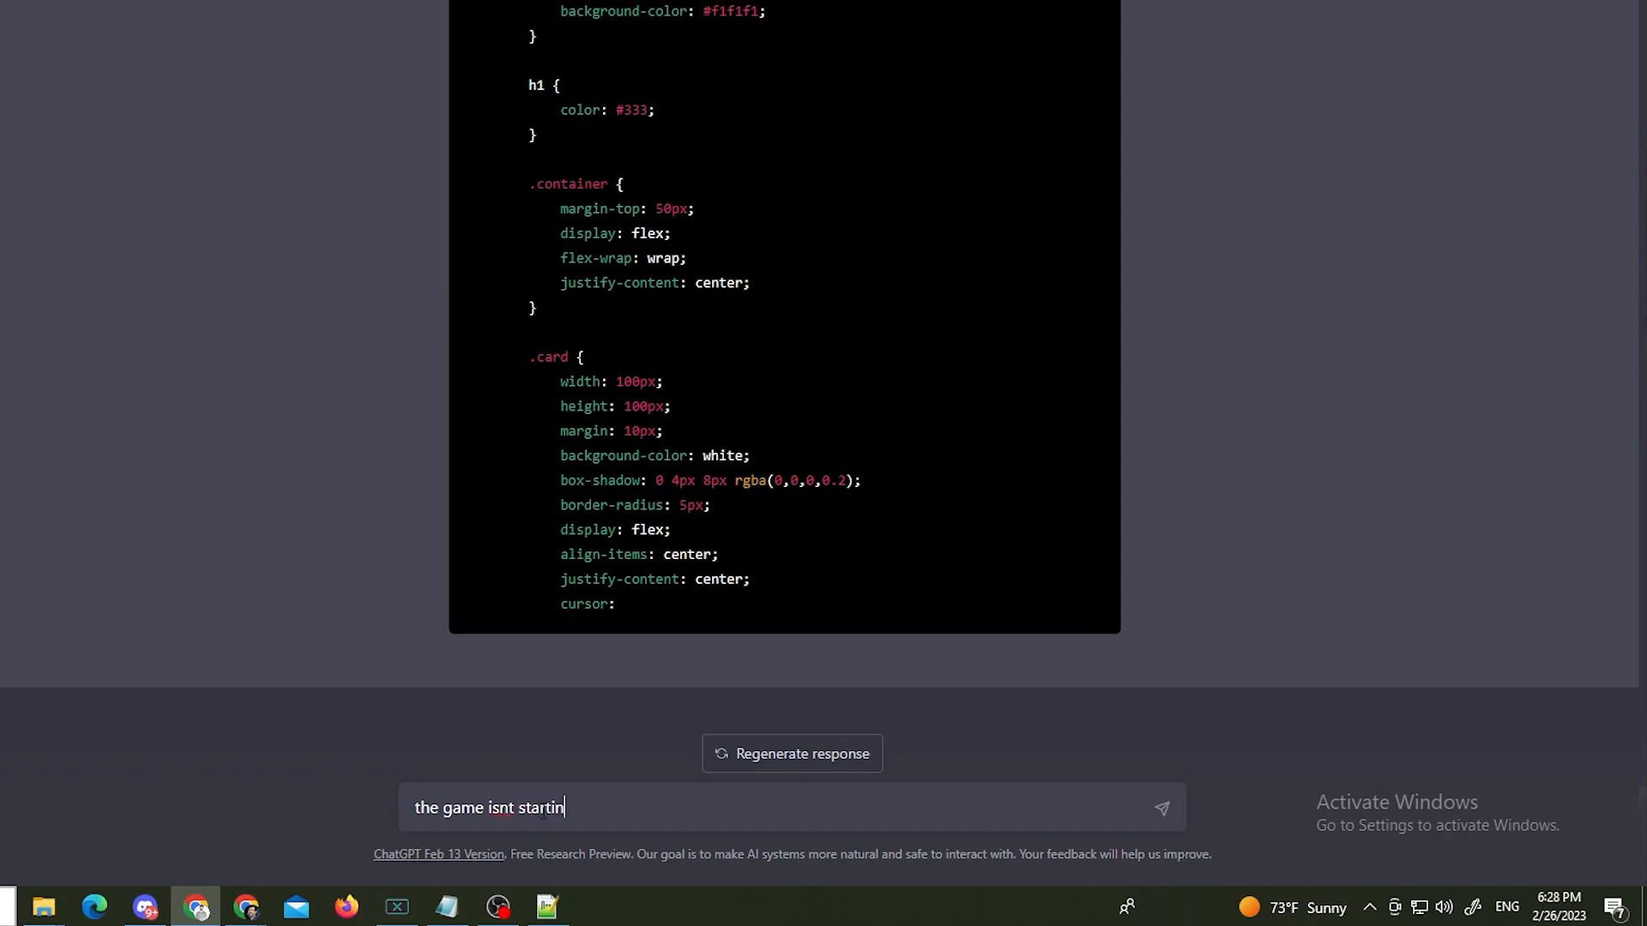
{"action": "key", "text": "Return"}
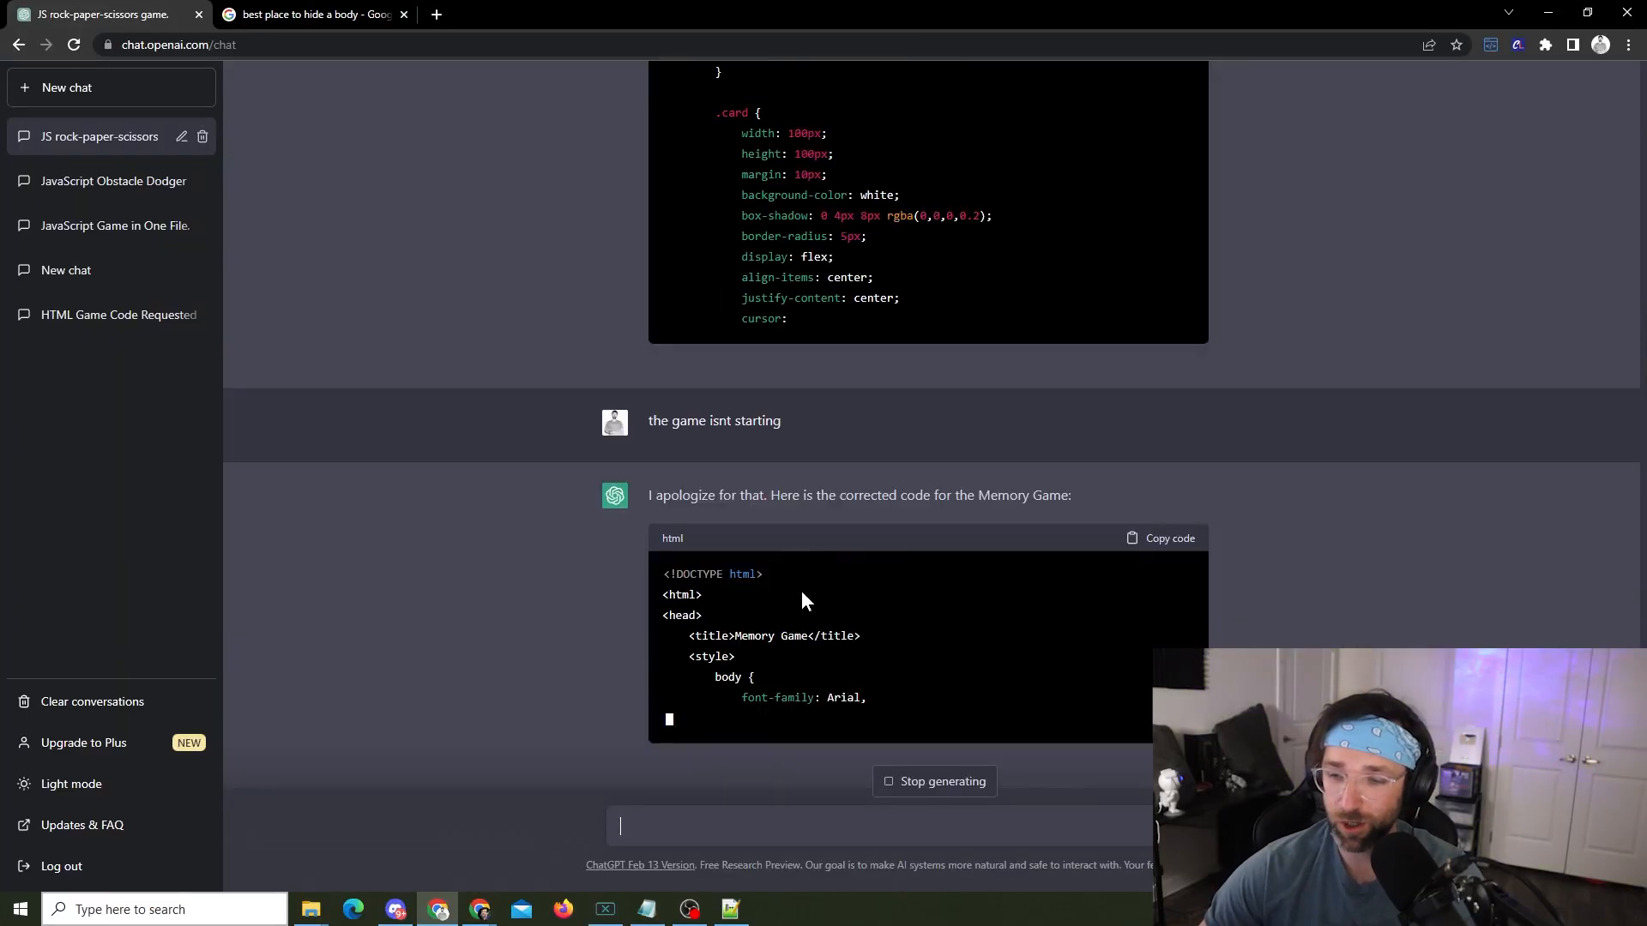
{"action": "scroll", "scroll_direction": "down", "scroll_amount": 3}
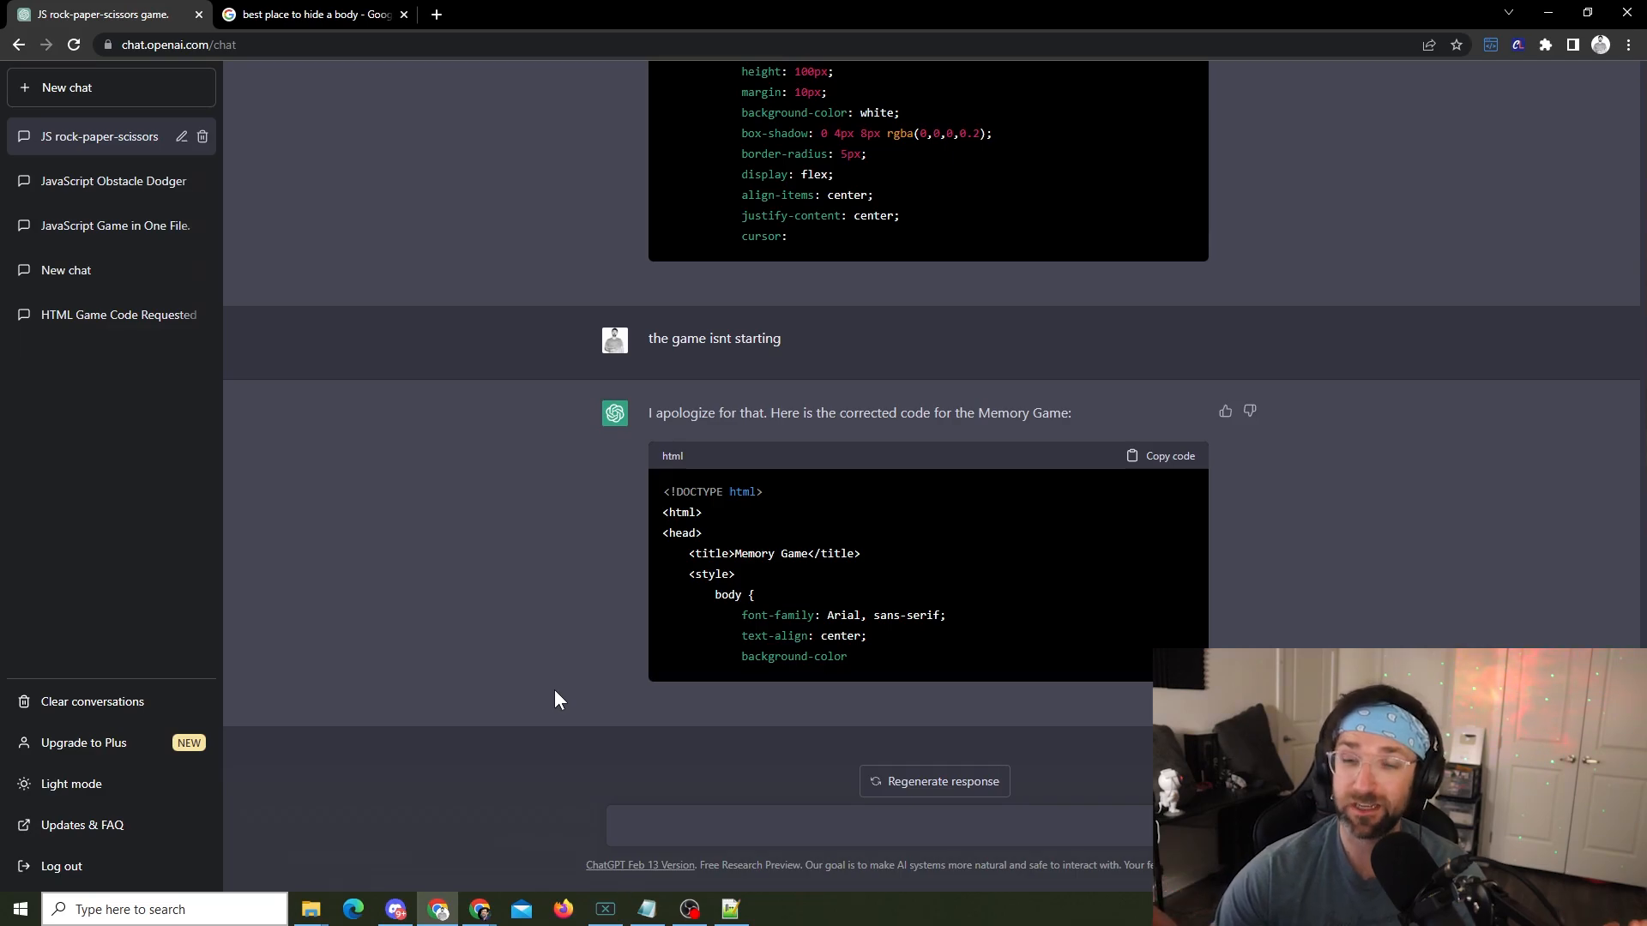
Step: Send 'create an fps game' and review the Three.js first-person camera example
{"action": "type", "text": "create an fps game"}
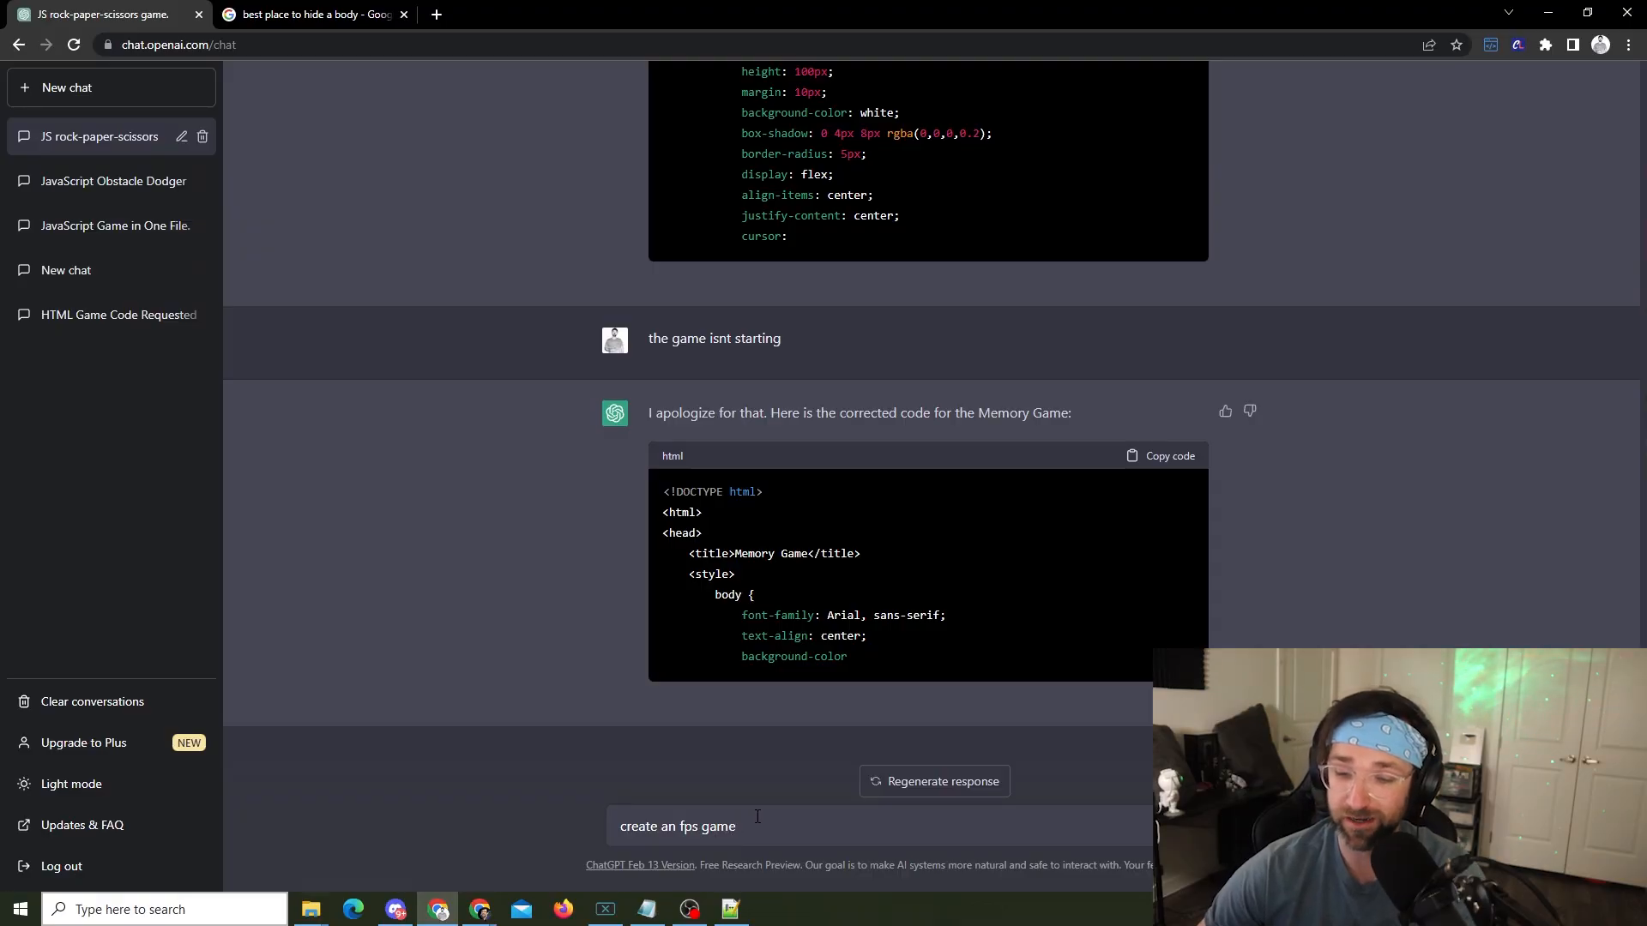
{"action": "key", "text": "Return"}
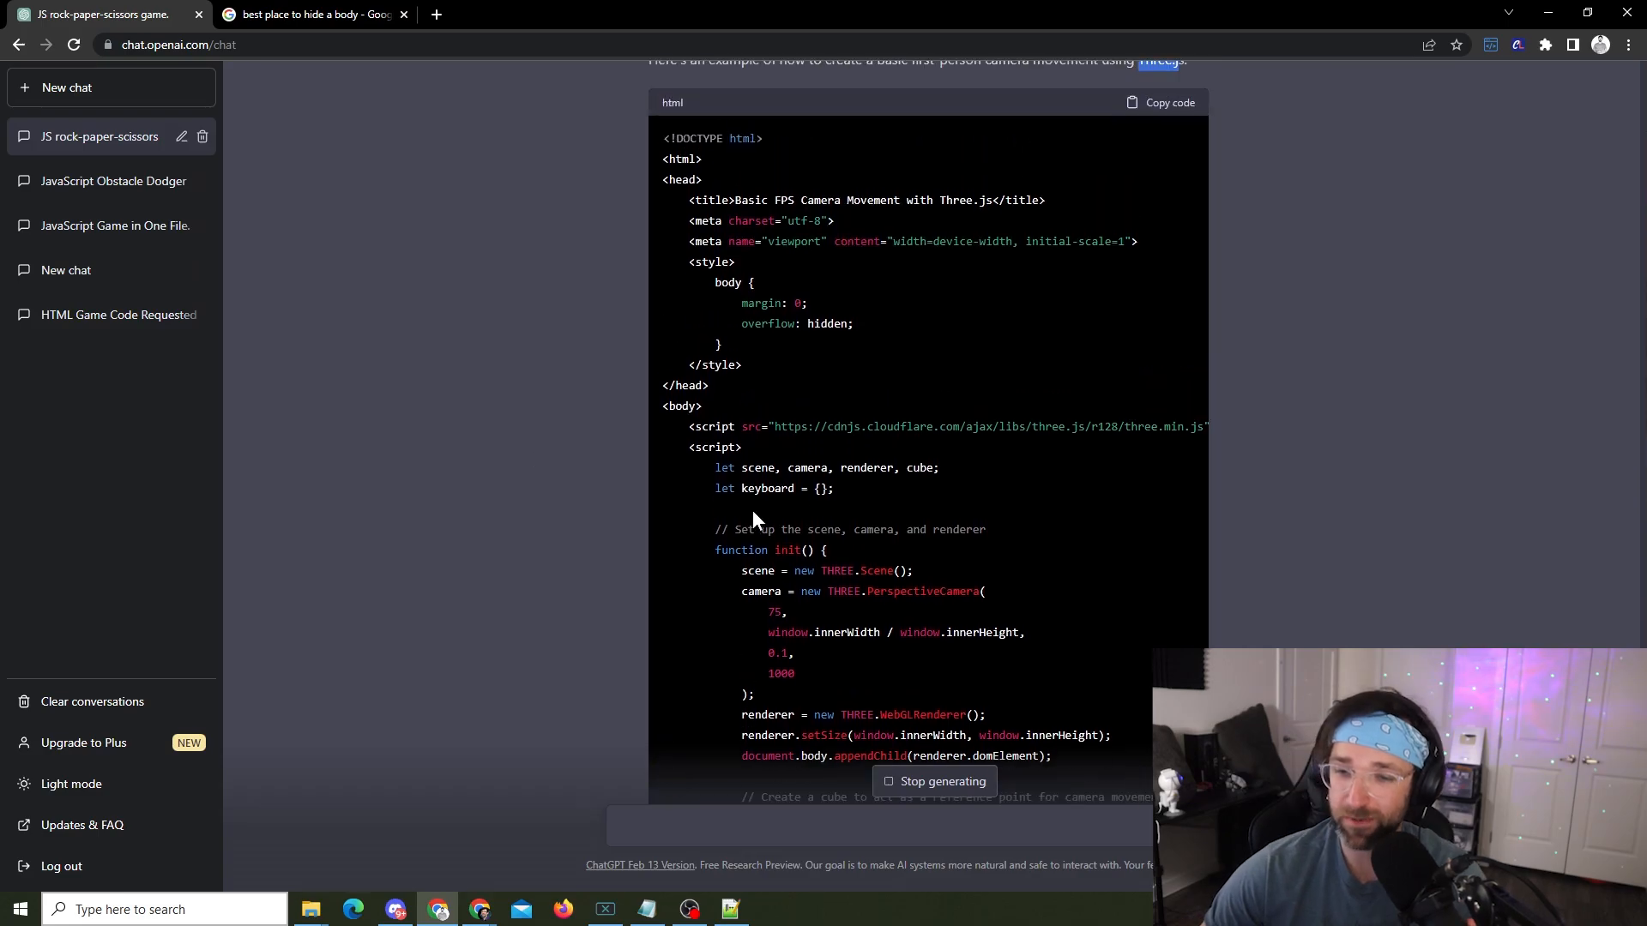
{"action": "scroll", "scroll_direction": "down", "scroll_amount": 3}
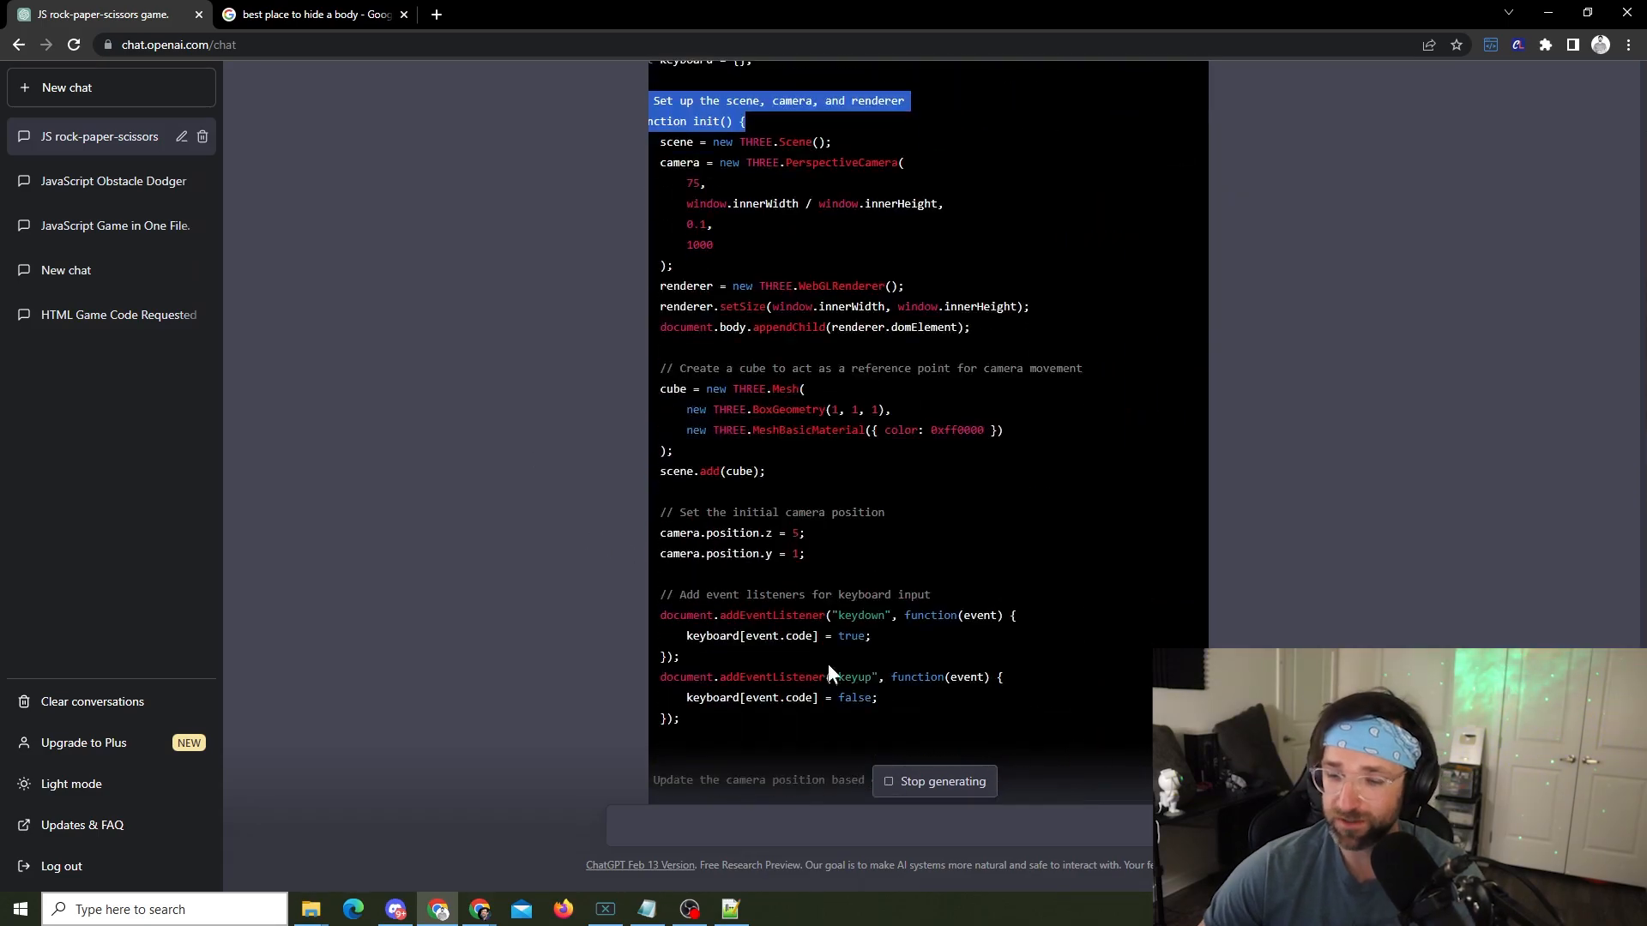
{"action": "scroll", "scroll_direction": "up", "scroll_amount": 3}
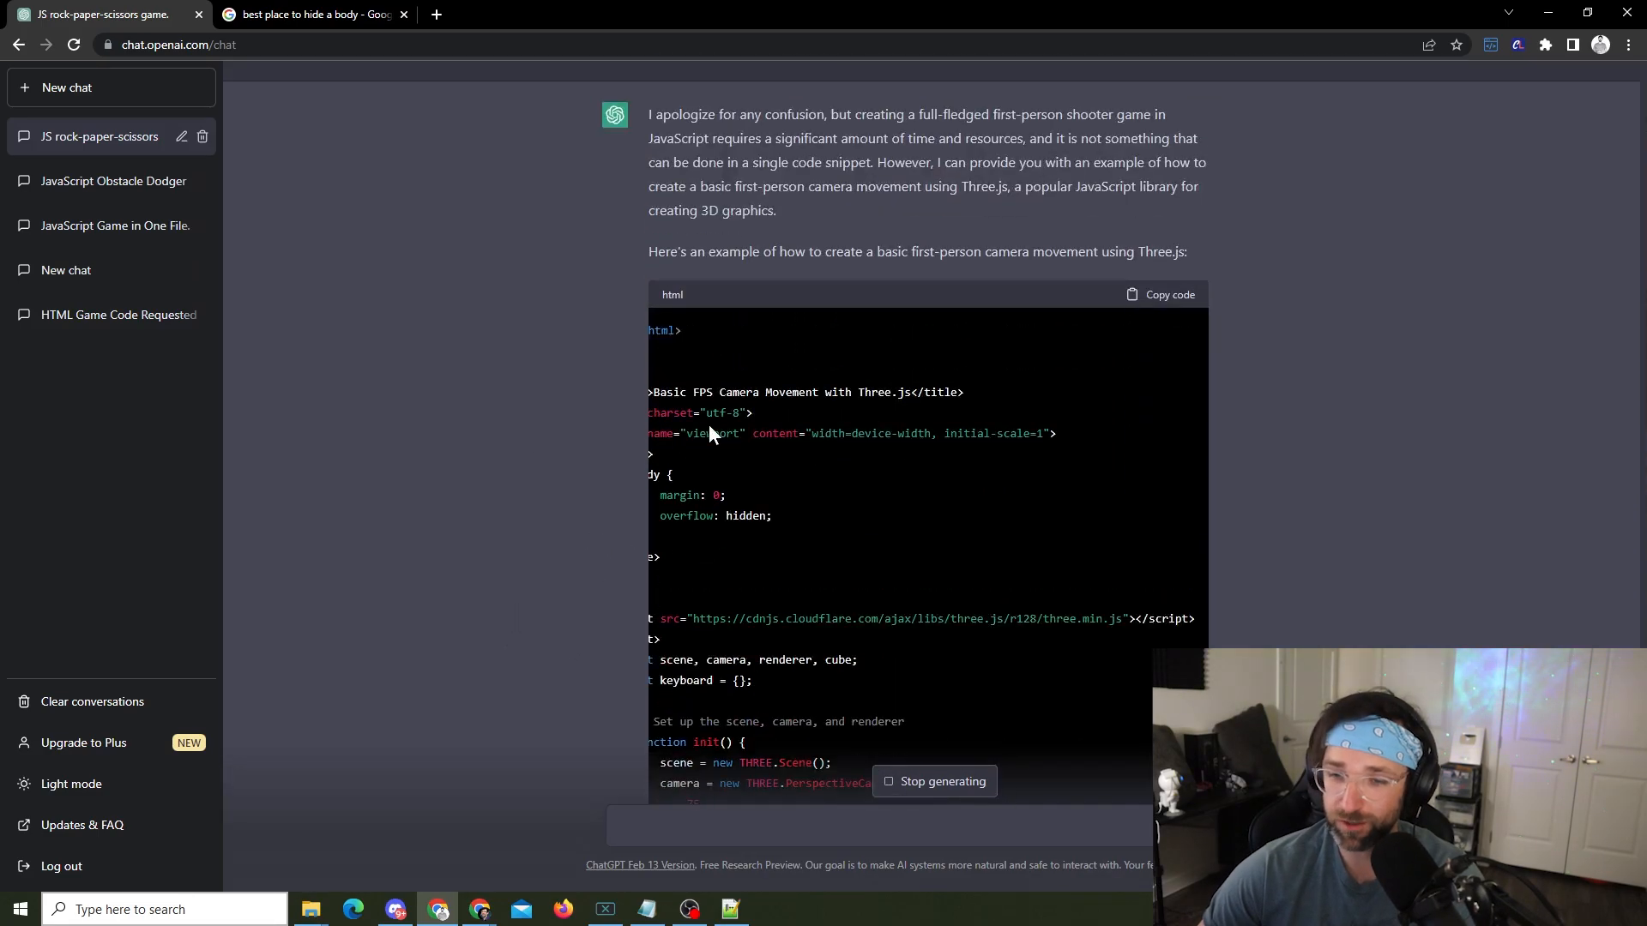